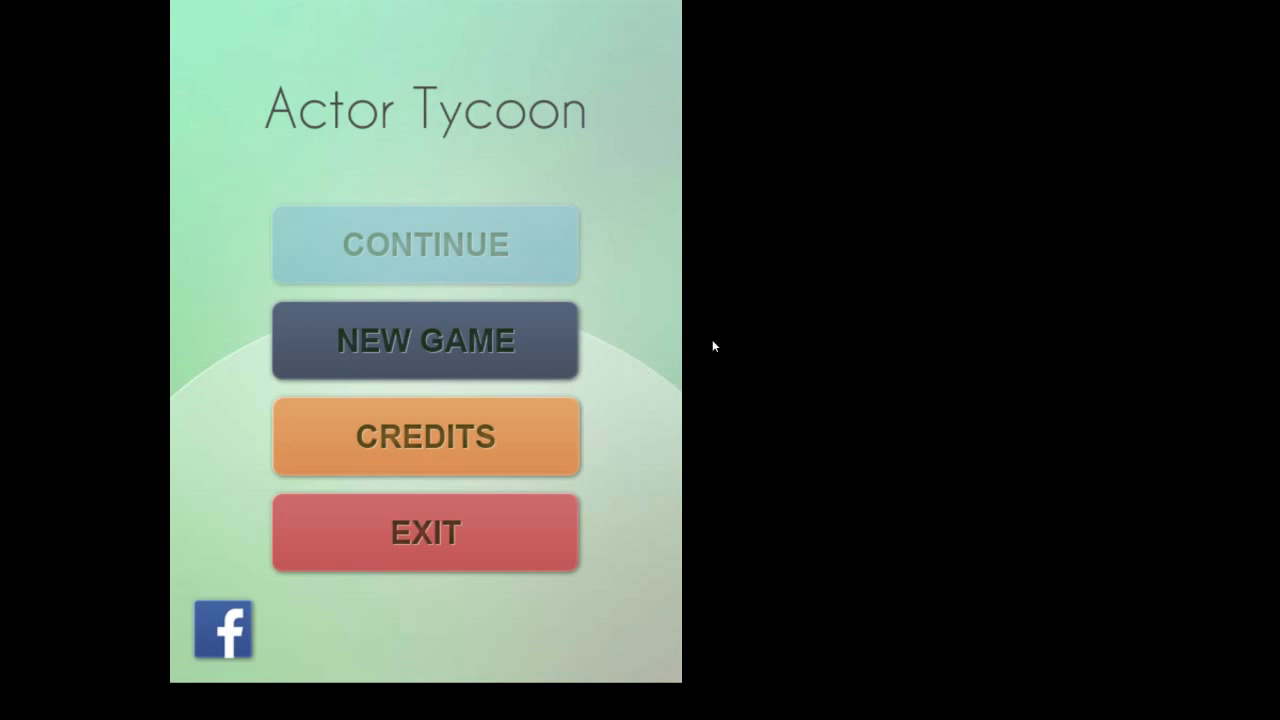
mouse_move(497, 361)
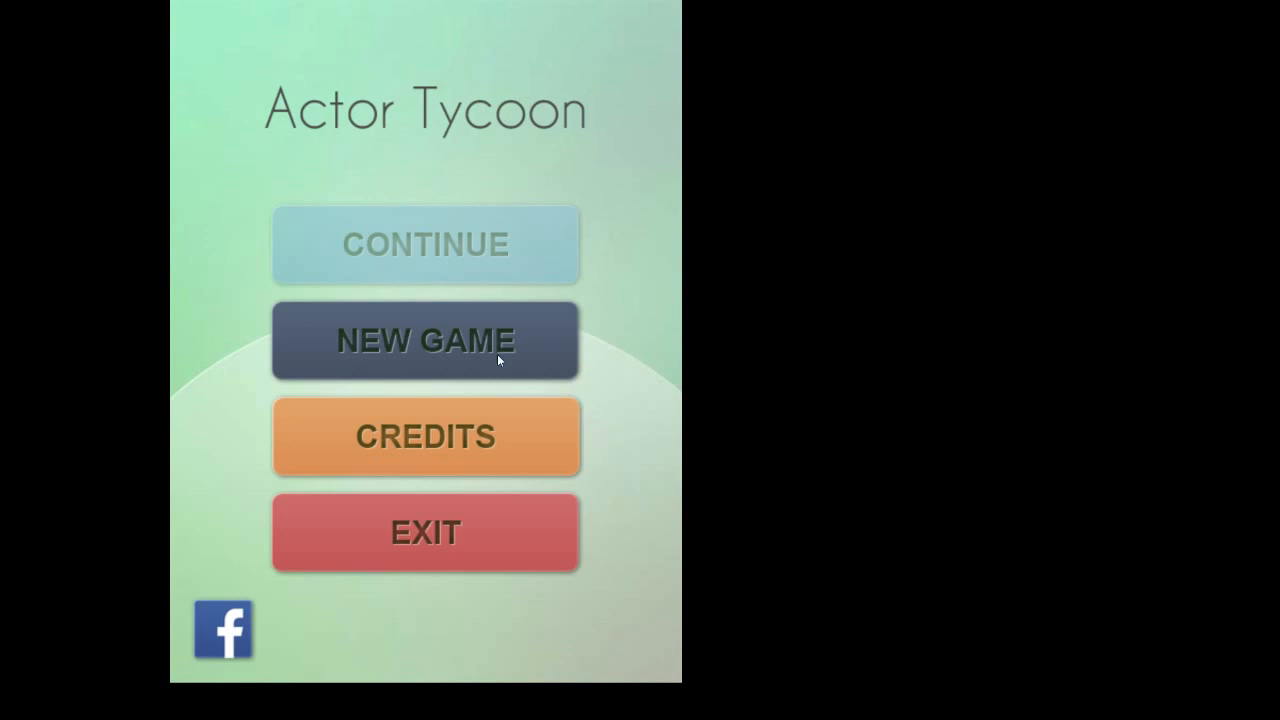
mouse_move(538, 341)
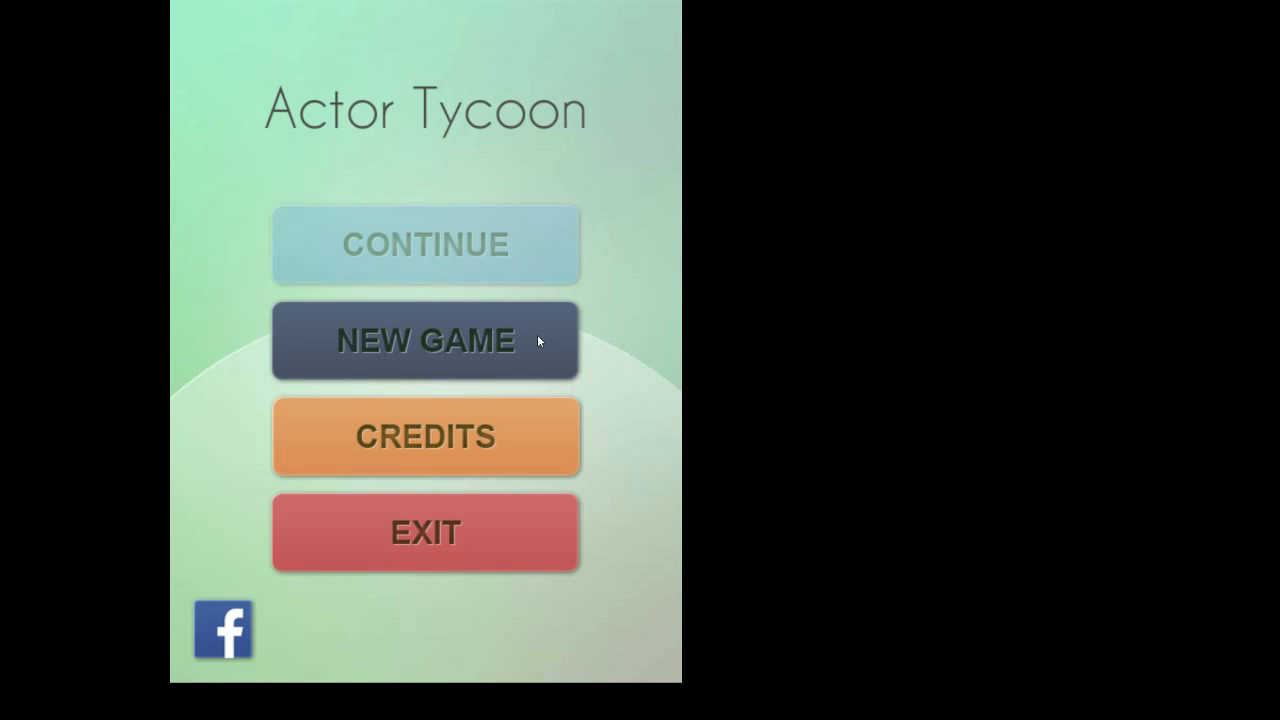
Step: Start a new game and enter 'Actor Tycoon' as the agency name
click(425, 339)
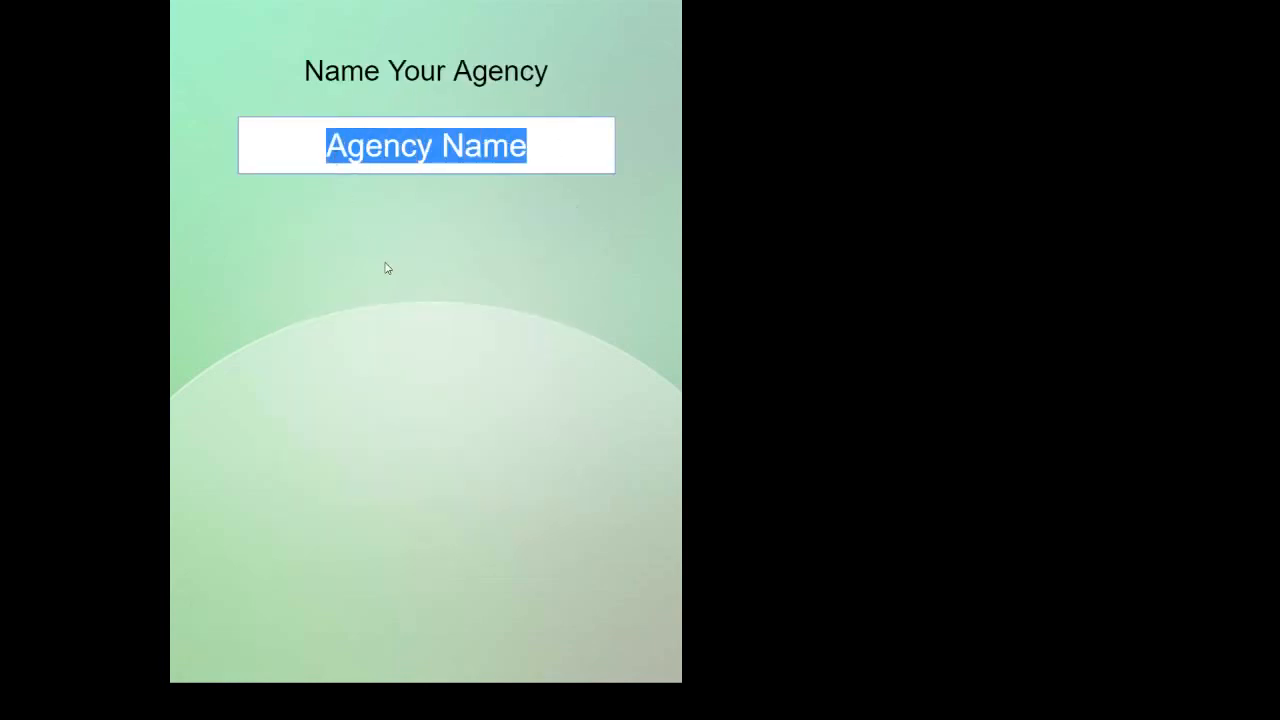
text(Act)
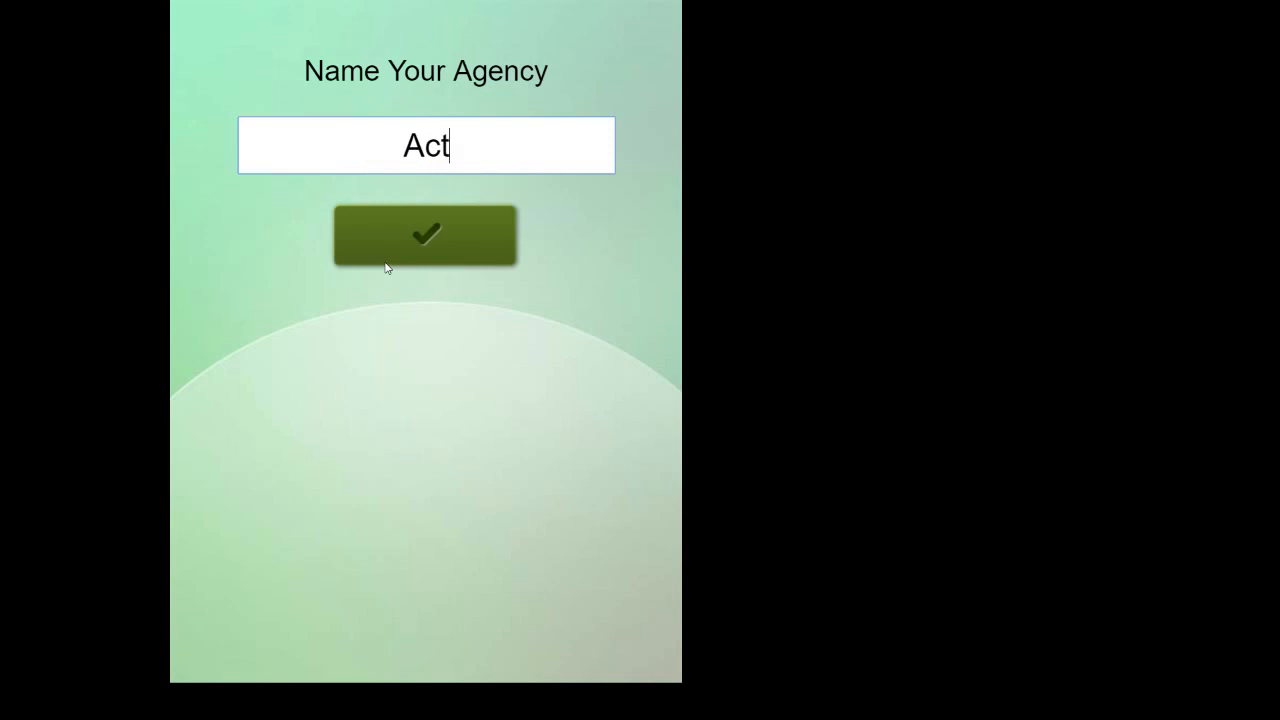
text(or T)
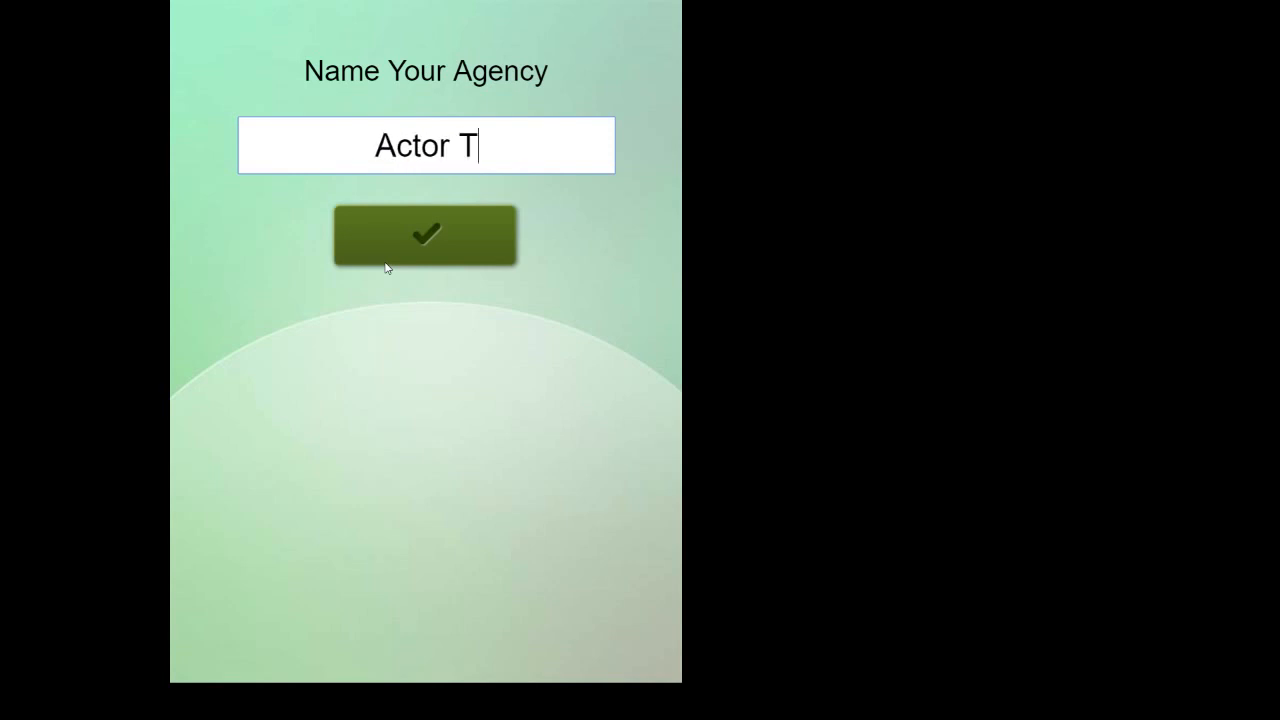
text(ycoon)
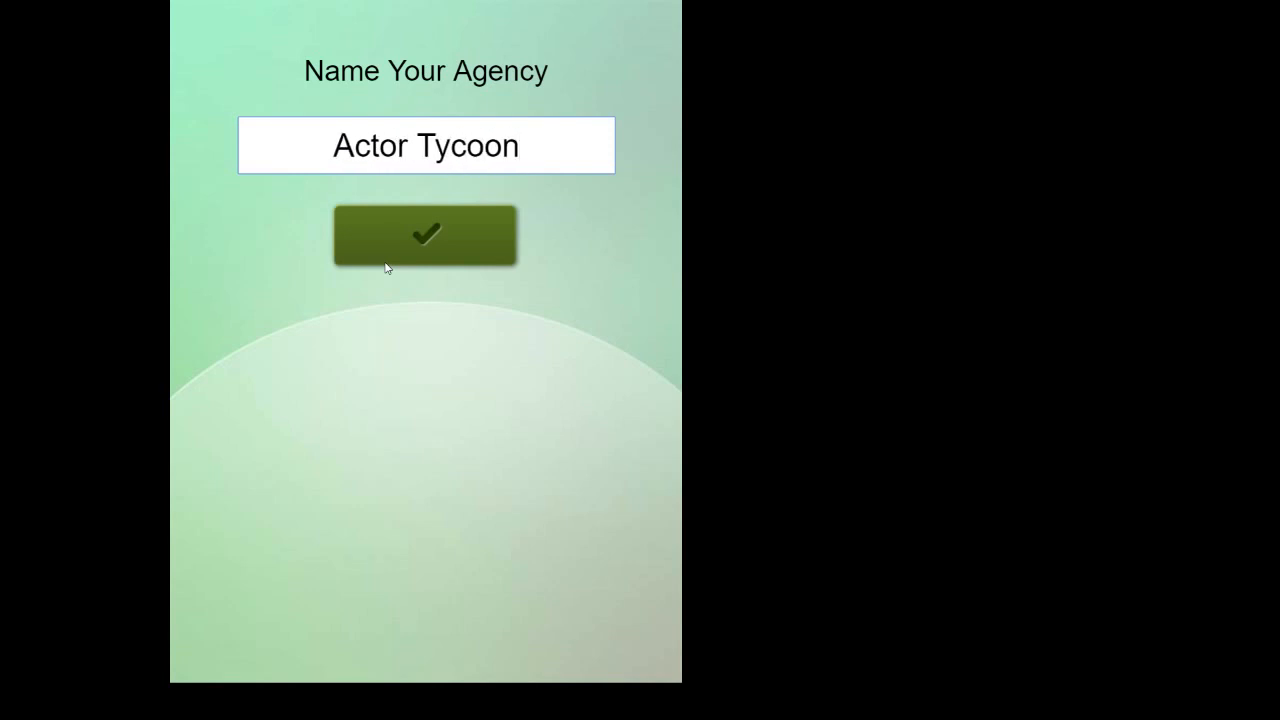
Step: Confirm the agency name and advance through the Quick Tutorial and Actions Menu tips
click(425, 235)
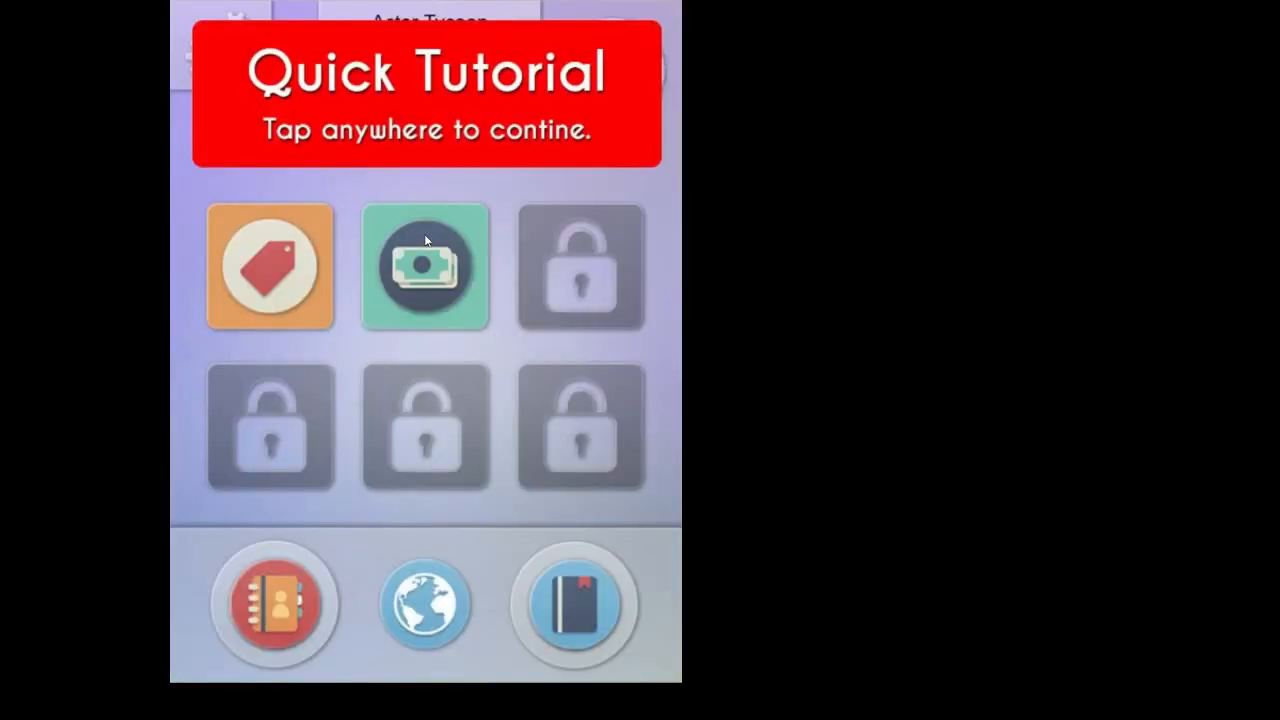
mouse_move(480, 338)
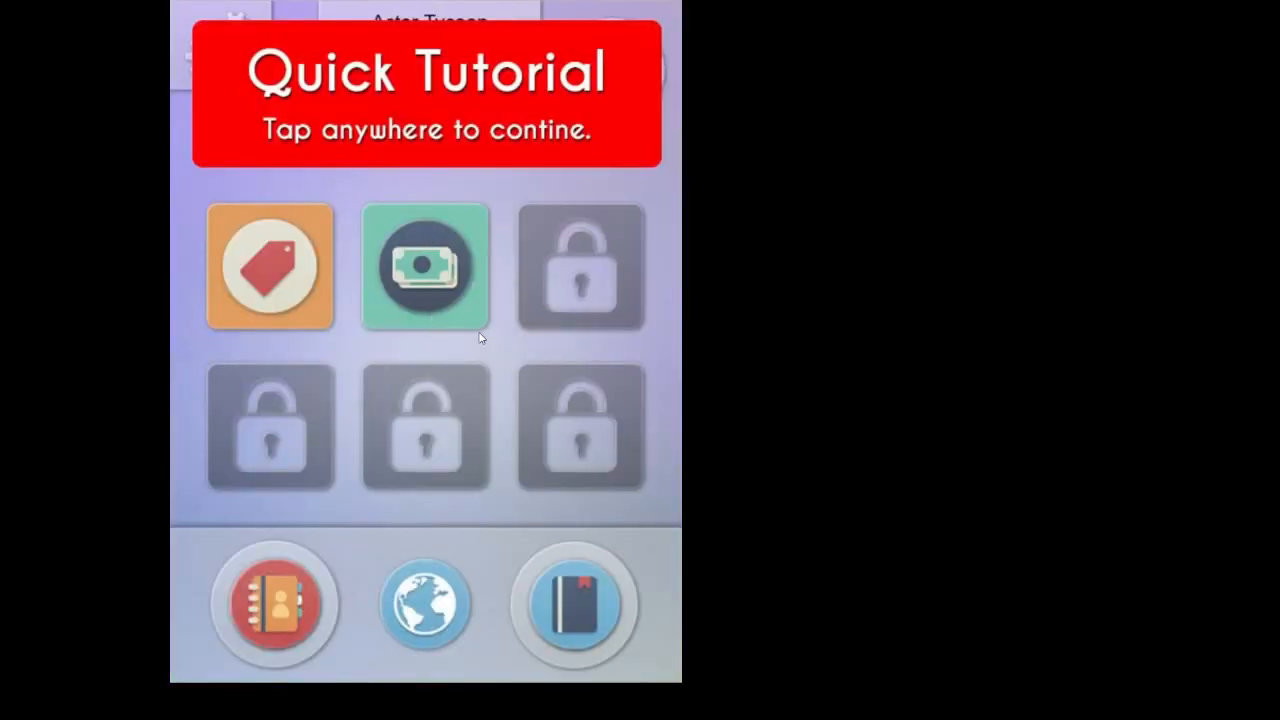
click(425, 95)
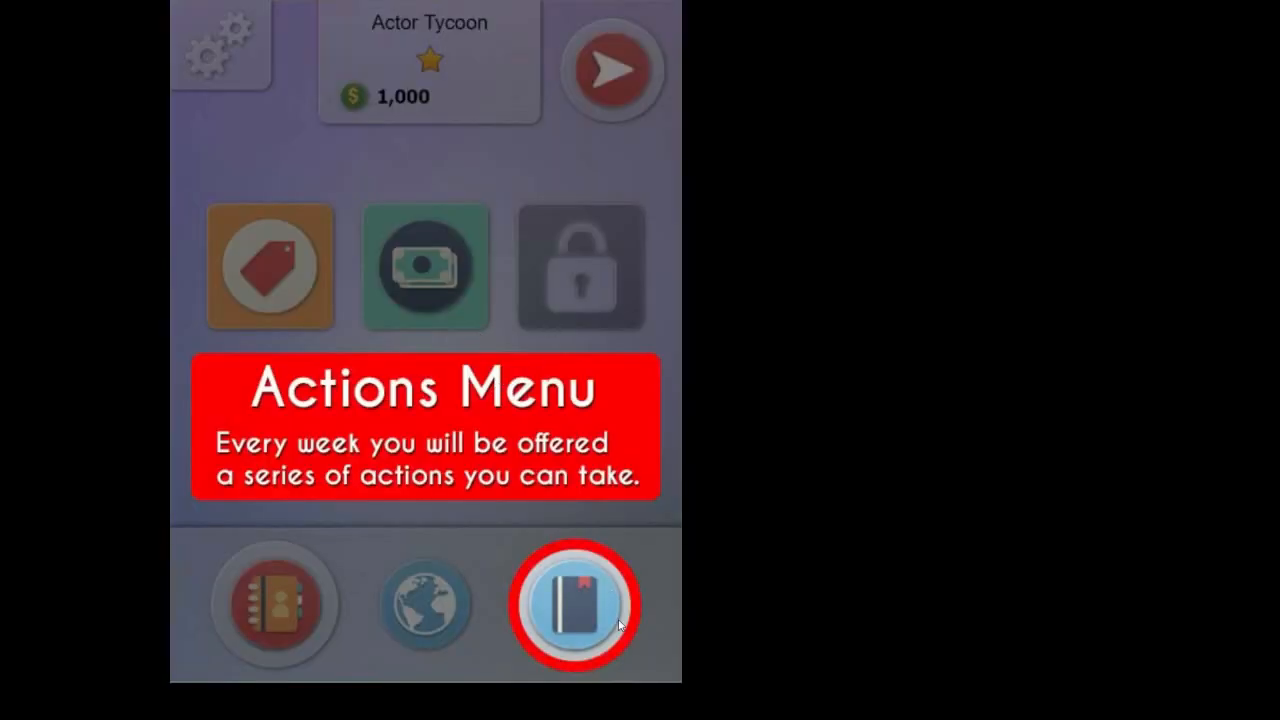
mouse_move(583, 571)
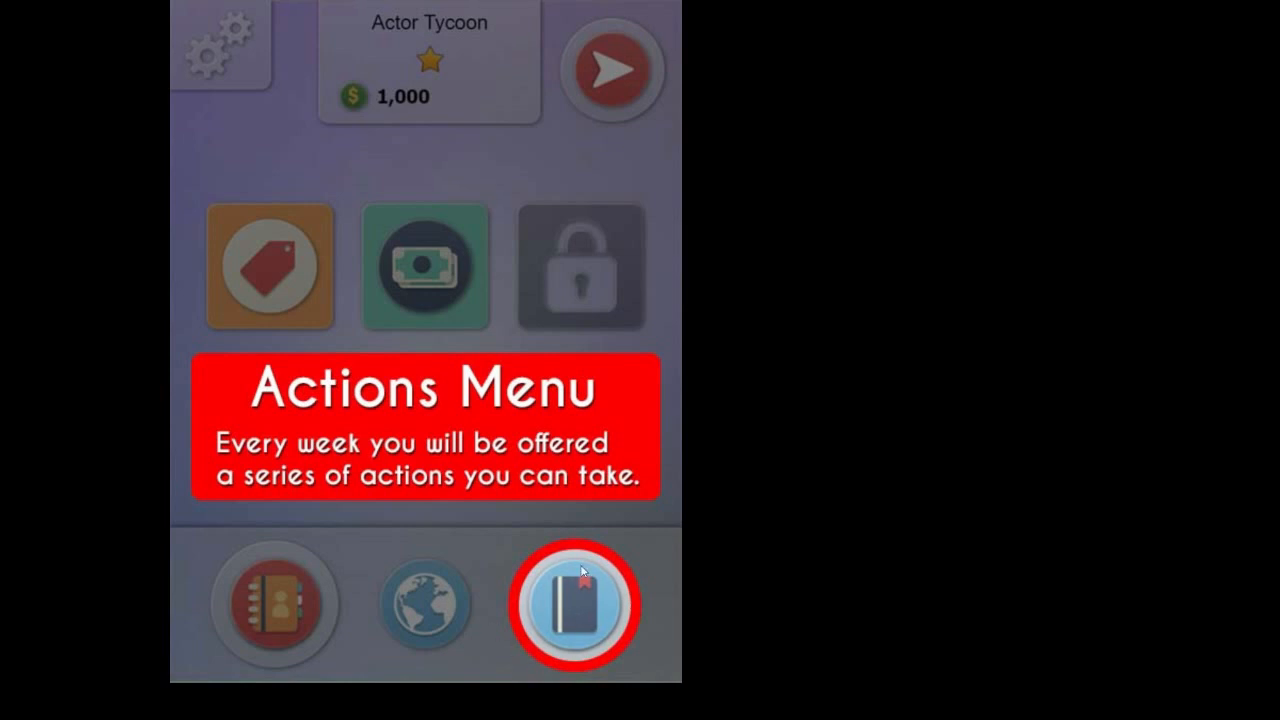
mouse_move(418, 406)
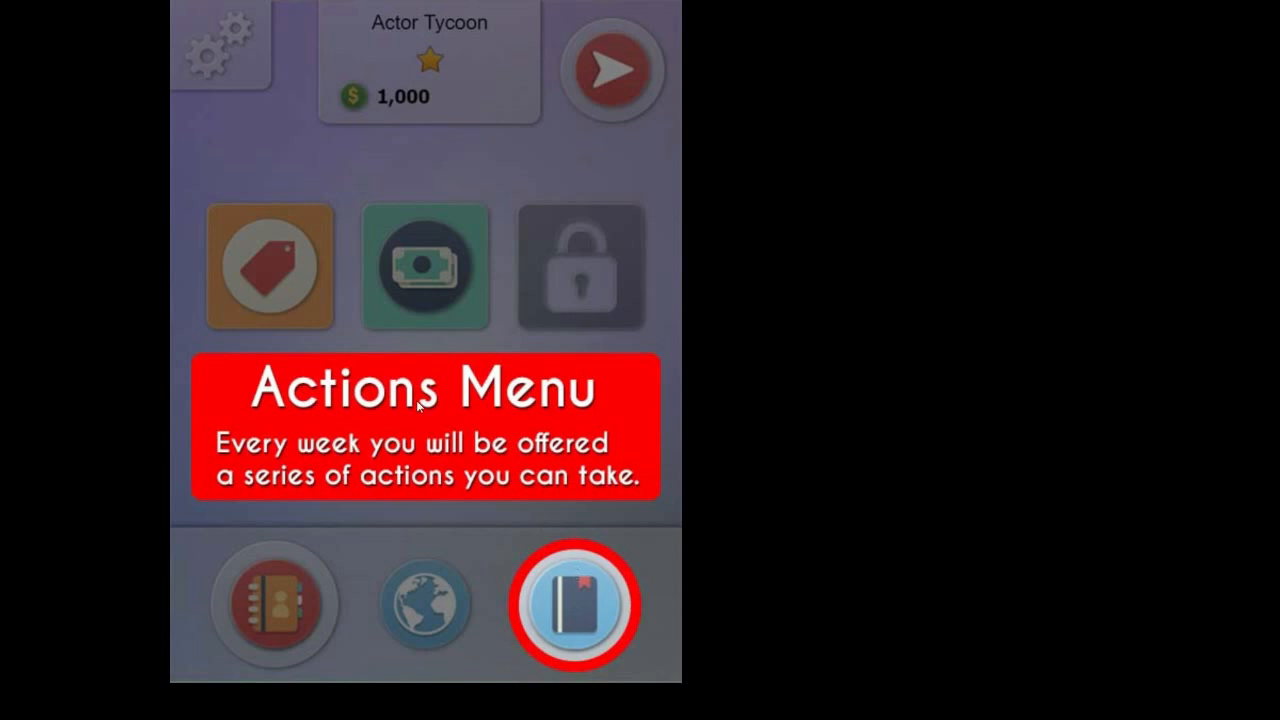
mouse_move(568, 602)
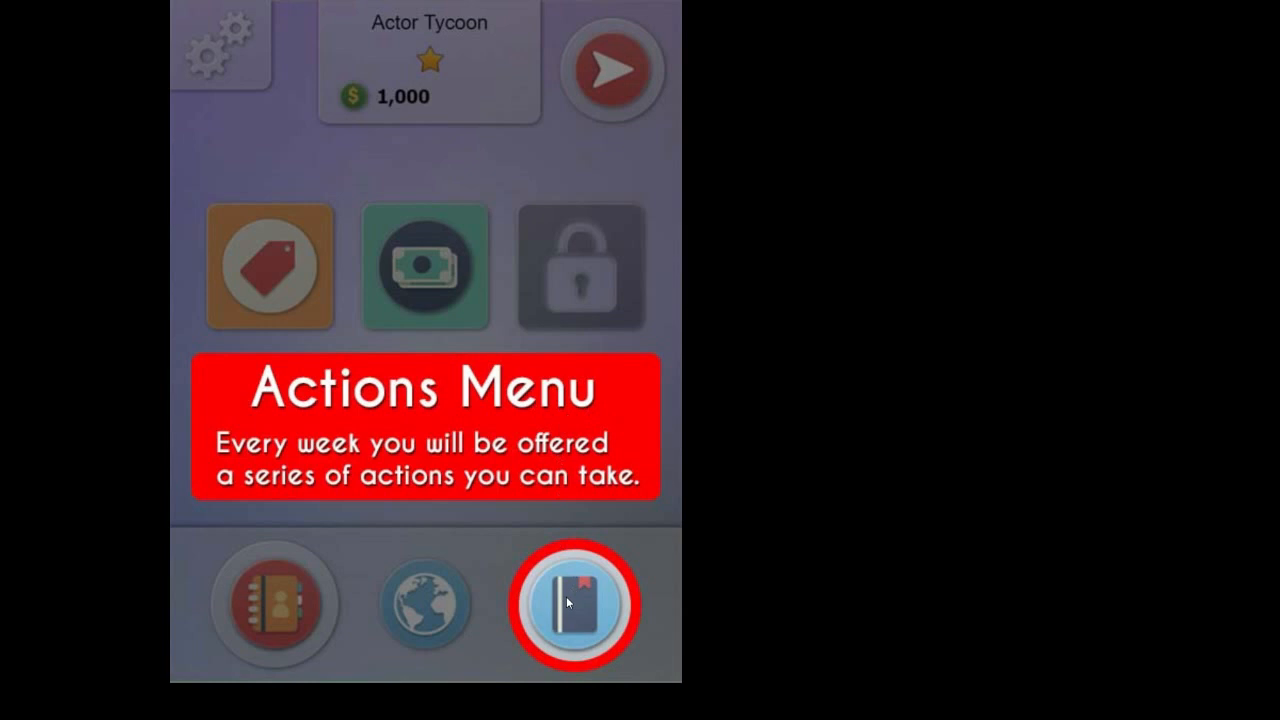
click(573, 603)
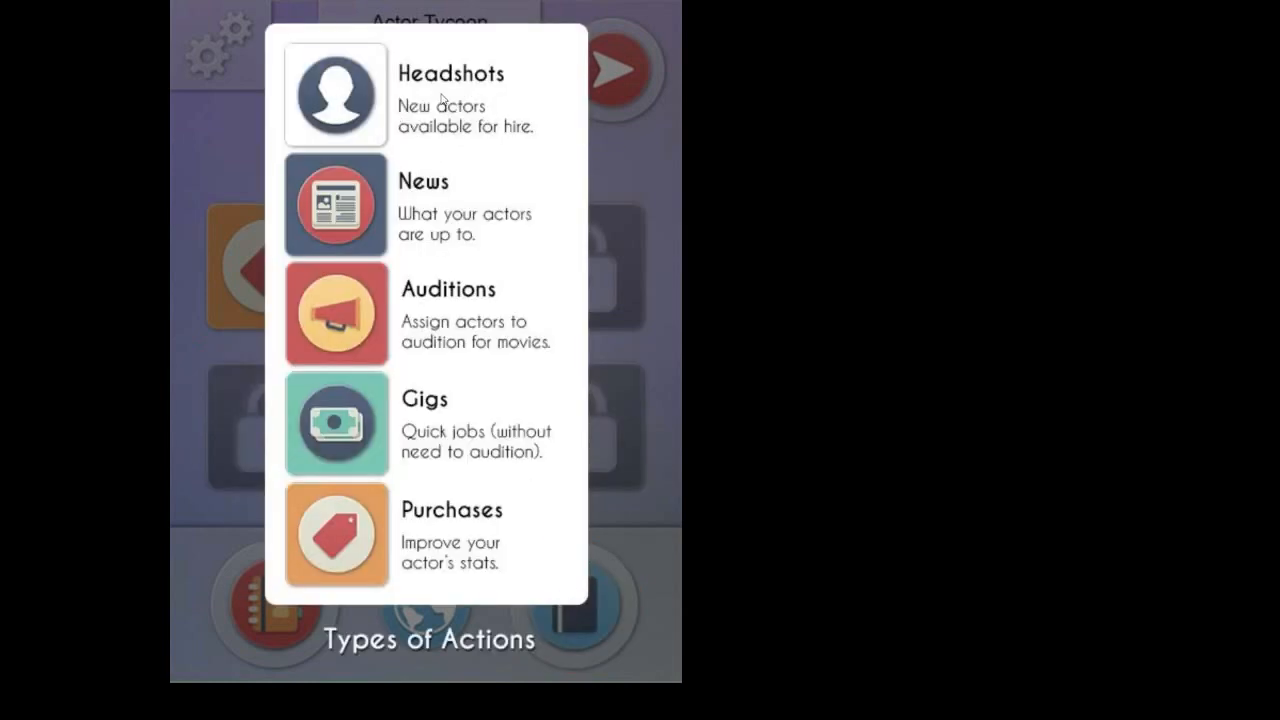
mouse_move(445, 570)
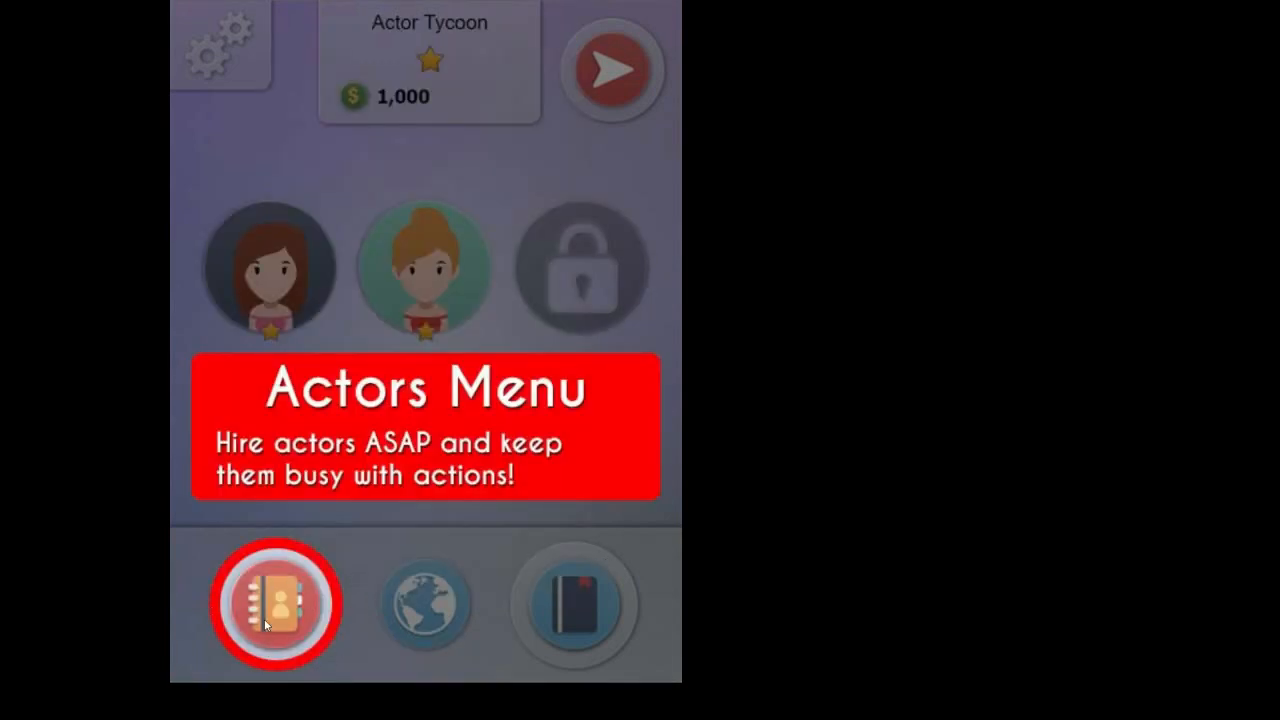
mouse_move(282, 265)
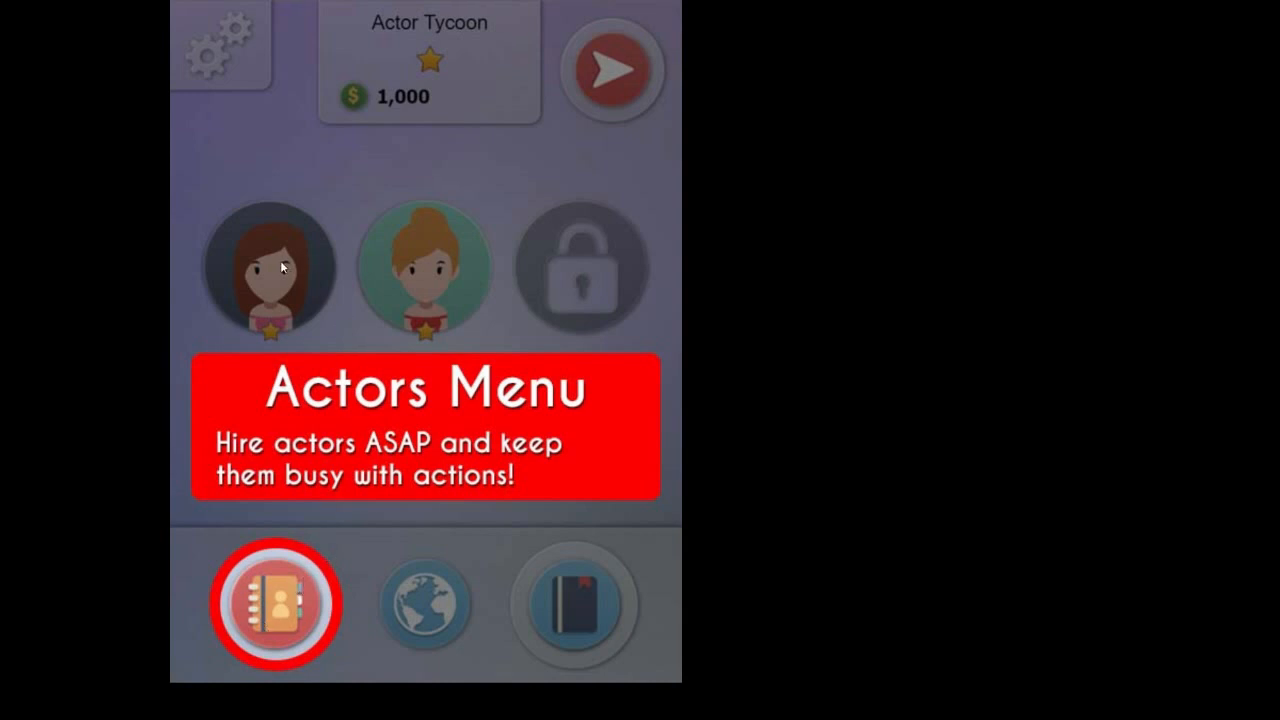
mouse_move(353, 418)
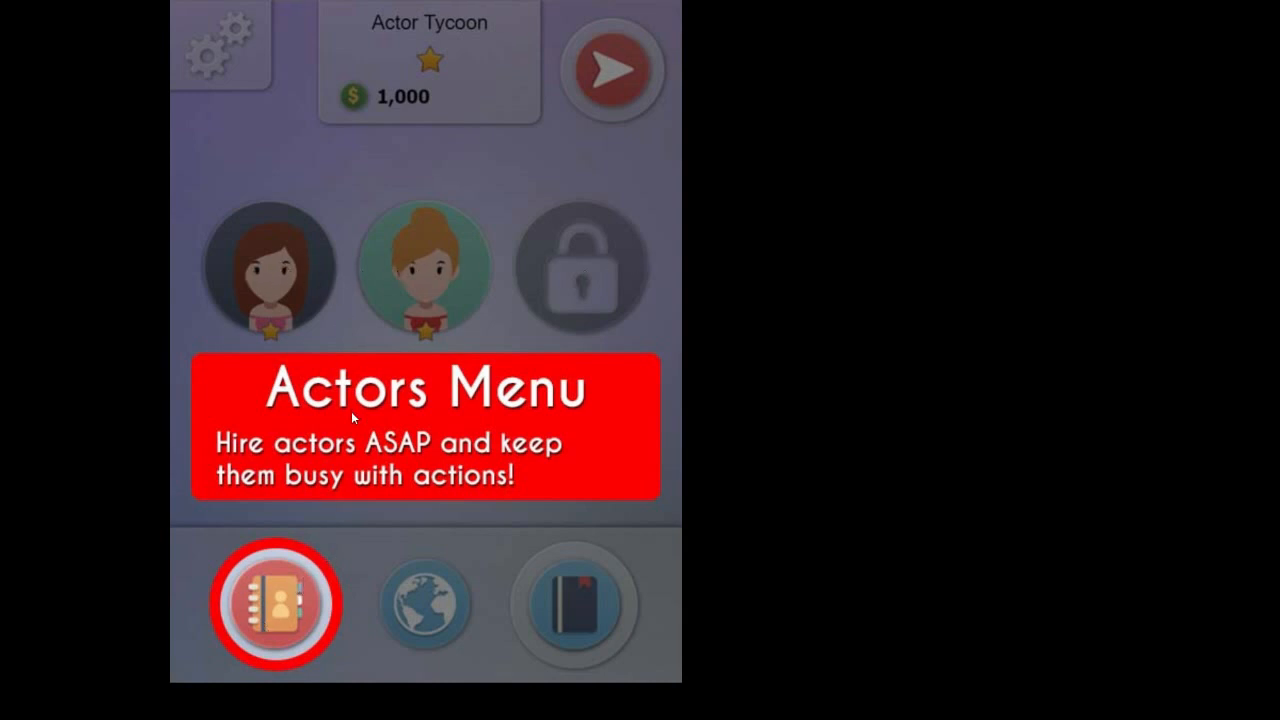
mouse_move(611, 440)
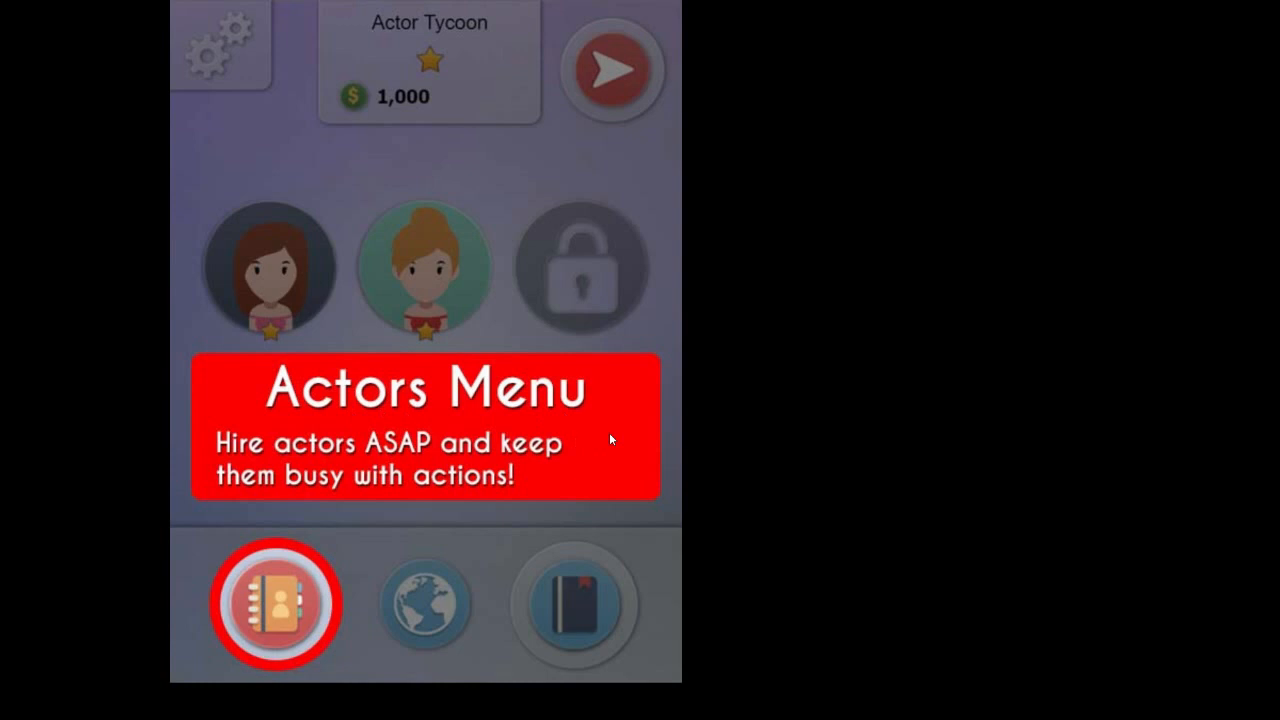
mouse_move(616, 439)
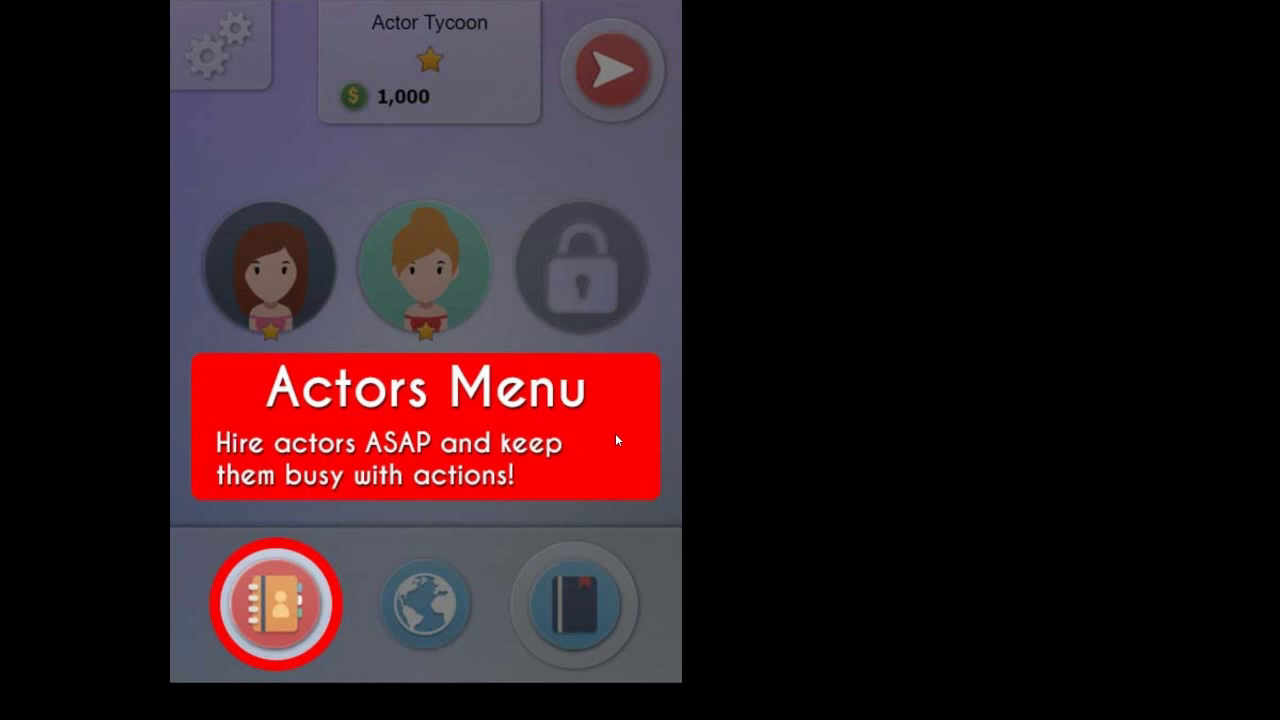
Step: Advance the tutorial past the actors menu tip to the map menu explanation
click(426, 604)
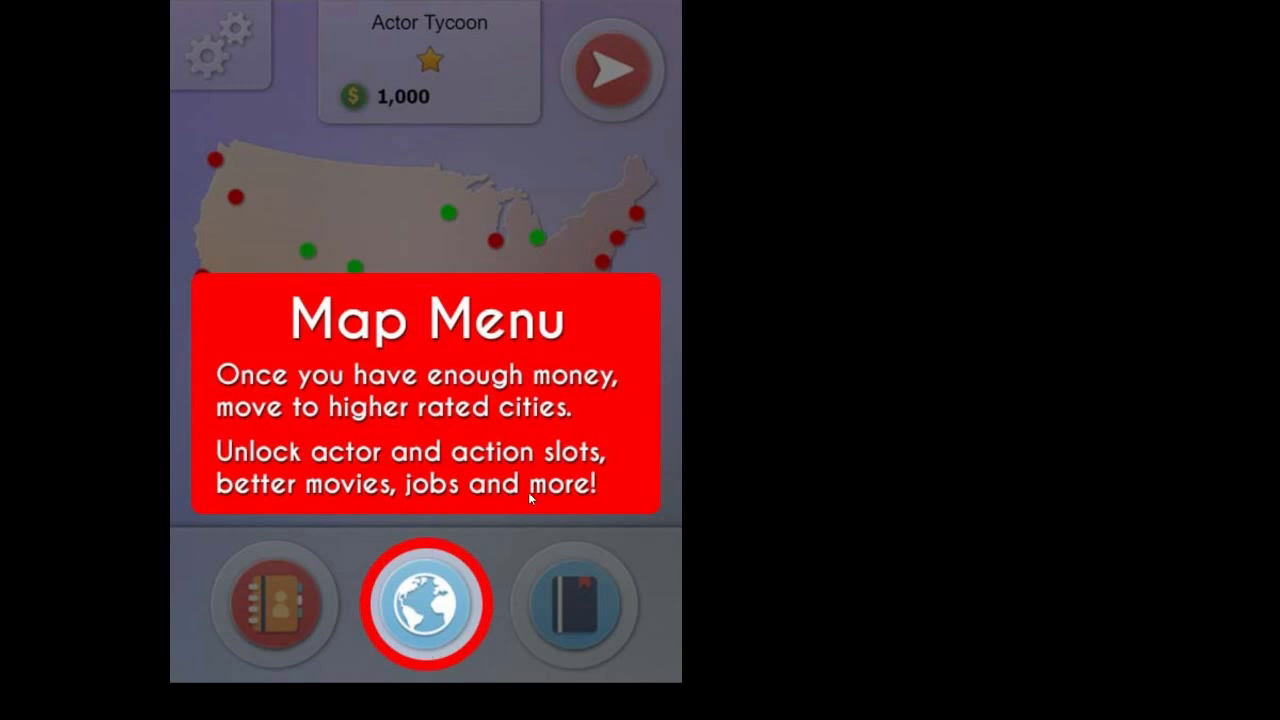
mouse_move(558, 392)
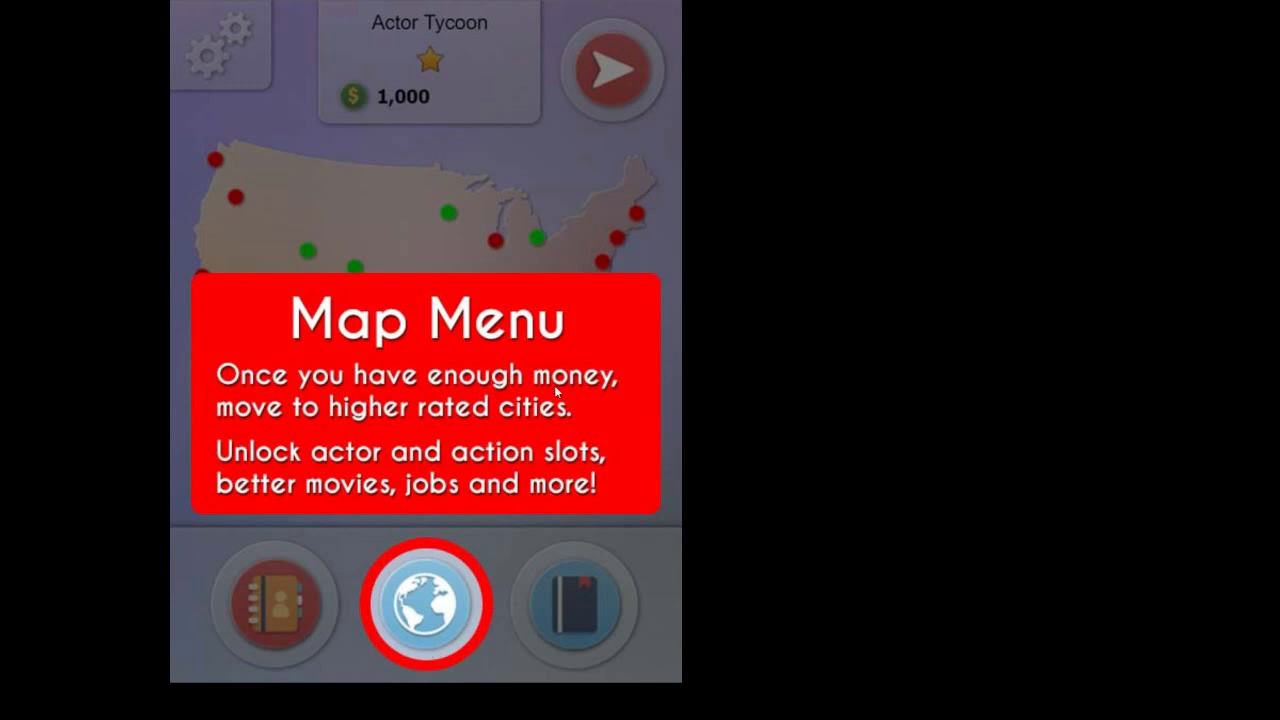
mouse_move(592, 378)
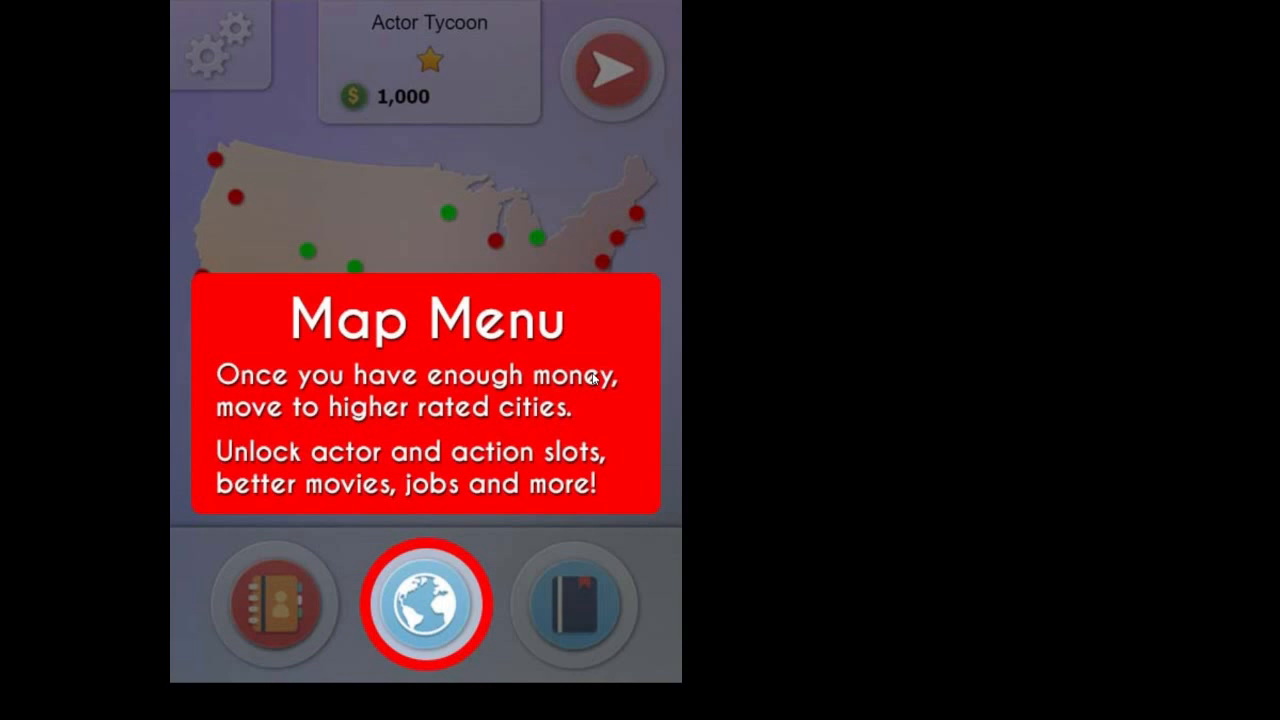
mouse_move(625, 297)
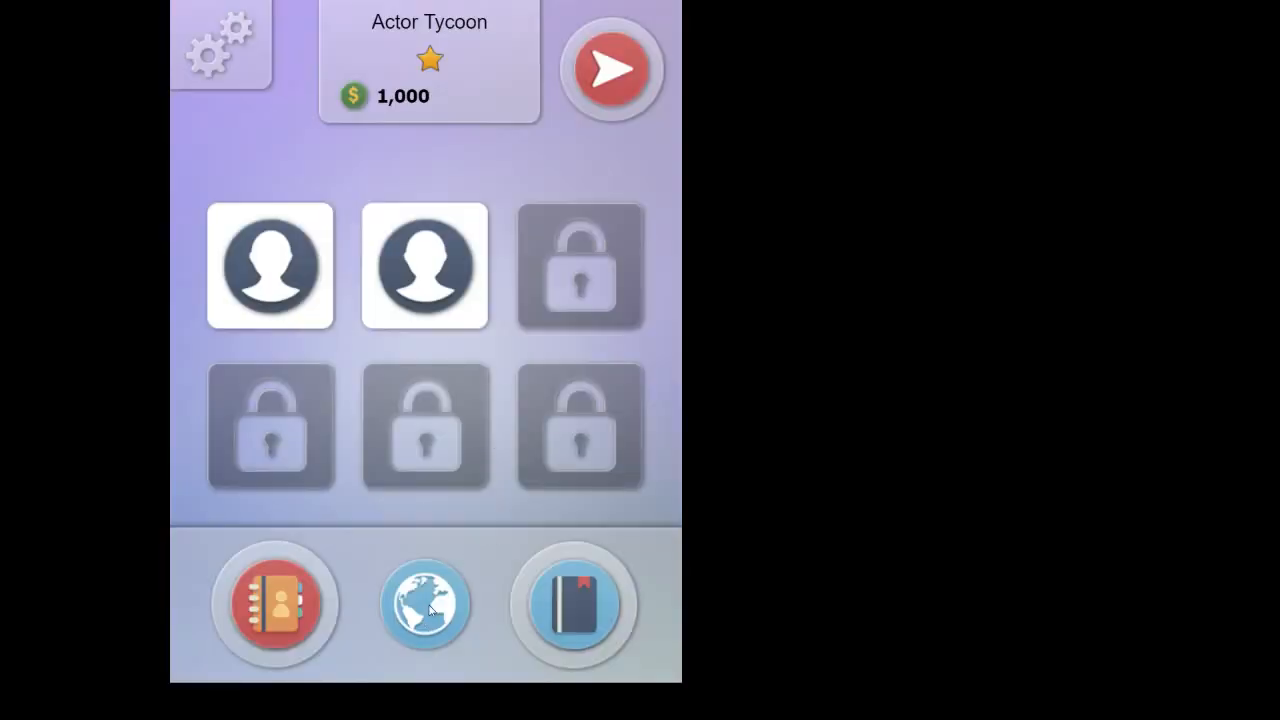
Step: Open the map and view city cards for Denver, Minneapolis, New Orleans and Philadelphia
click(424, 604)
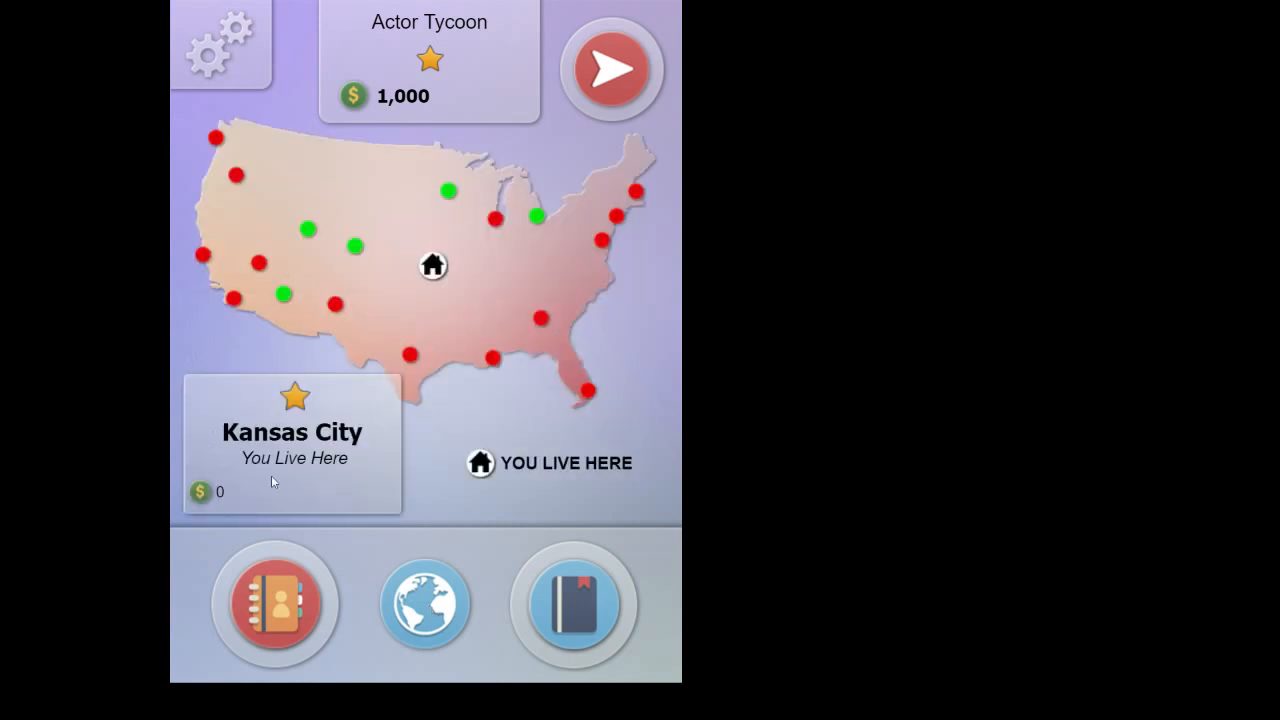
mouse_move(308, 220)
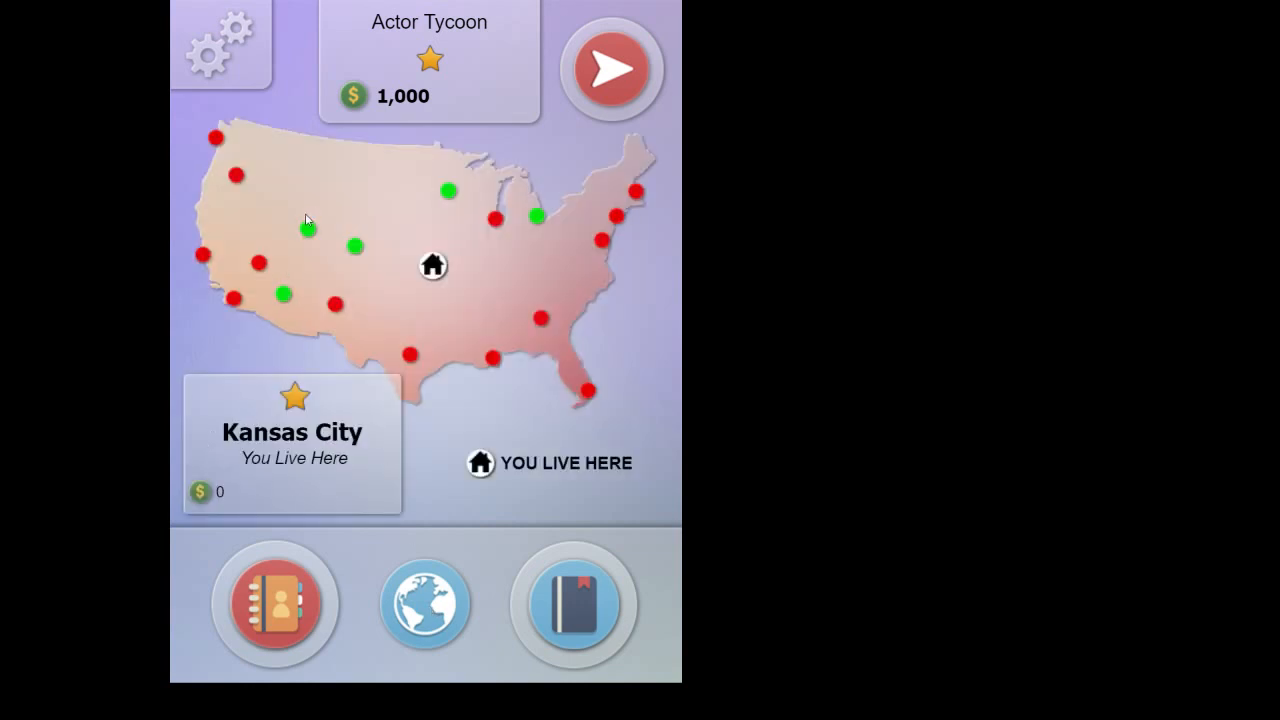
click(355, 245)
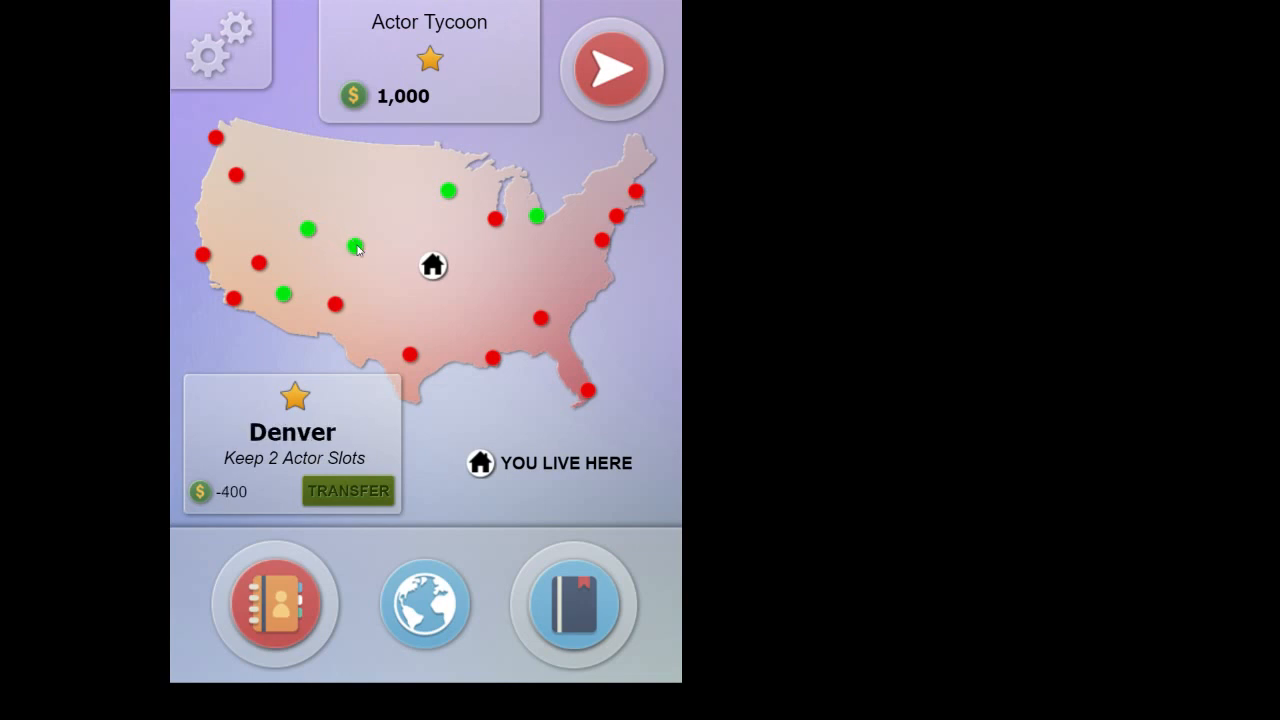
mouse_move(384, 118)
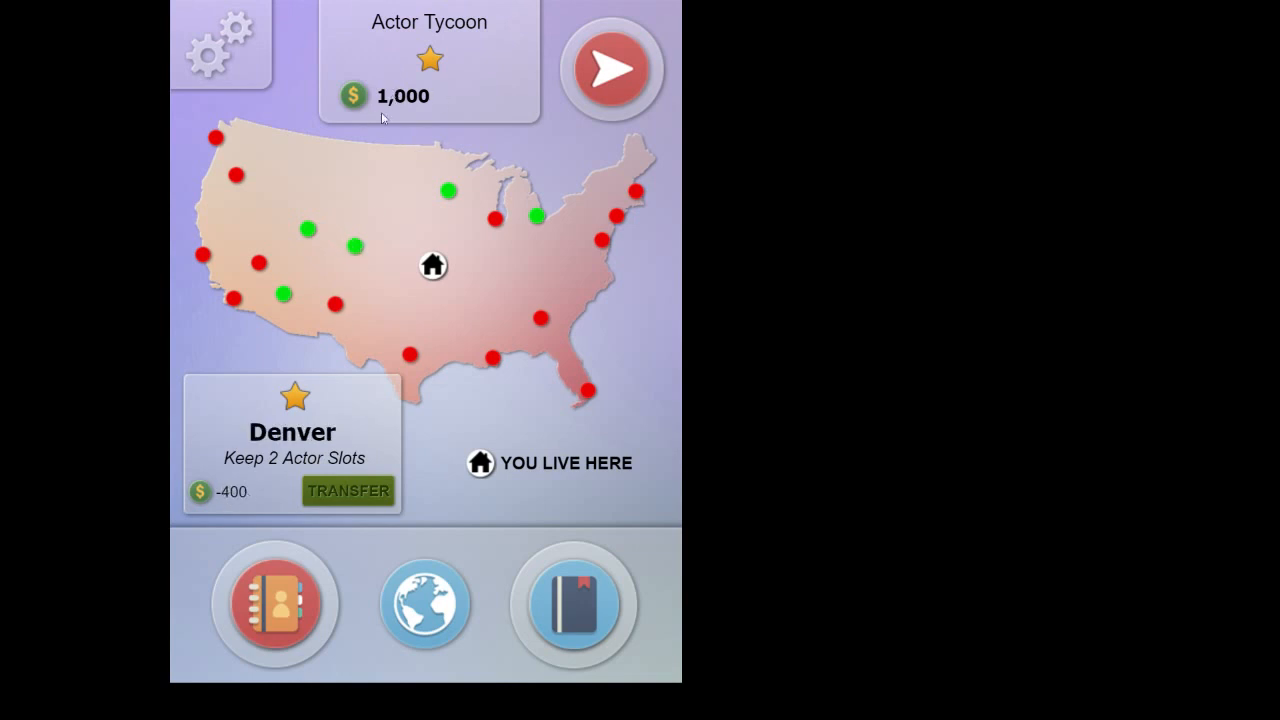
click(450, 192)
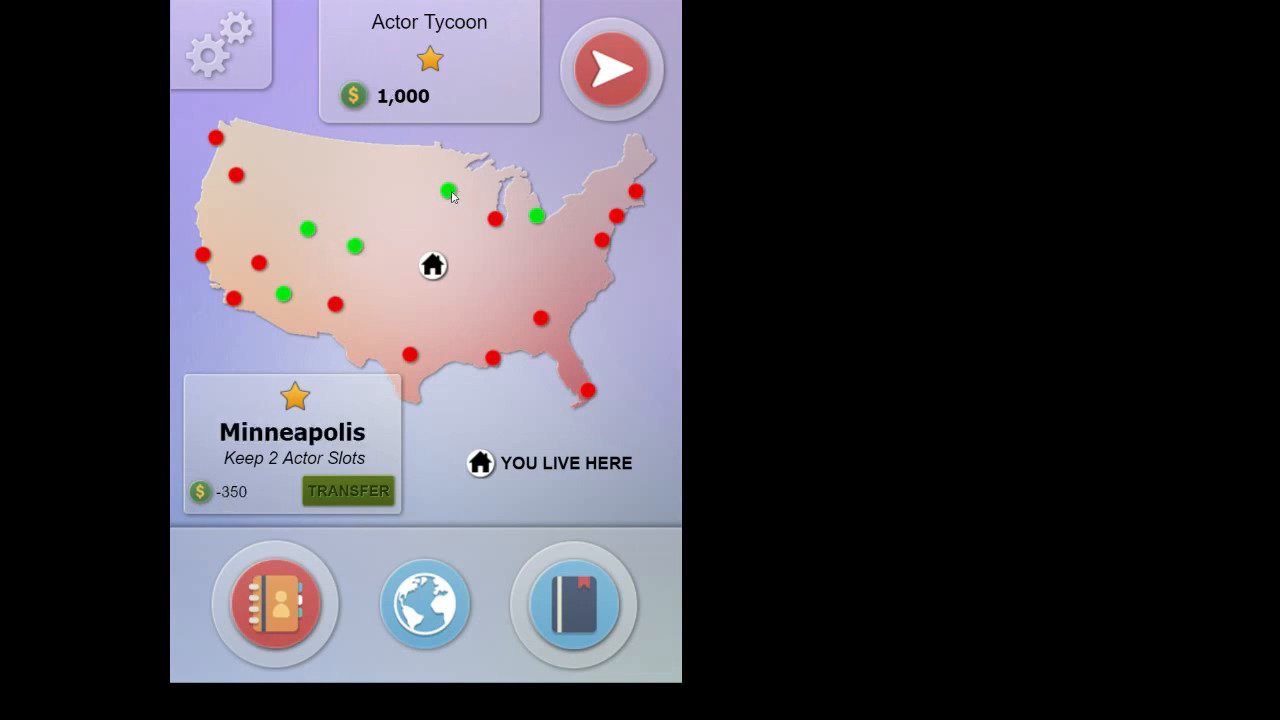
mouse_move(288, 390)
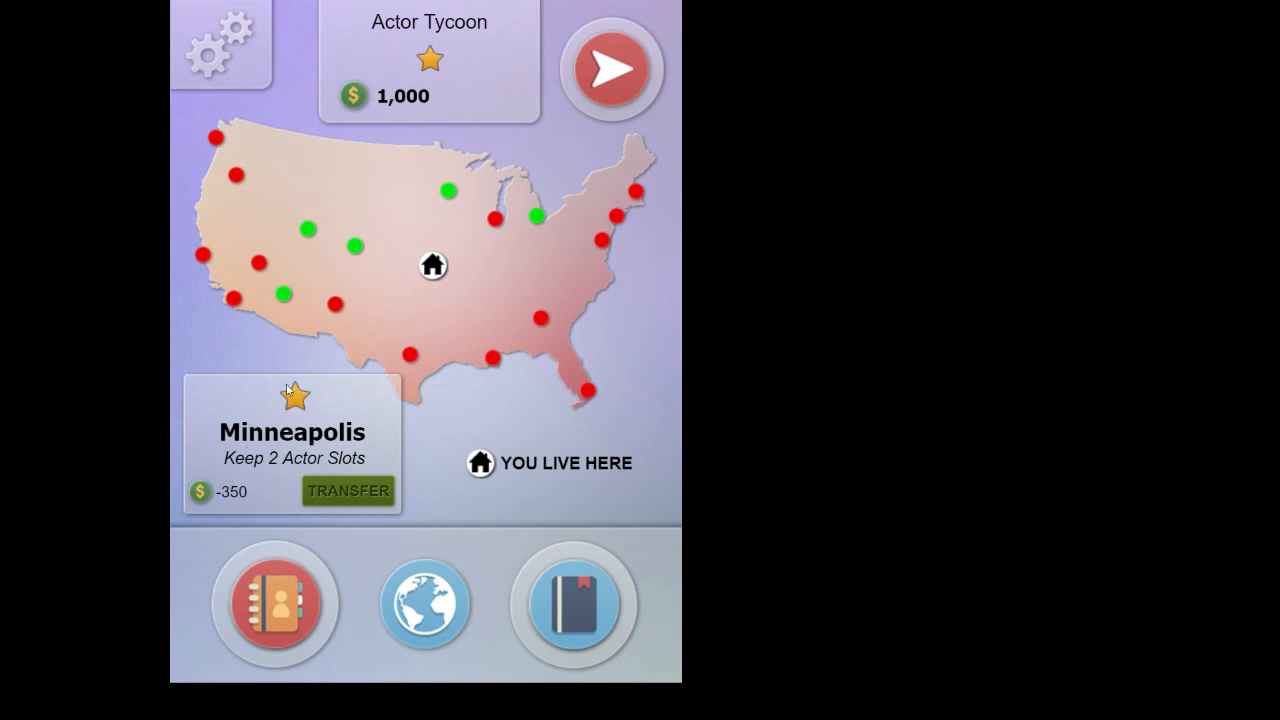
mouse_move(452, 54)
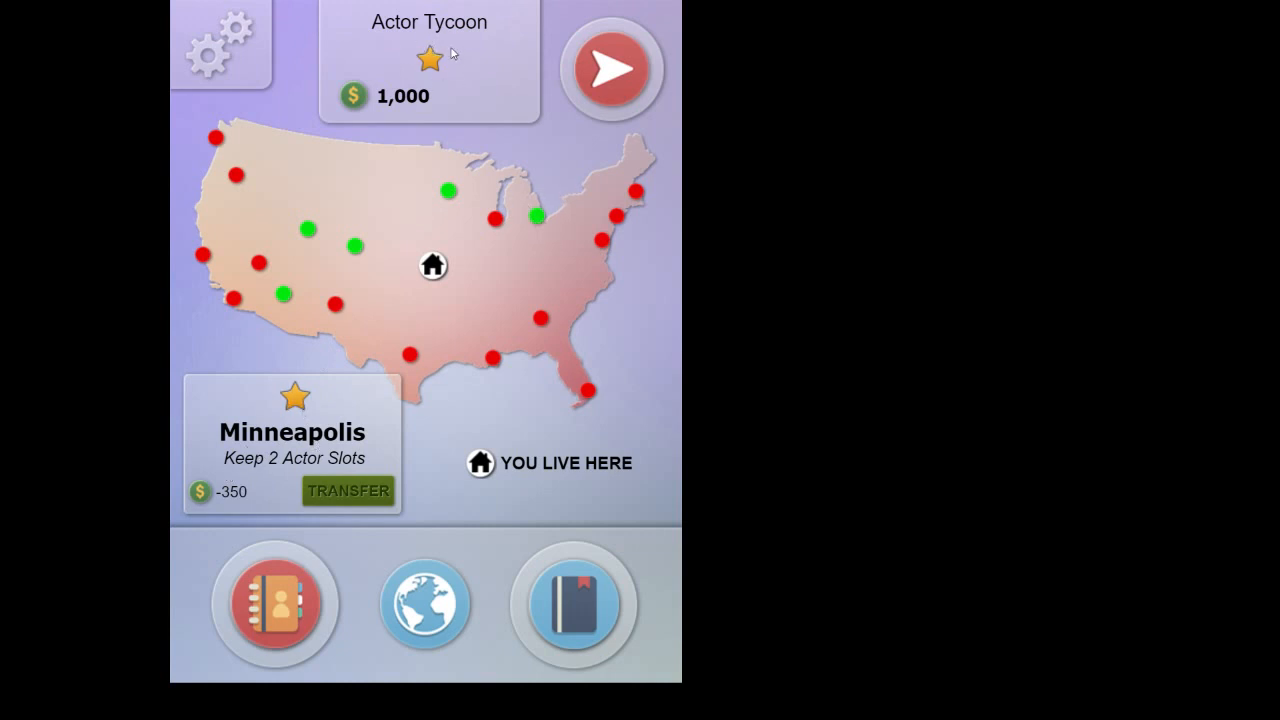
mouse_move(415, 55)
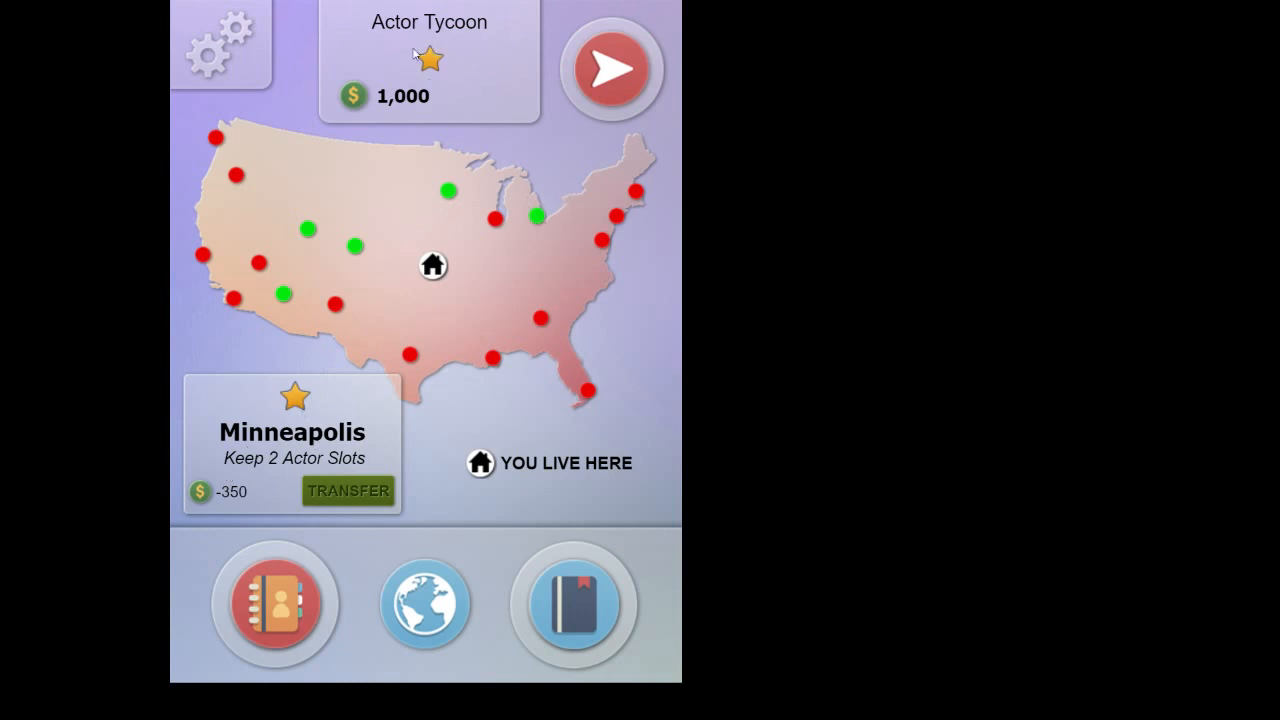
click(448, 192)
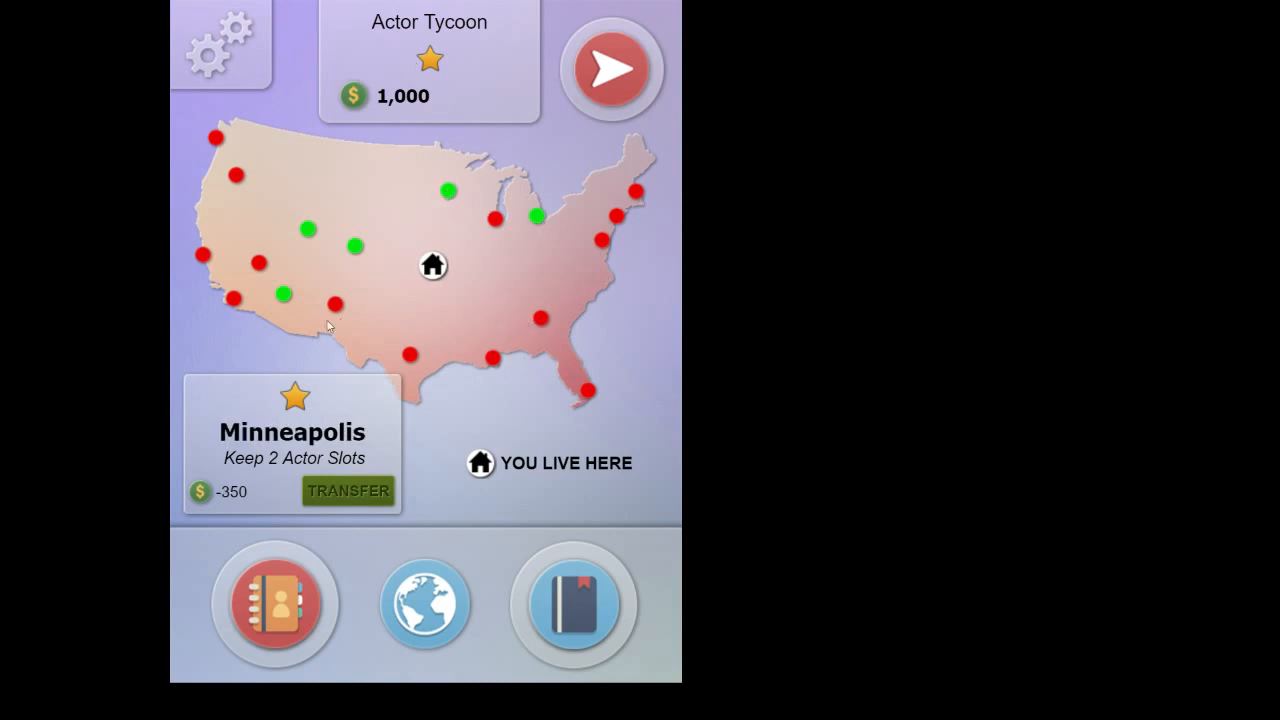
click(500, 363)
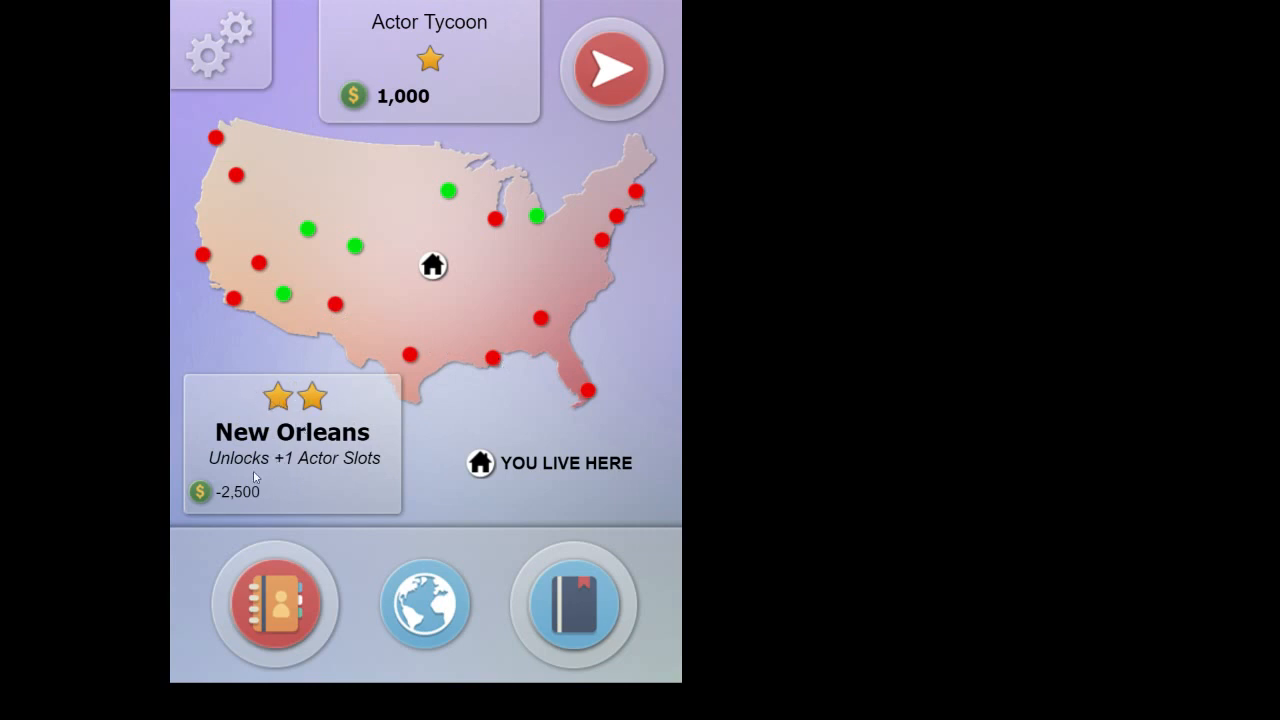
mouse_move(386, 340)
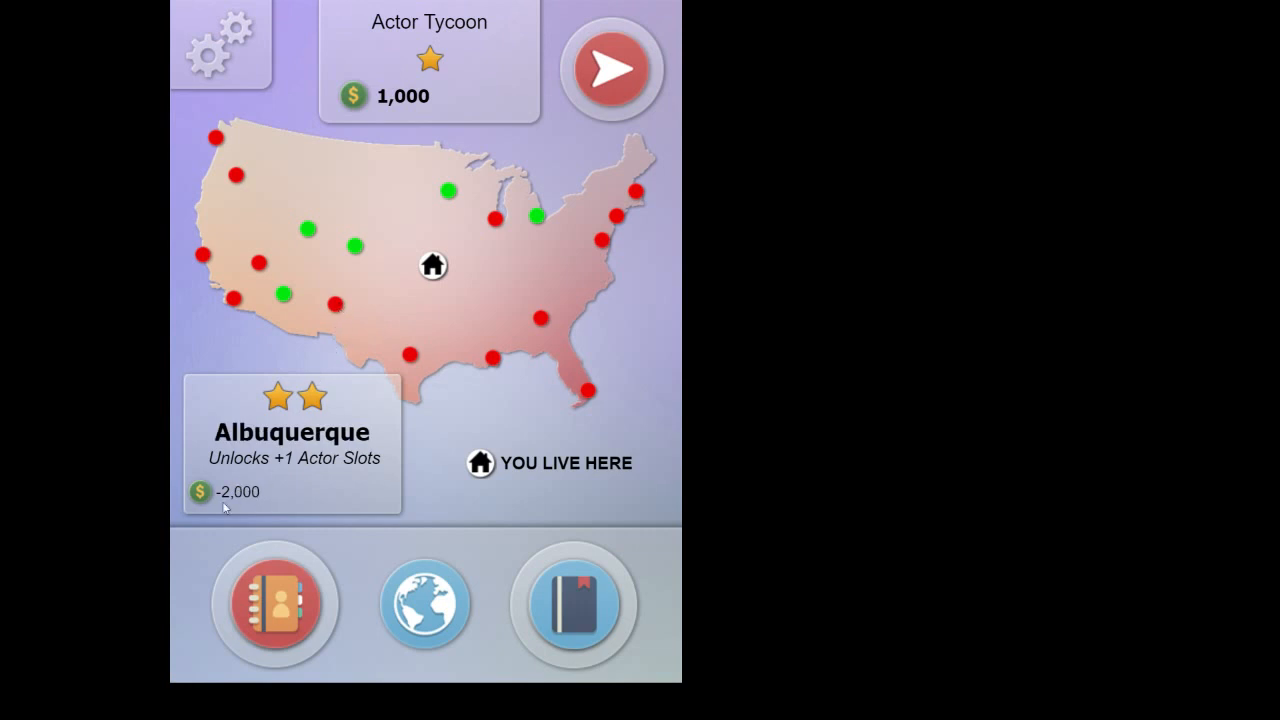
mouse_move(270, 178)
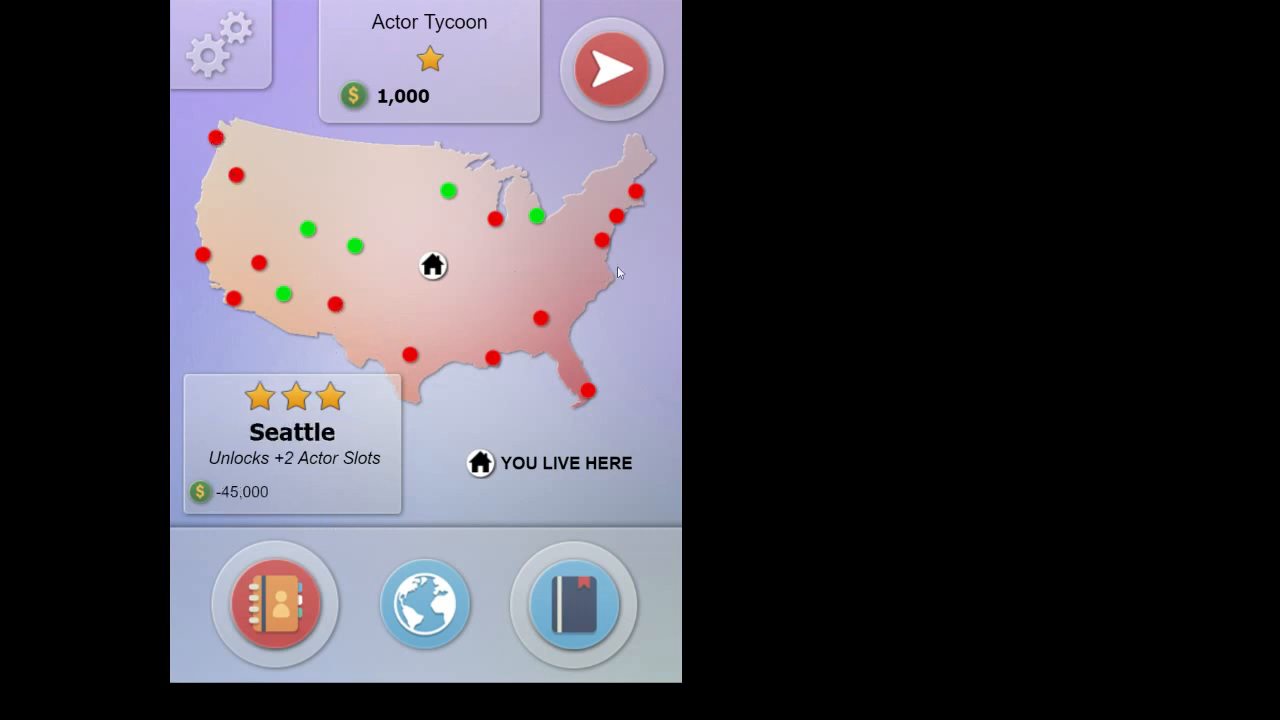
click(588, 391)
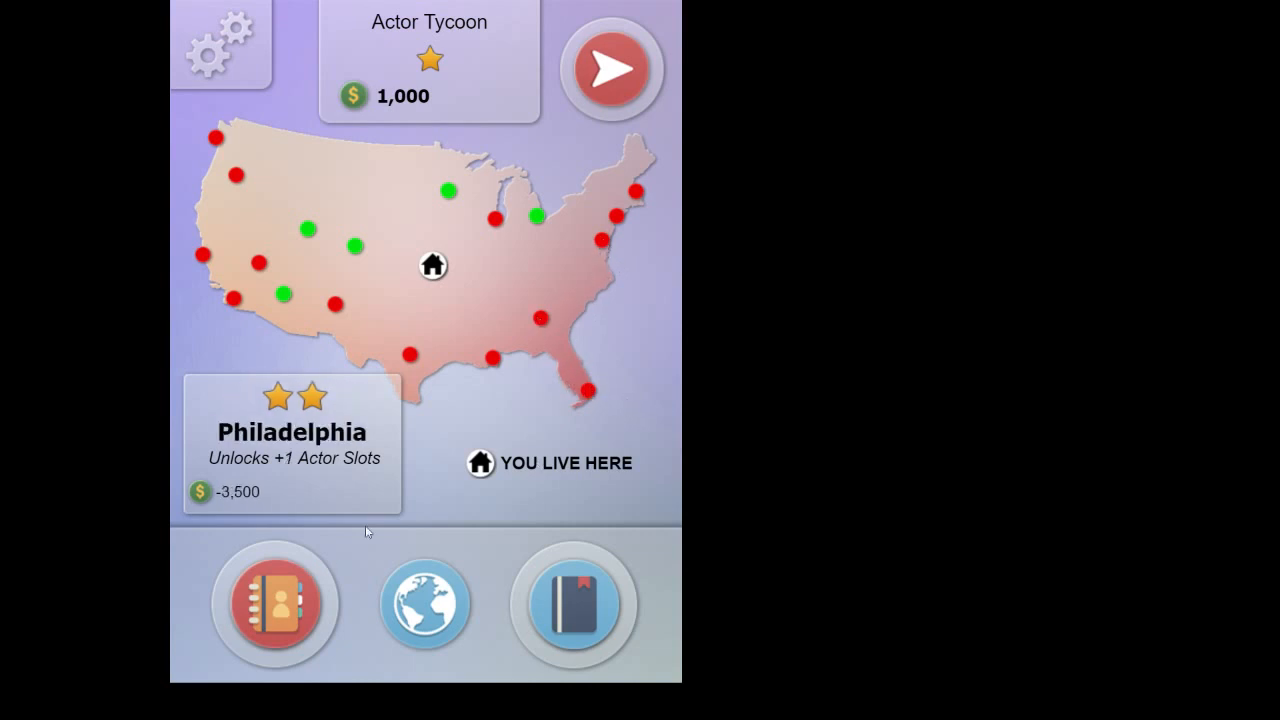
Step: Return to the actor roster showing two open and four locked slots
click(272, 603)
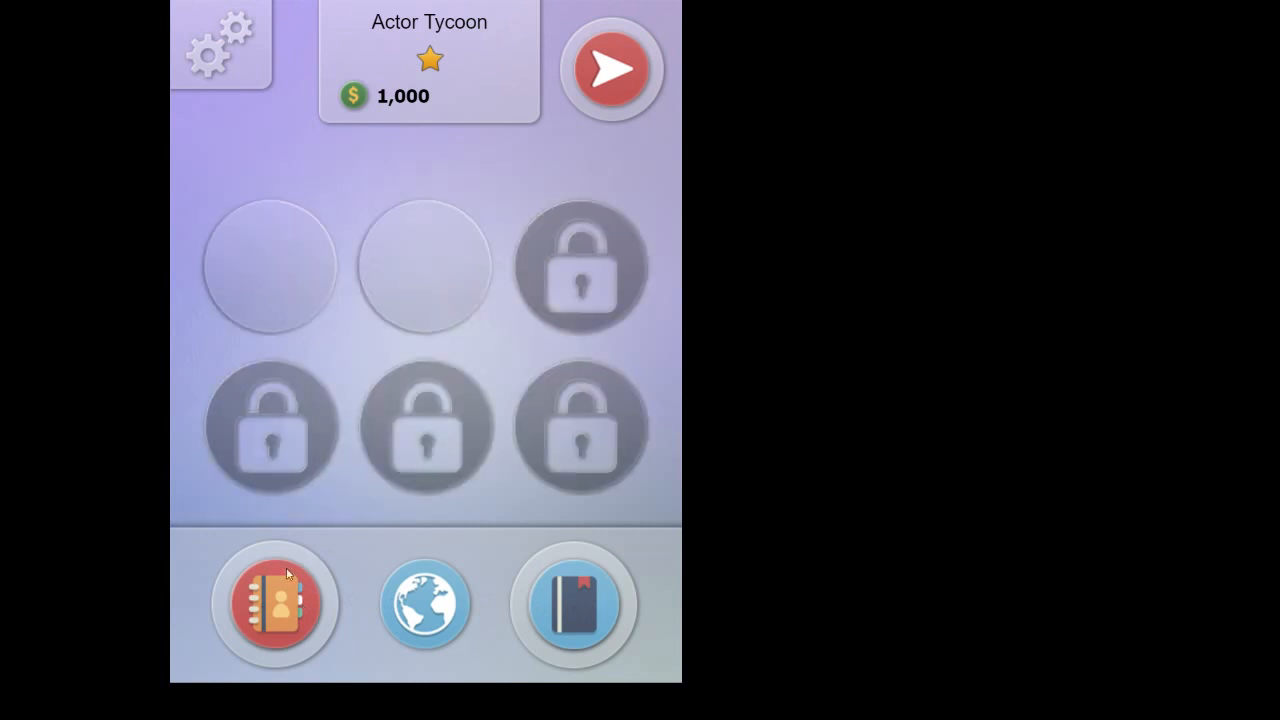
mouse_move(260, 610)
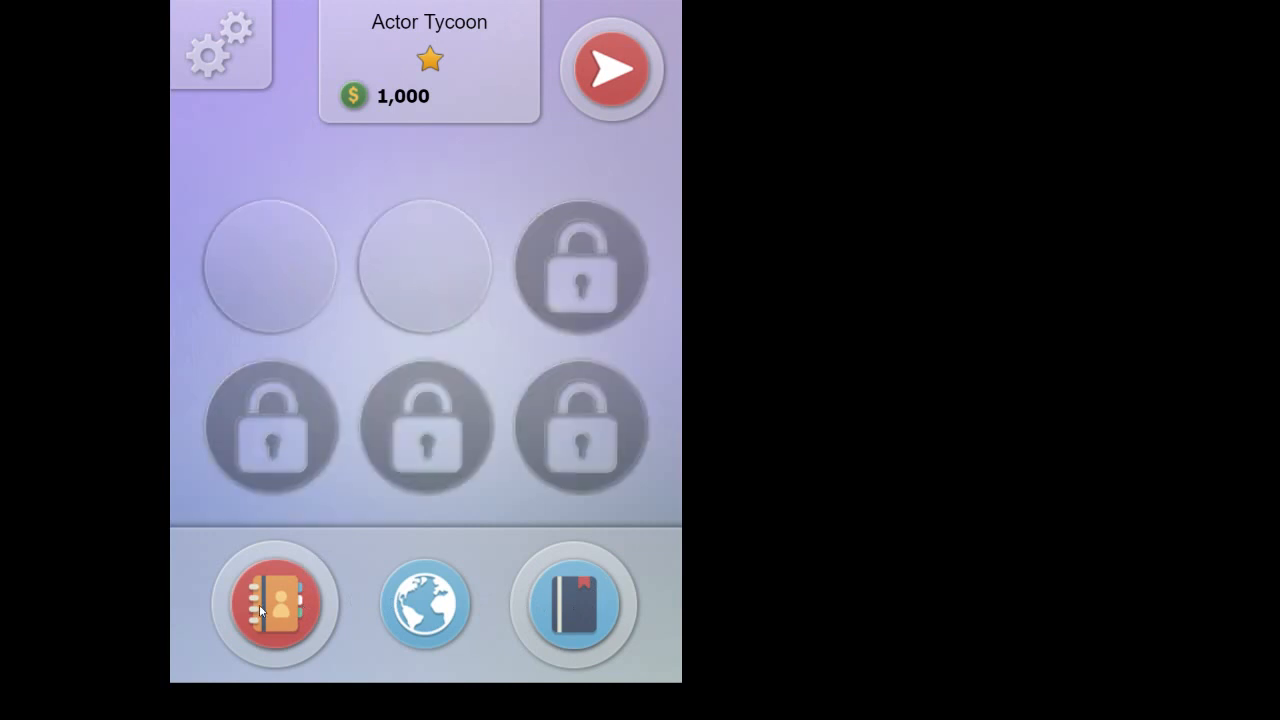
mouse_move(253, 278)
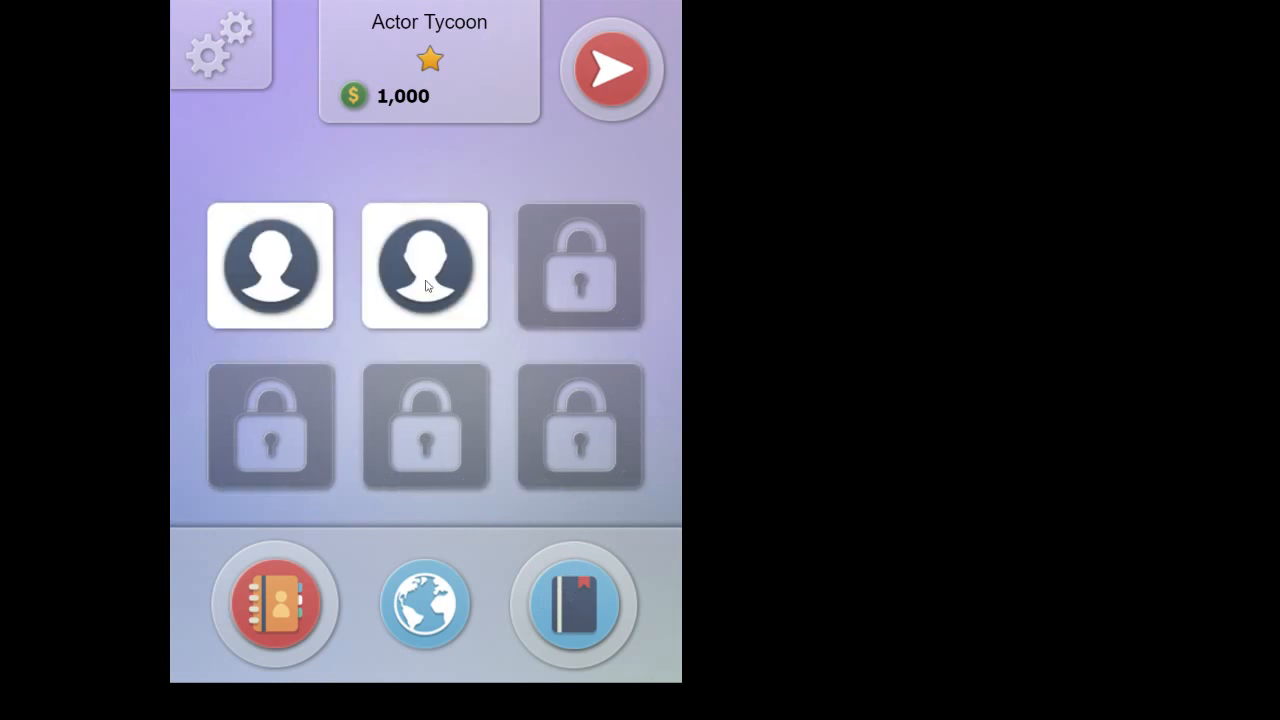
mouse_move(270, 288)
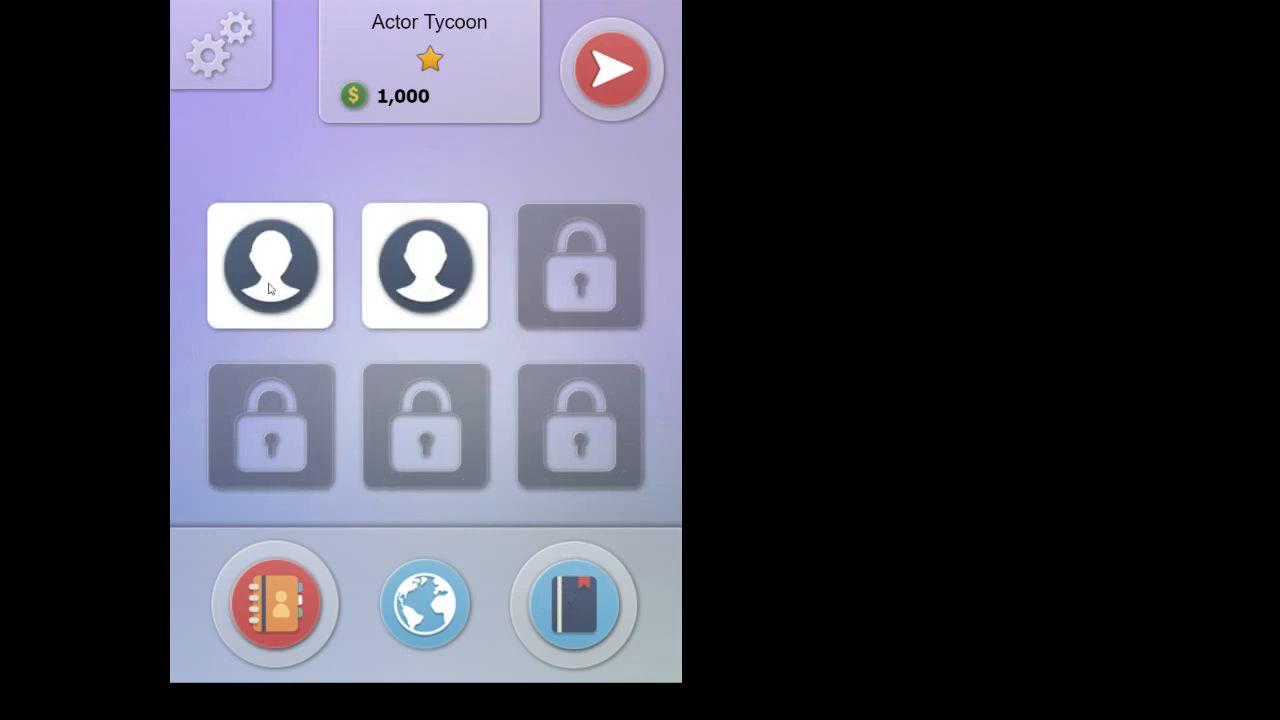
mouse_move(269, 272)
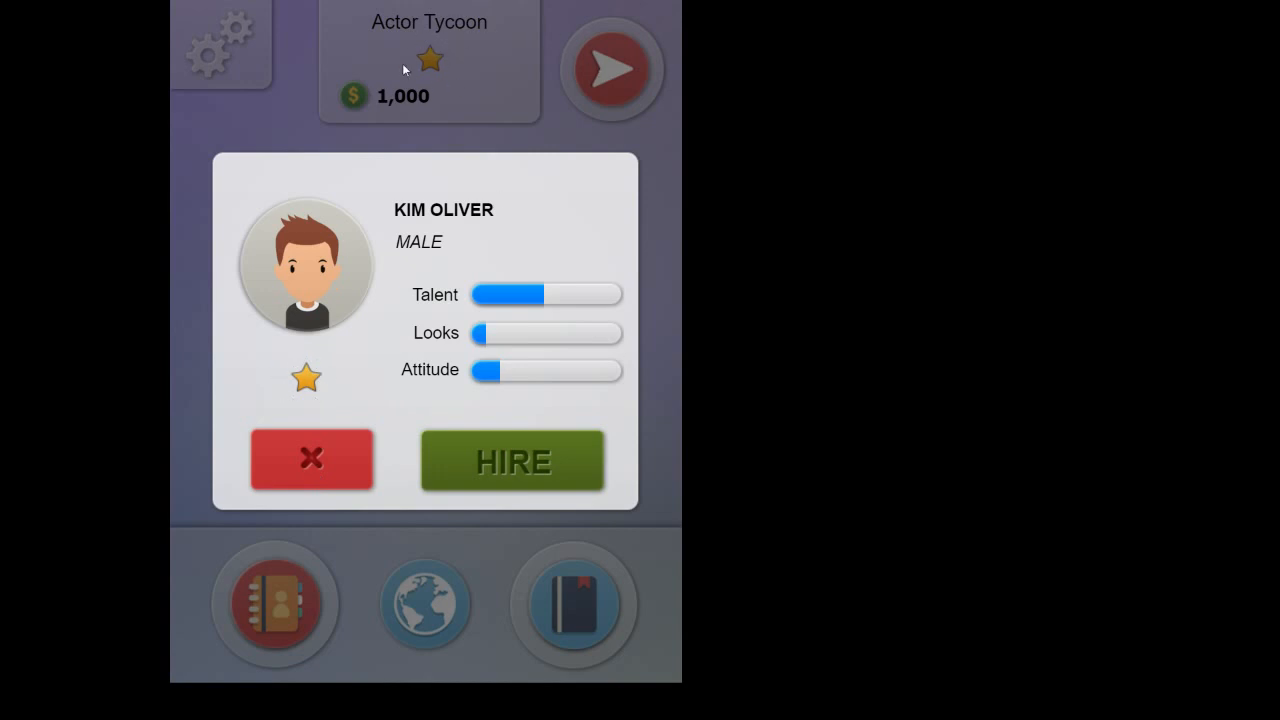
mouse_move(436, 86)
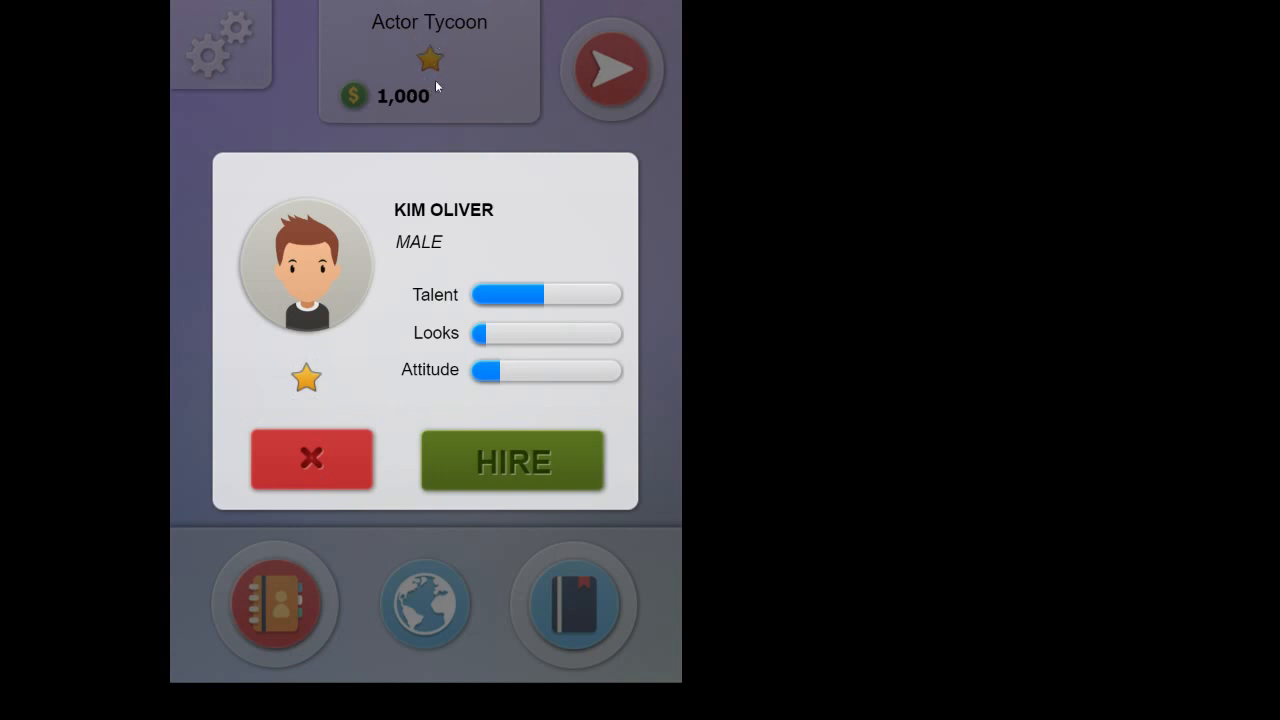
mouse_move(285, 395)
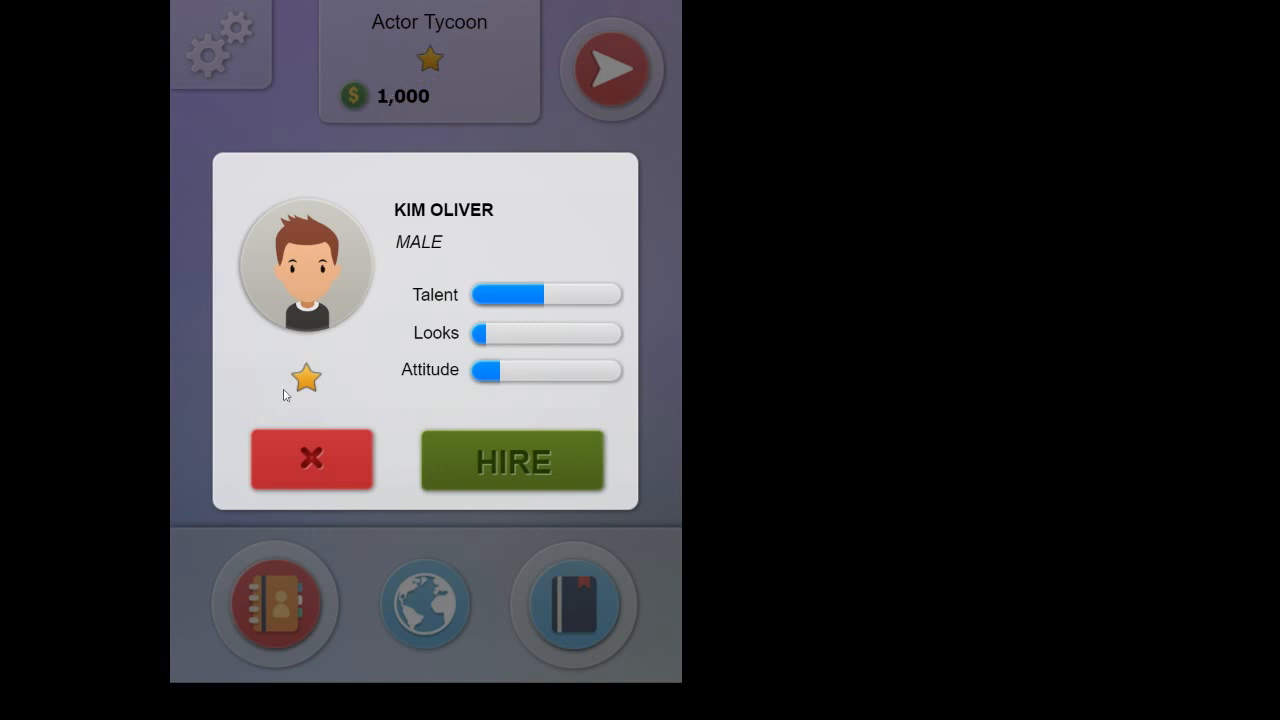
mouse_move(352, 387)
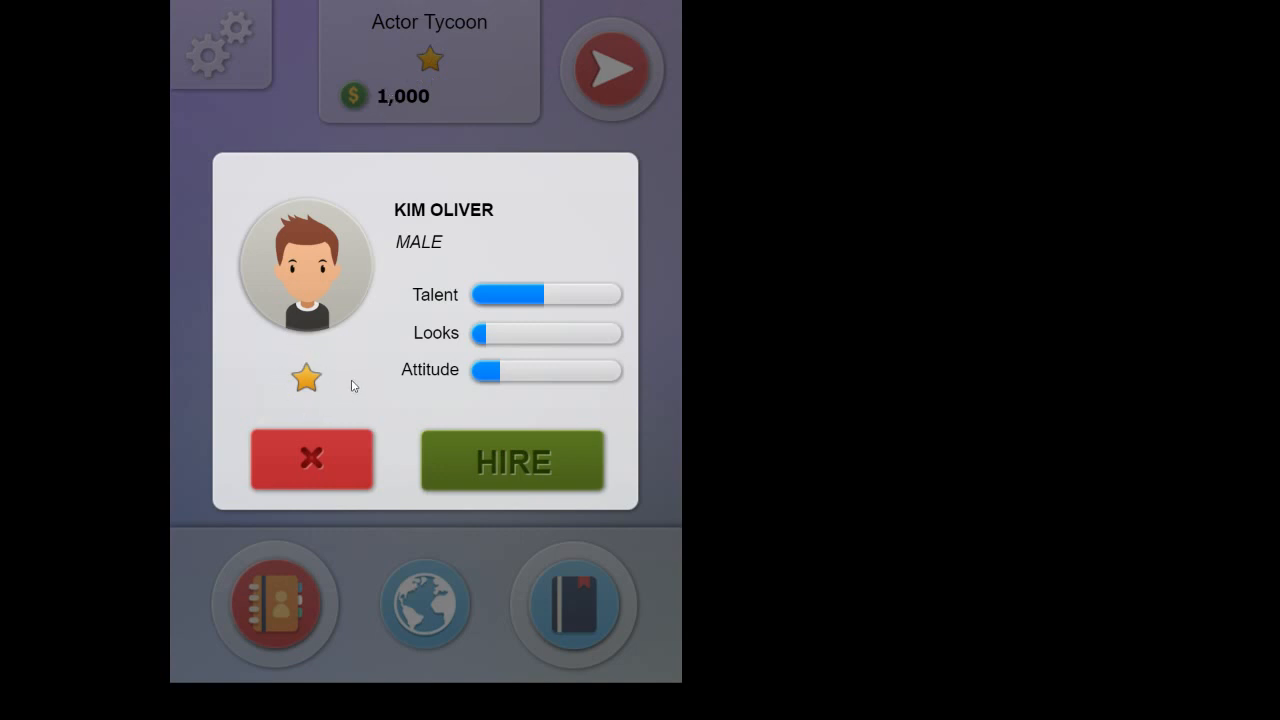
mouse_move(428, 338)
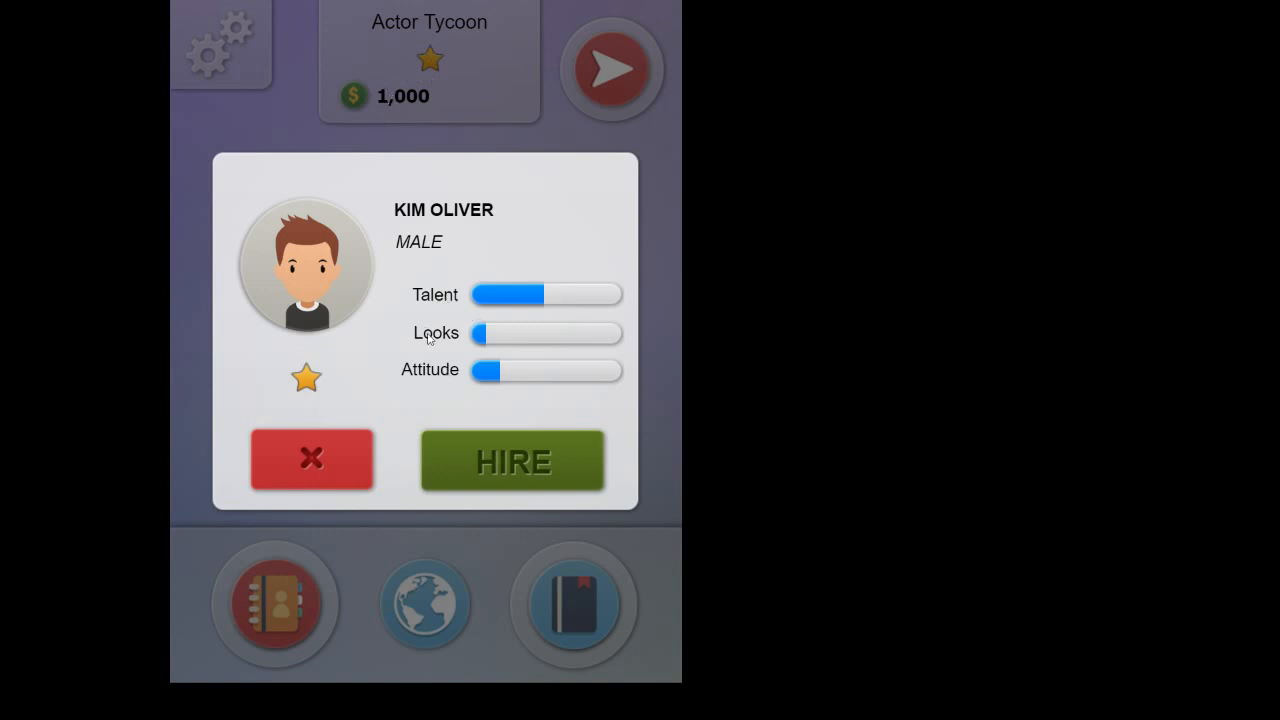
mouse_move(565, 295)
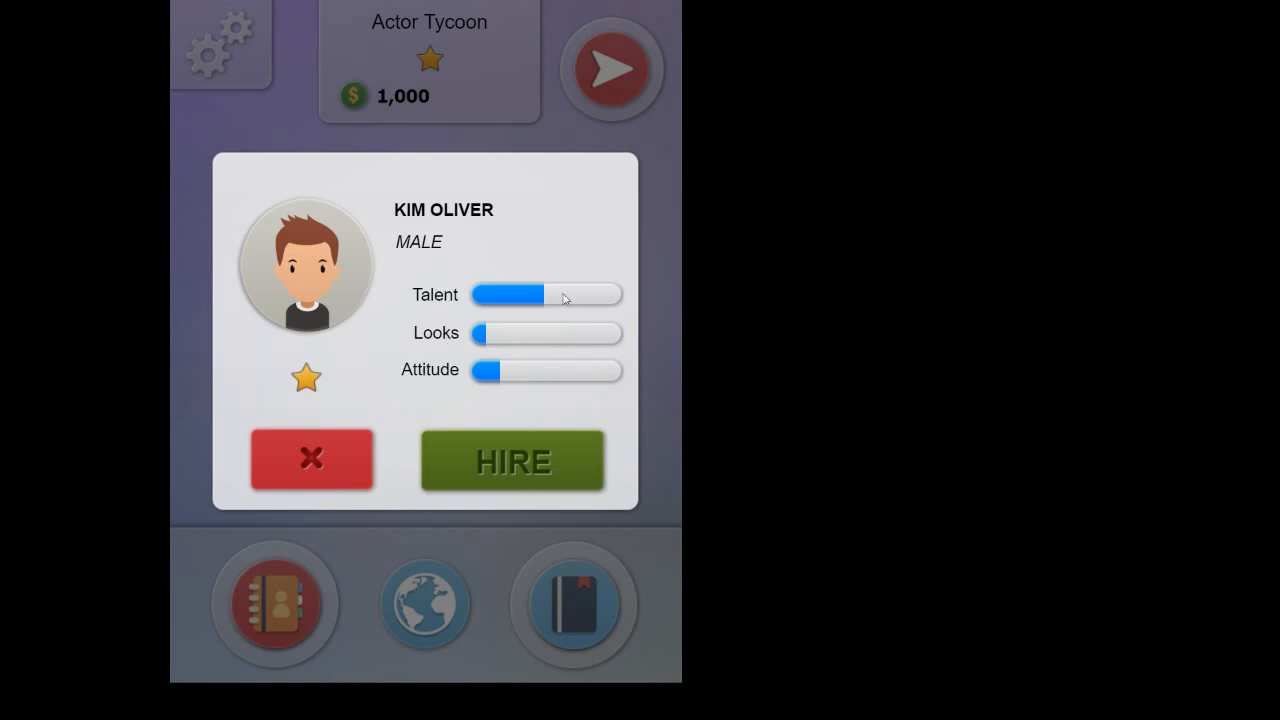
mouse_move(518, 357)
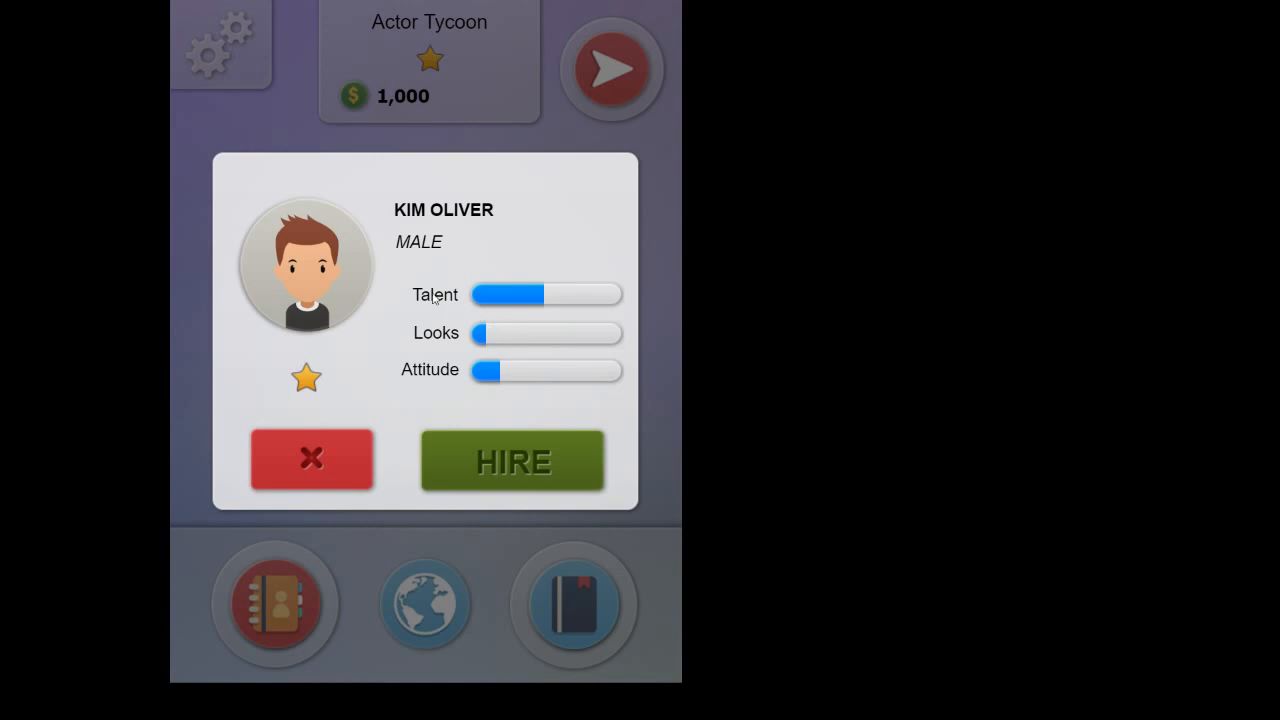
mouse_move(441, 378)
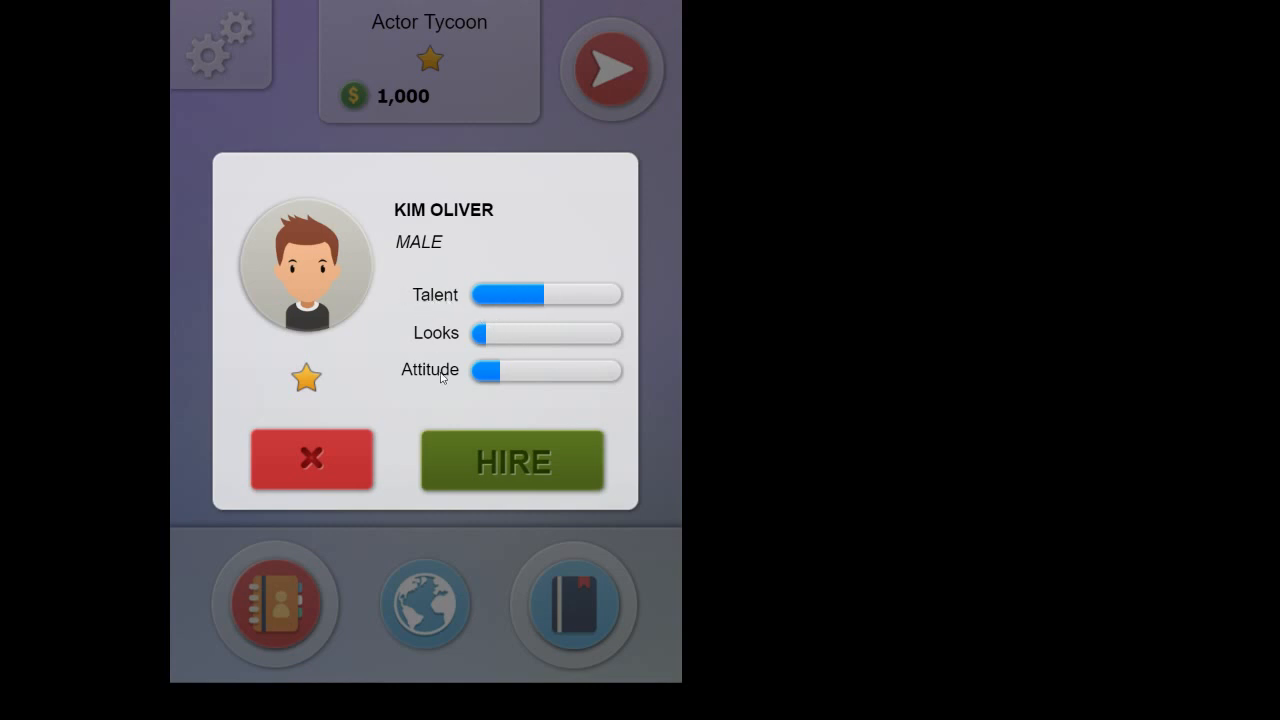
mouse_move(449, 345)
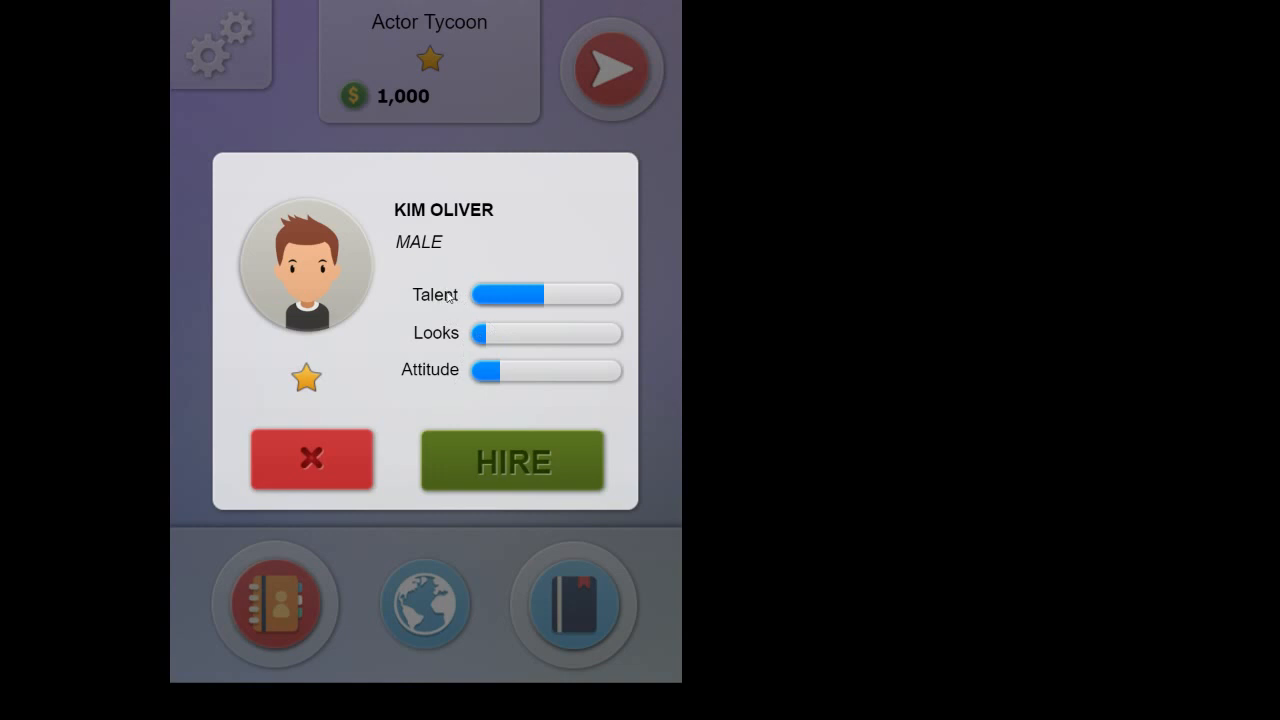
mouse_move(562, 297)
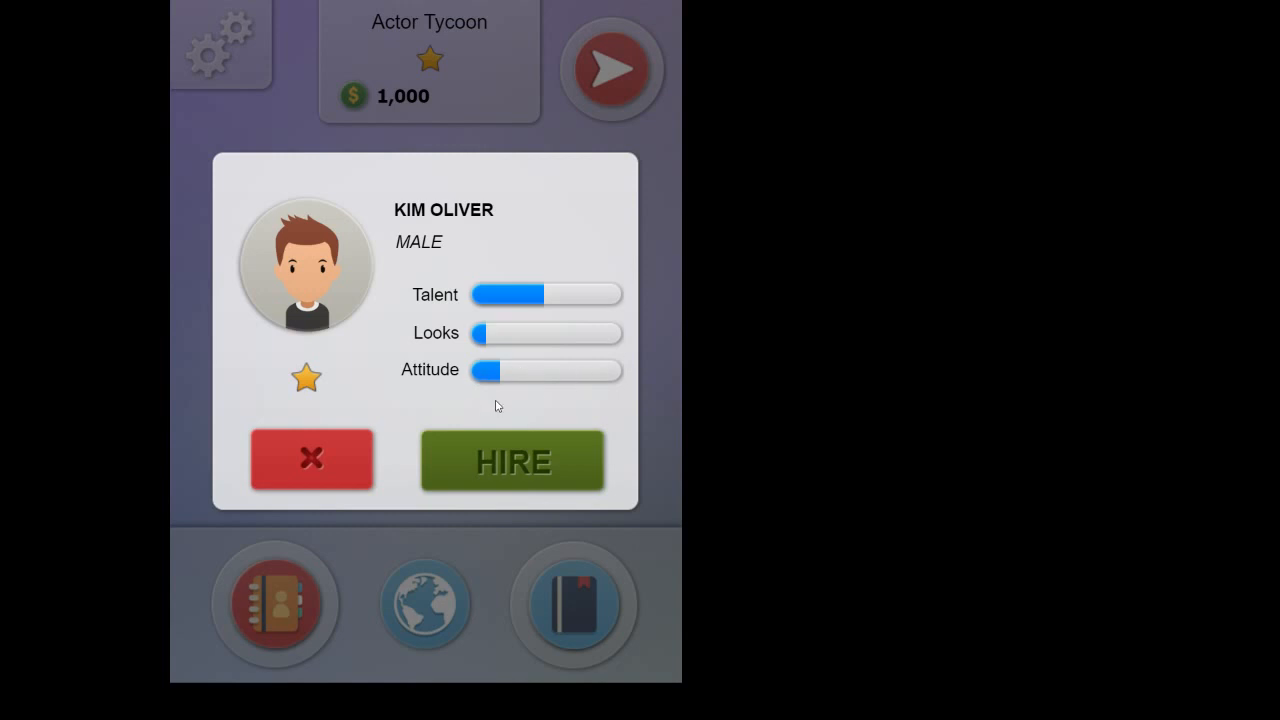
mouse_move(540, 373)
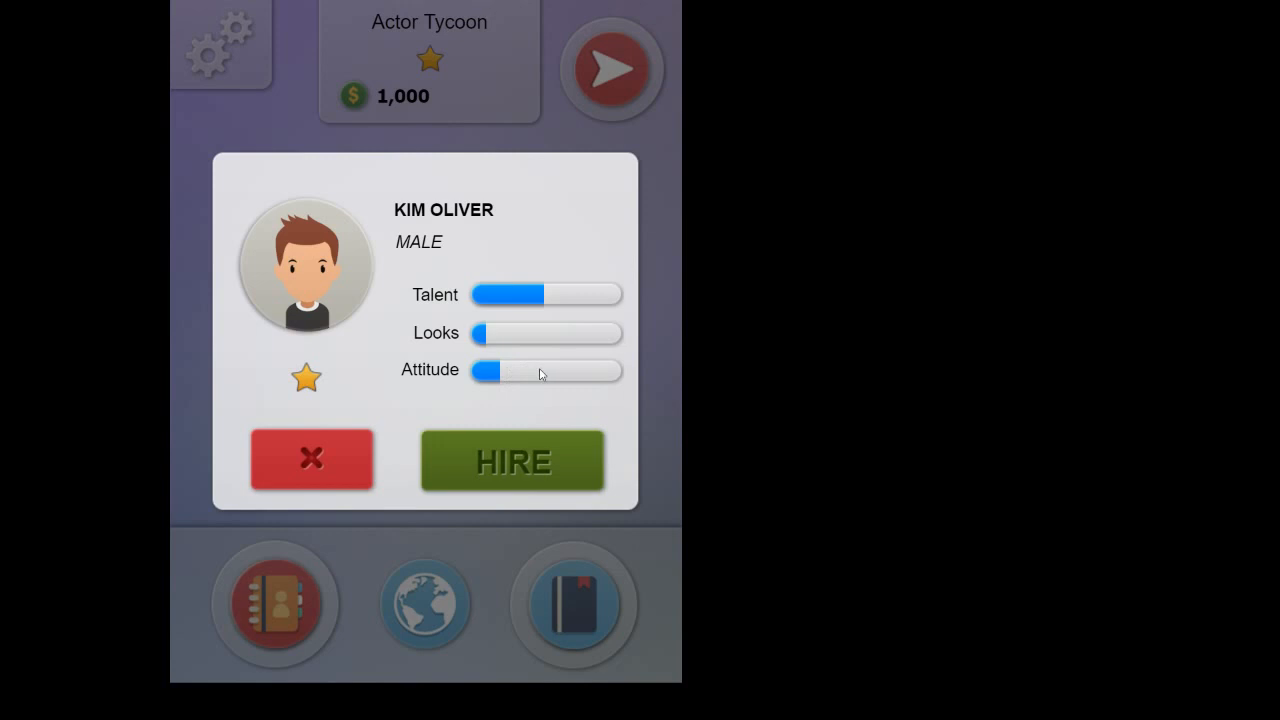
mouse_move(534, 377)
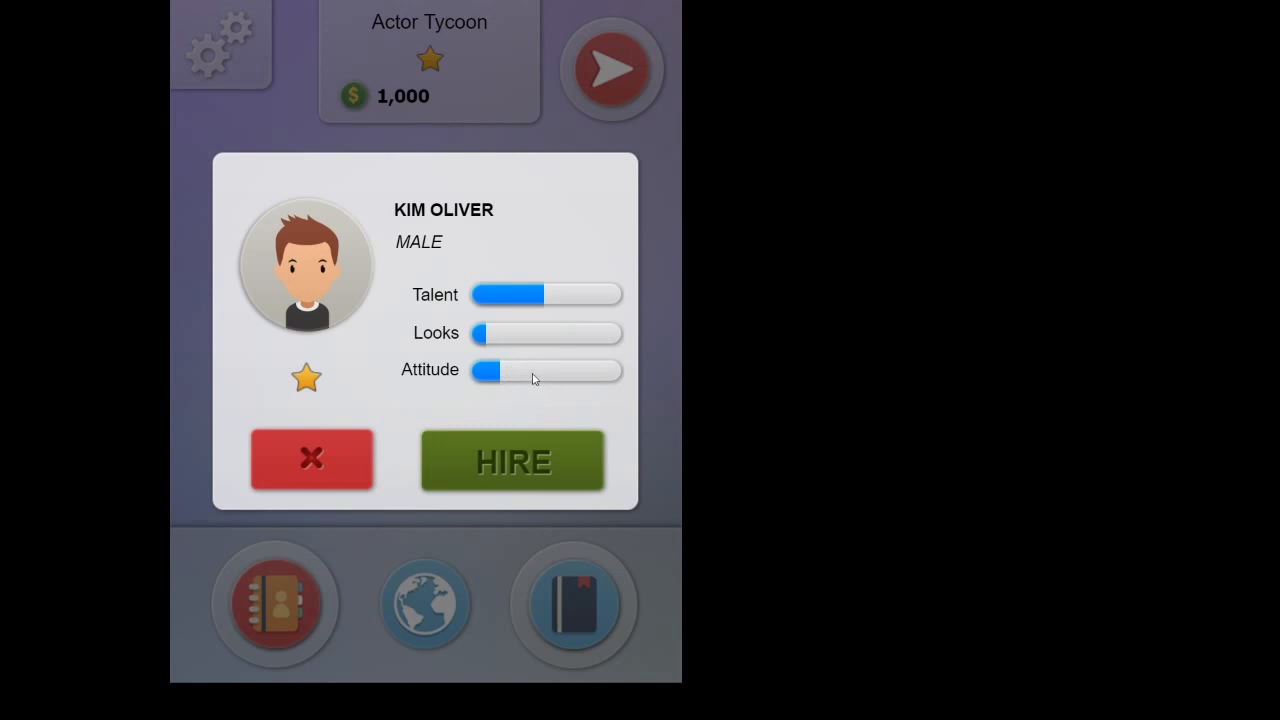
mouse_move(540, 450)
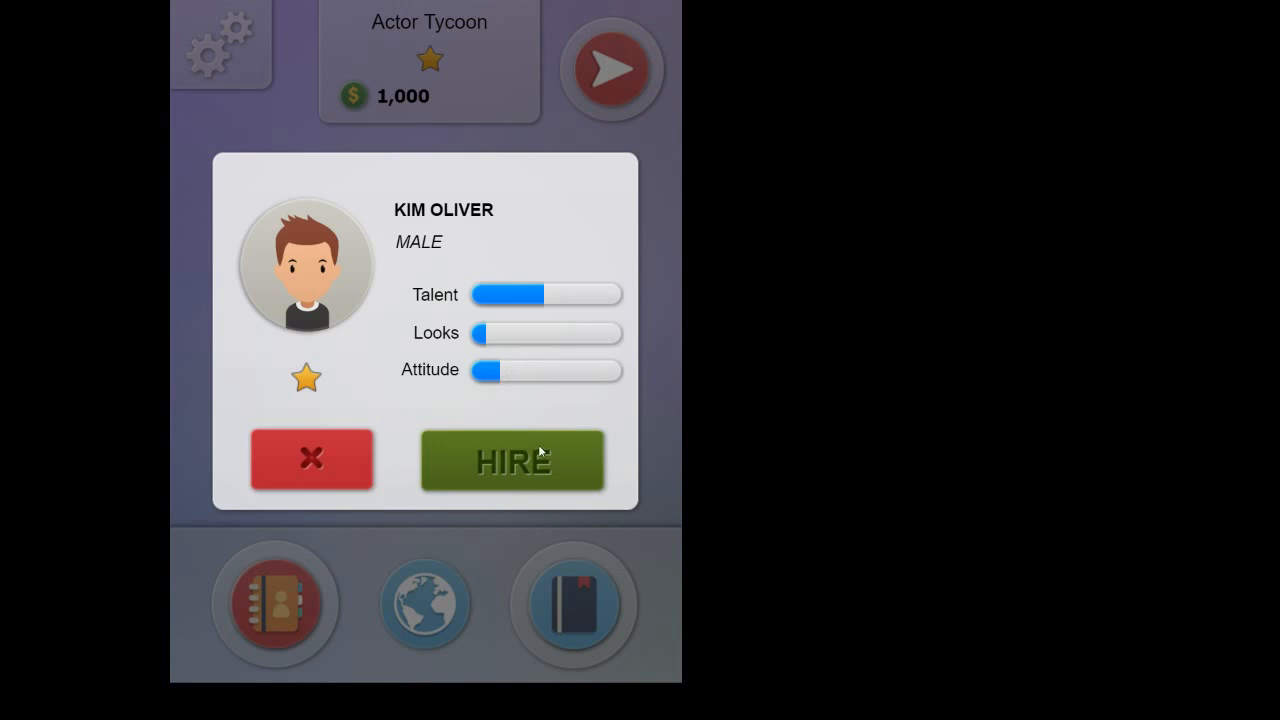
Step: Reject Kim Oliver and hire Nina Proctor (talent 25, looks 49, attitude 53)
click(311, 460)
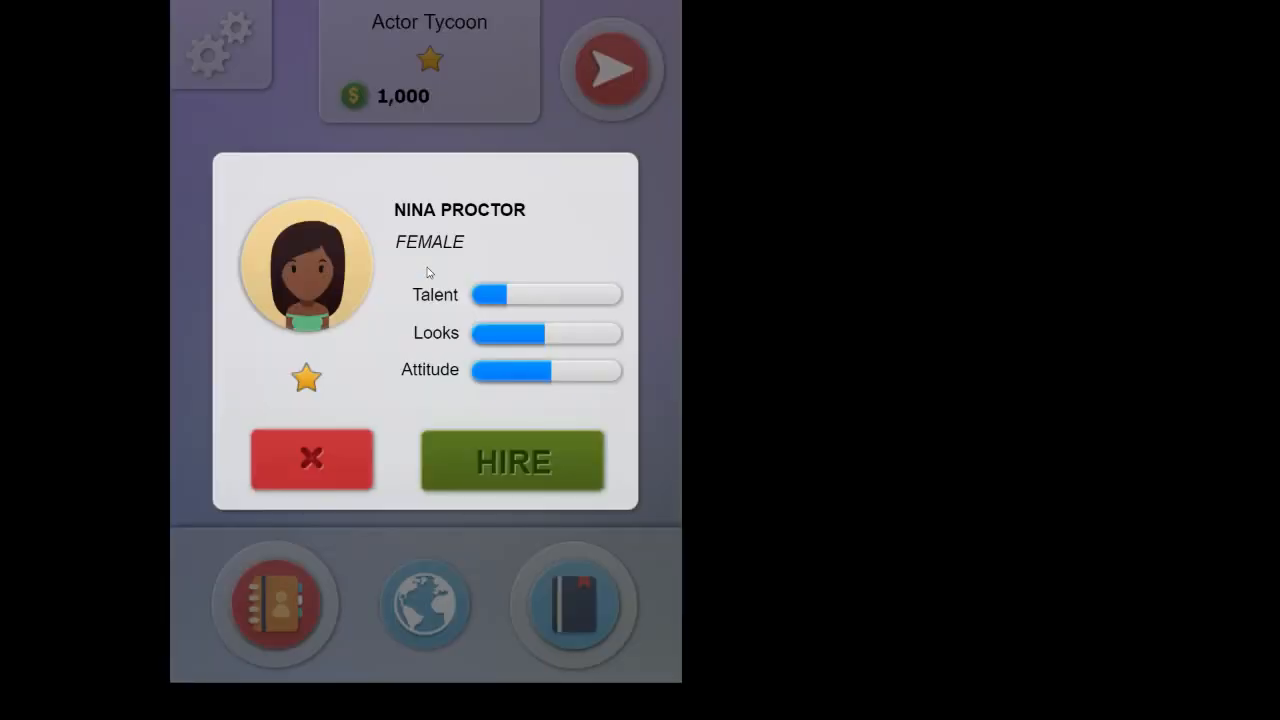
mouse_move(458, 249)
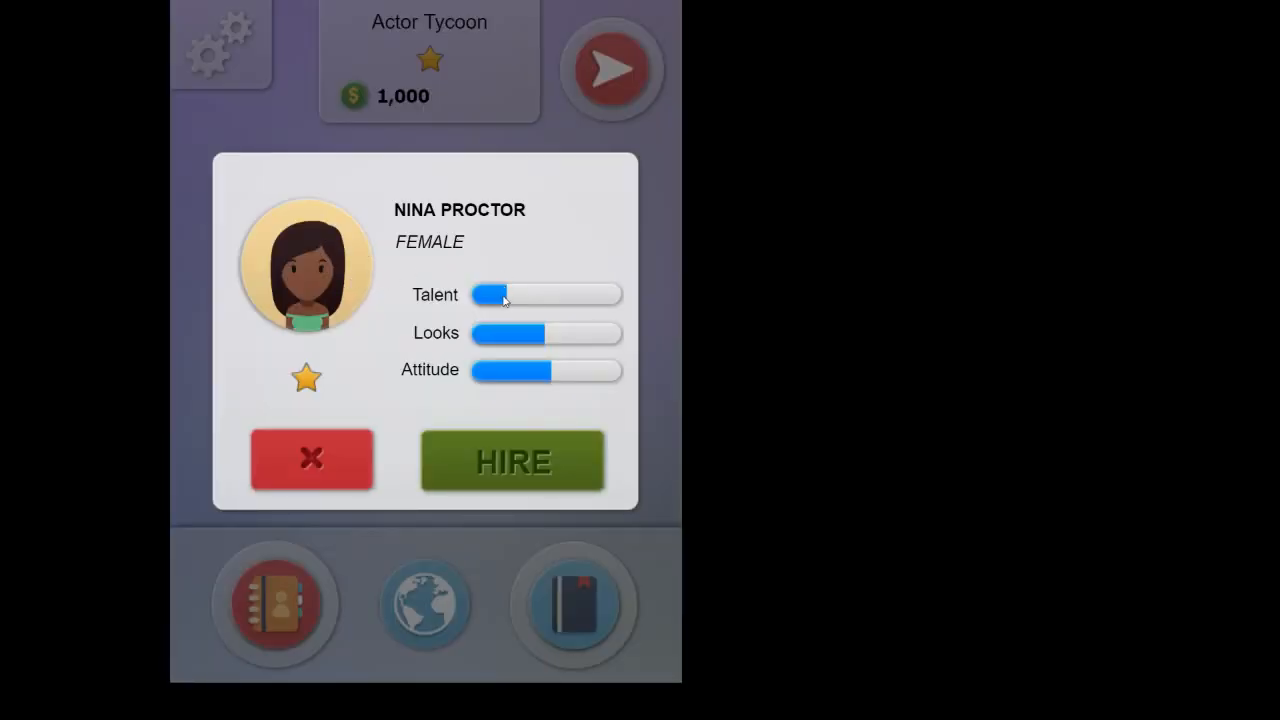
mouse_move(553, 375)
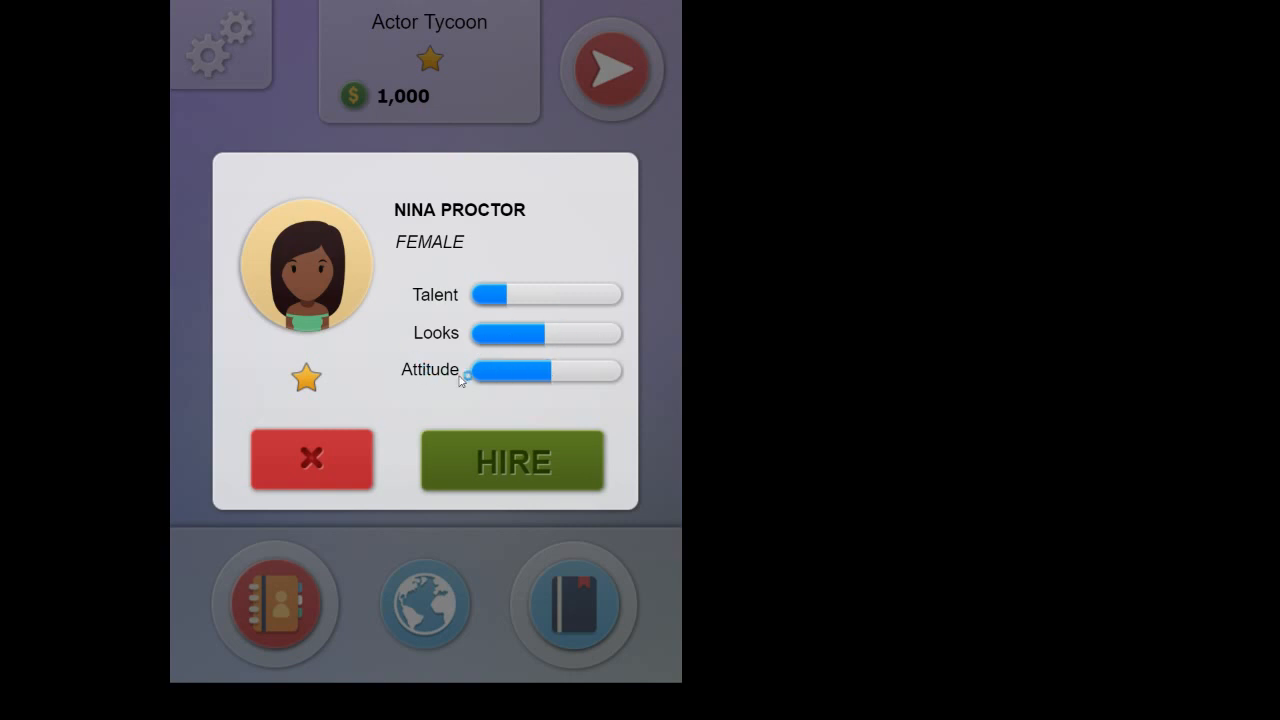
click(512, 461)
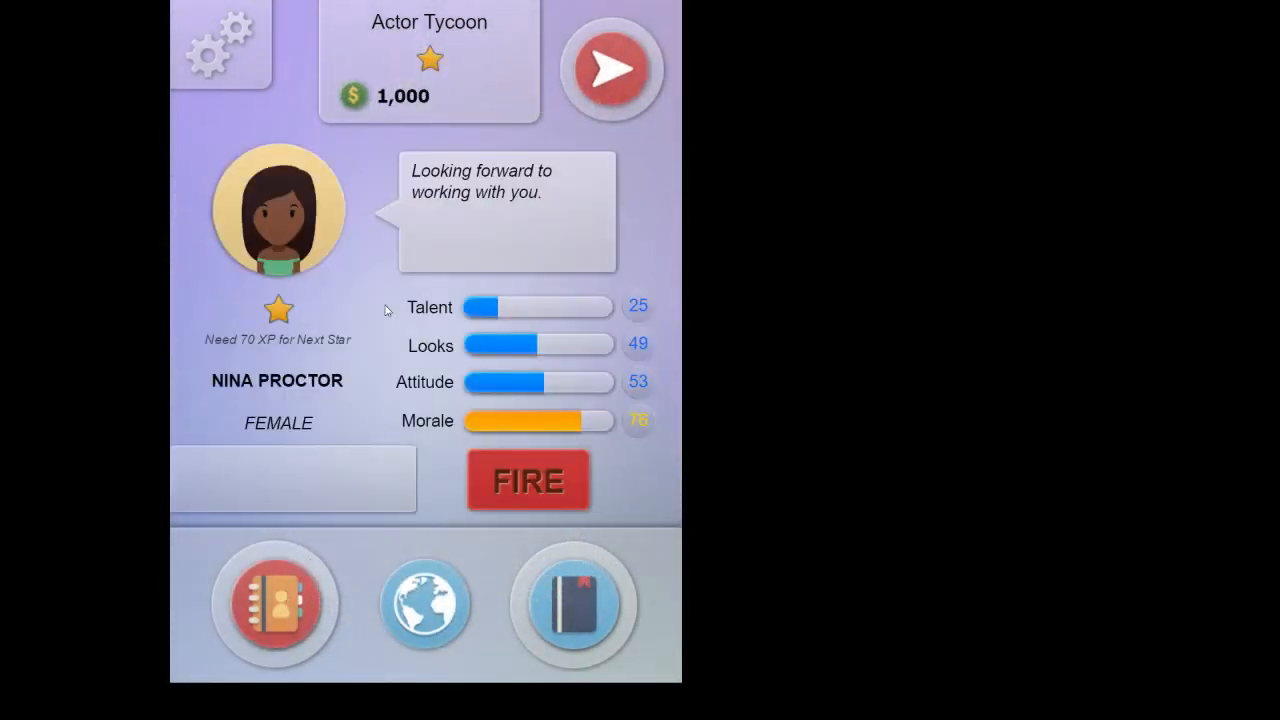
mouse_move(483, 336)
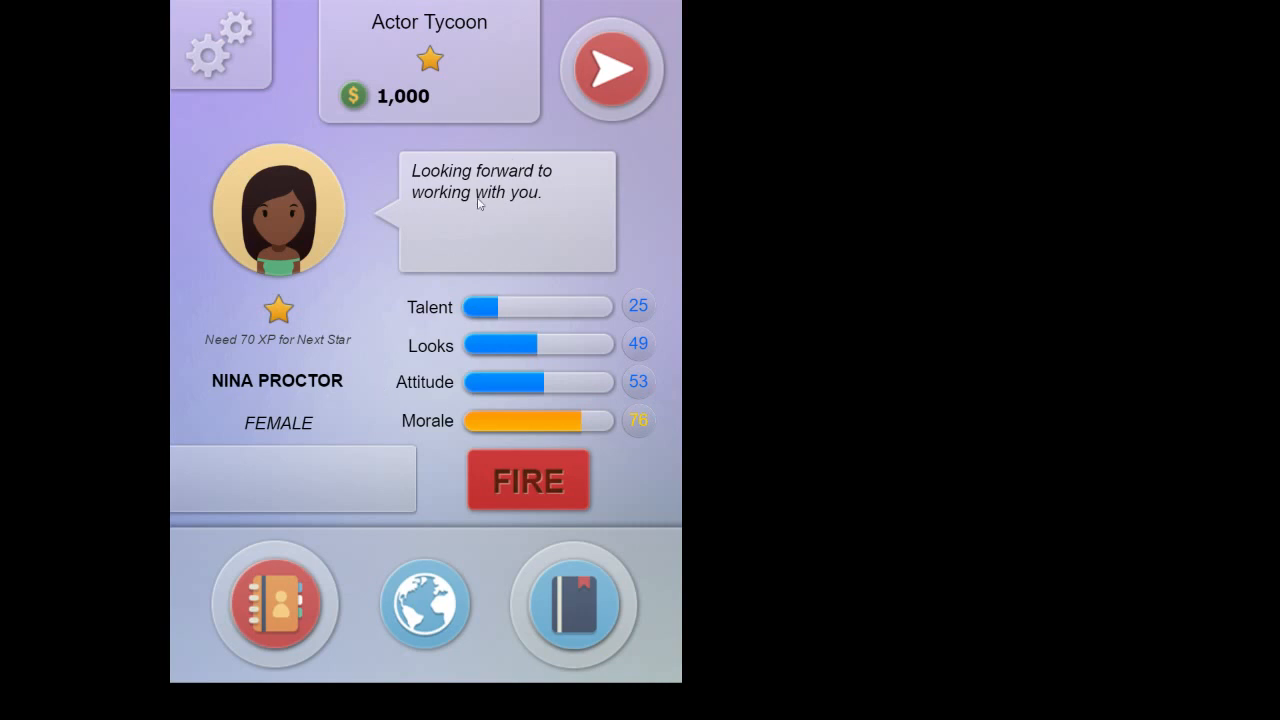
mouse_move(463, 279)
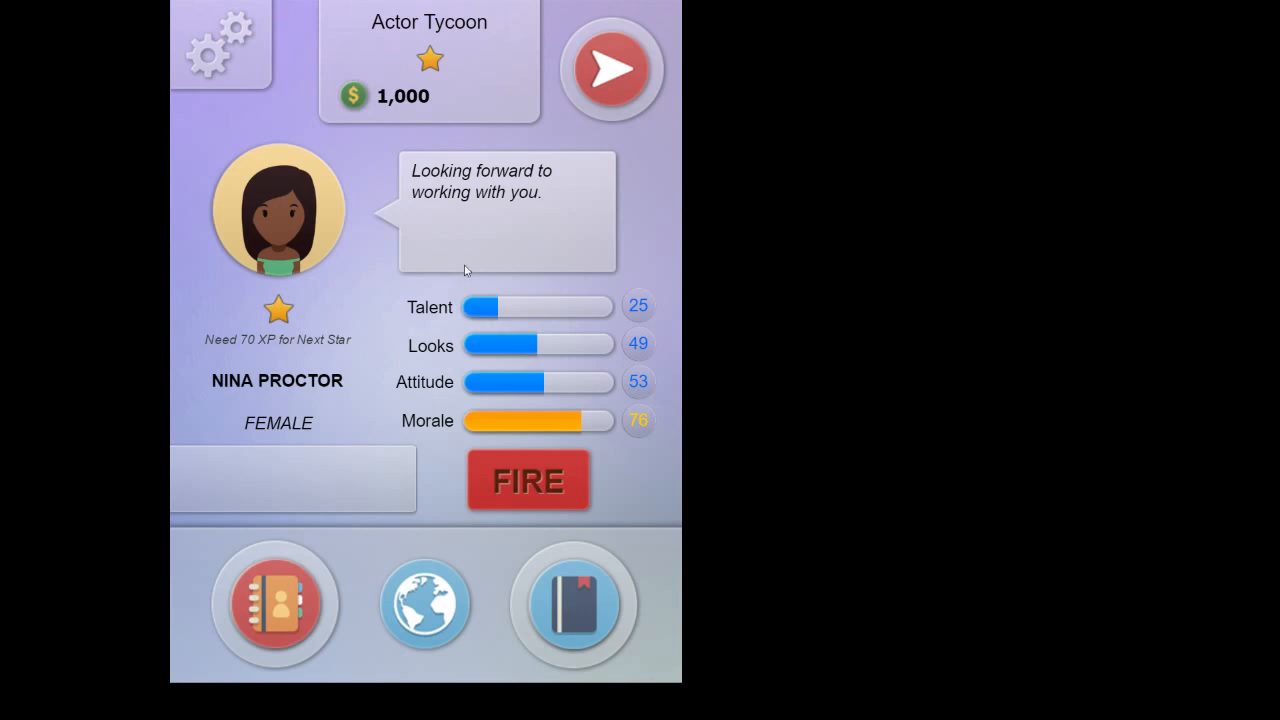
mouse_move(490, 348)
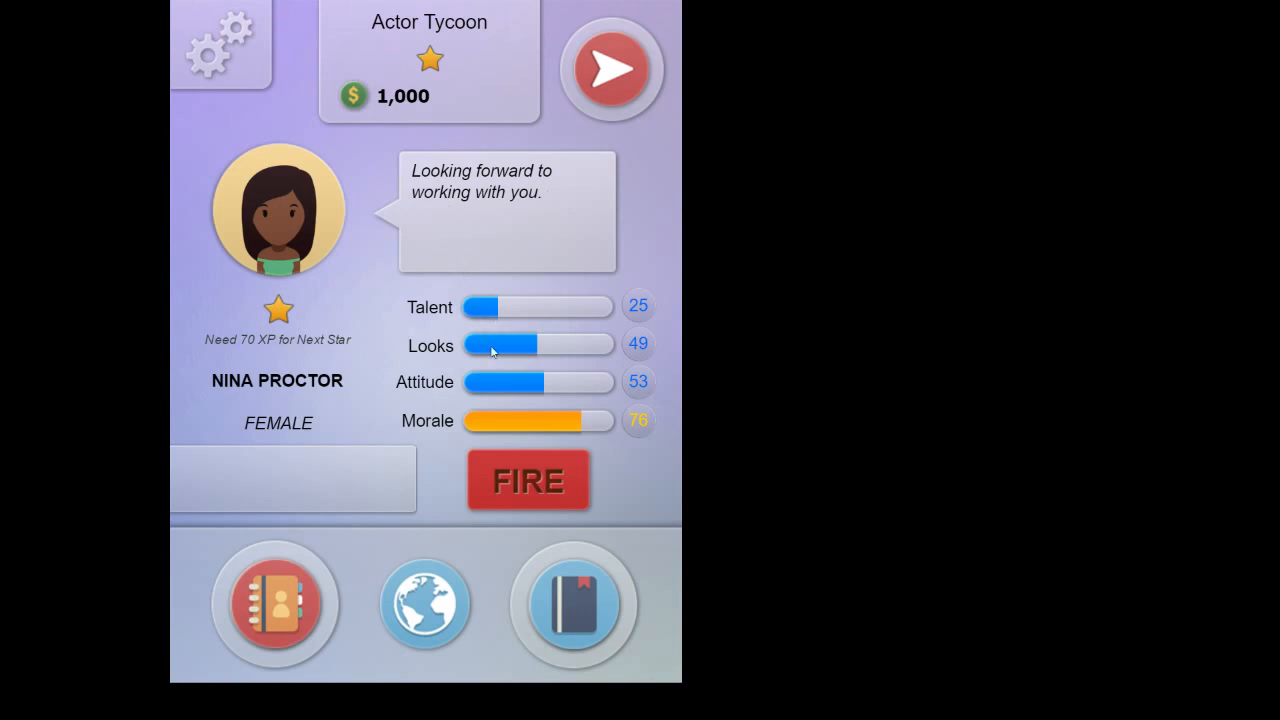
mouse_move(435, 261)
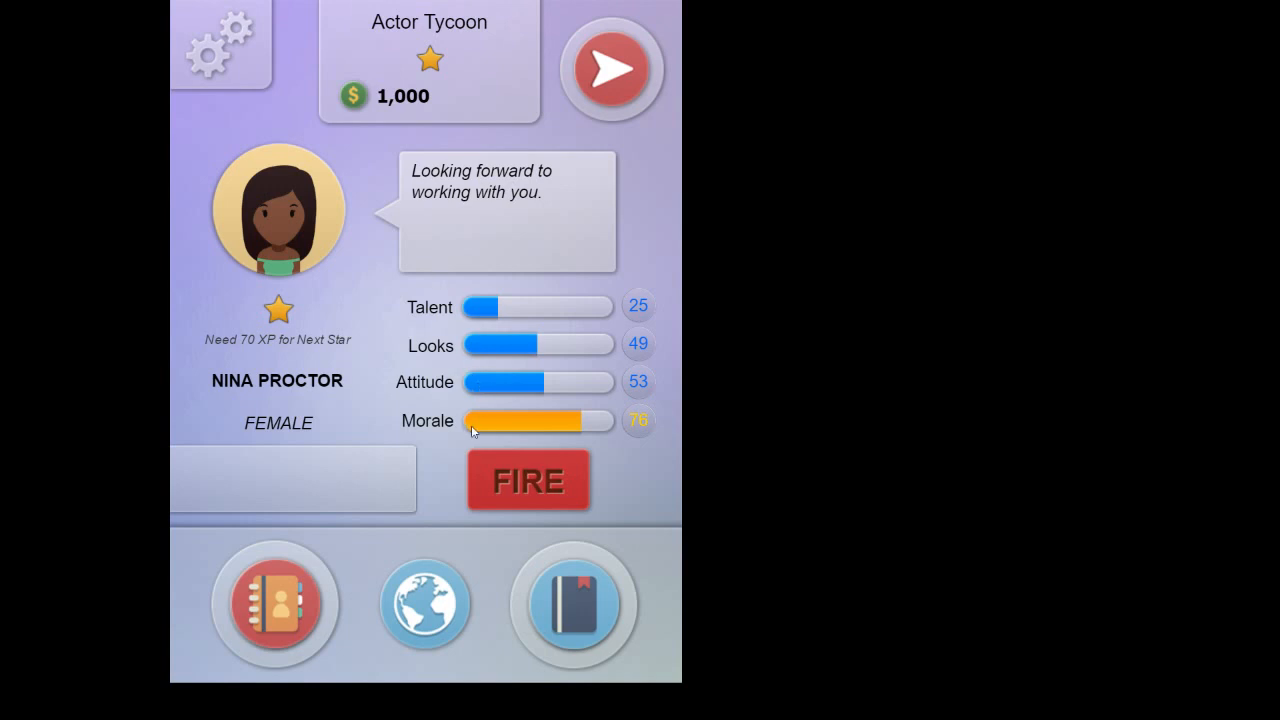
mouse_move(488, 438)
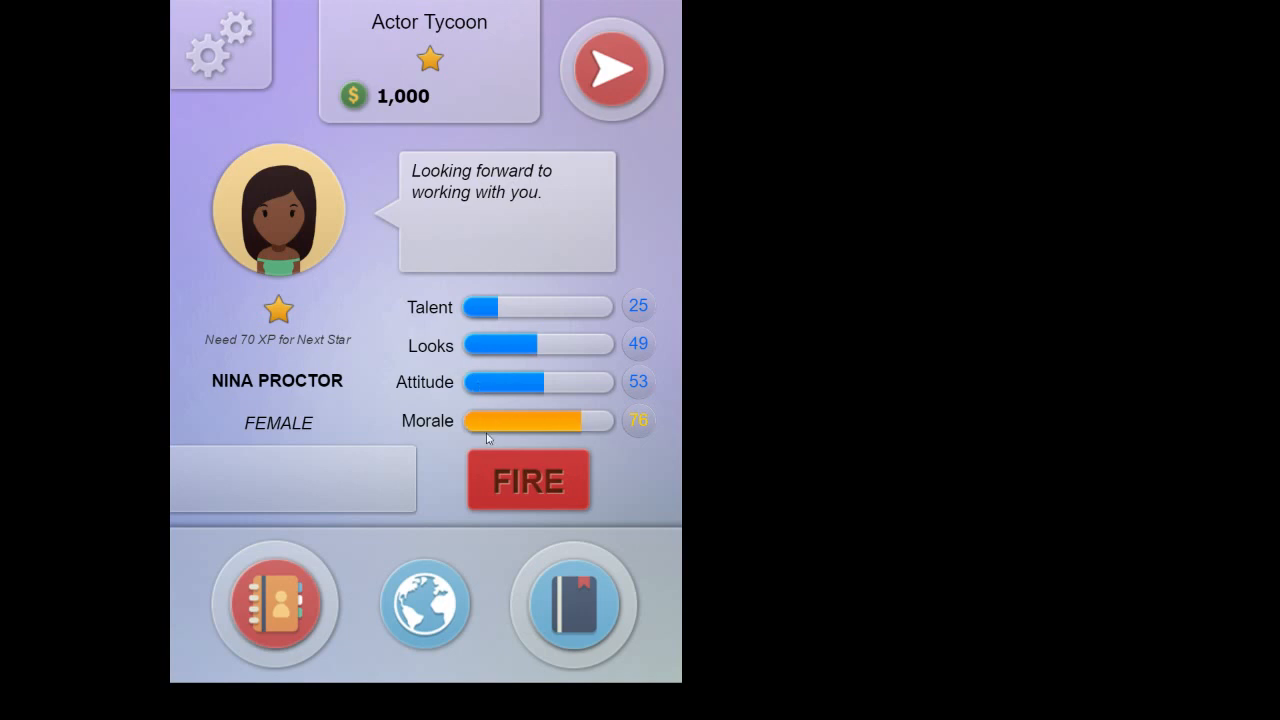
mouse_move(622, 421)
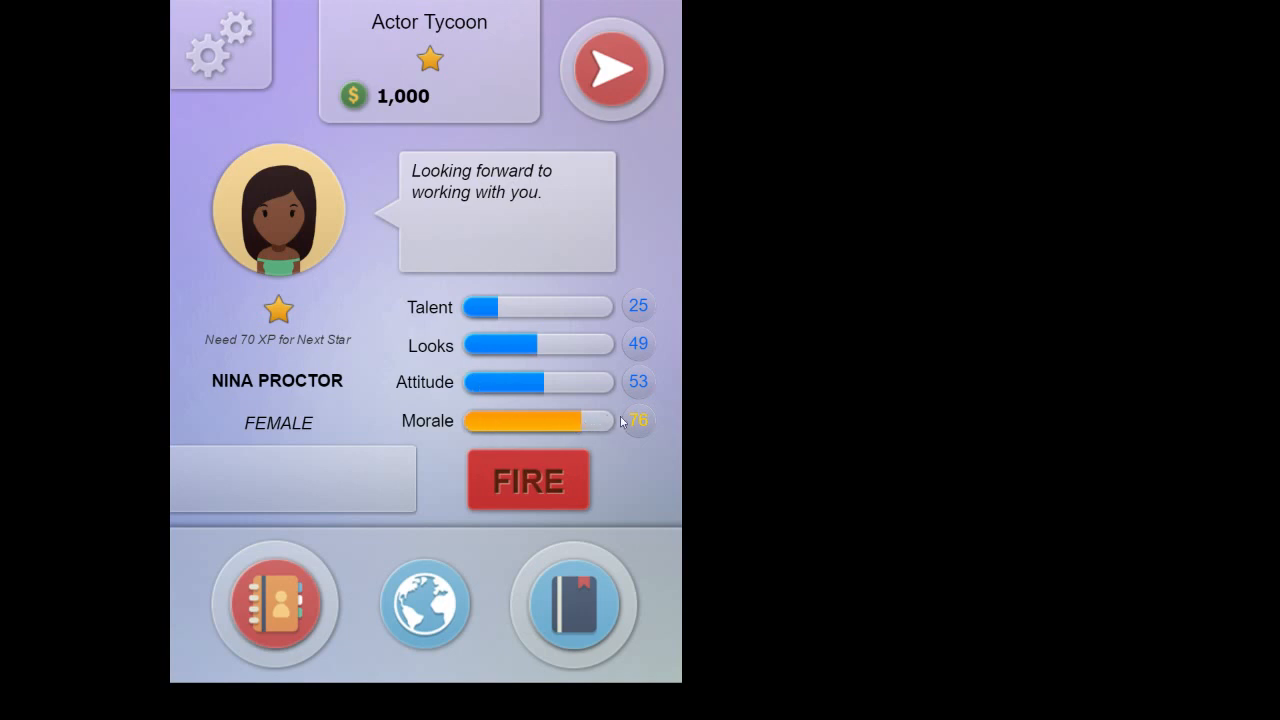
mouse_move(595, 427)
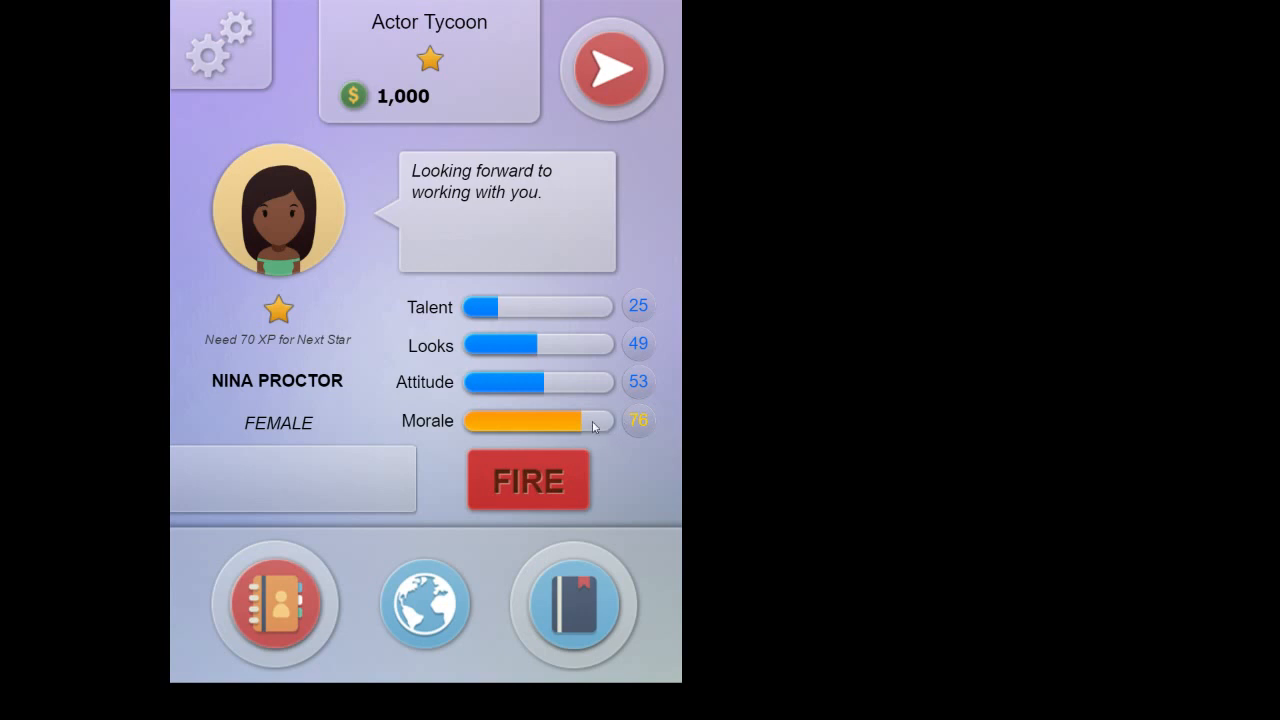
mouse_move(575, 430)
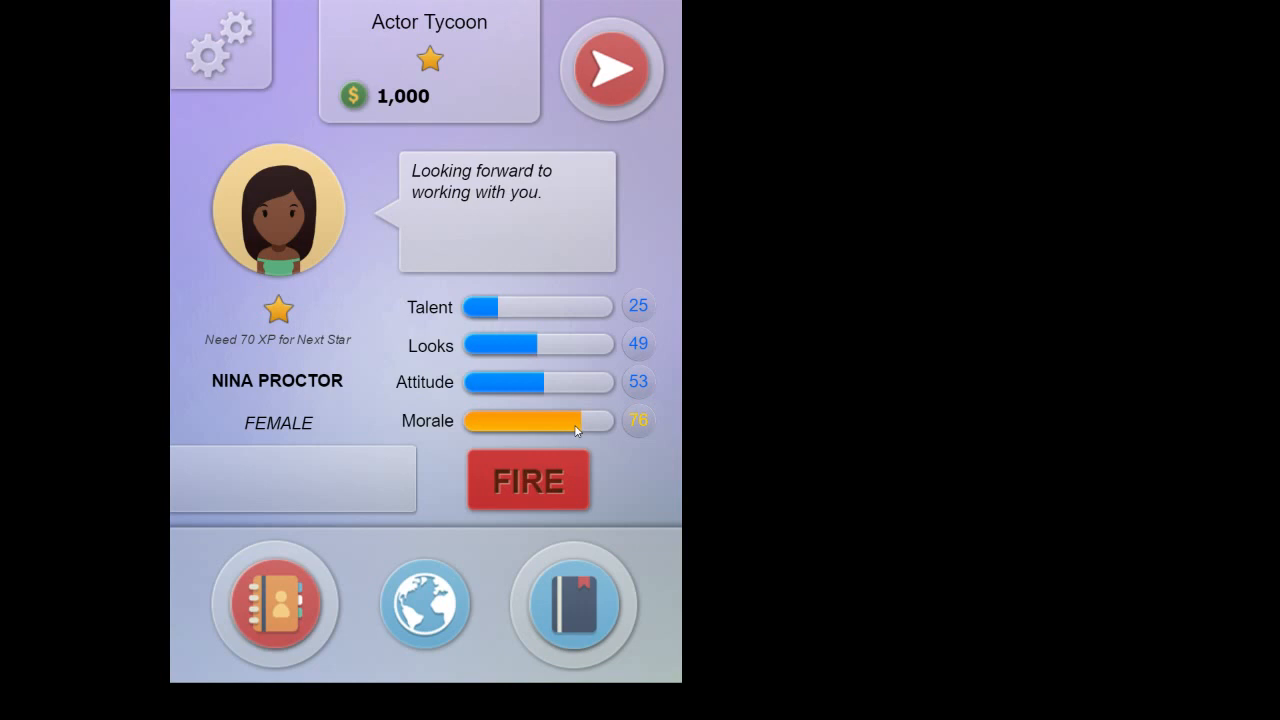
mouse_move(492, 425)
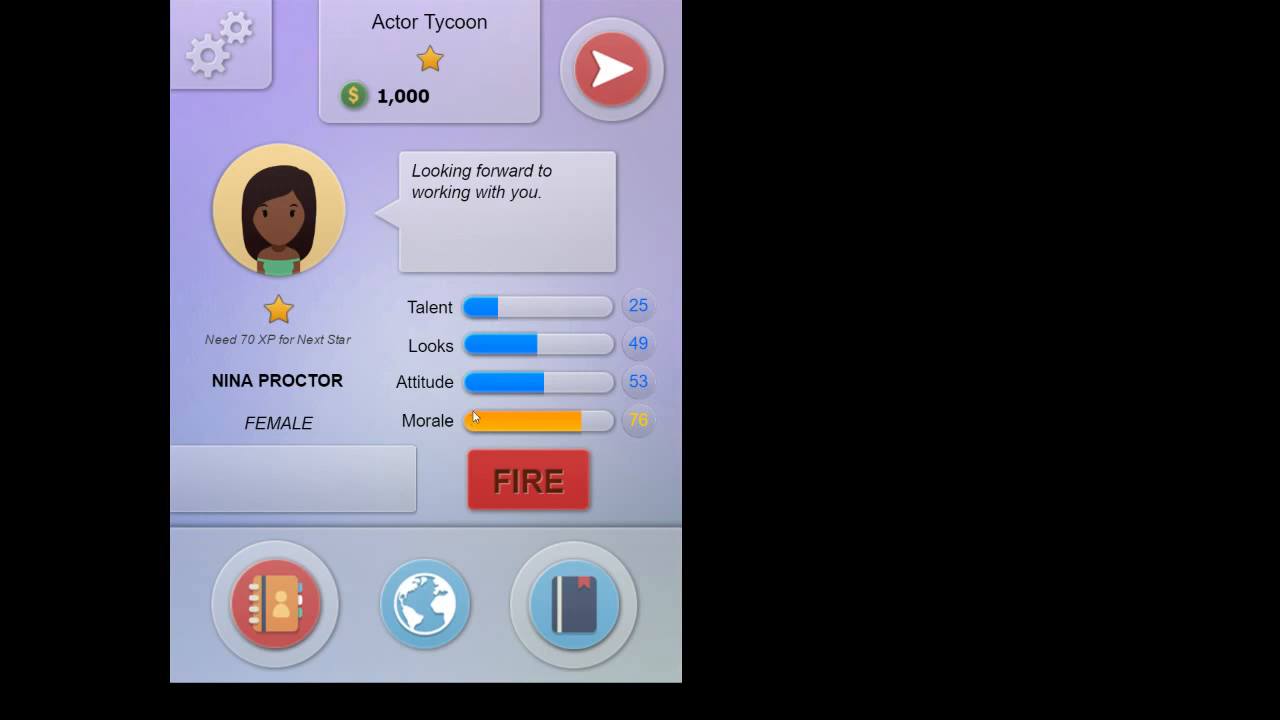
mouse_move(492, 435)
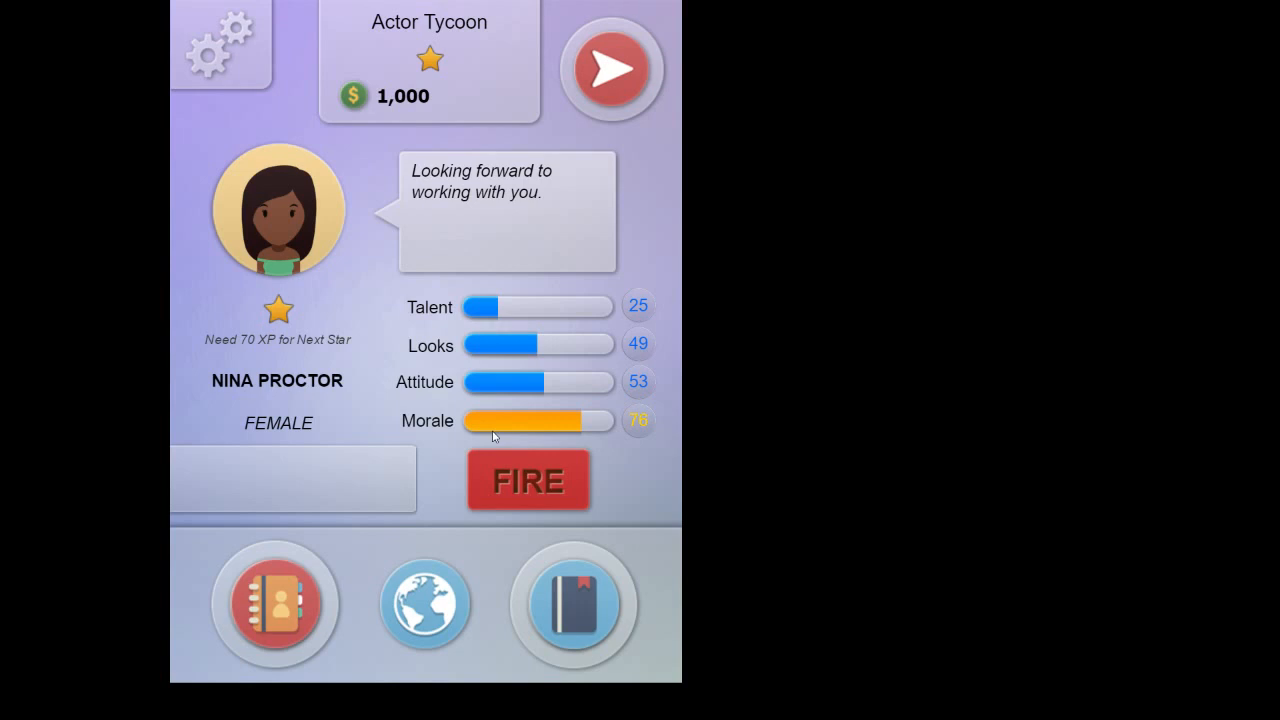
mouse_move(597, 442)
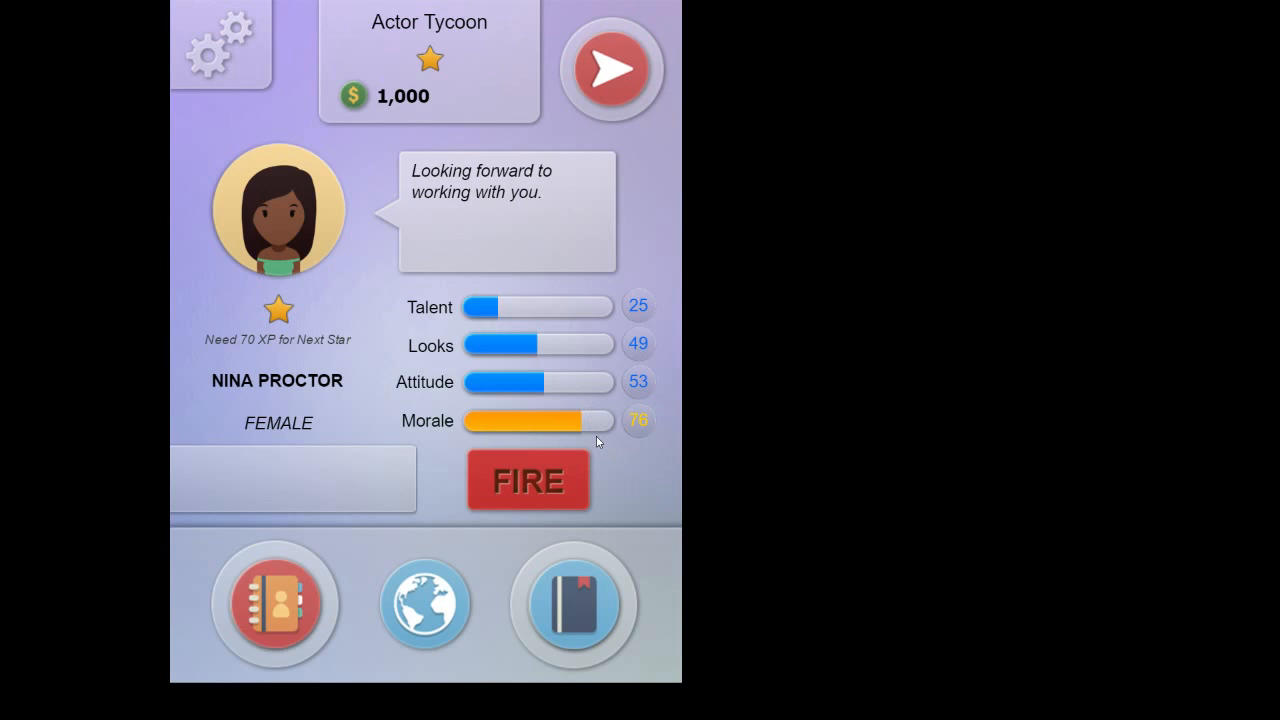
mouse_move(481, 427)
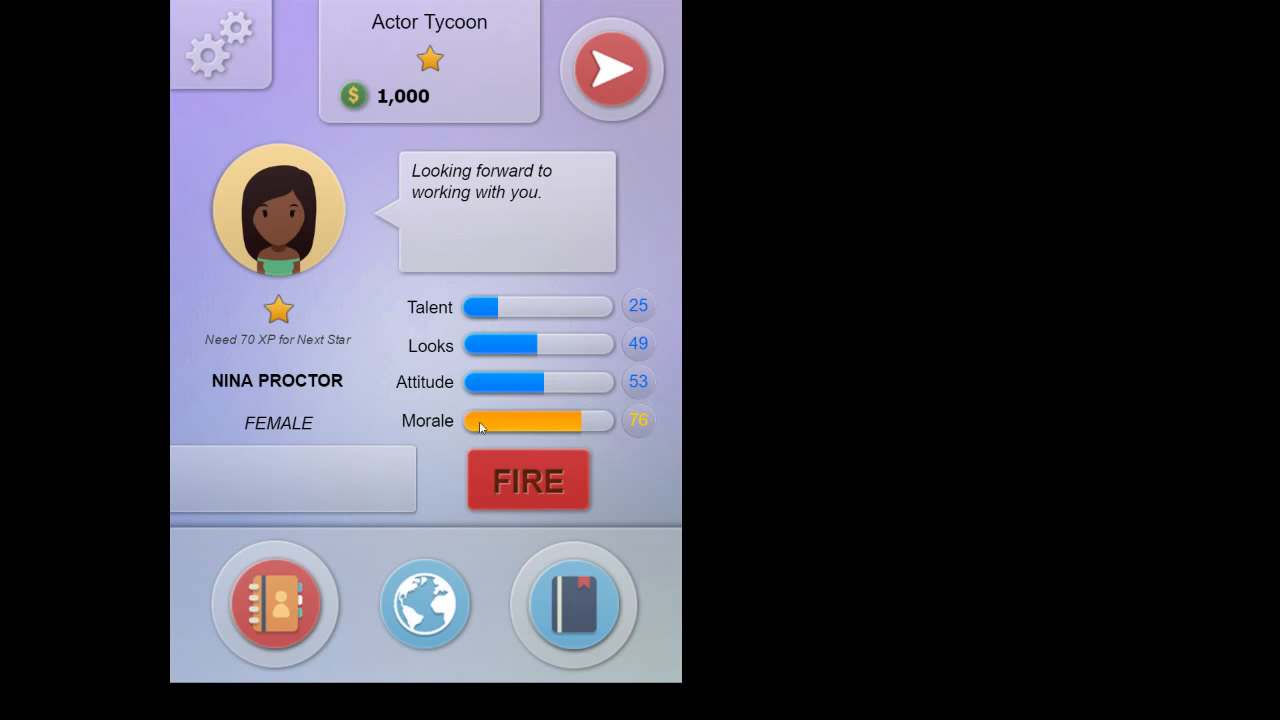
mouse_move(585, 432)
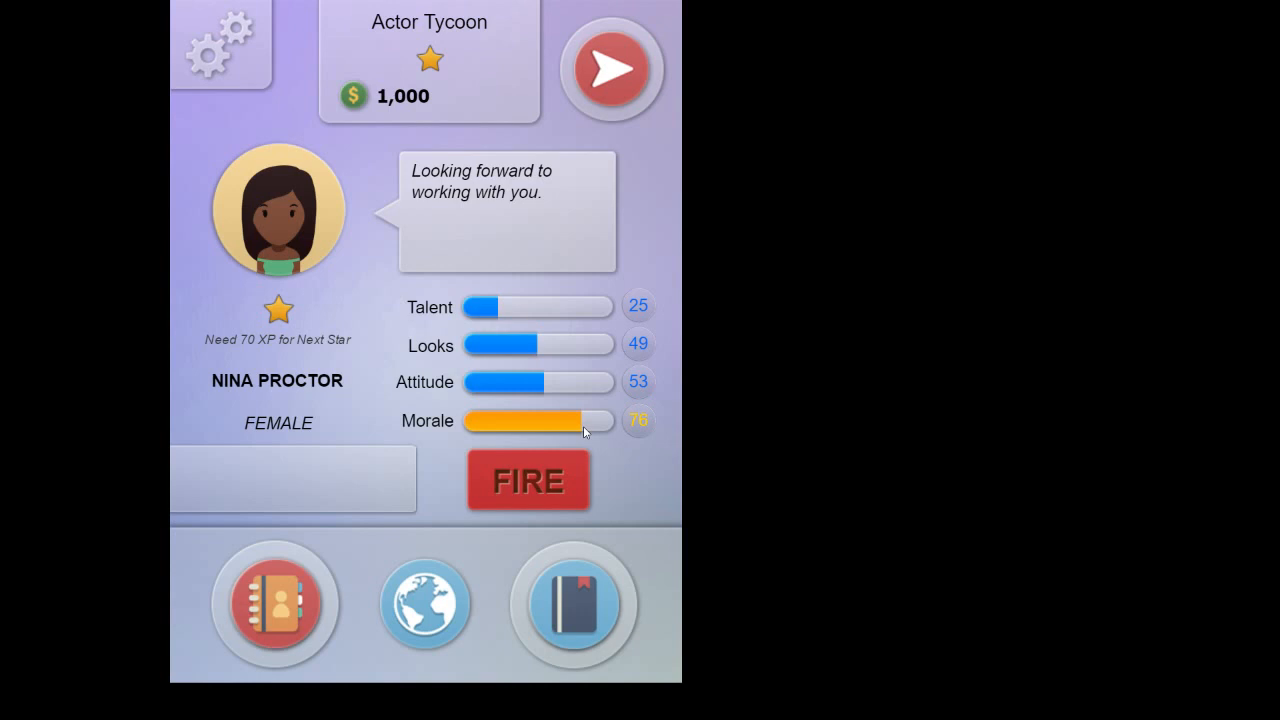
mouse_move(531, 437)
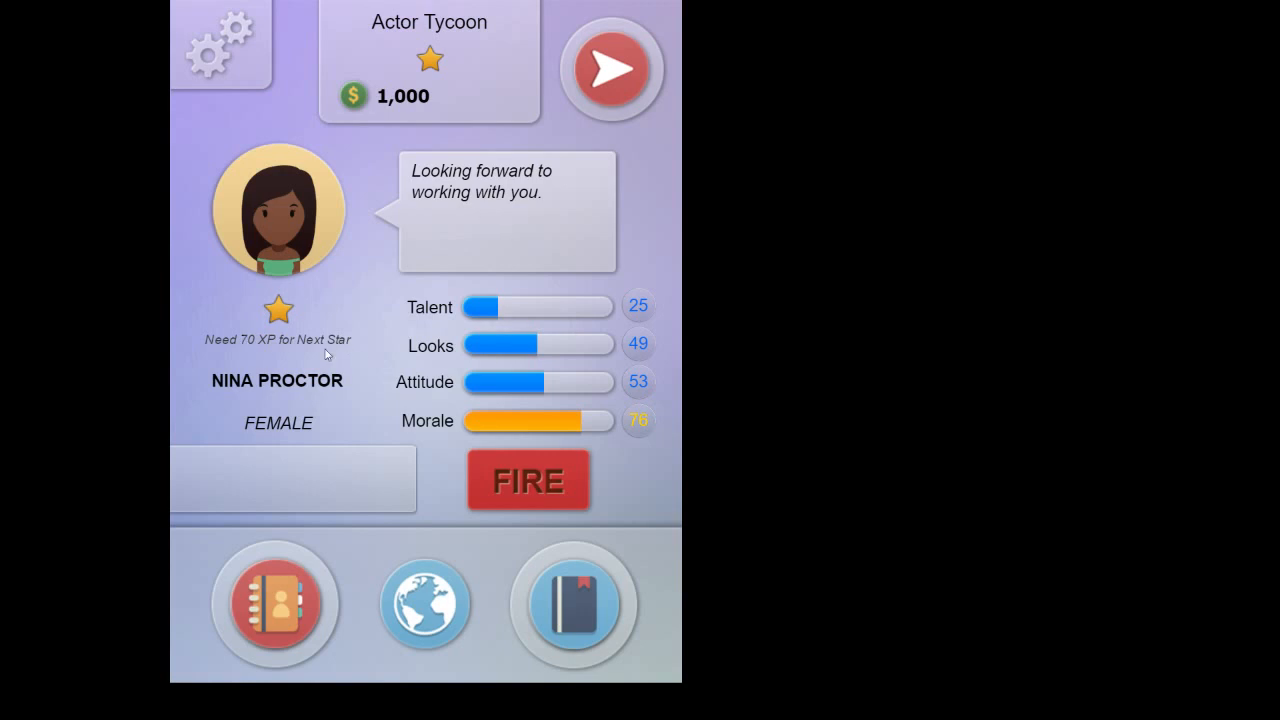
mouse_move(290, 347)
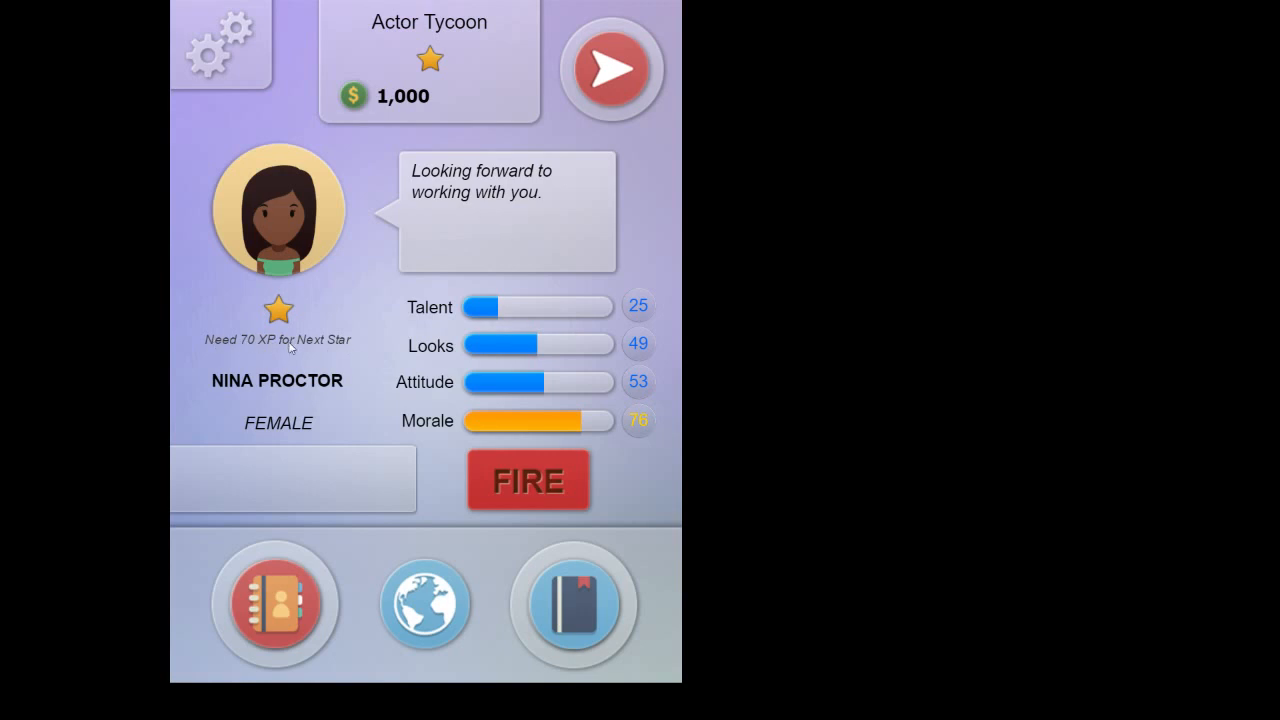
mouse_move(250, 345)
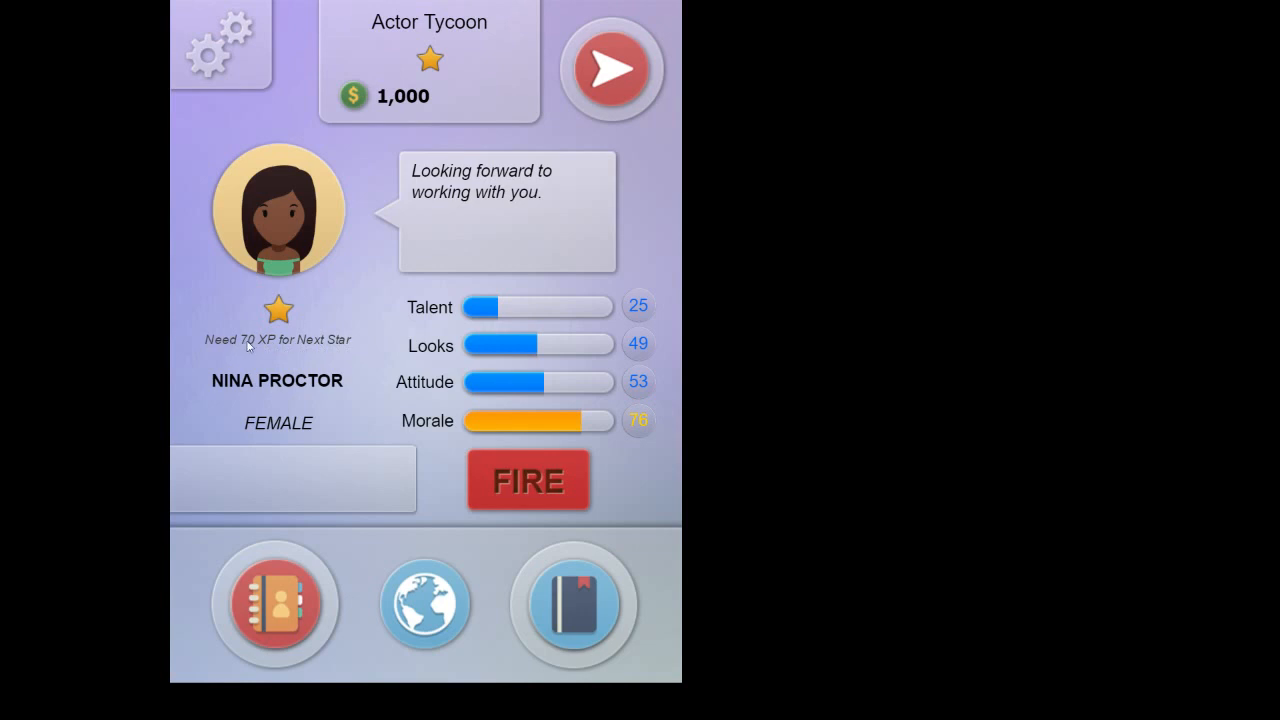
mouse_move(325, 343)
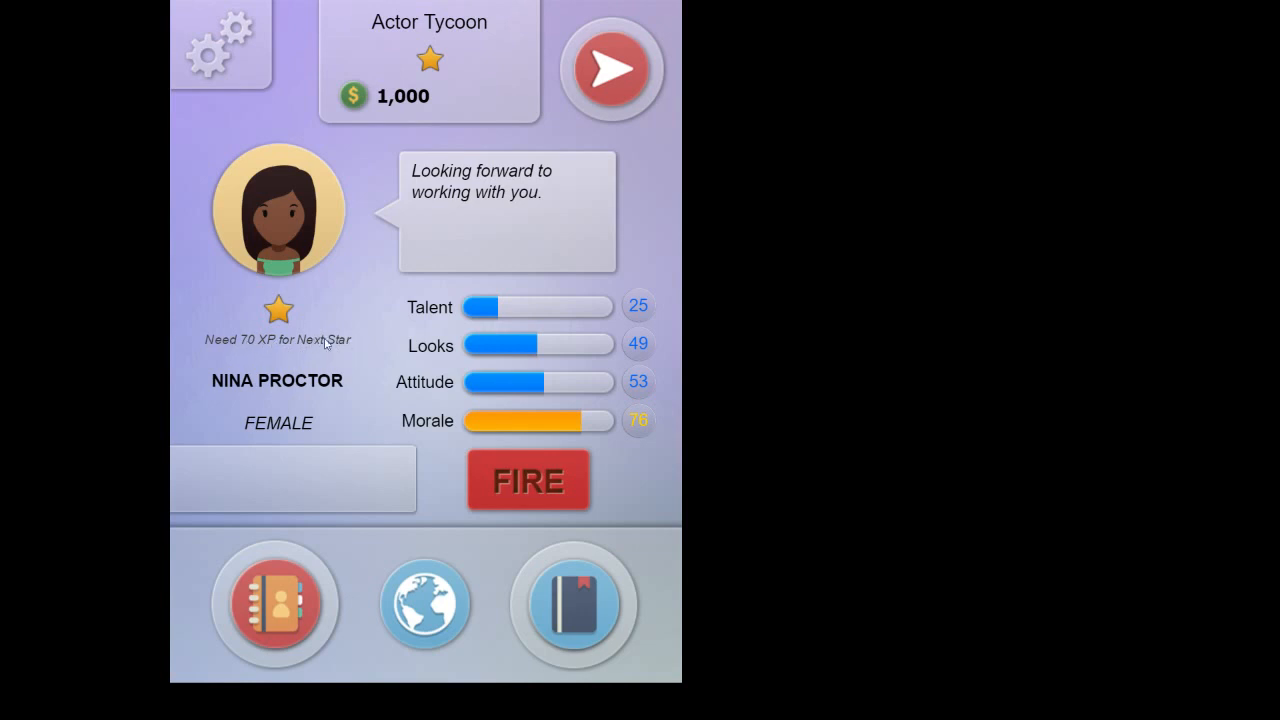
mouse_move(330, 360)
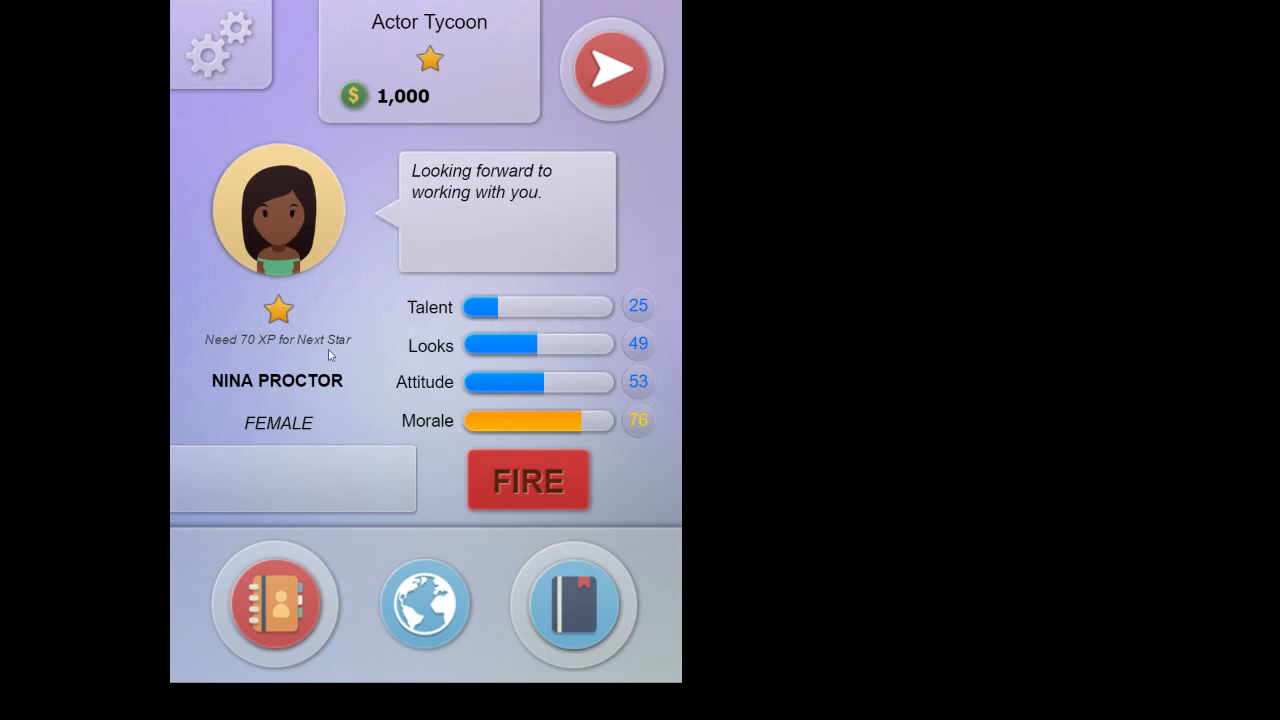
mouse_move(261, 363)
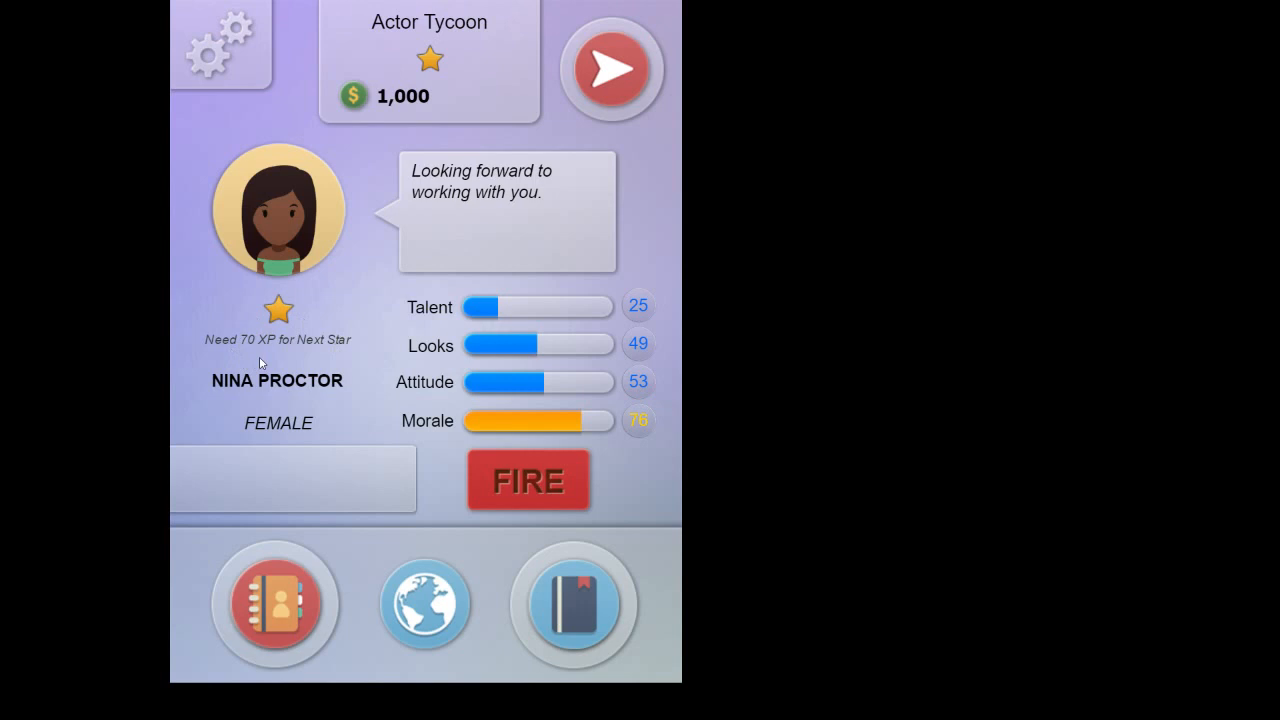
mouse_move(343, 344)
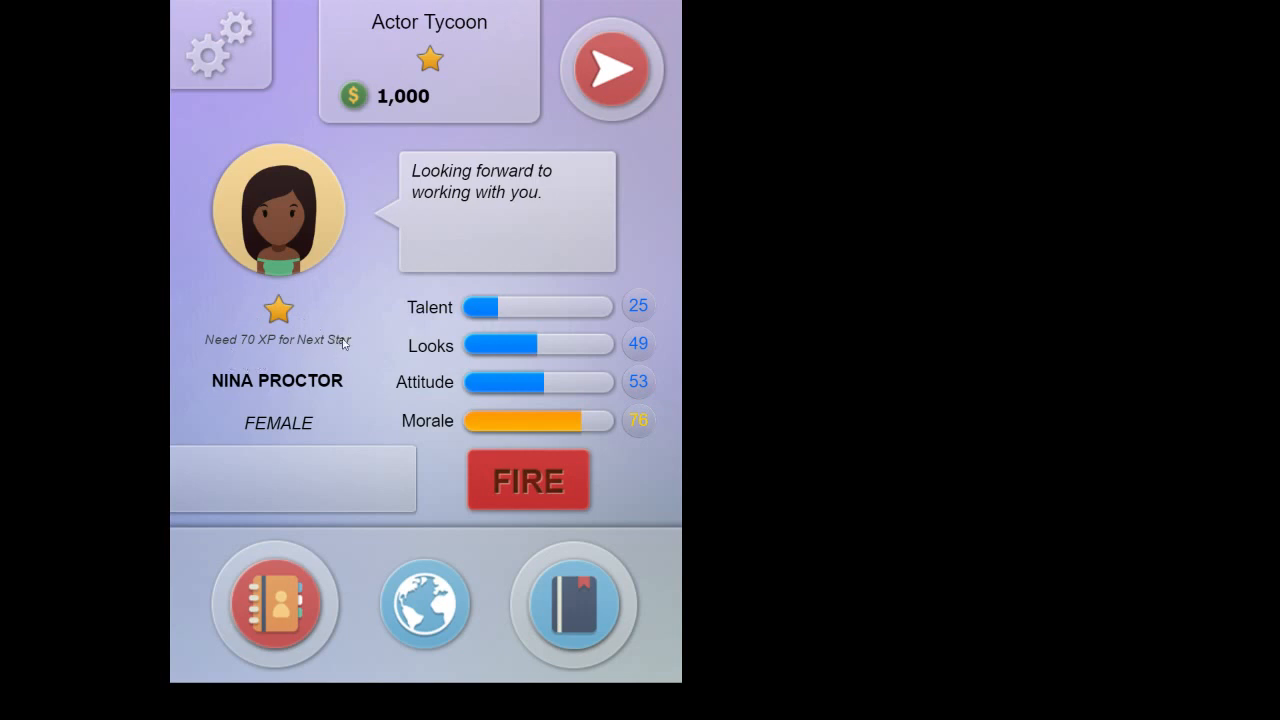
mouse_move(258, 343)
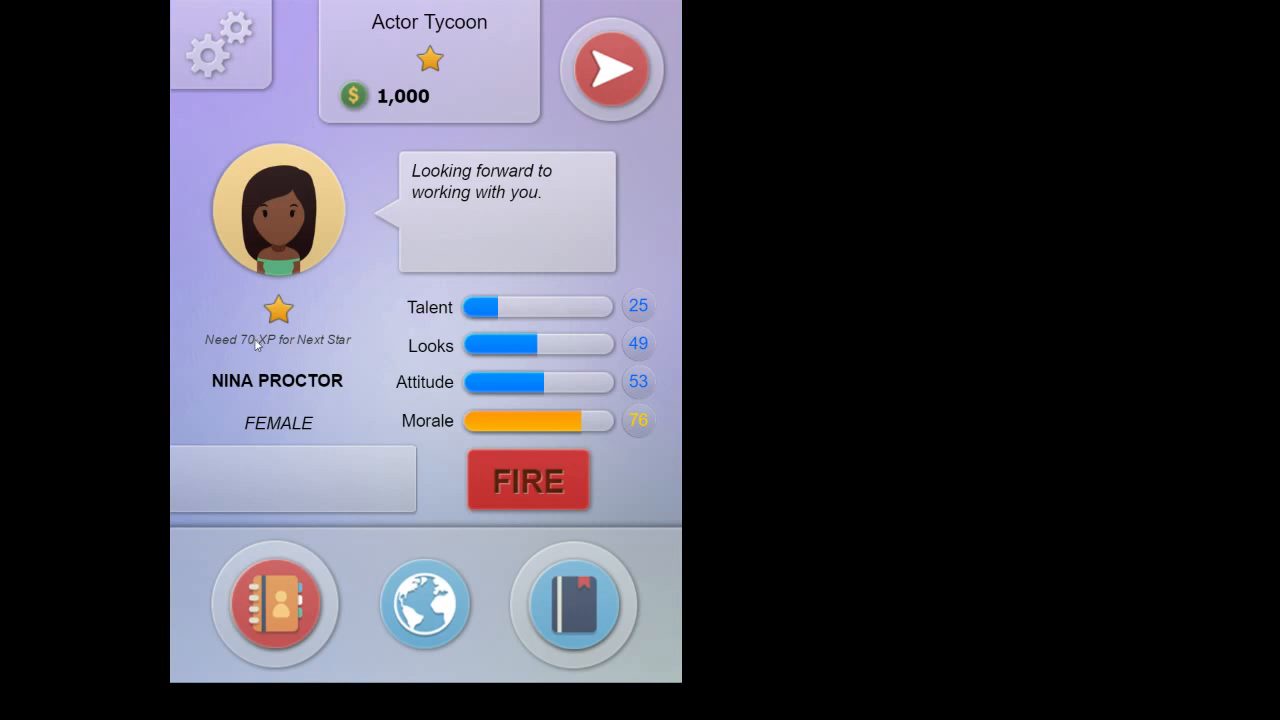
mouse_move(288, 320)
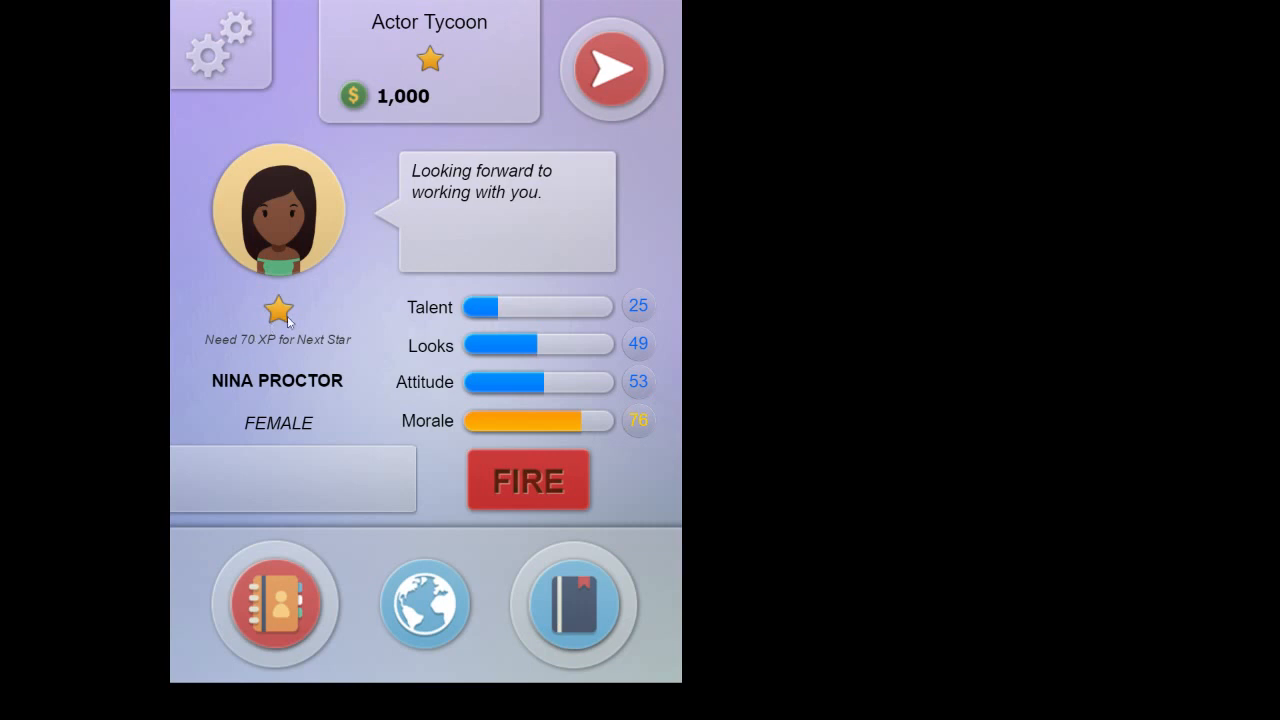
mouse_move(293, 322)
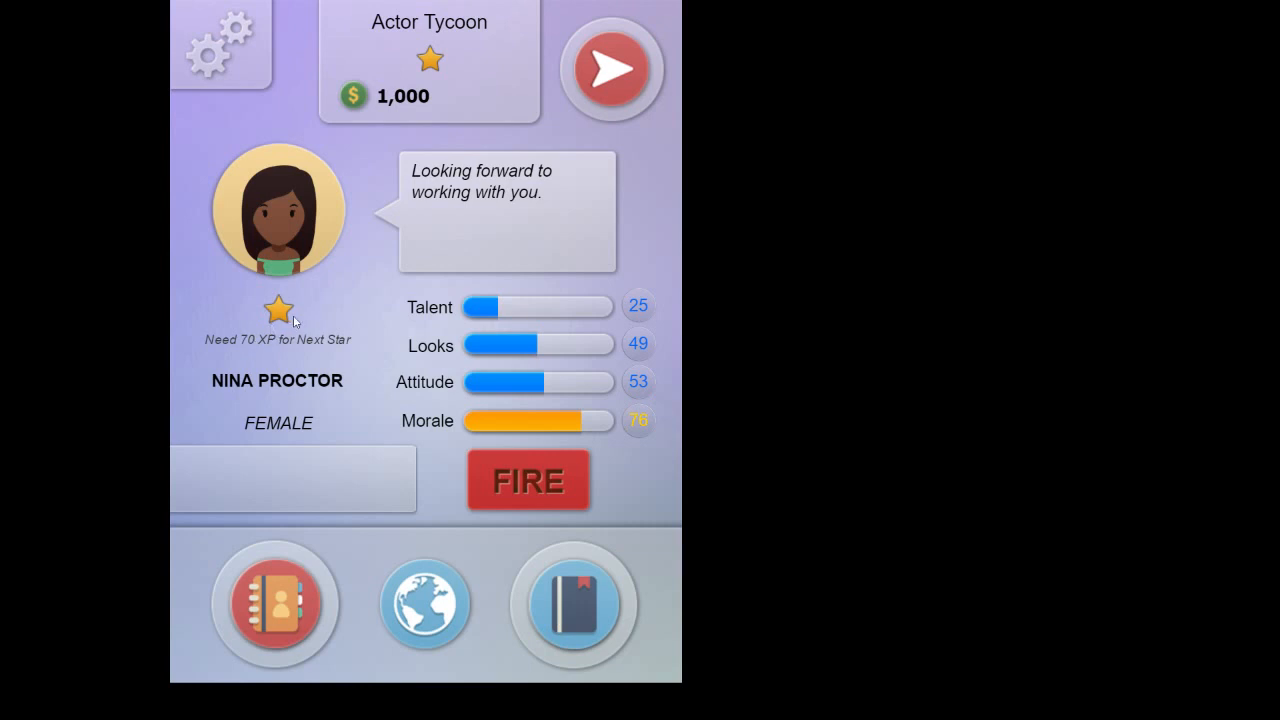
mouse_move(300, 318)
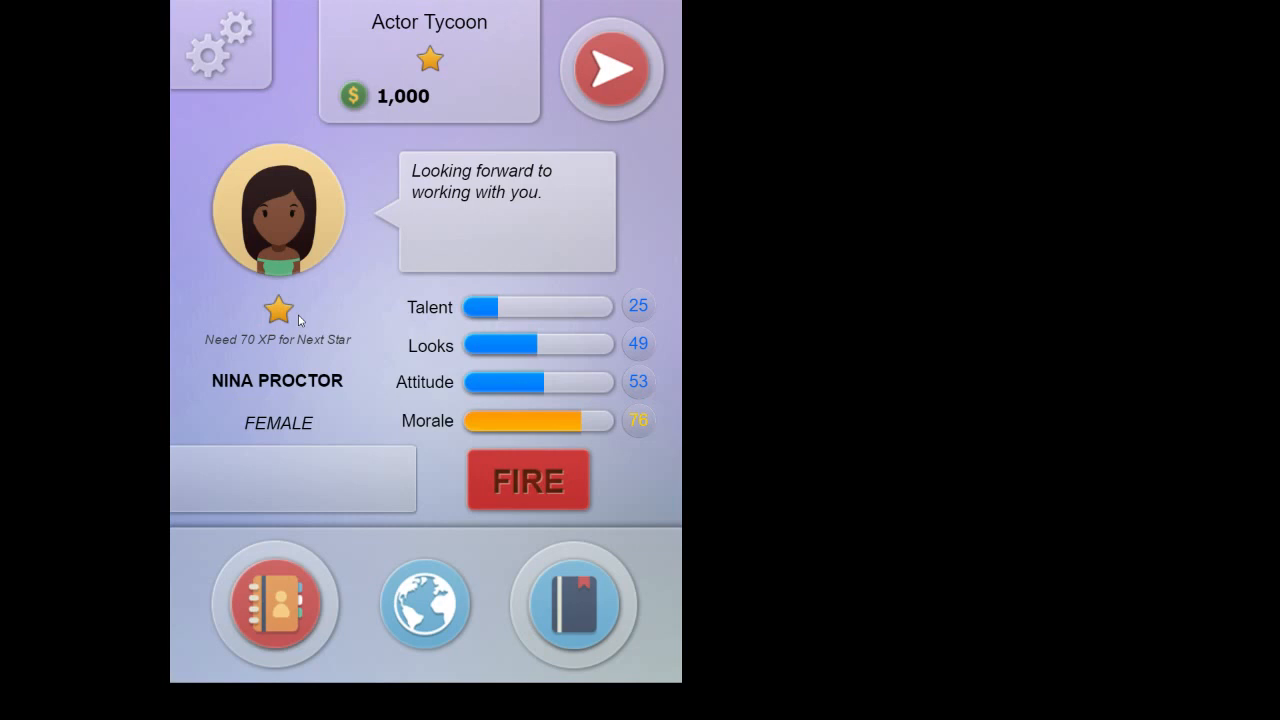
mouse_move(265, 330)
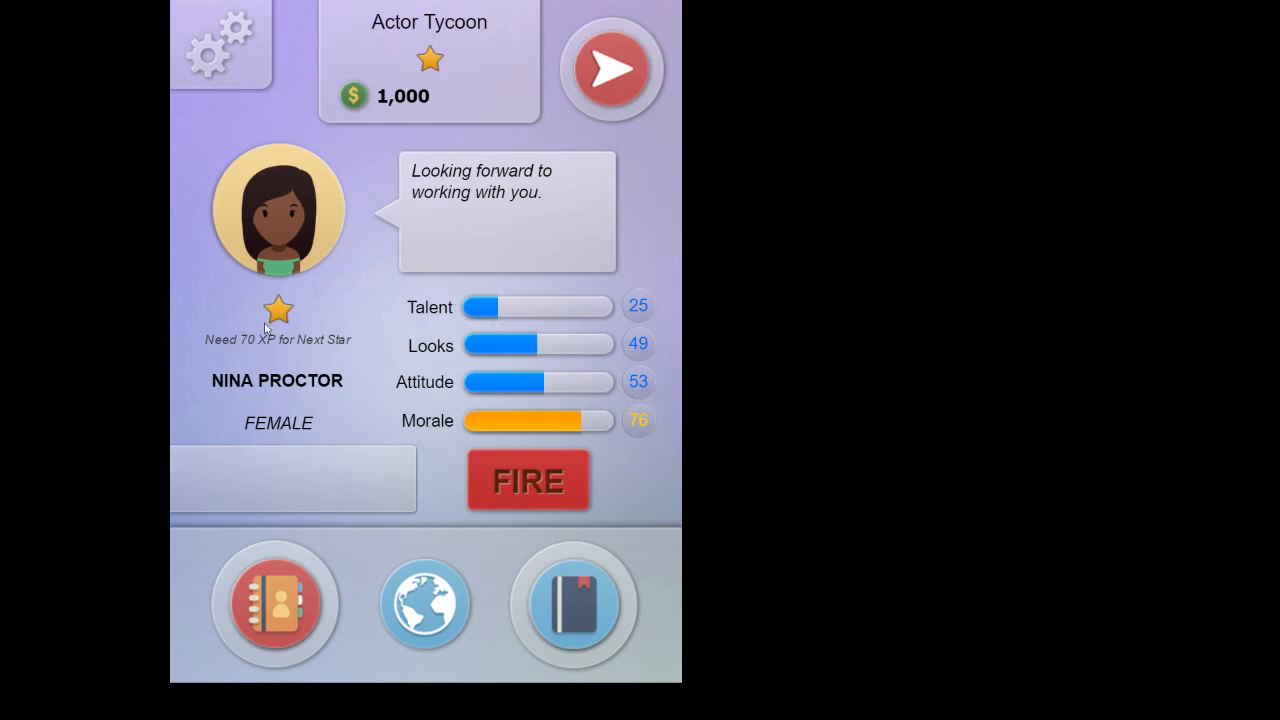
mouse_move(290, 607)
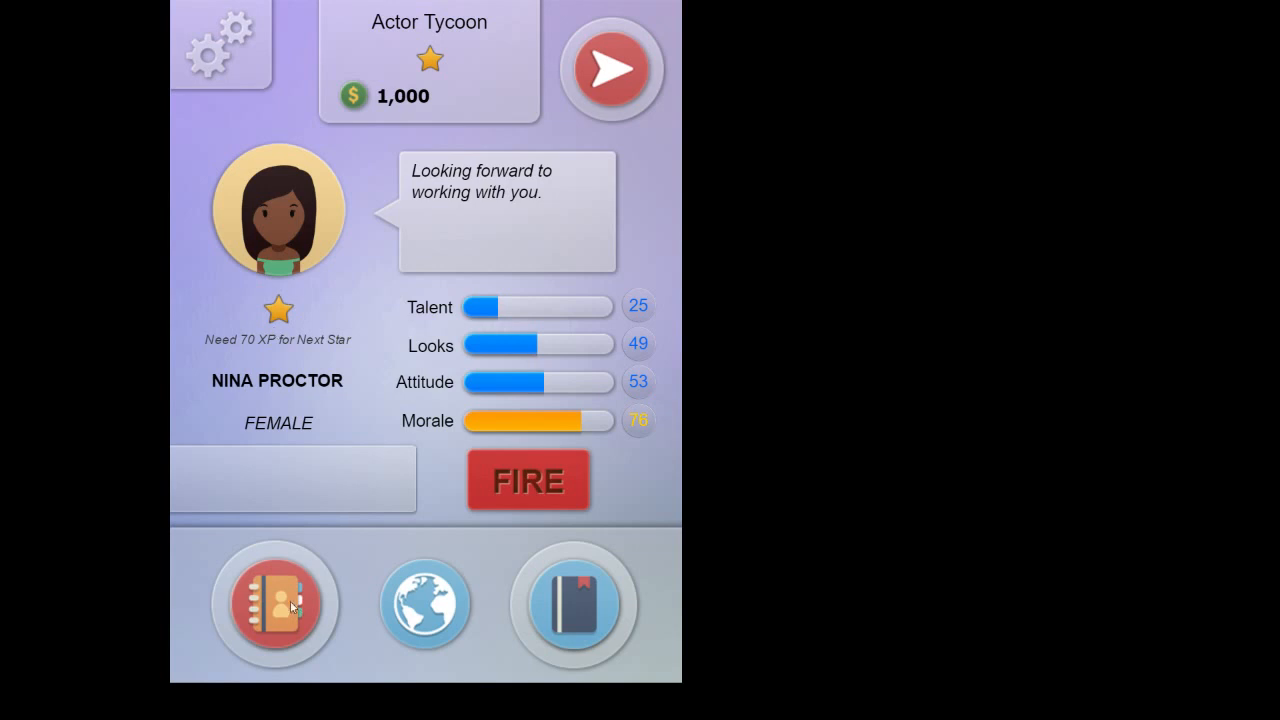
Step: Go back to the actor slot grid with Nina Proctor and one empty slot
click(275, 603)
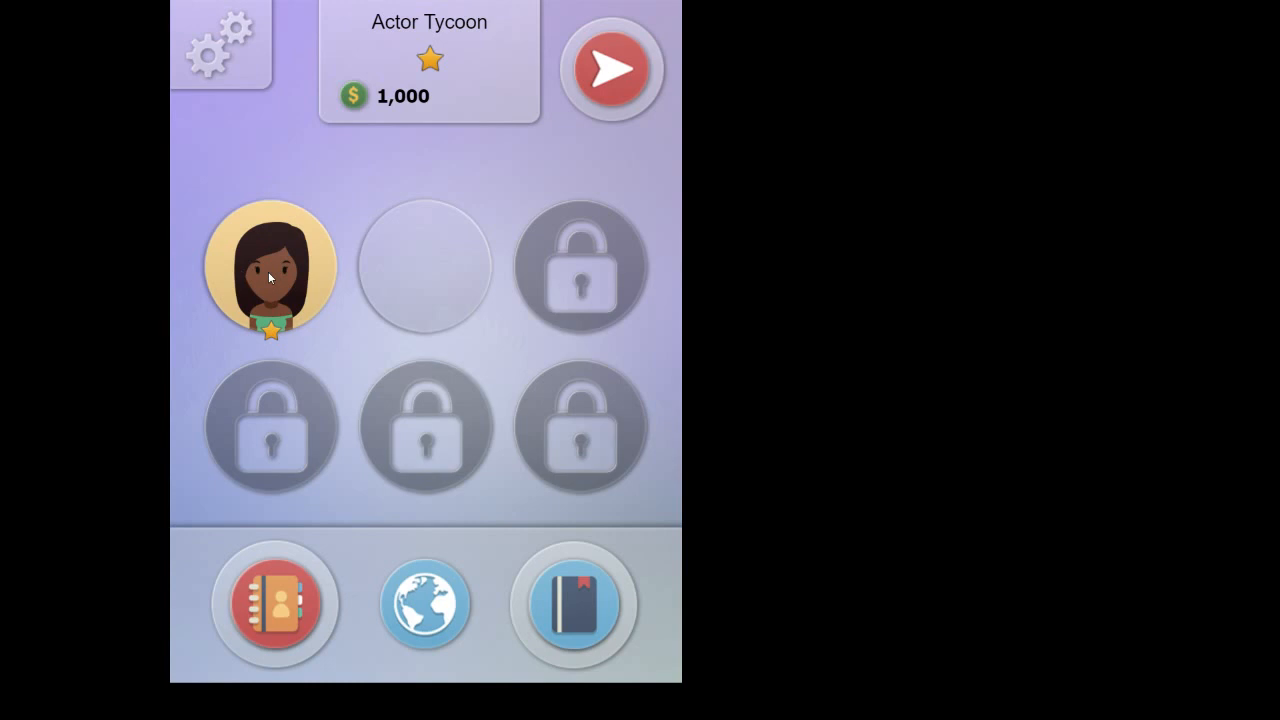
mouse_move(413, 287)
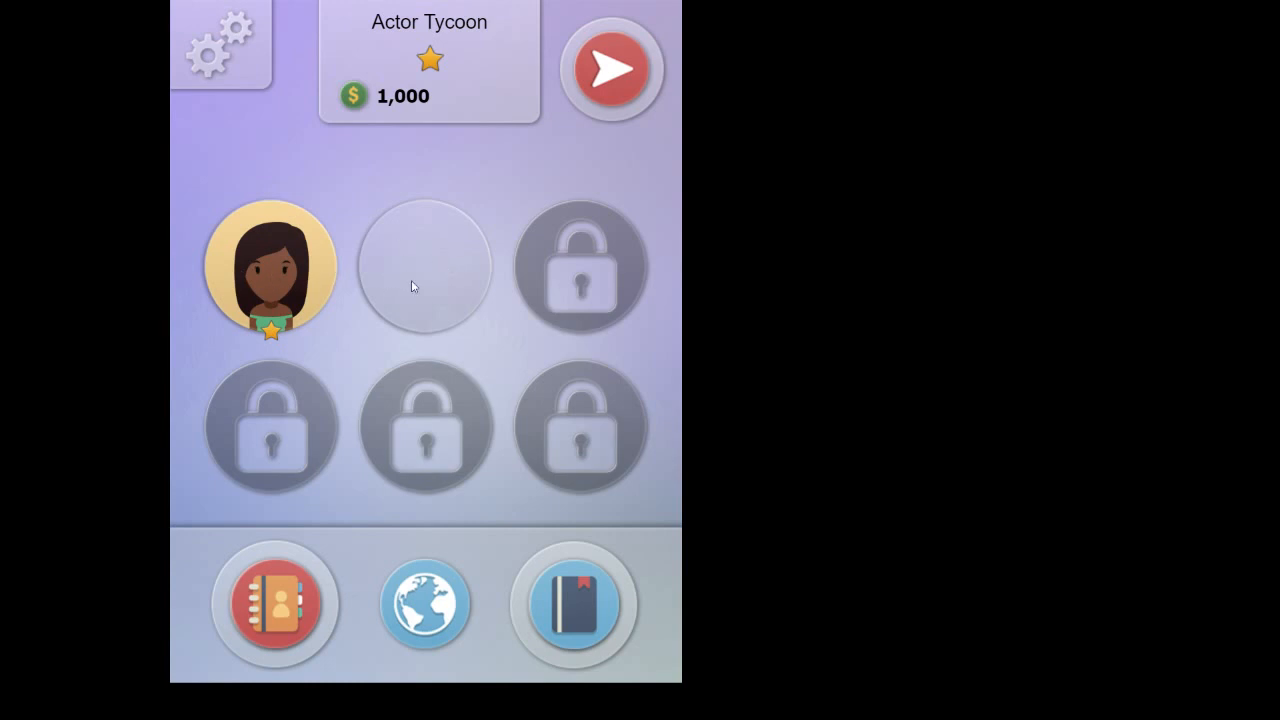
mouse_move(605, 251)
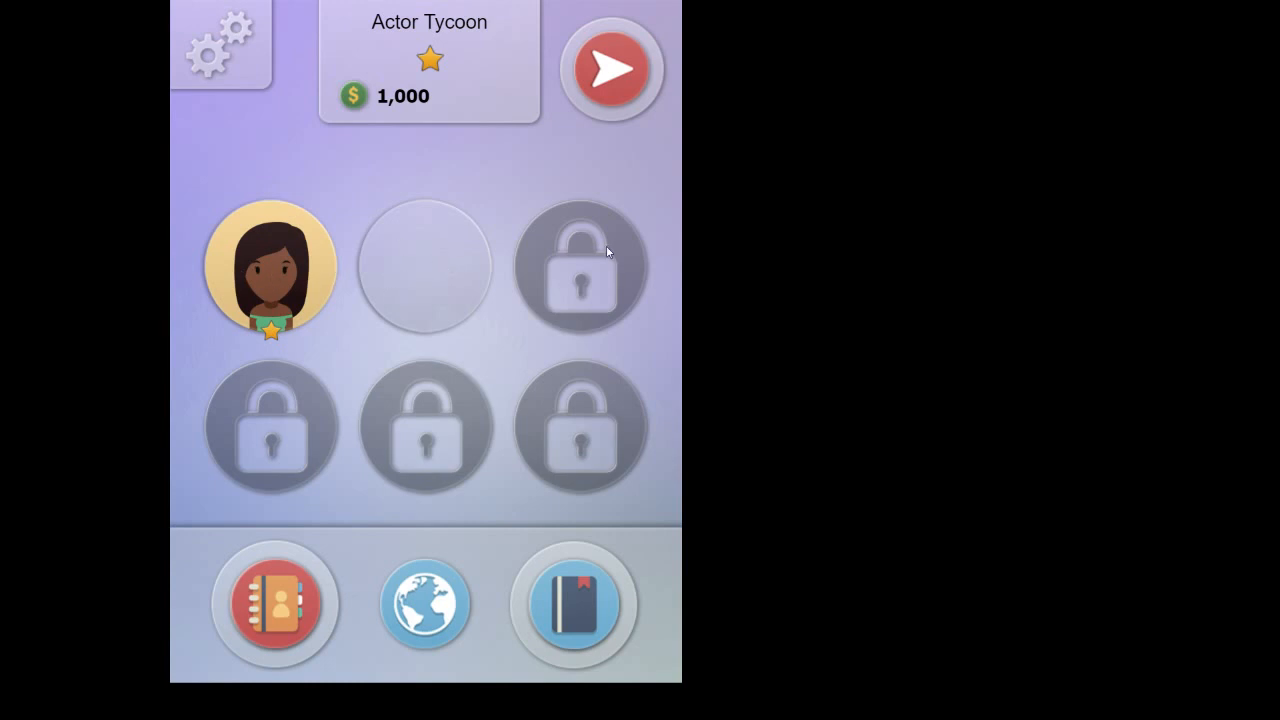
mouse_move(576, 434)
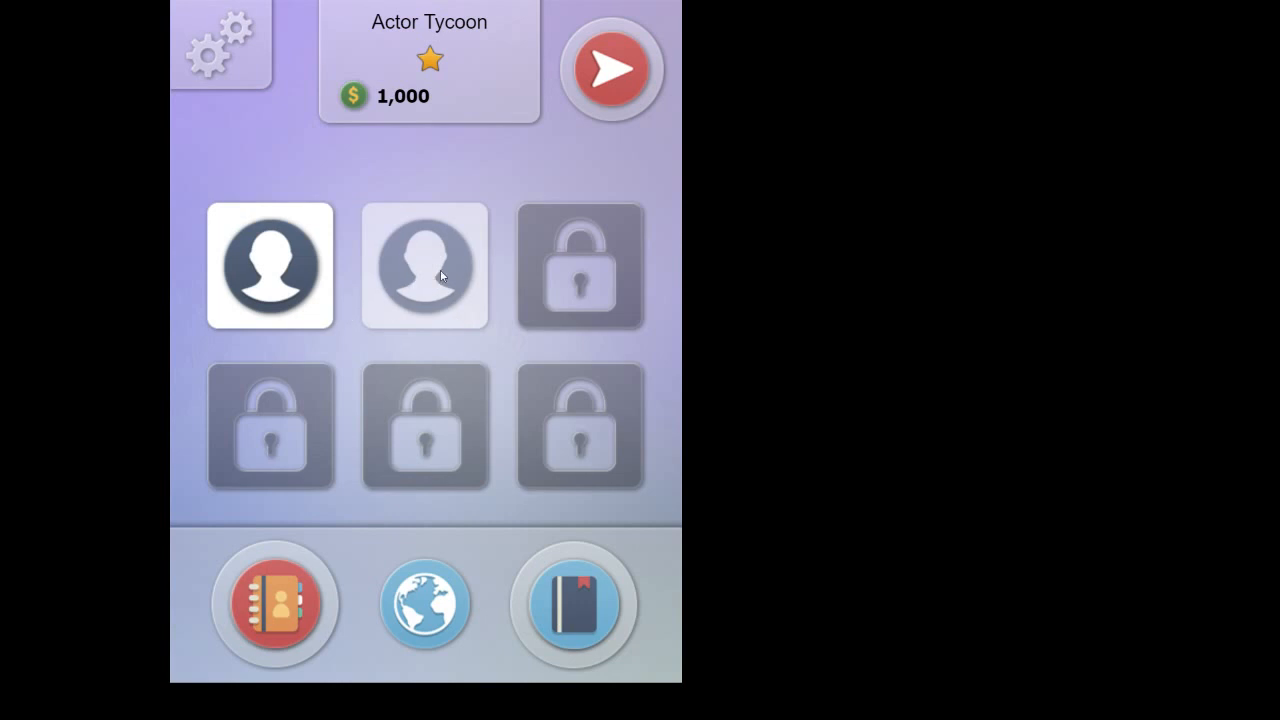
mouse_move(351, 291)
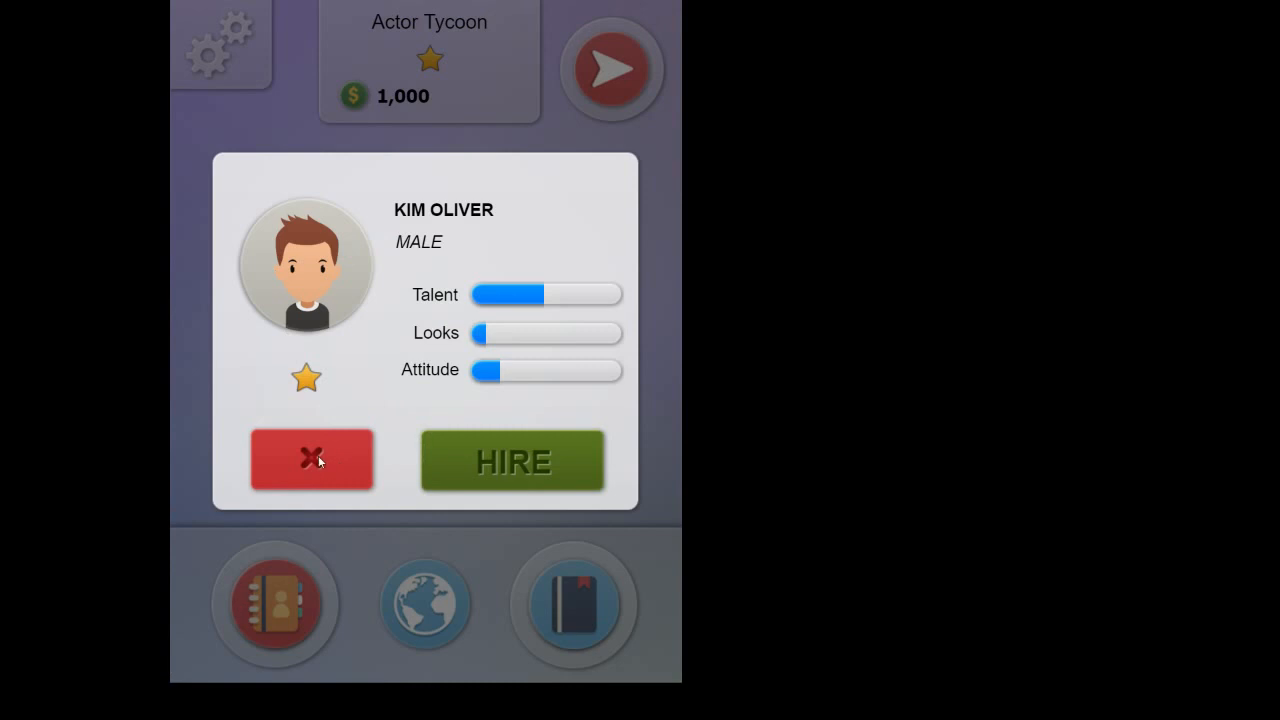
click(312, 460)
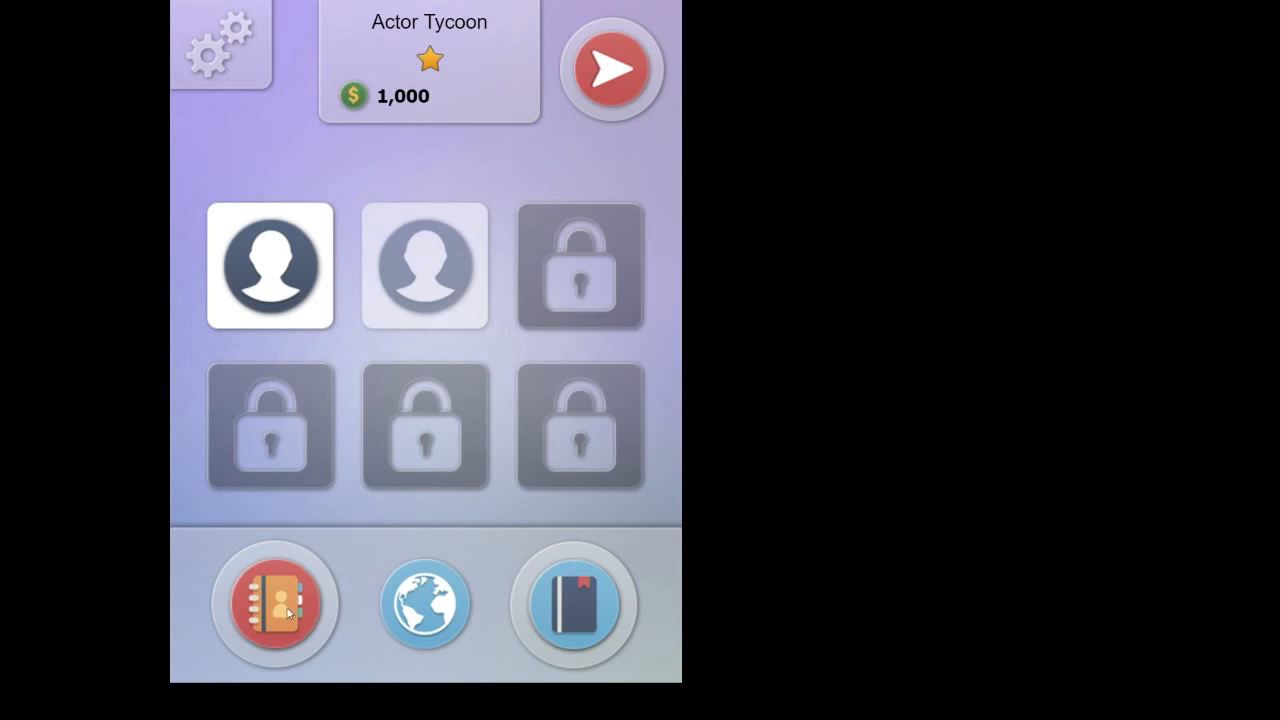
mouse_move(613, 72)
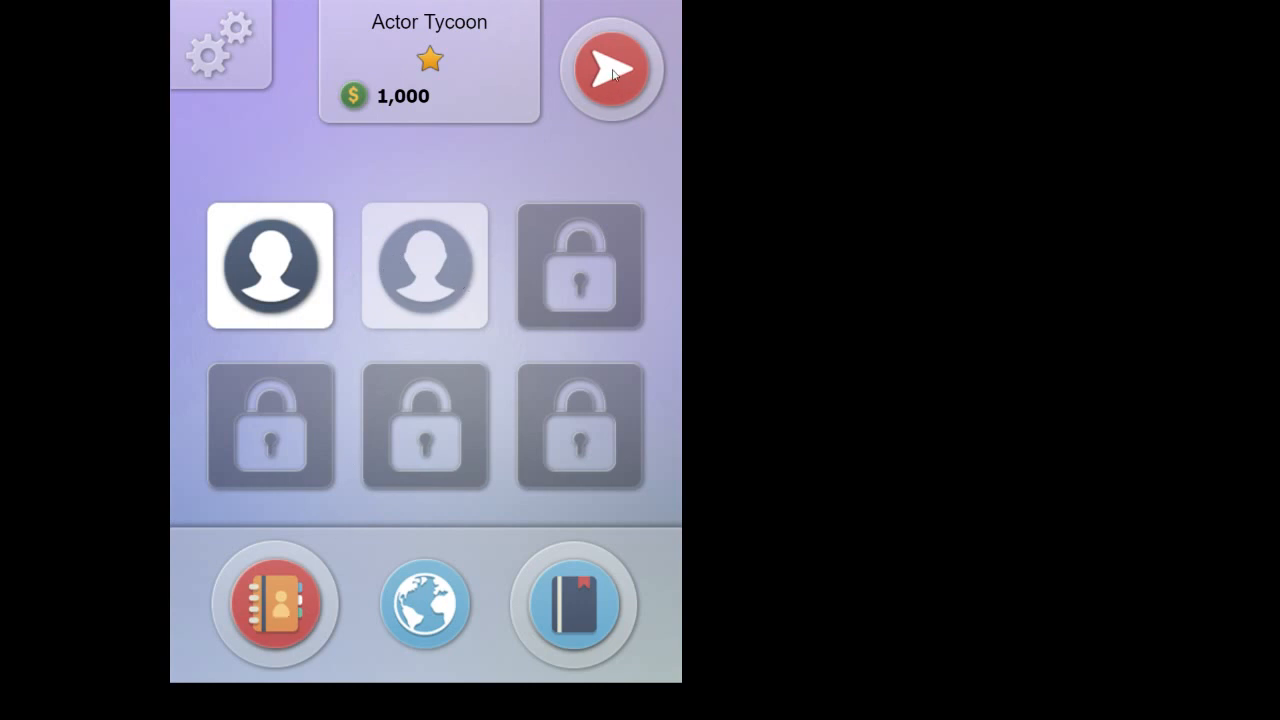
Step: Move on to the activity grid with promotion and money-making options
click(610, 70)
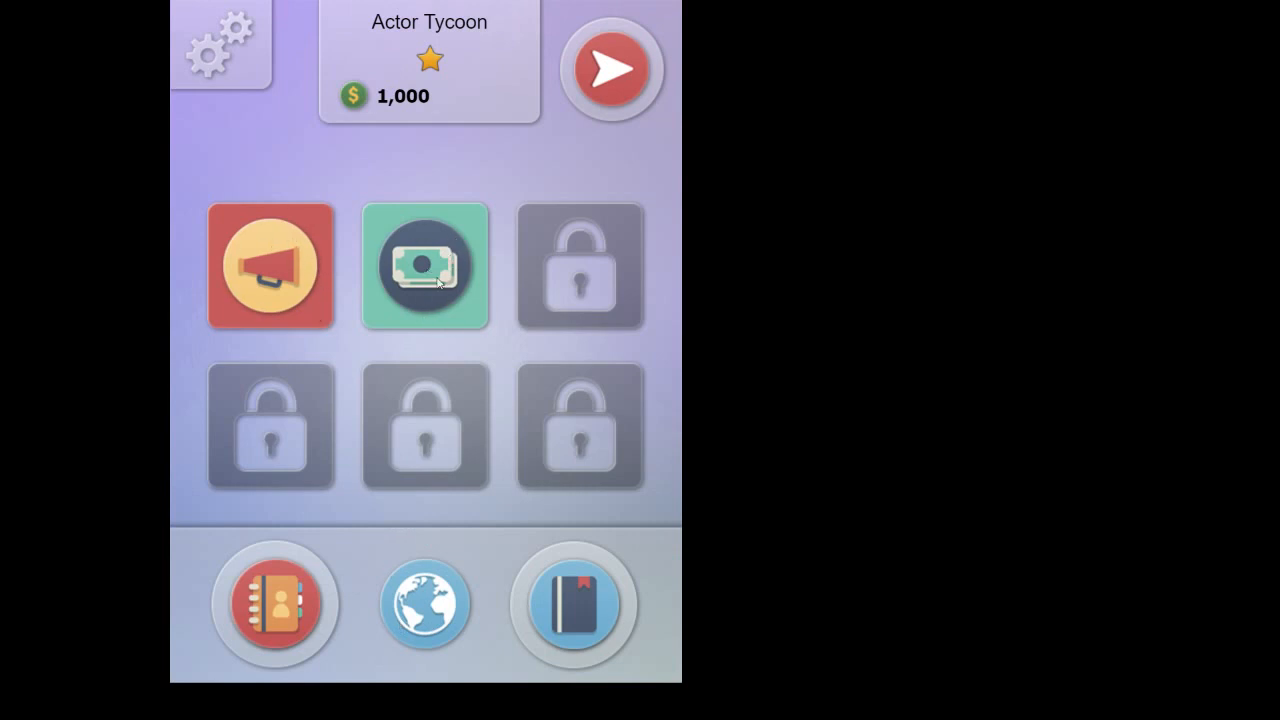
mouse_move(451, 327)
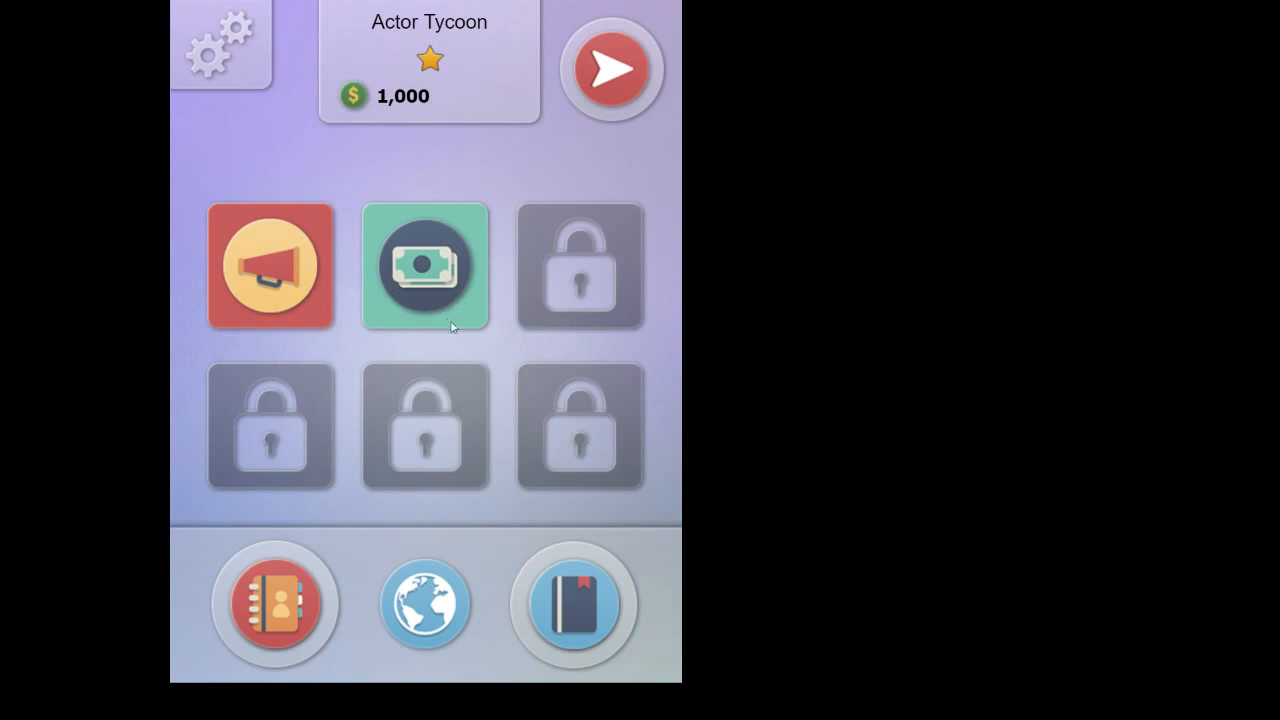
mouse_move(383, 261)
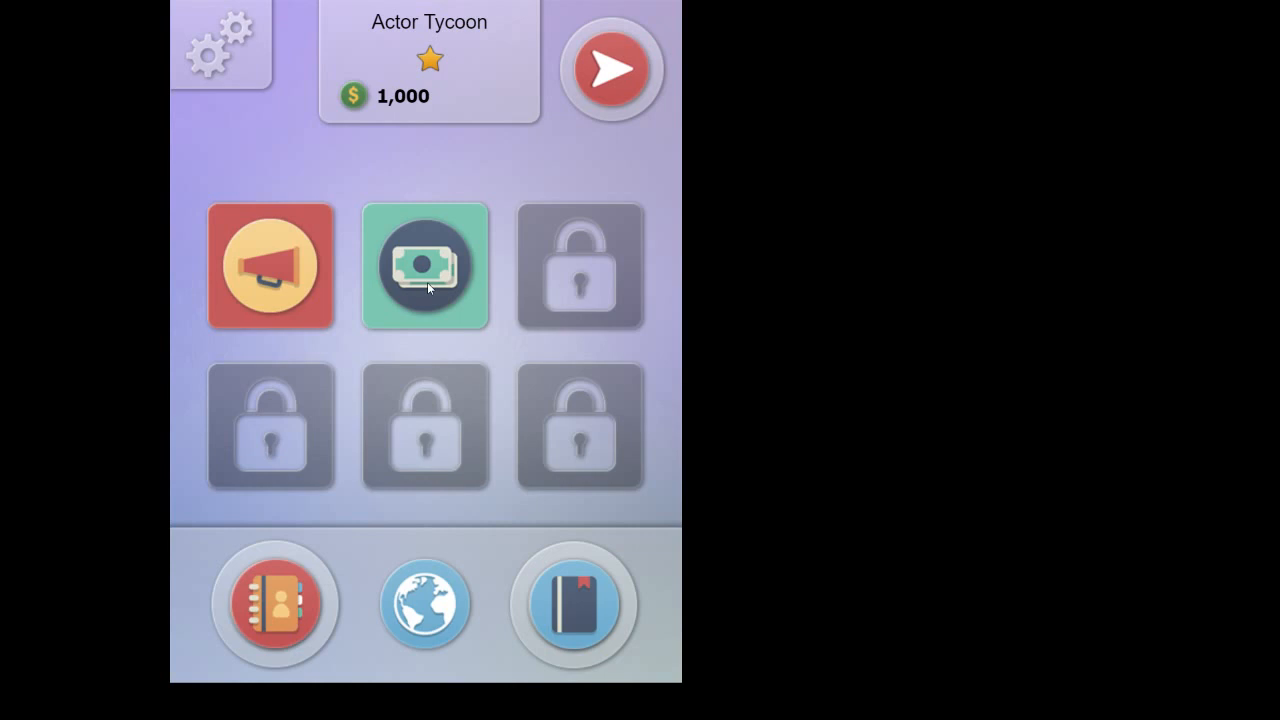
mouse_move(425, 270)
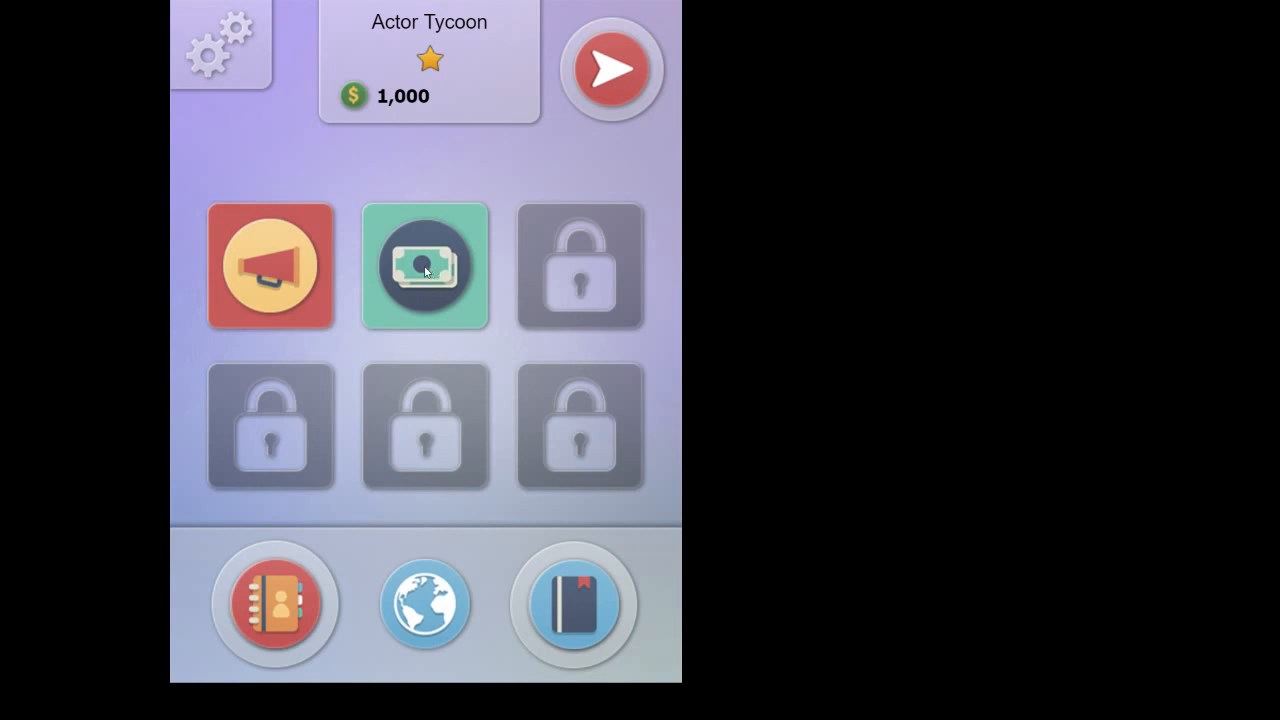
Step: Assign Nina Proctor to the Mall Santa job and collect $80, raising money to 1,080
click(424, 265)
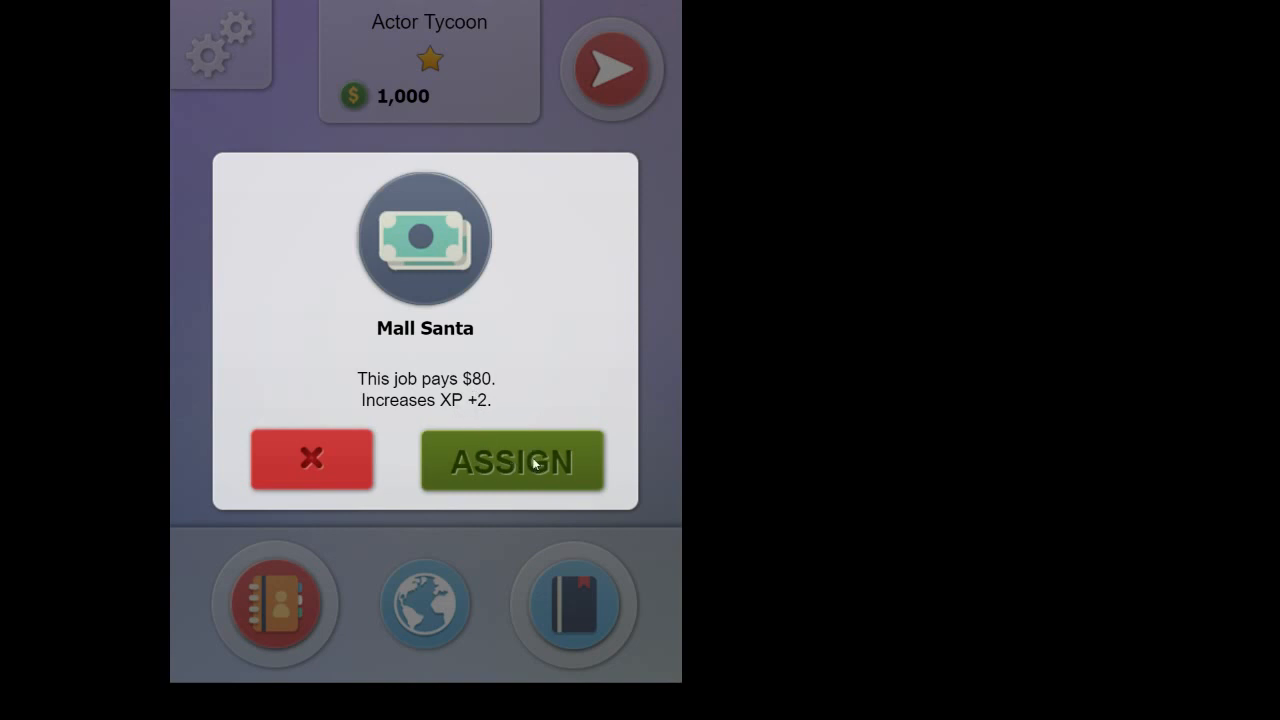
click(511, 461)
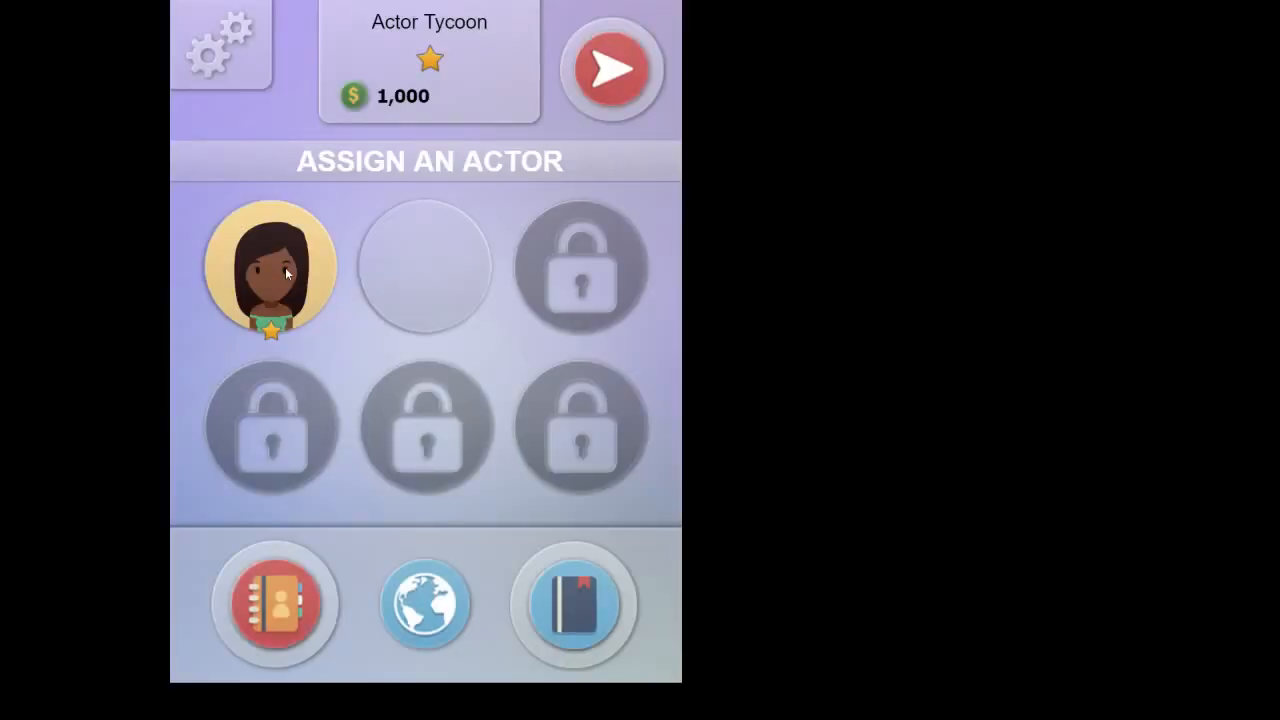
click(270, 270)
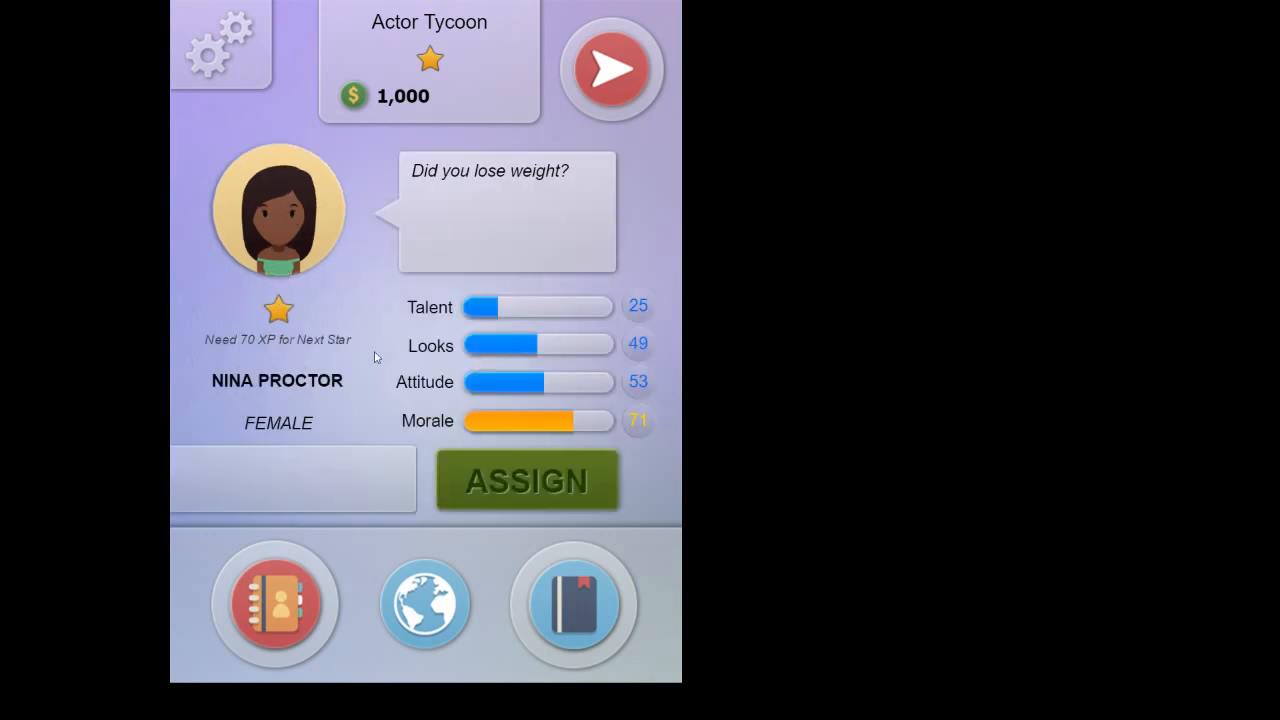
mouse_move(548, 486)
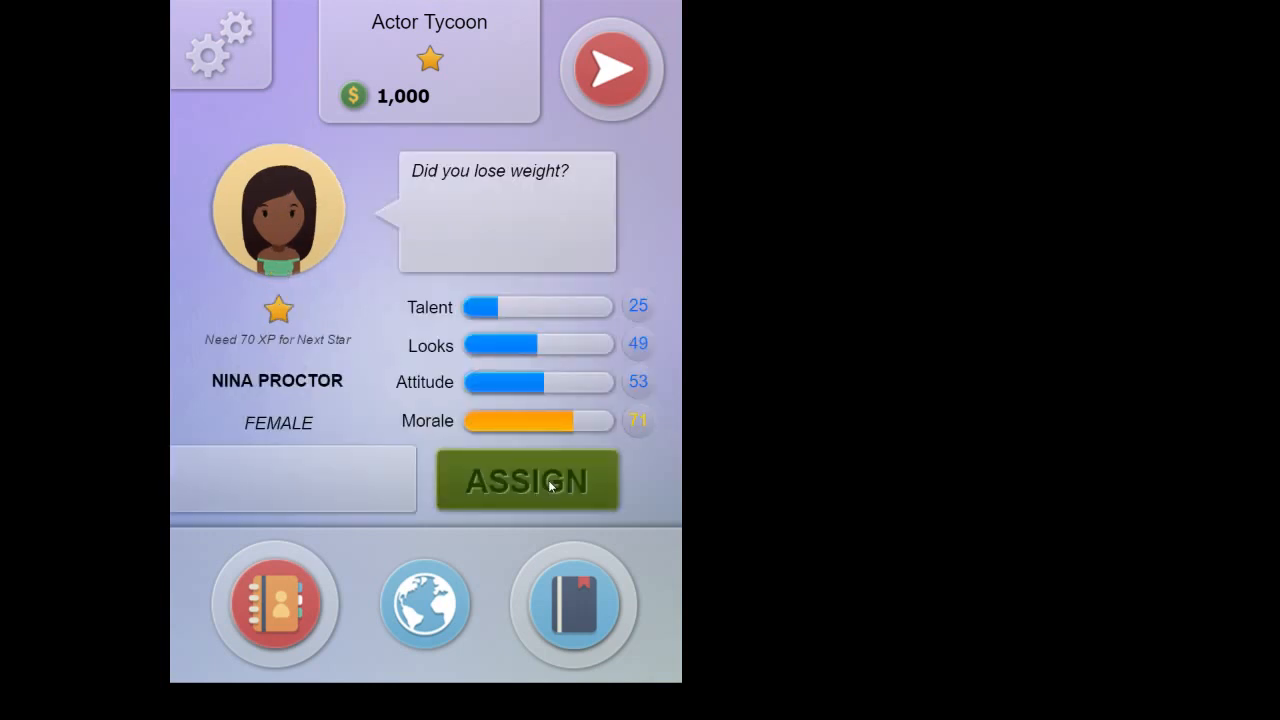
click(527, 480)
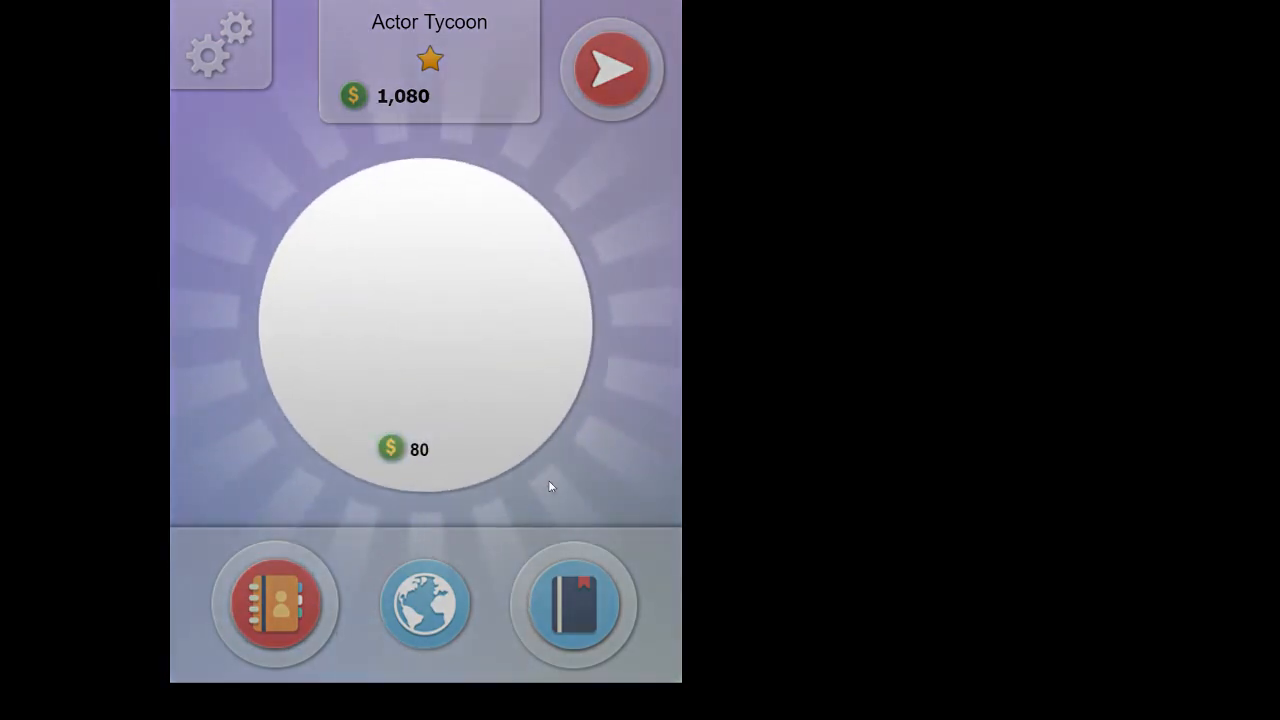
click(430, 320)
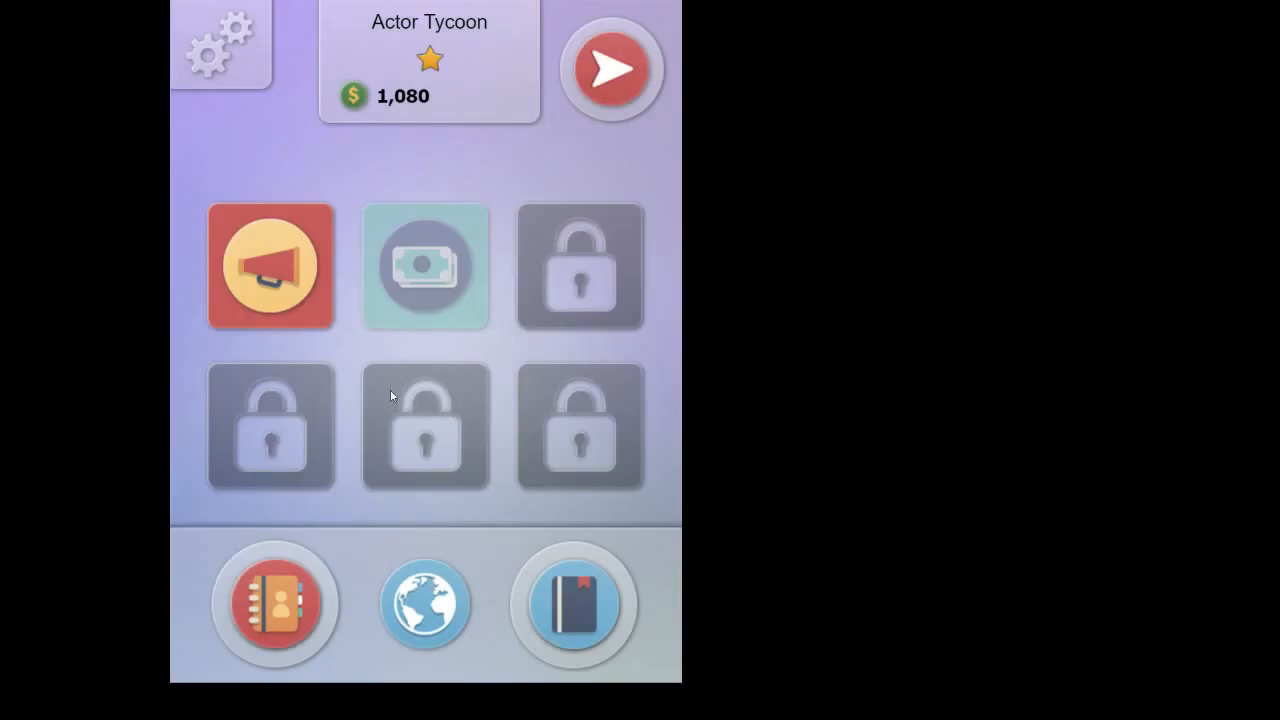
Step: Book Nina Proctor to audition for the lead role in The Lone City at 25% chances
click(269, 265)
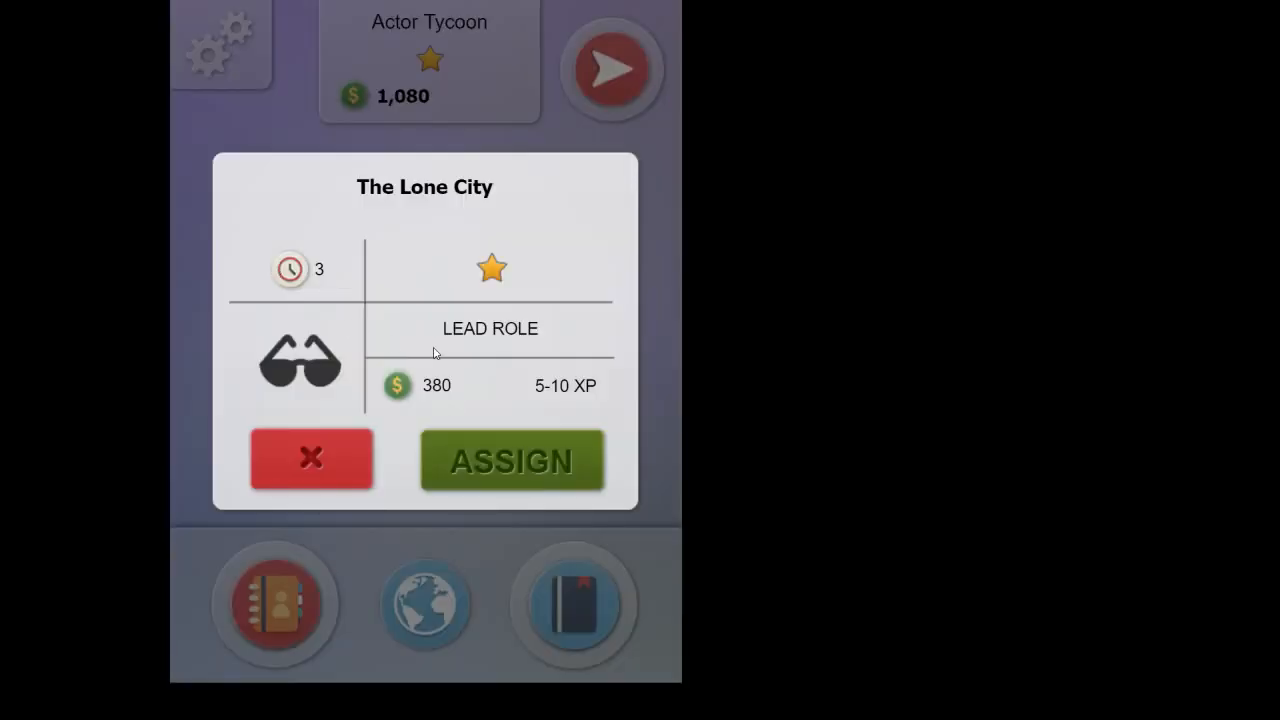
mouse_move(447, 314)
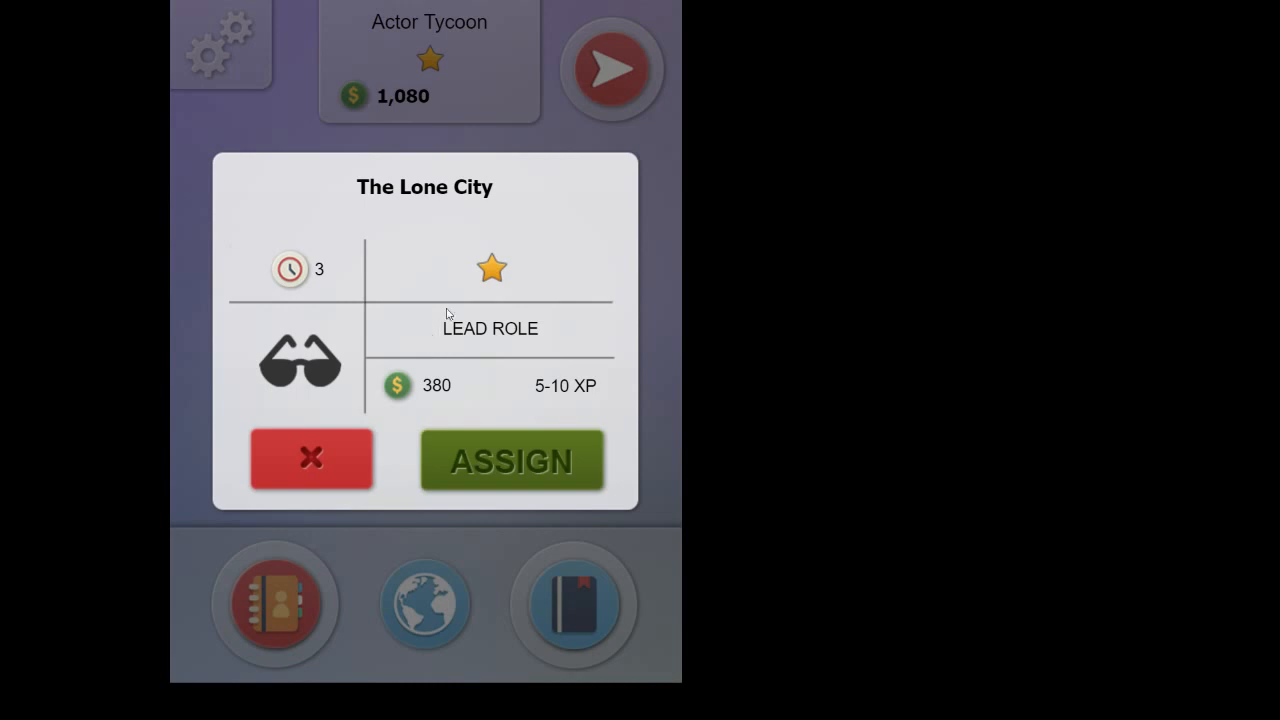
mouse_move(313, 327)
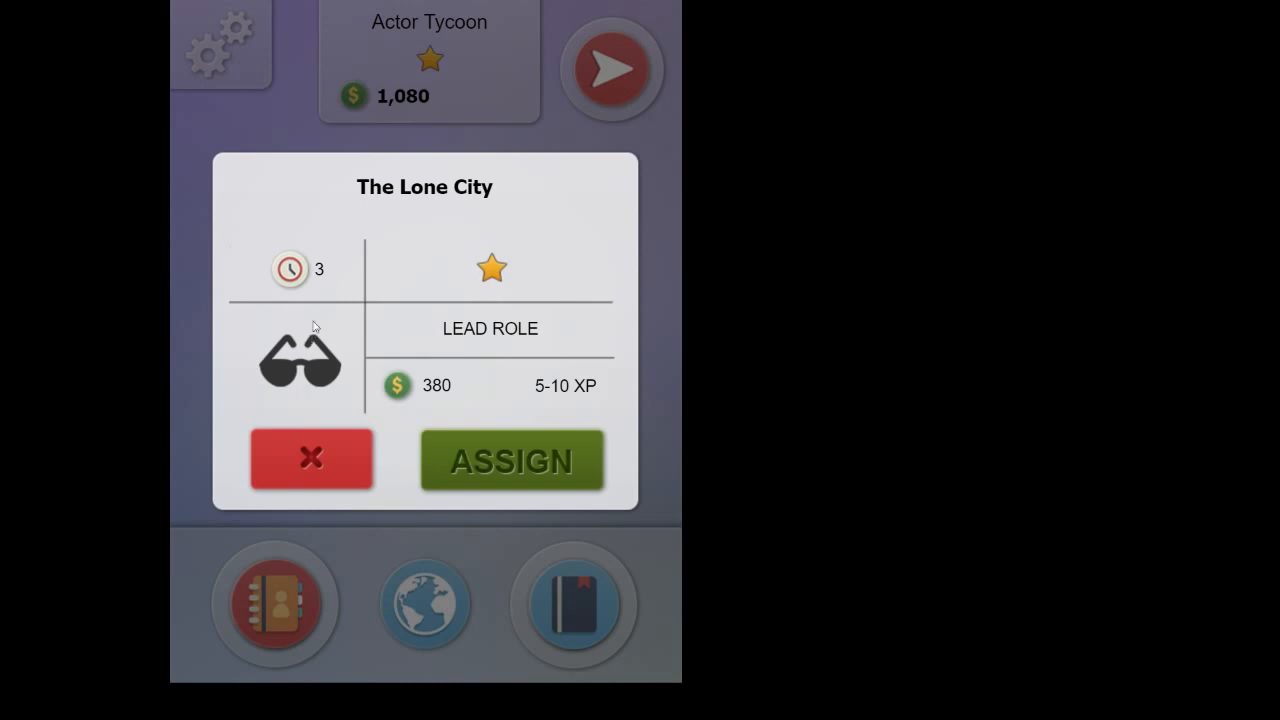
mouse_move(324, 237)
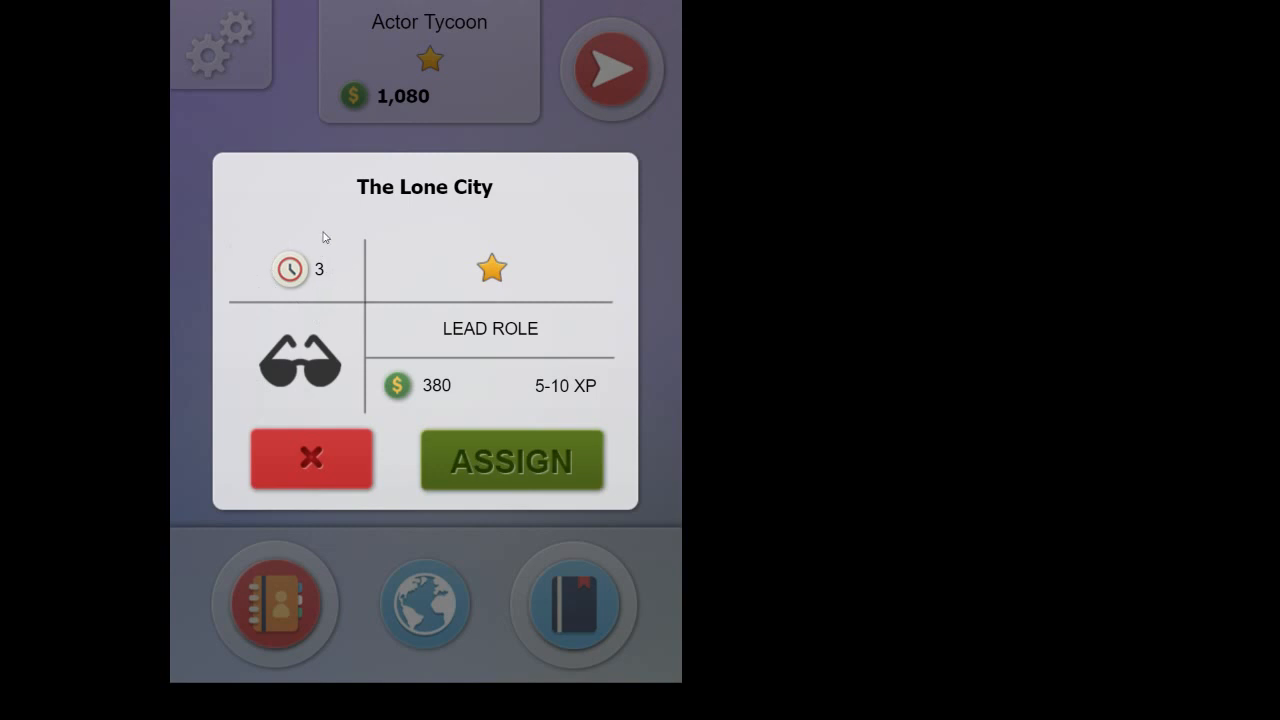
mouse_move(565, 252)
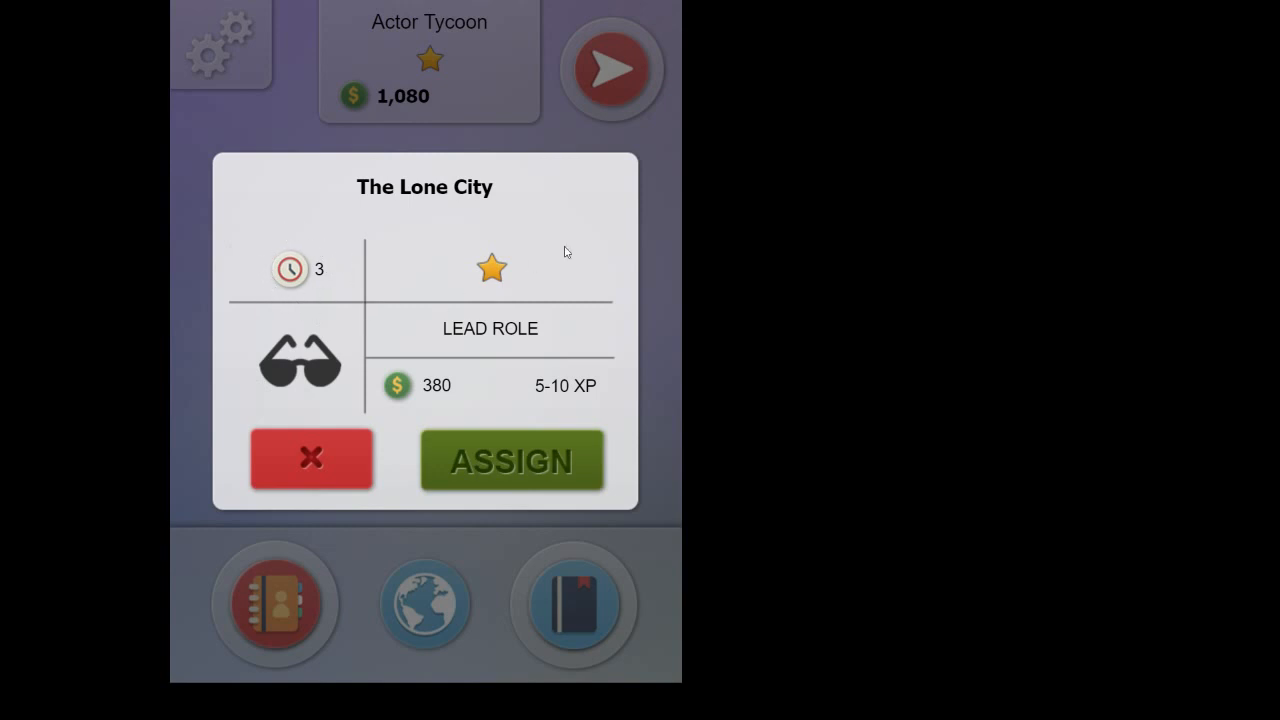
mouse_move(460, 259)
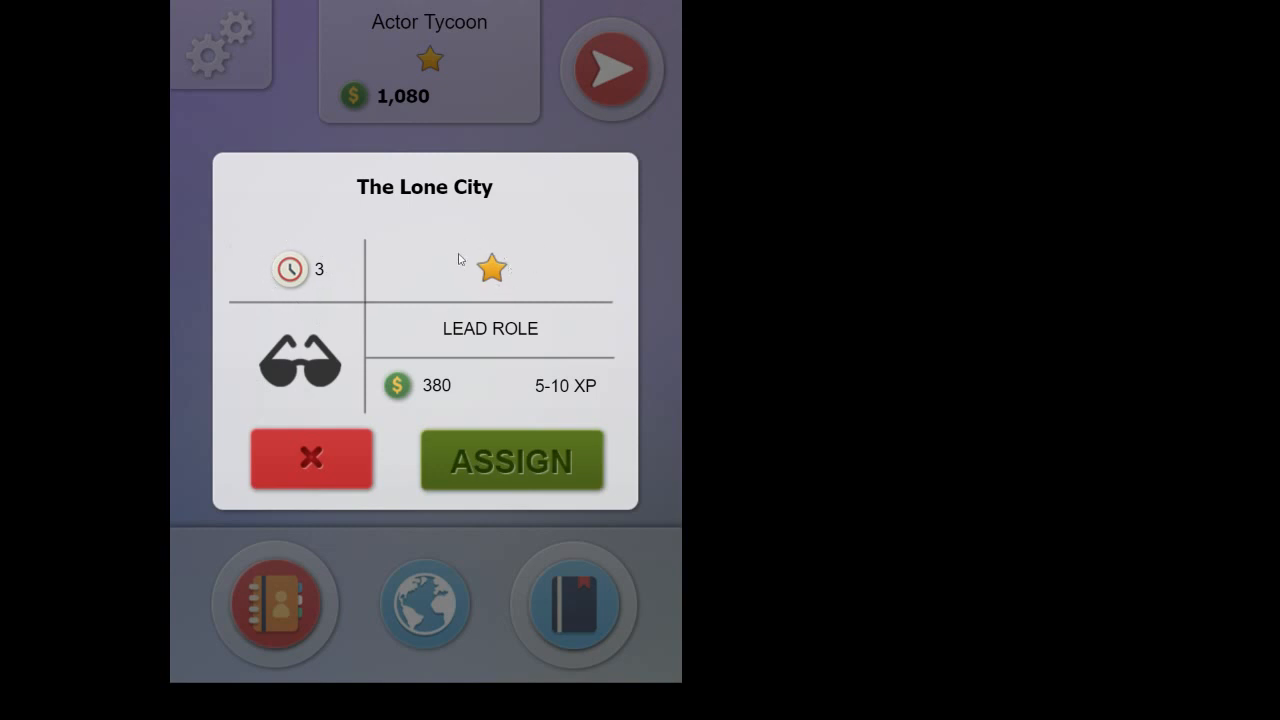
mouse_move(477, 340)
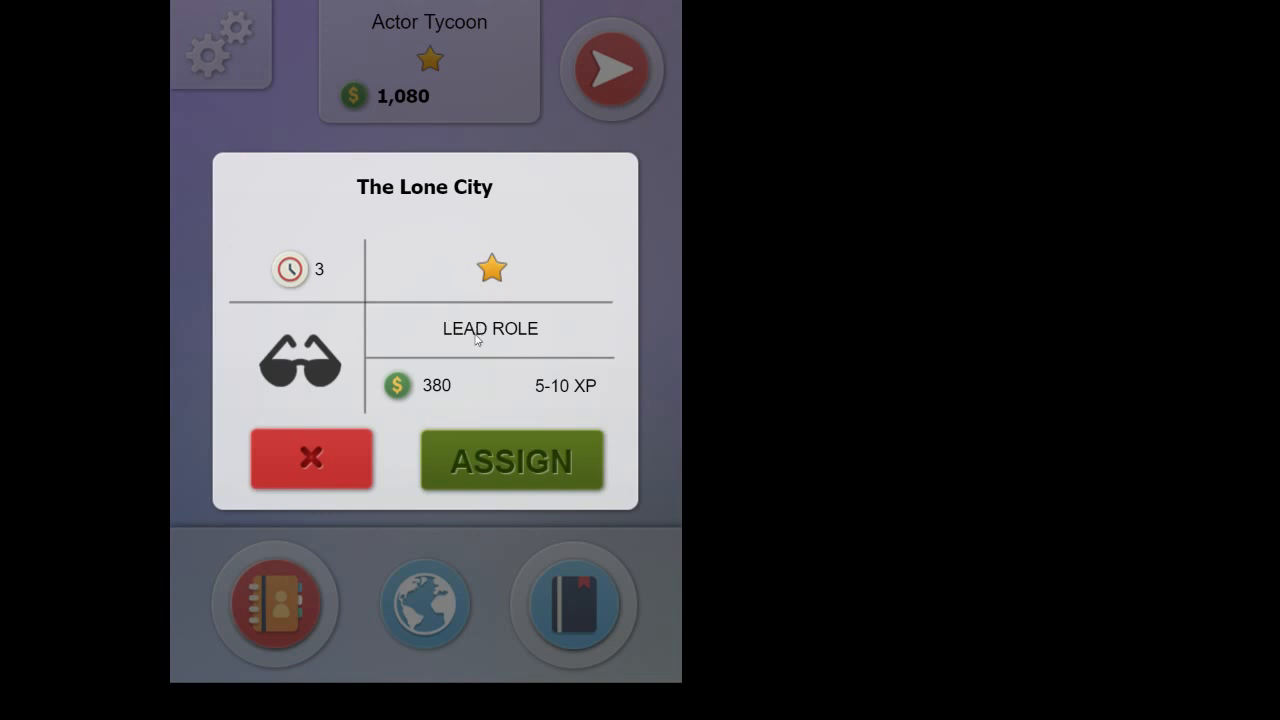
mouse_move(556, 398)
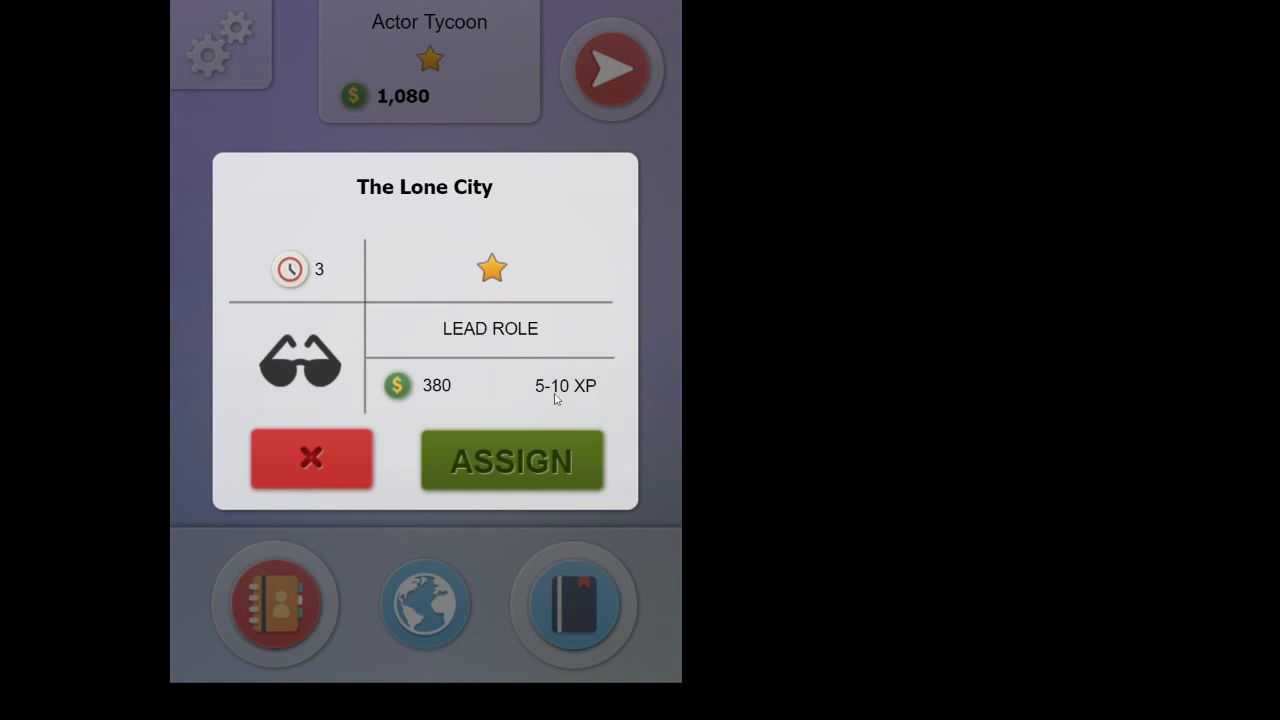
mouse_move(491, 245)
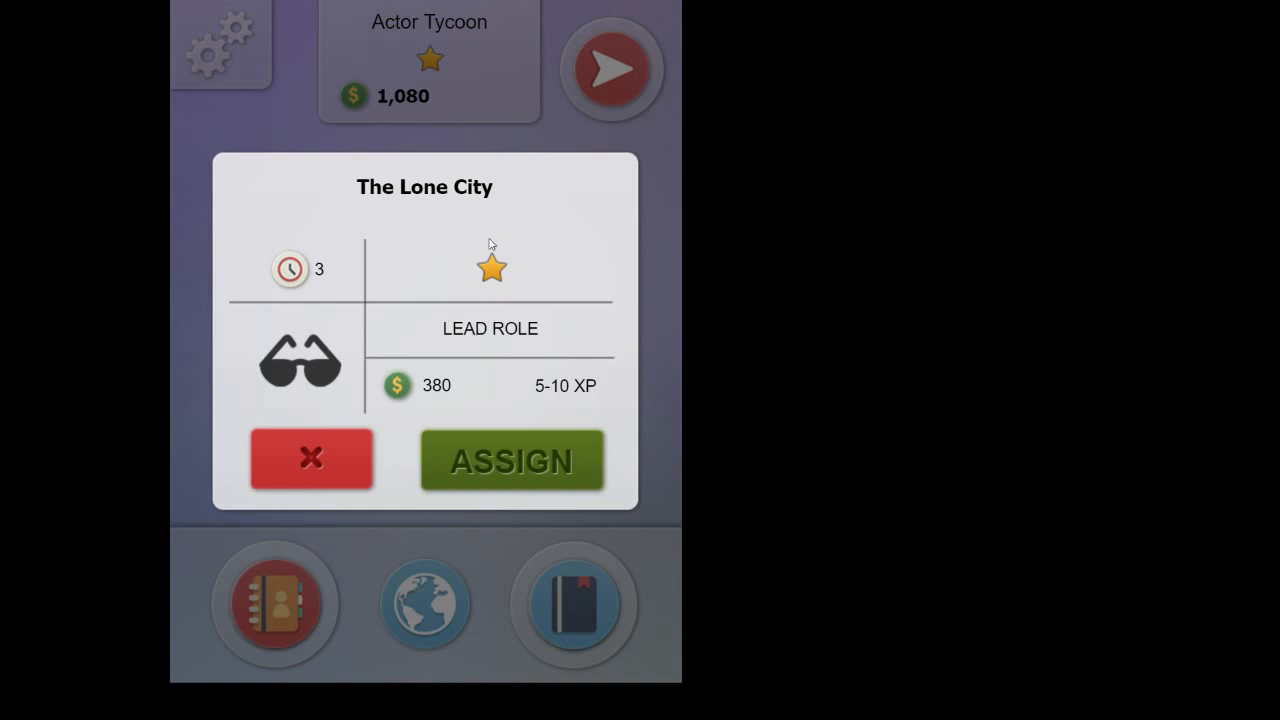
mouse_move(500, 243)
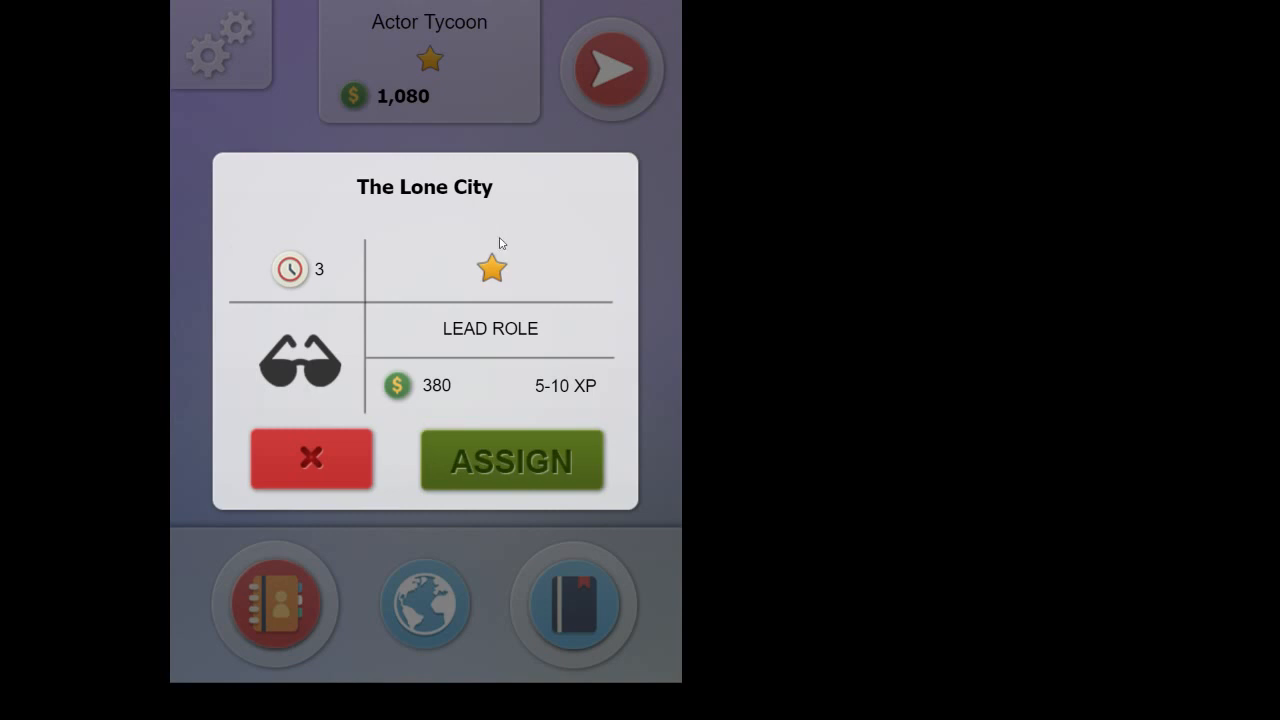
mouse_move(435, 290)
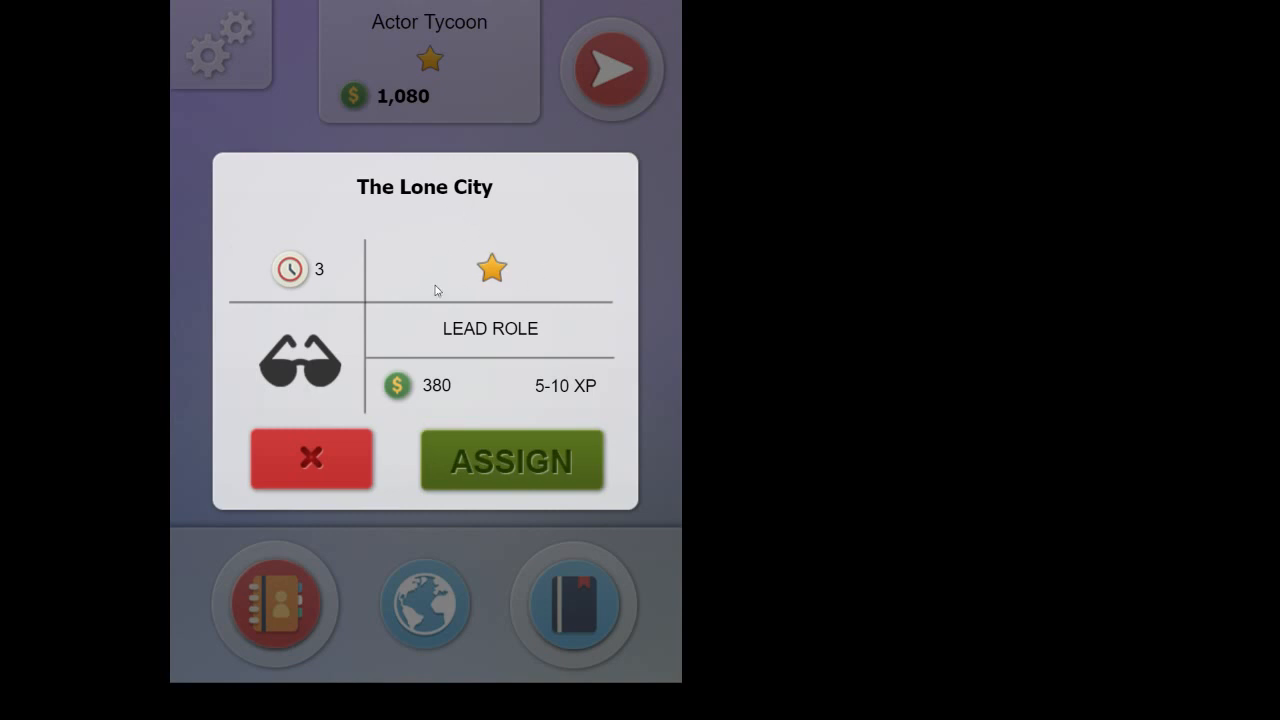
mouse_move(437, 193)
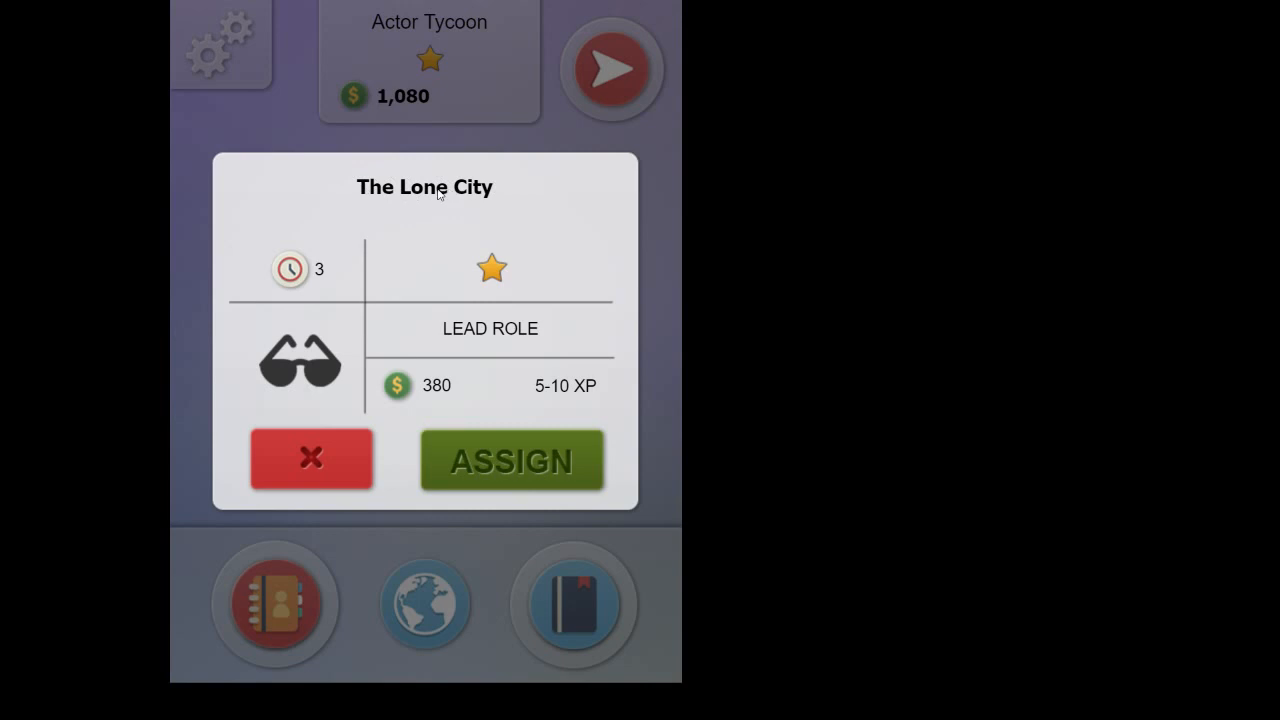
mouse_move(424, 197)
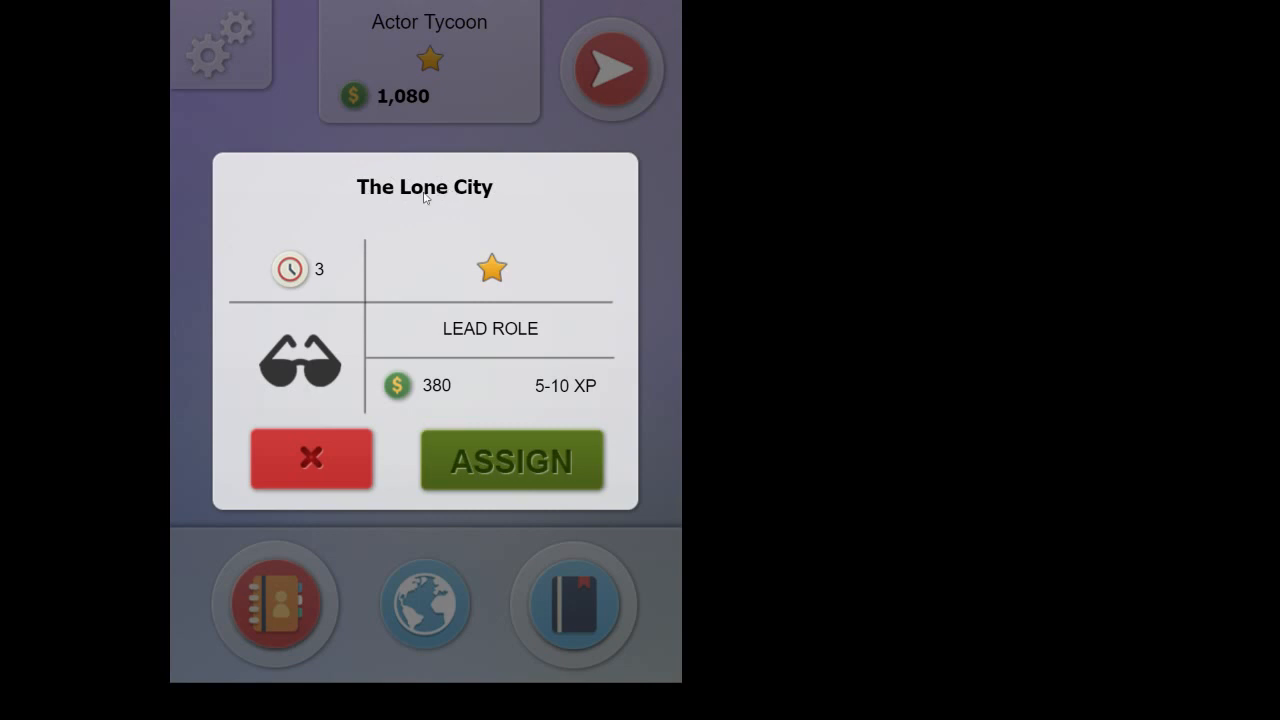
mouse_move(447, 227)
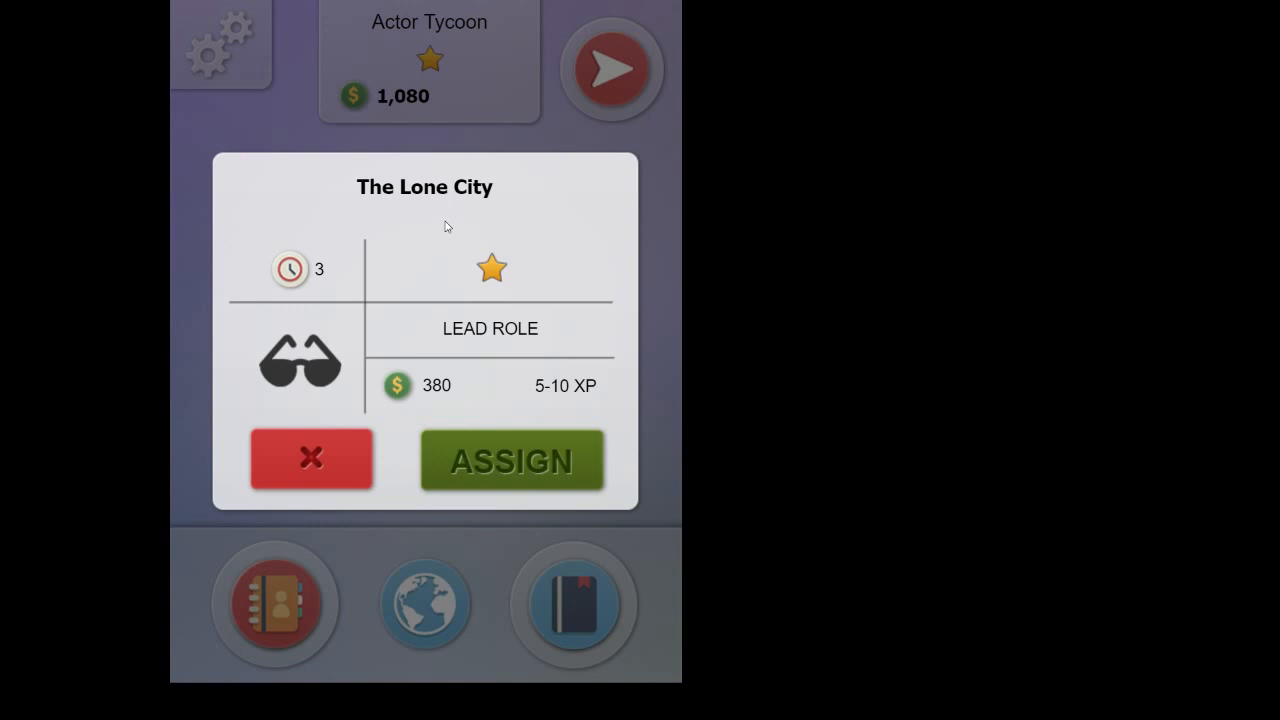
mouse_move(317, 343)
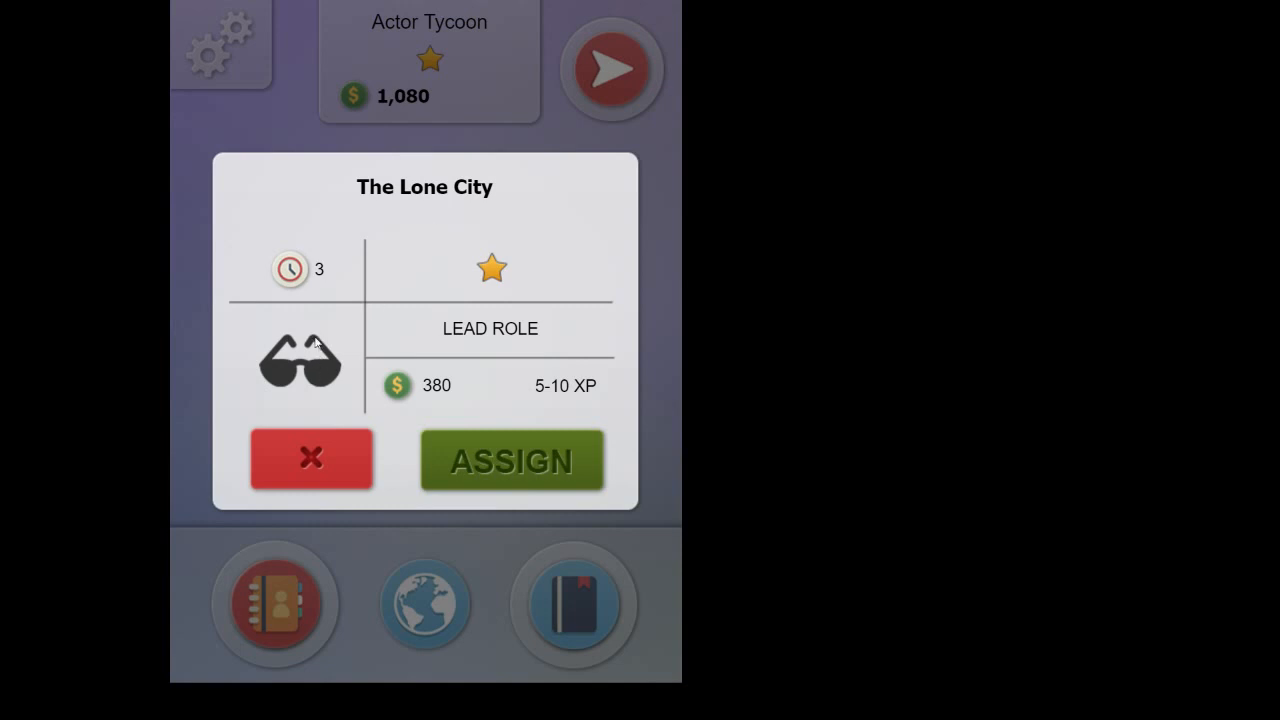
mouse_move(295, 375)
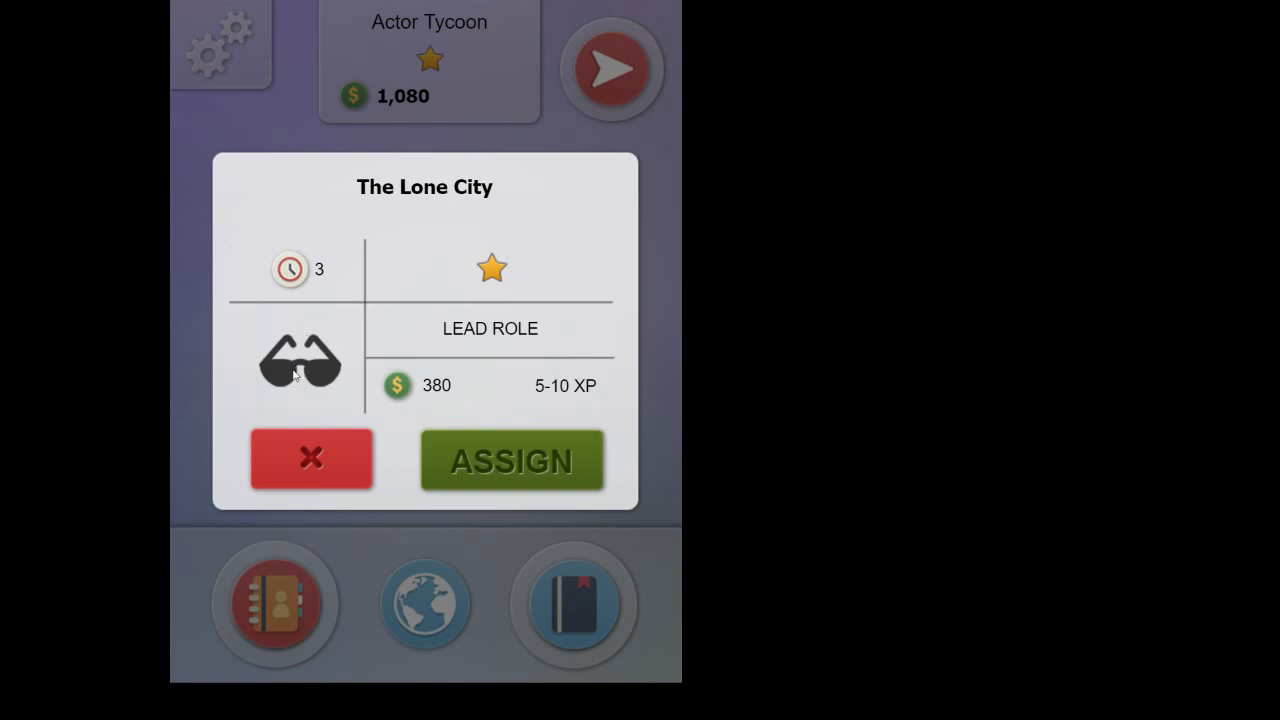
mouse_move(335, 358)
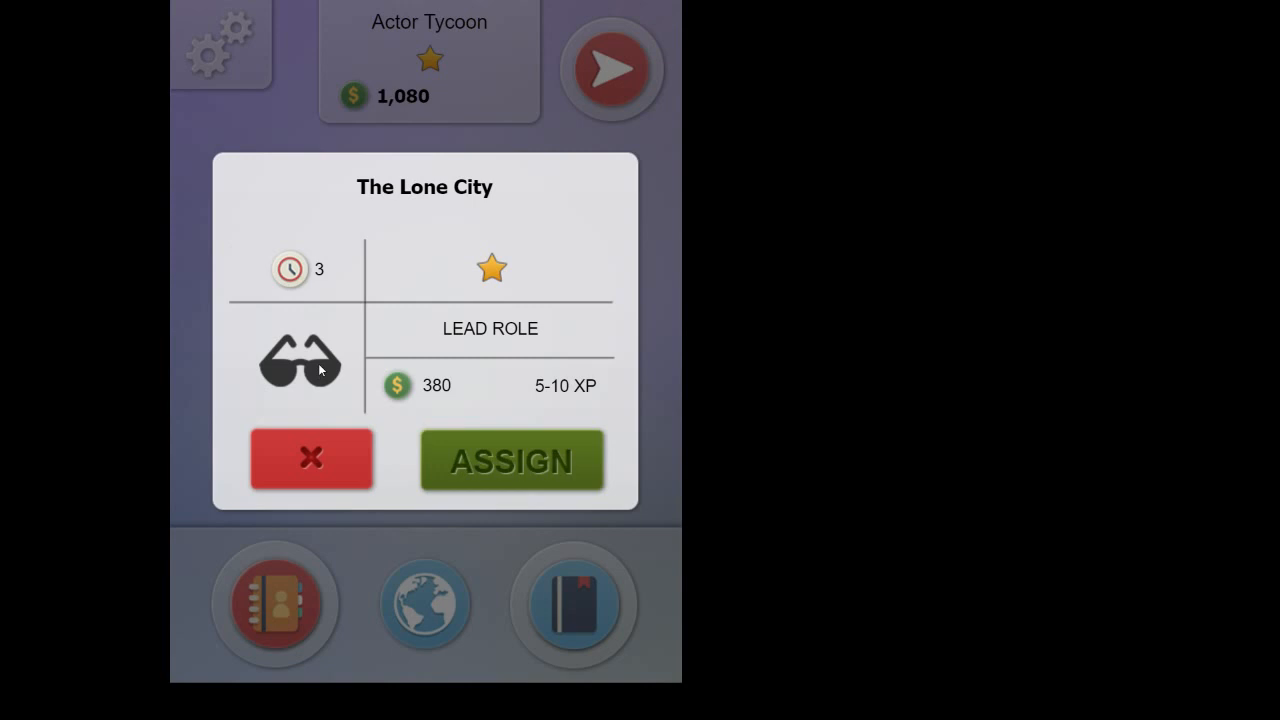
mouse_move(328, 355)
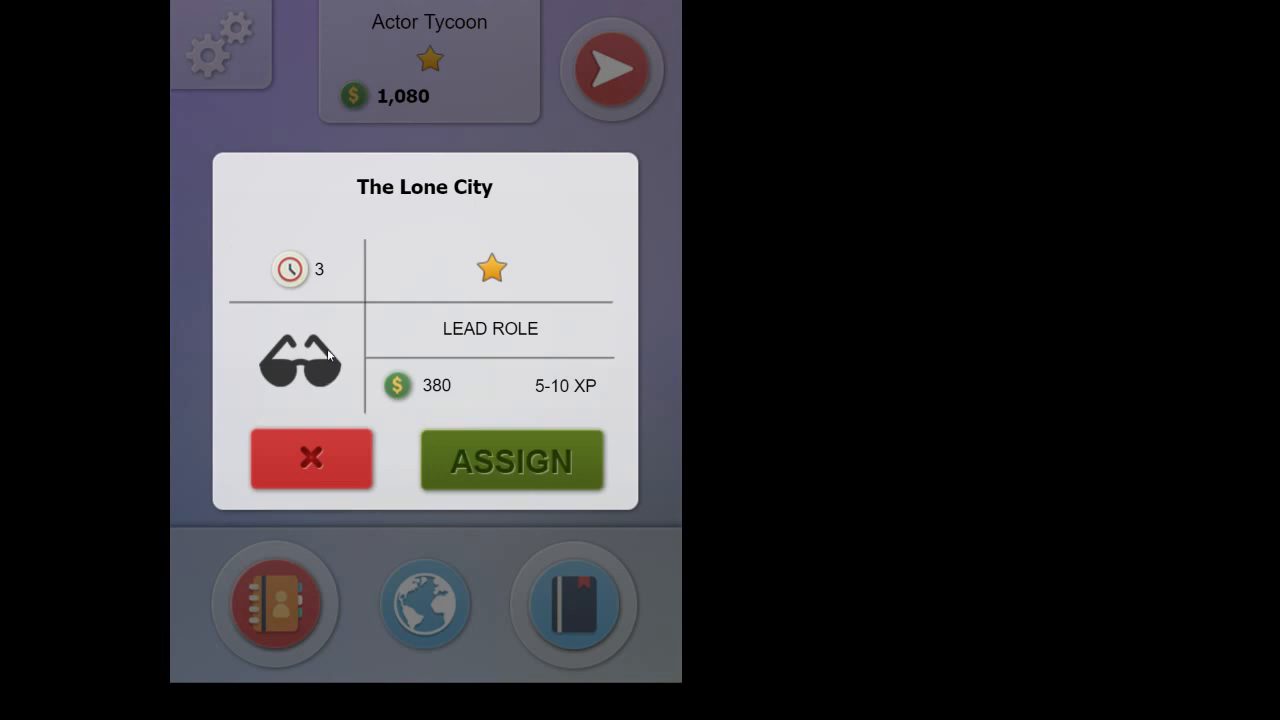
mouse_move(352, 316)
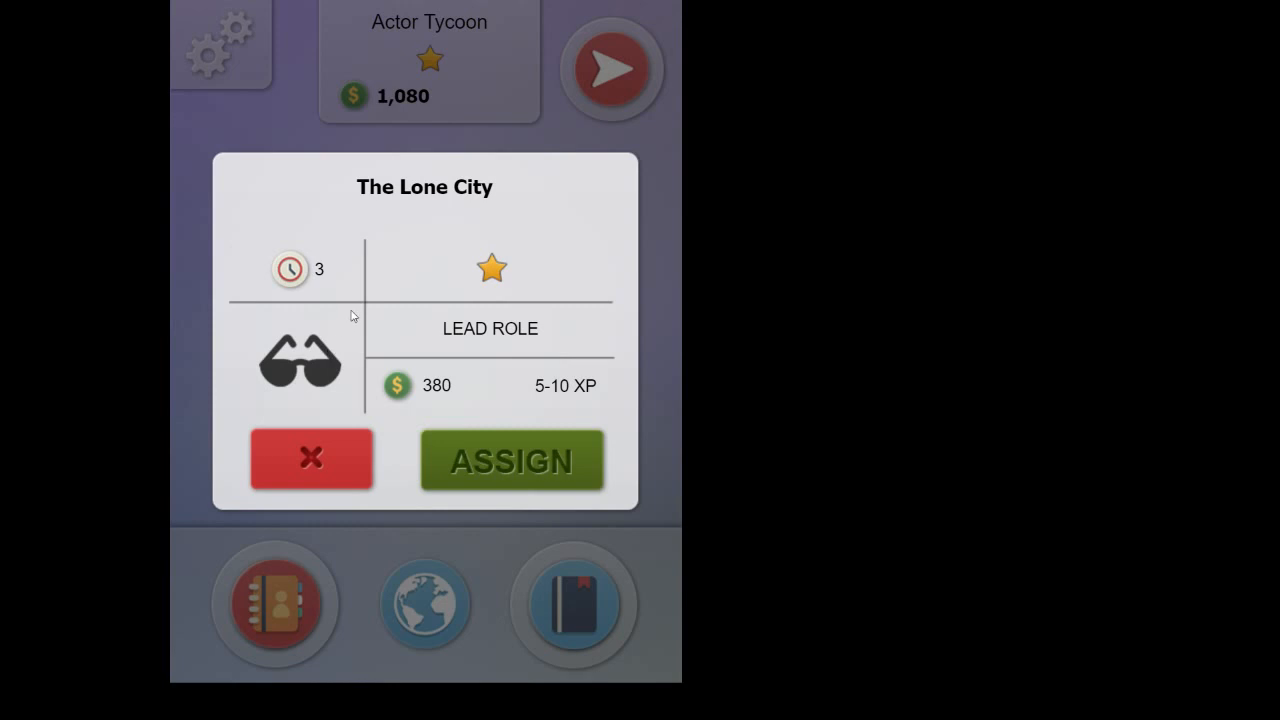
mouse_move(478, 333)
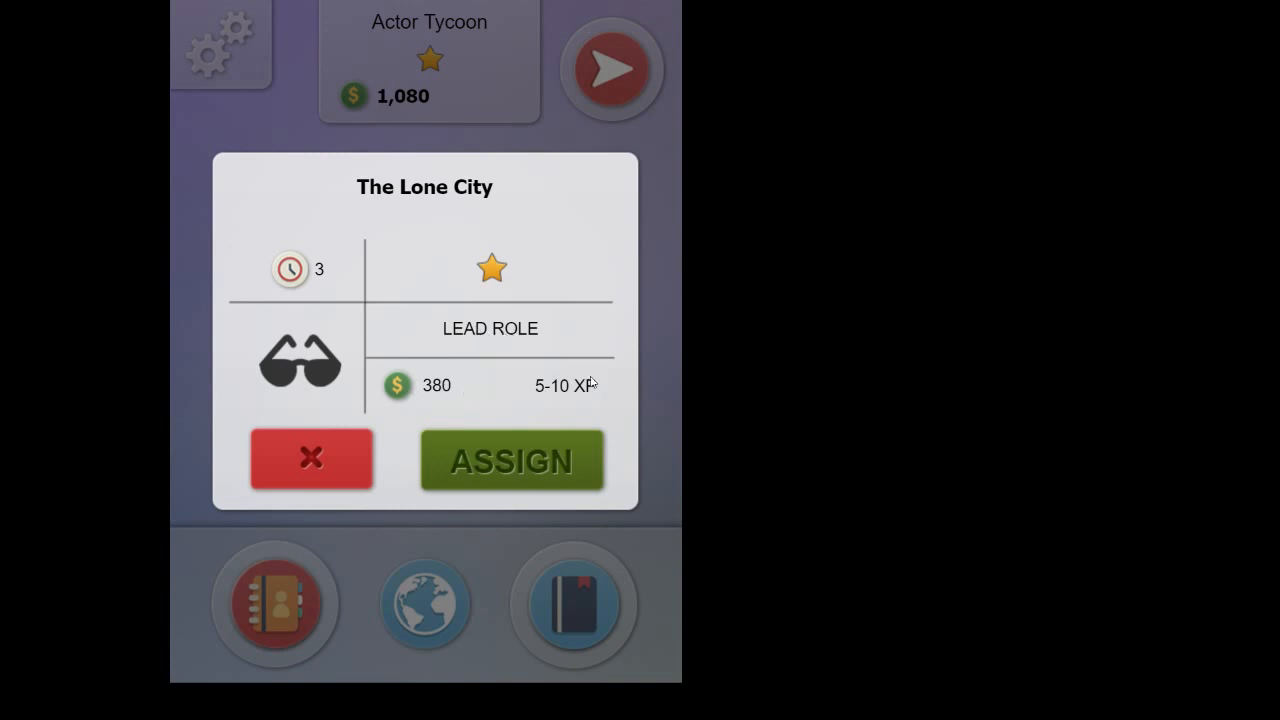
mouse_move(448, 390)
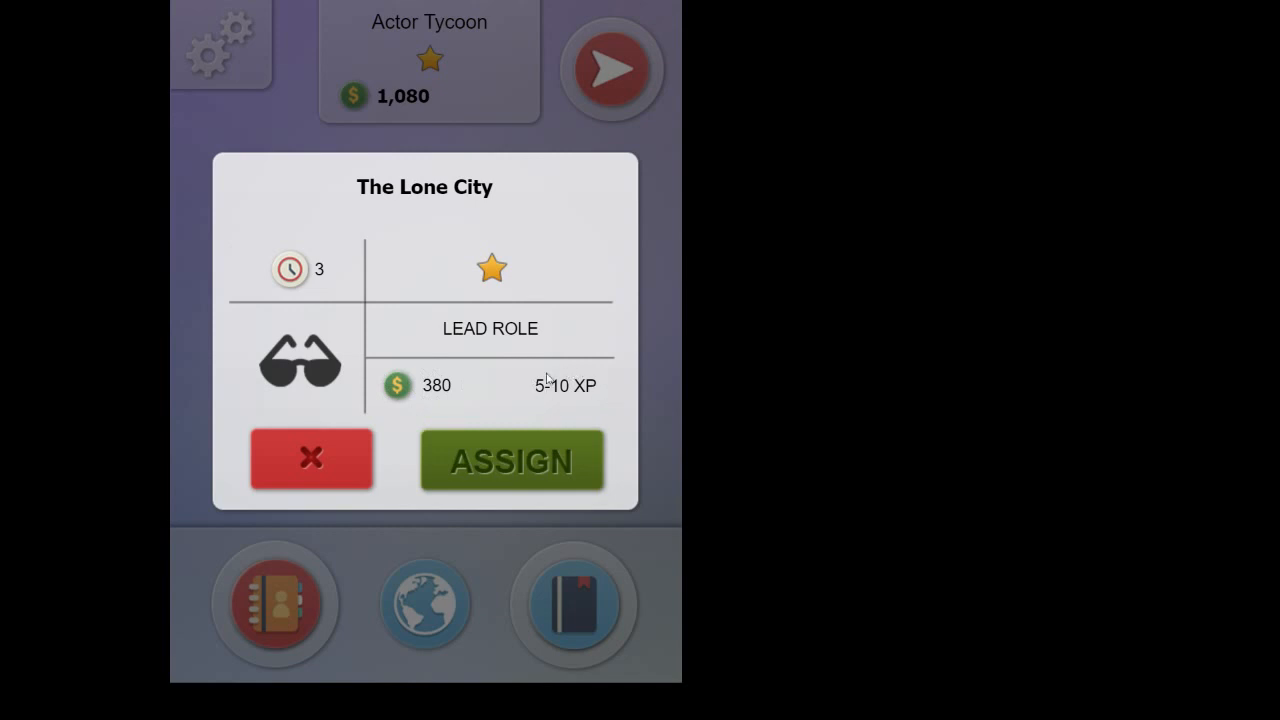
mouse_move(519, 463)
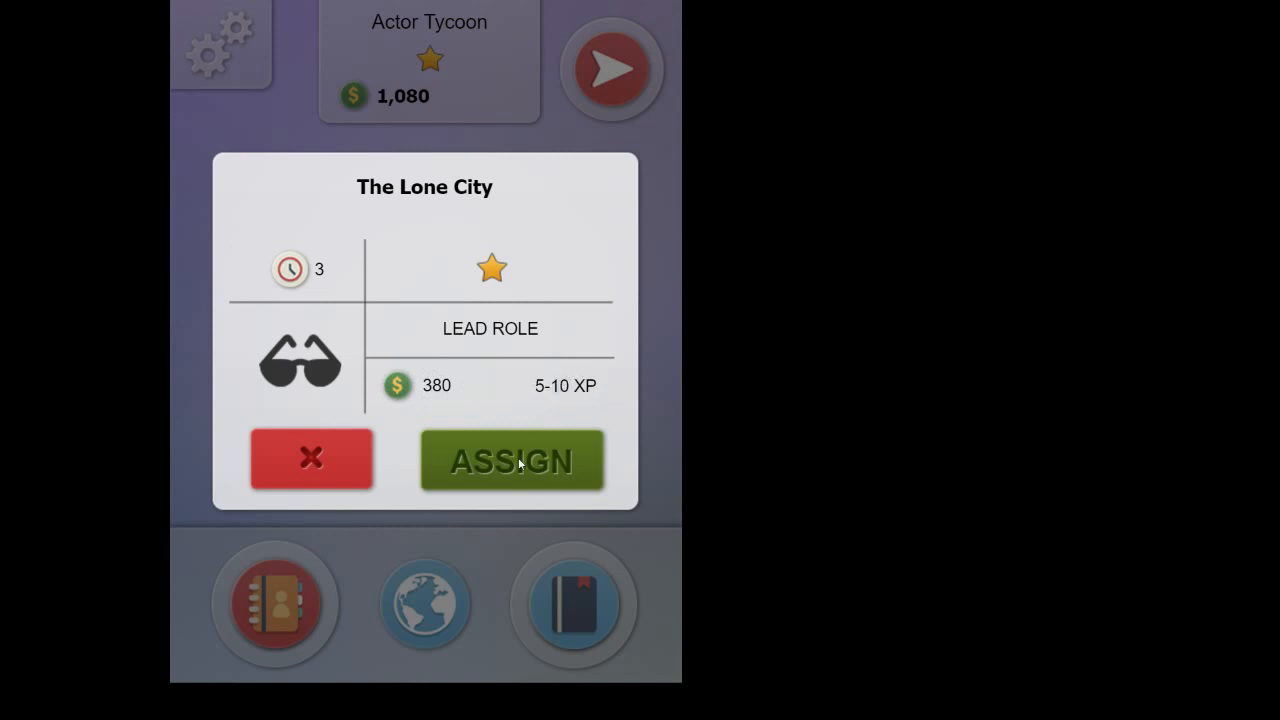
click(511, 460)
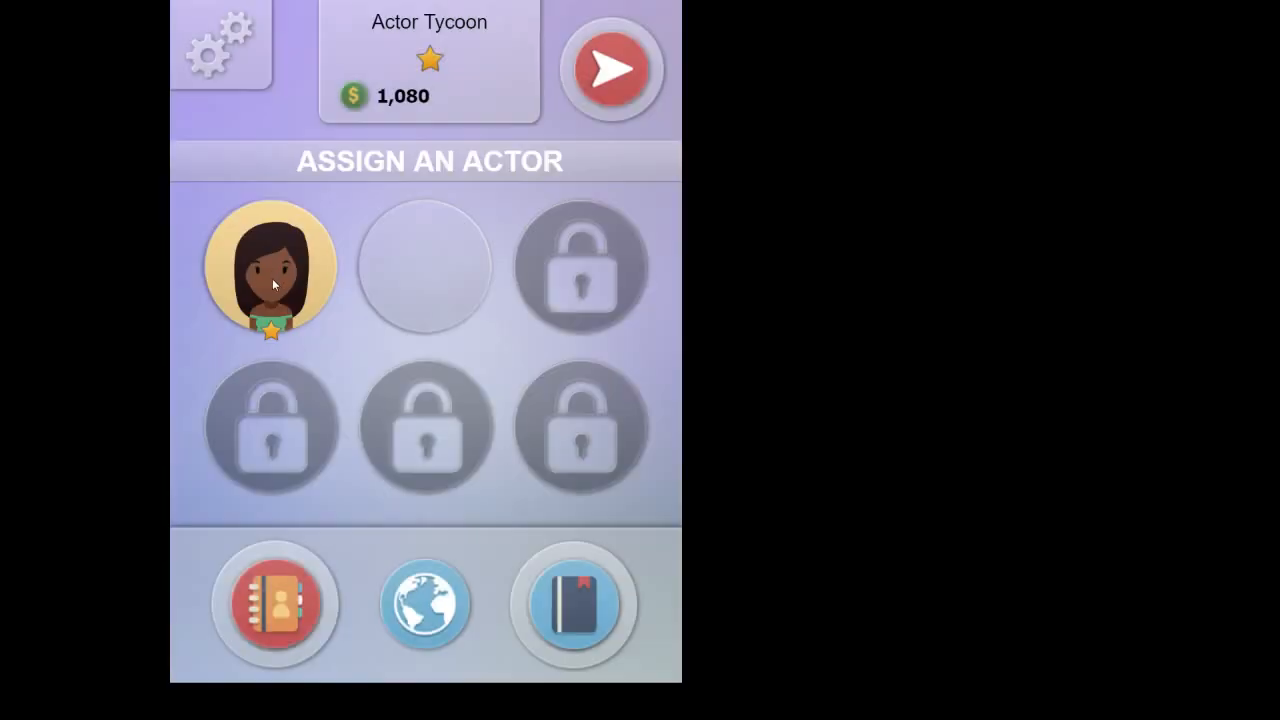
click(271, 267)
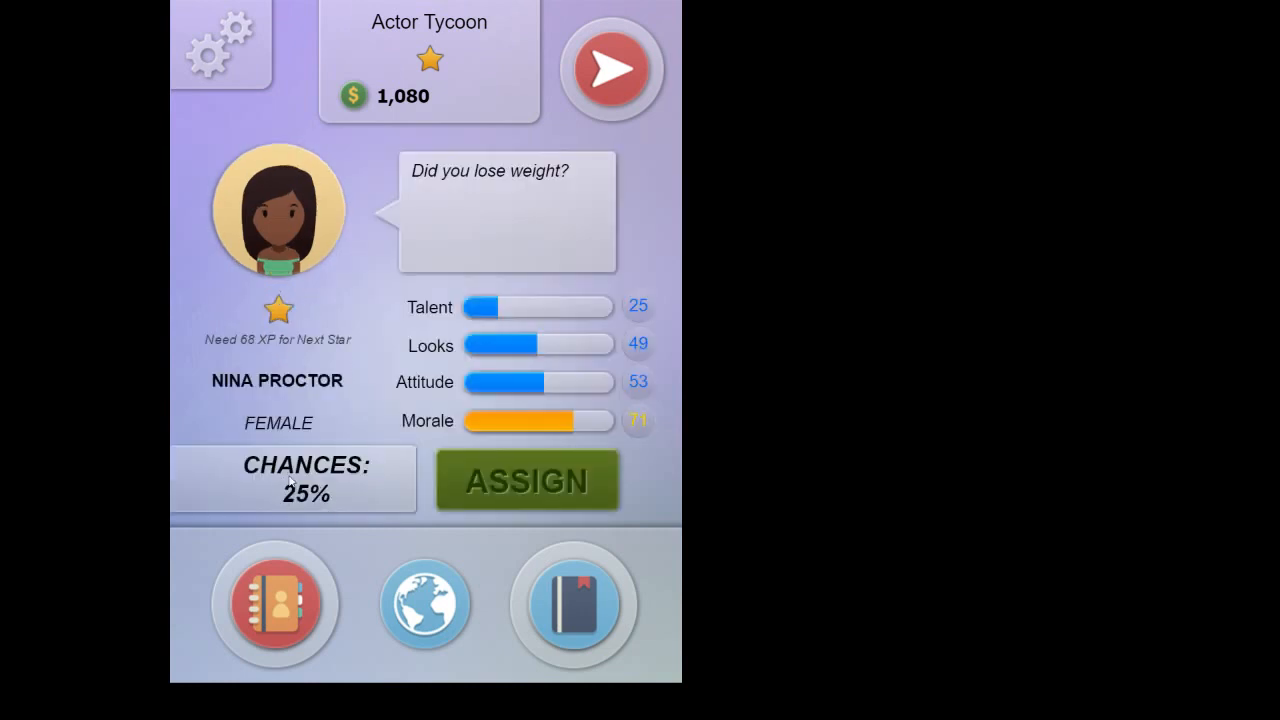
mouse_move(520, 355)
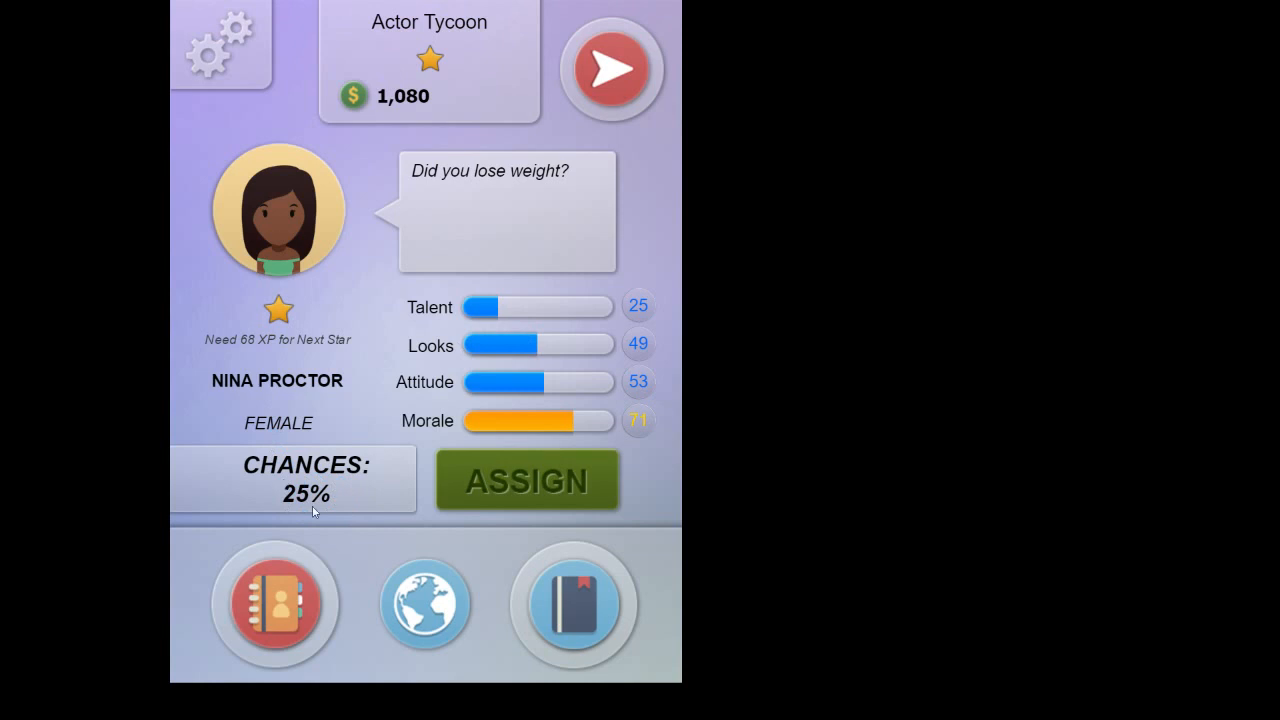
mouse_move(352, 502)
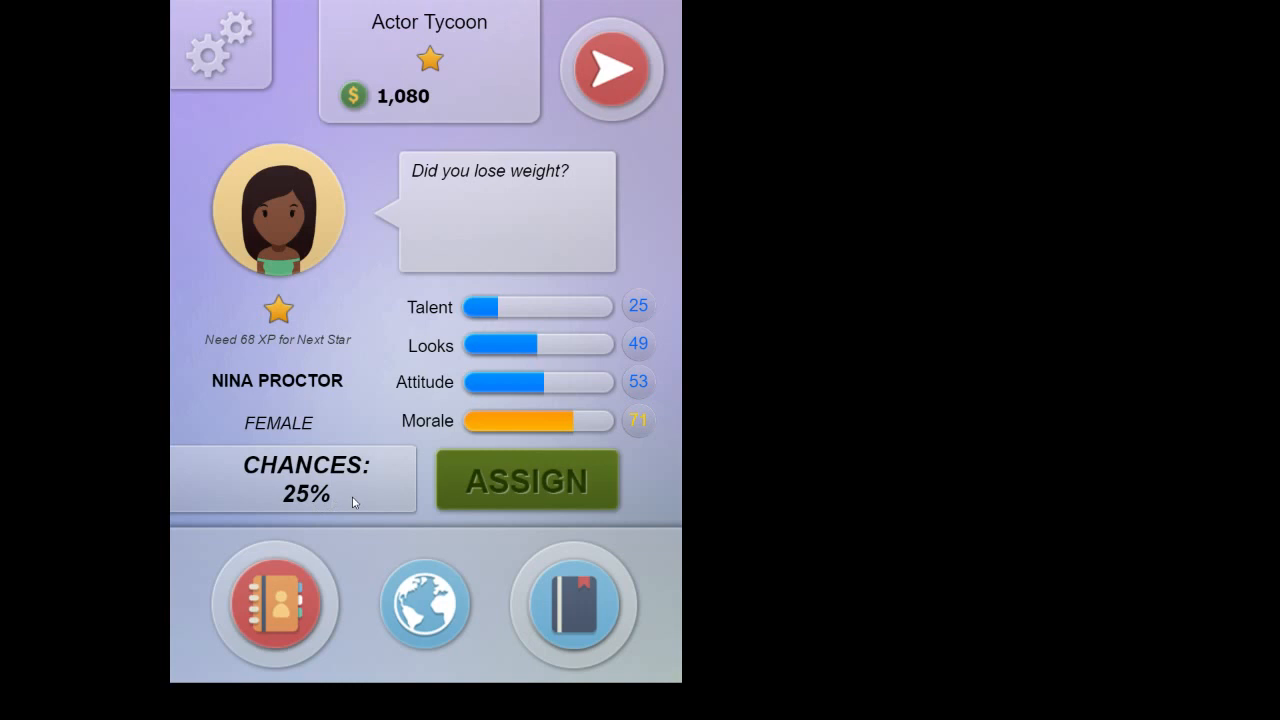
mouse_move(505, 497)
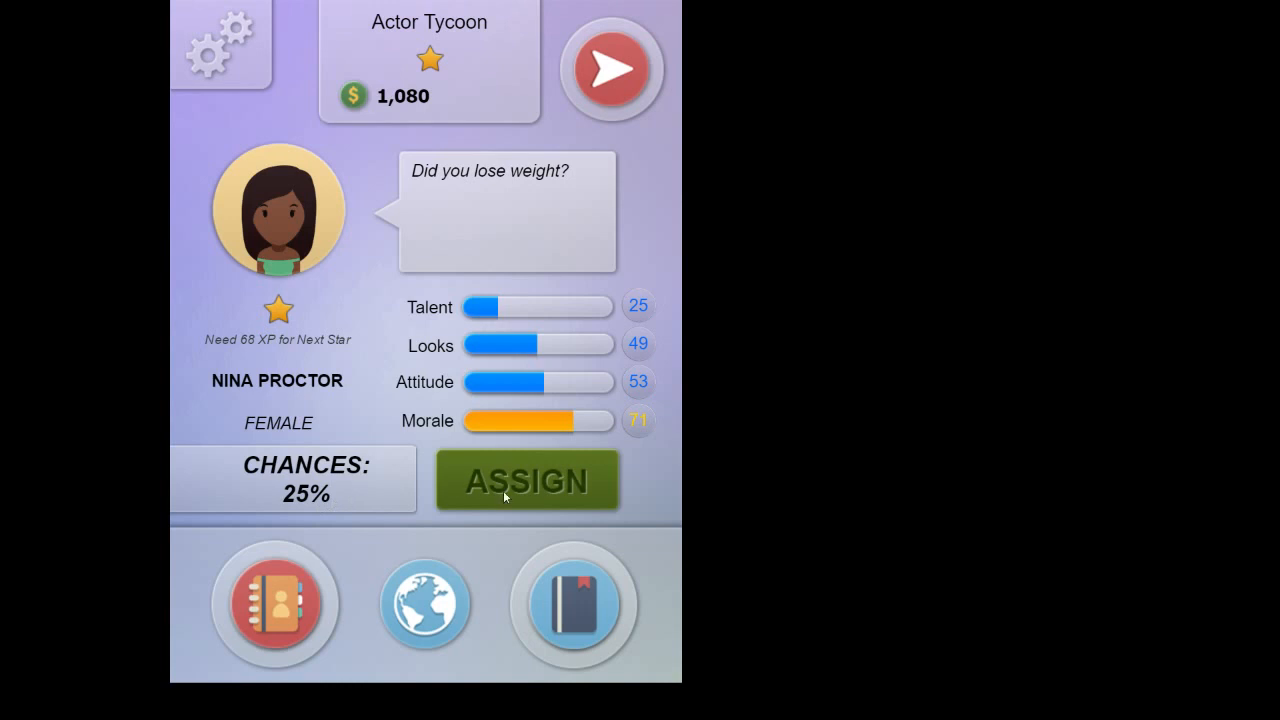
mouse_move(531, 481)
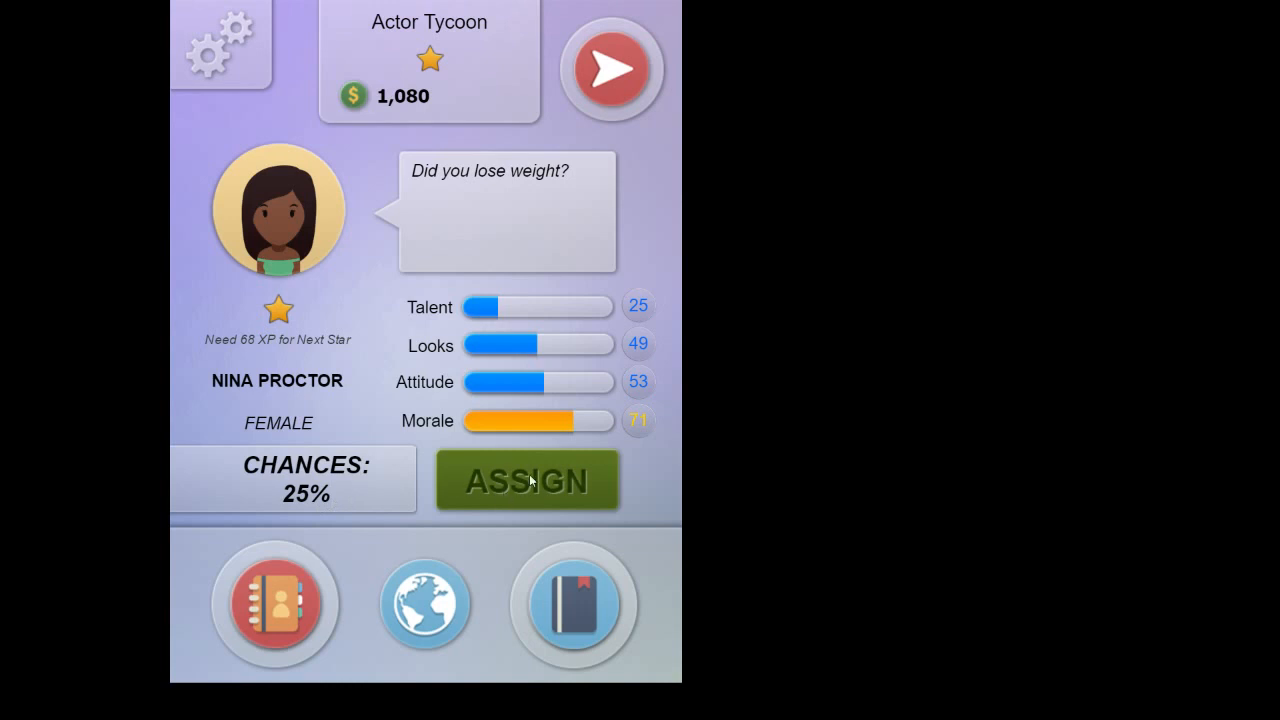
click(527, 480)
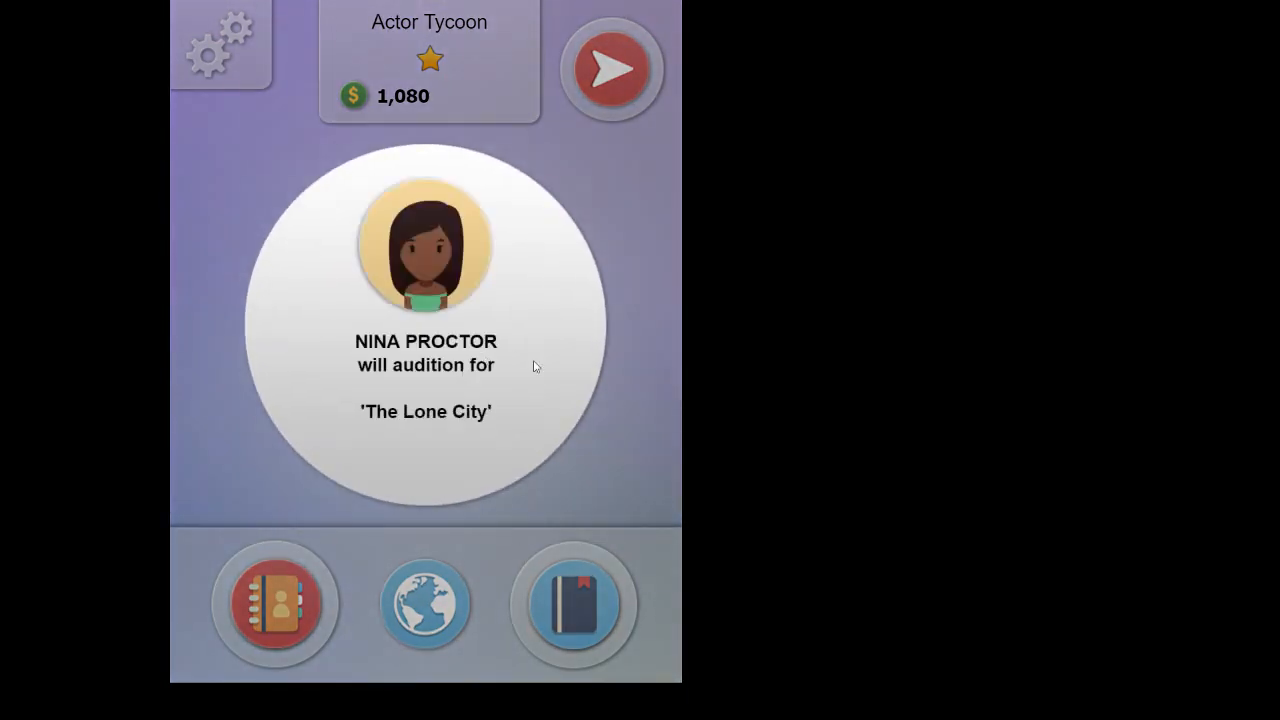
Step: Dismiss the audition confirmation and end the turn, with money at 1,080
click(572, 603)
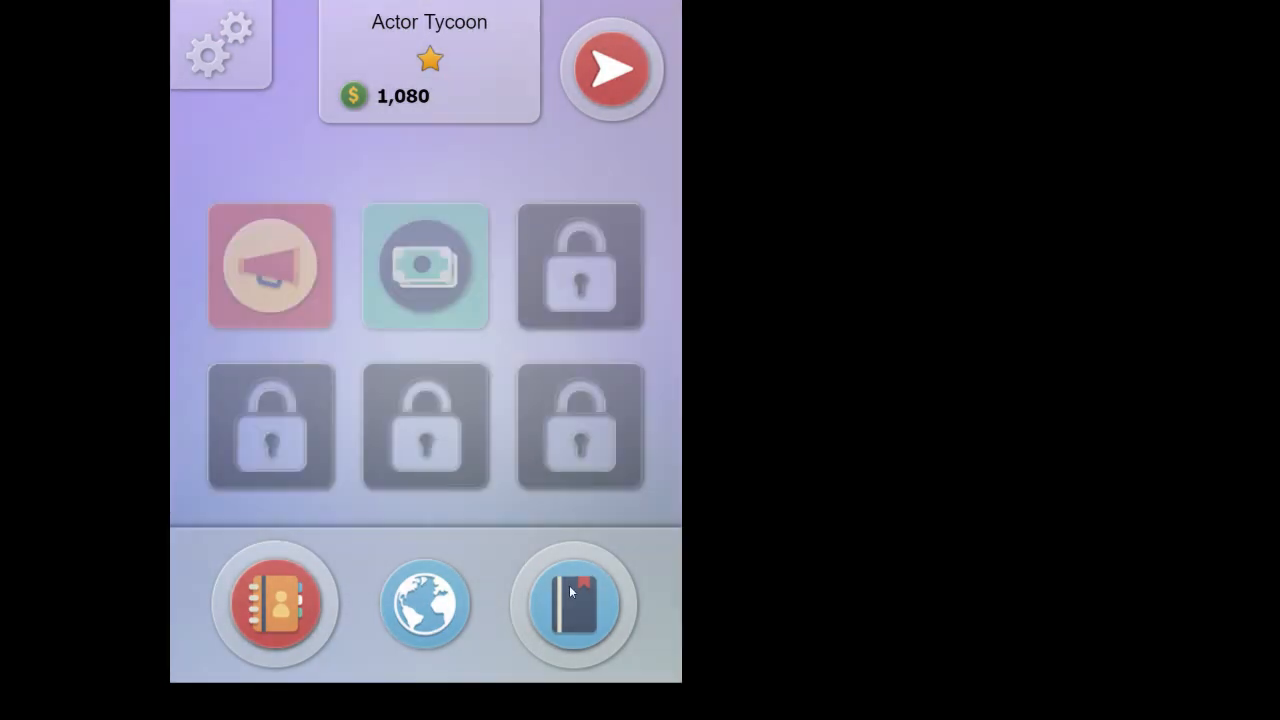
mouse_move(343, 264)
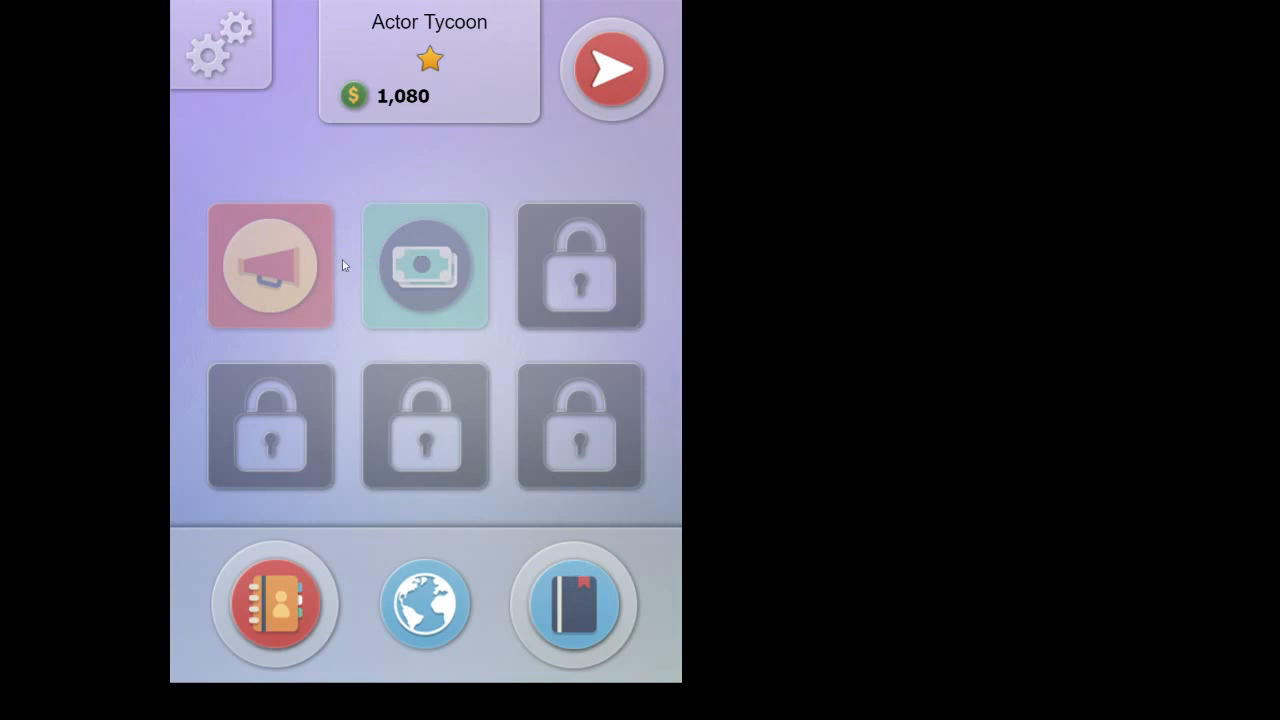
mouse_move(613, 75)
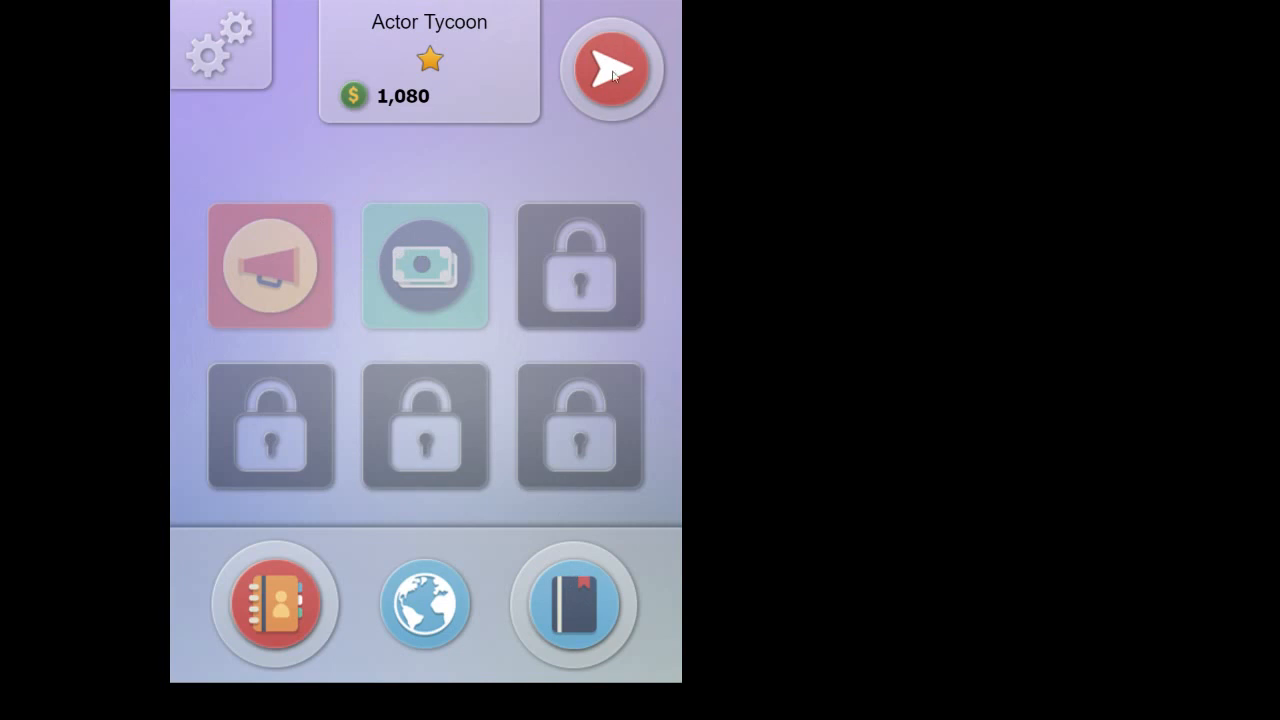
click(611, 70)
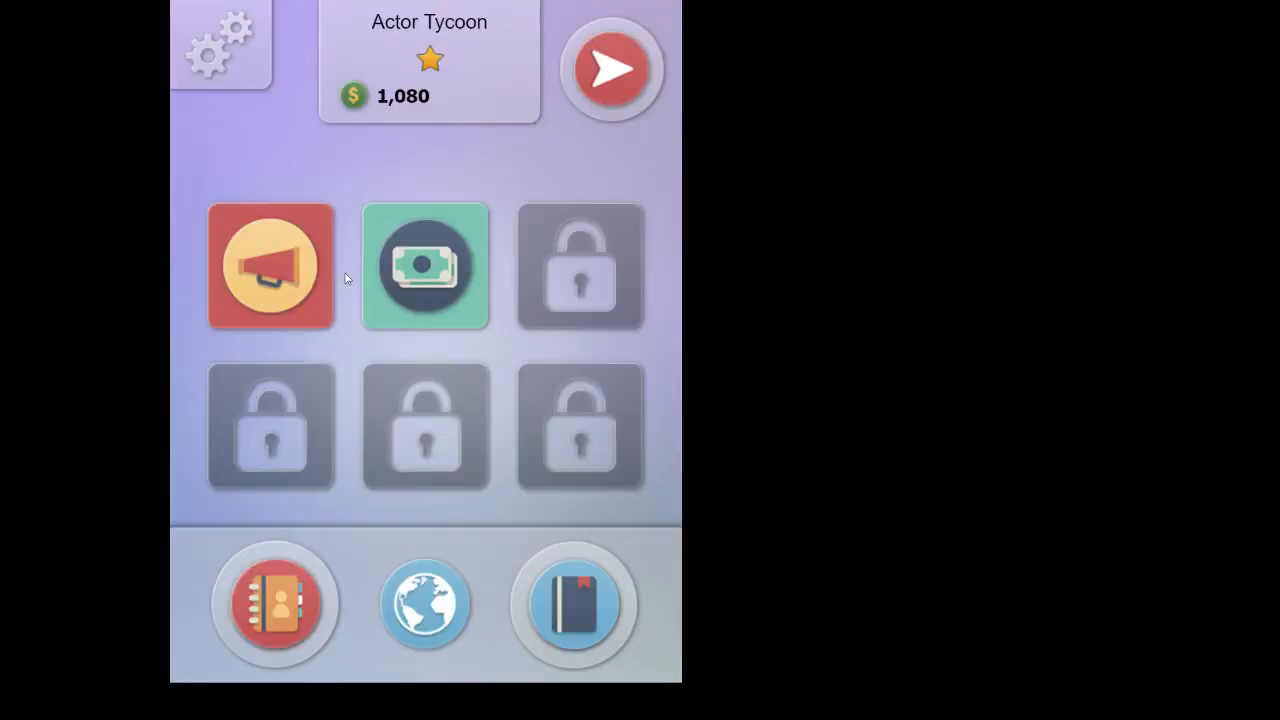
Step: Set aside the Puppet Underworld offer and collect cash, raising money from 1,080 to 1,140
click(424, 265)
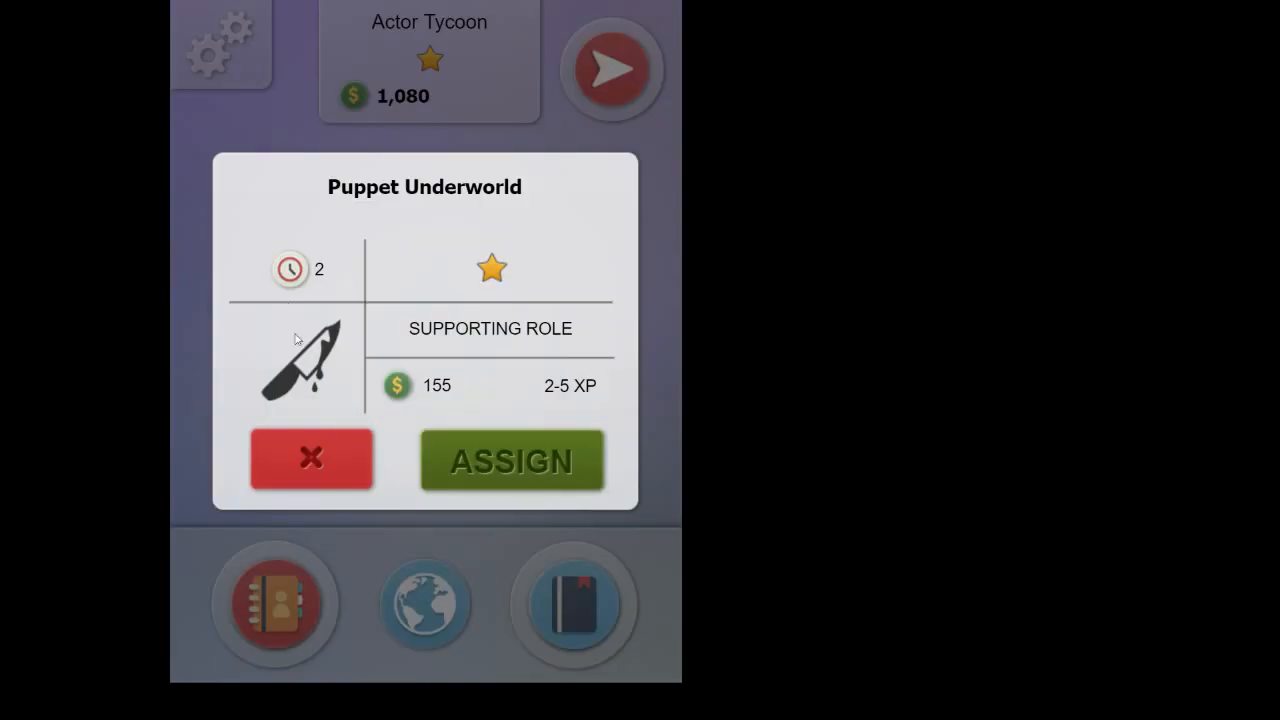
click(311, 460)
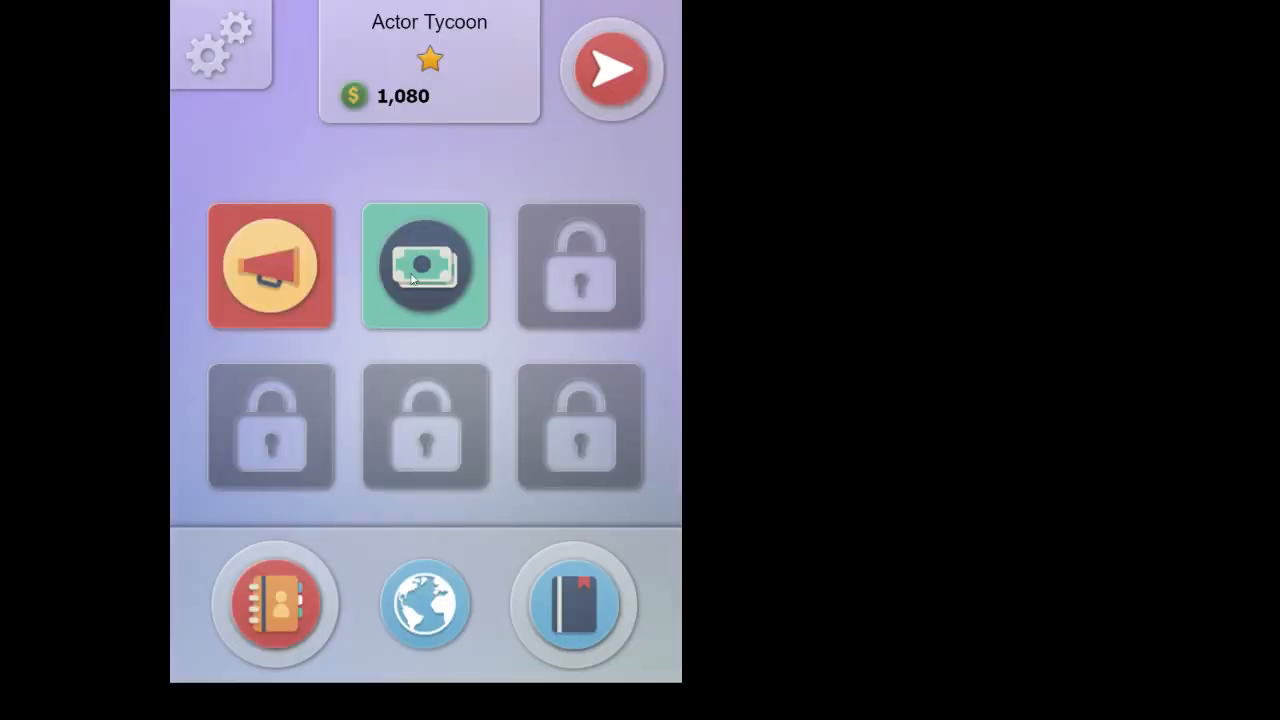
click(424, 266)
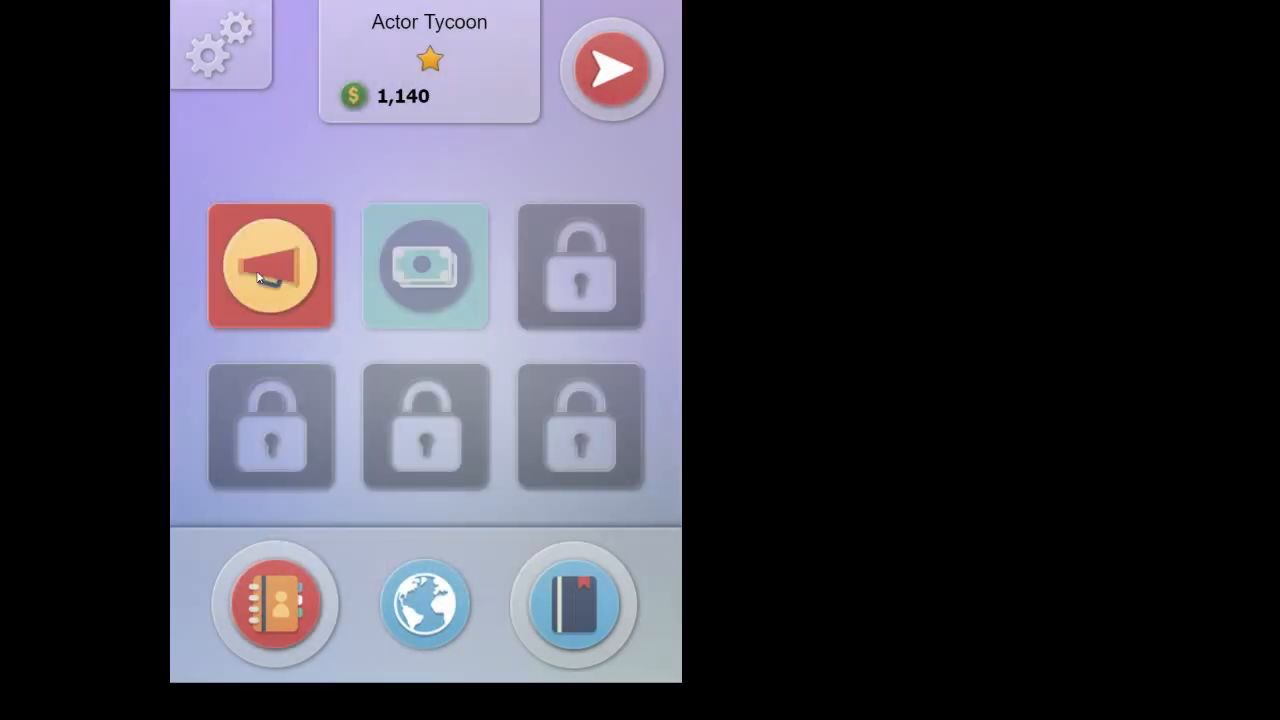
Step: Send Nina Proctor to audition for Puppet Underworld at 50% chances
click(269, 265)
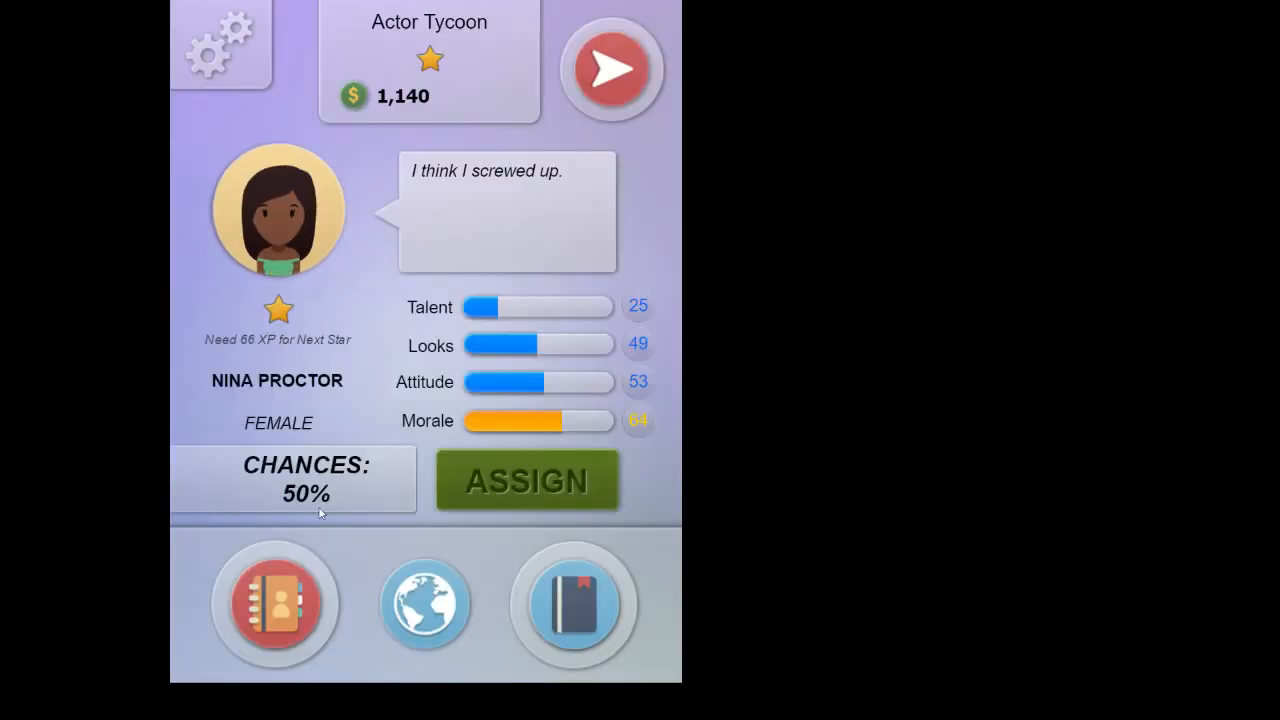
mouse_move(560, 590)
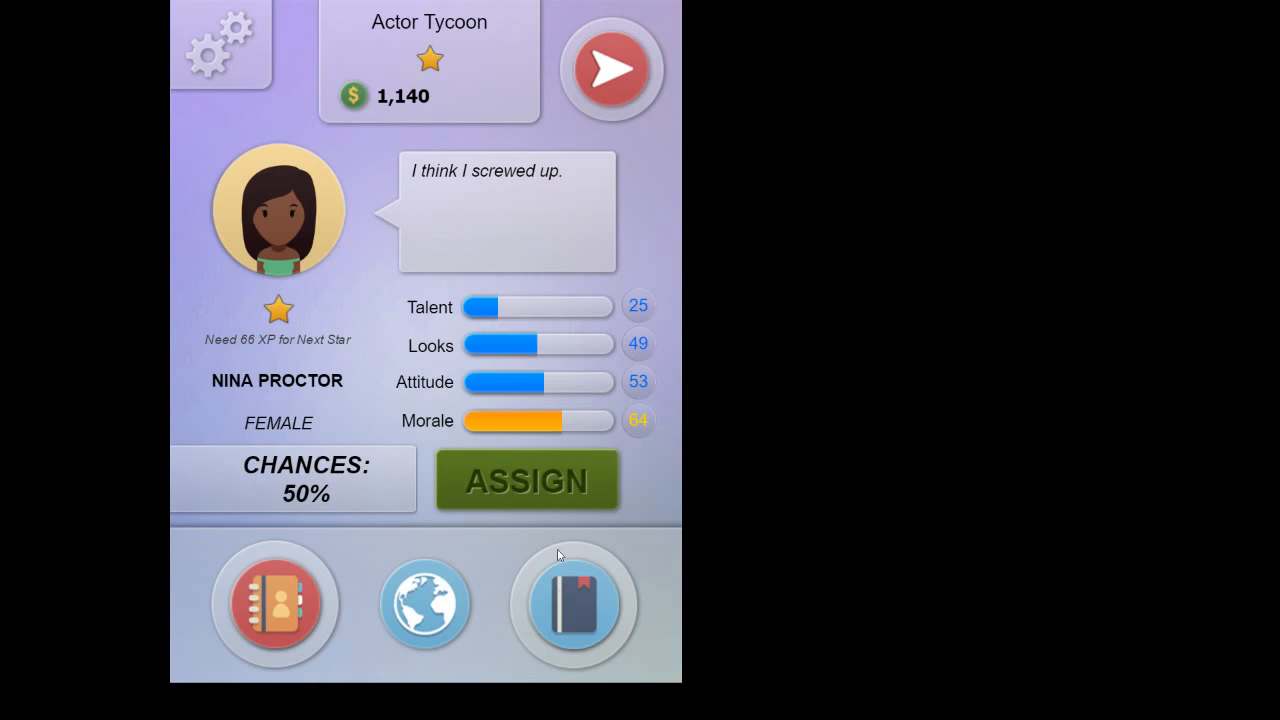
mouse_move(567, 485)
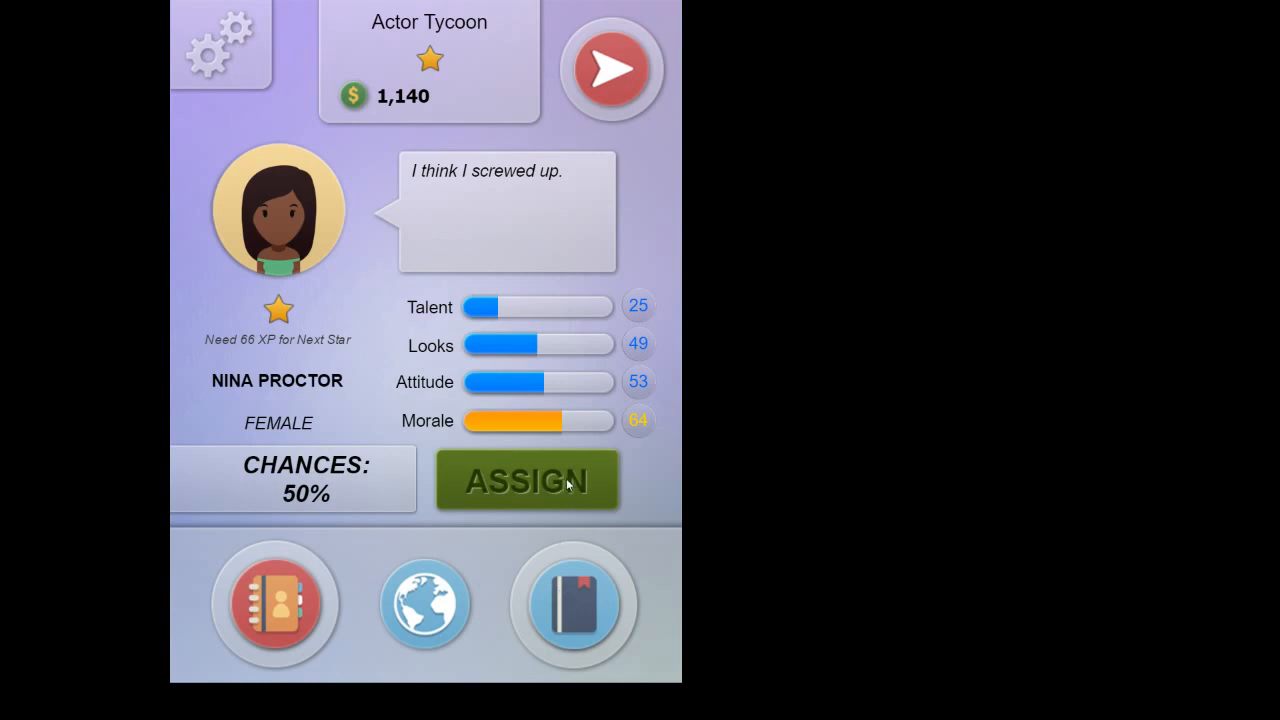
click(527, 480)
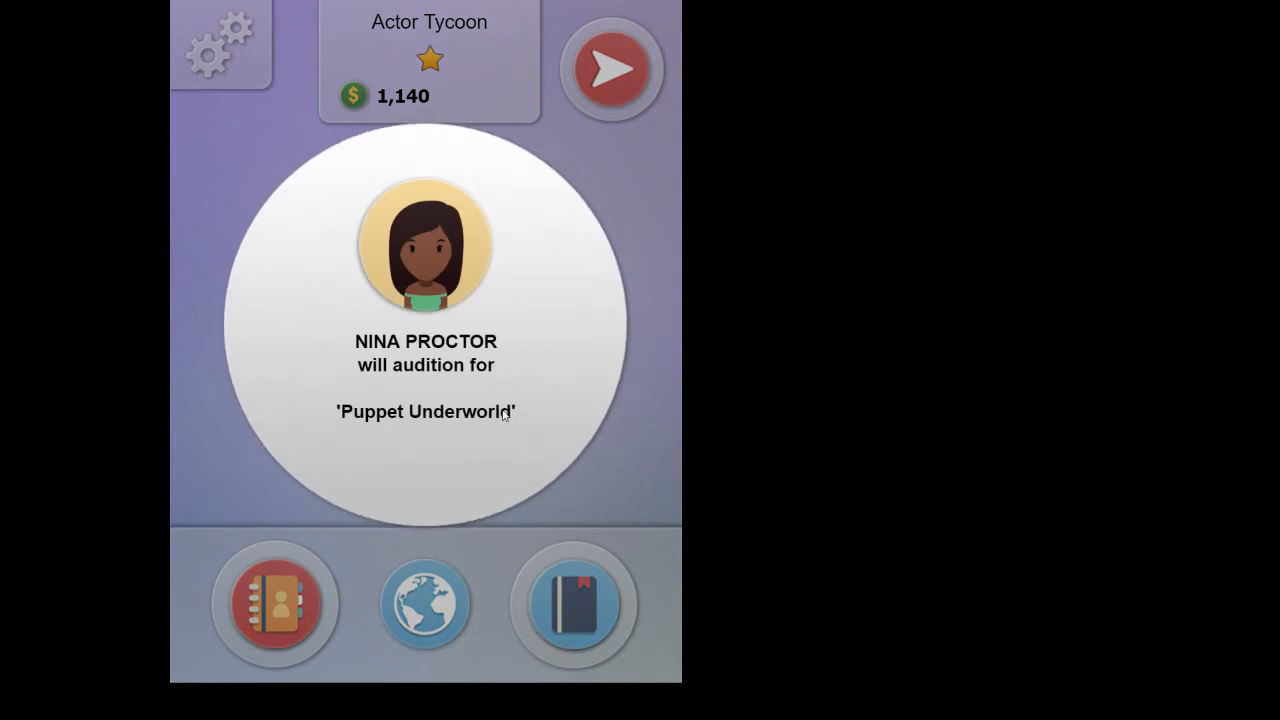
click(610, 68)
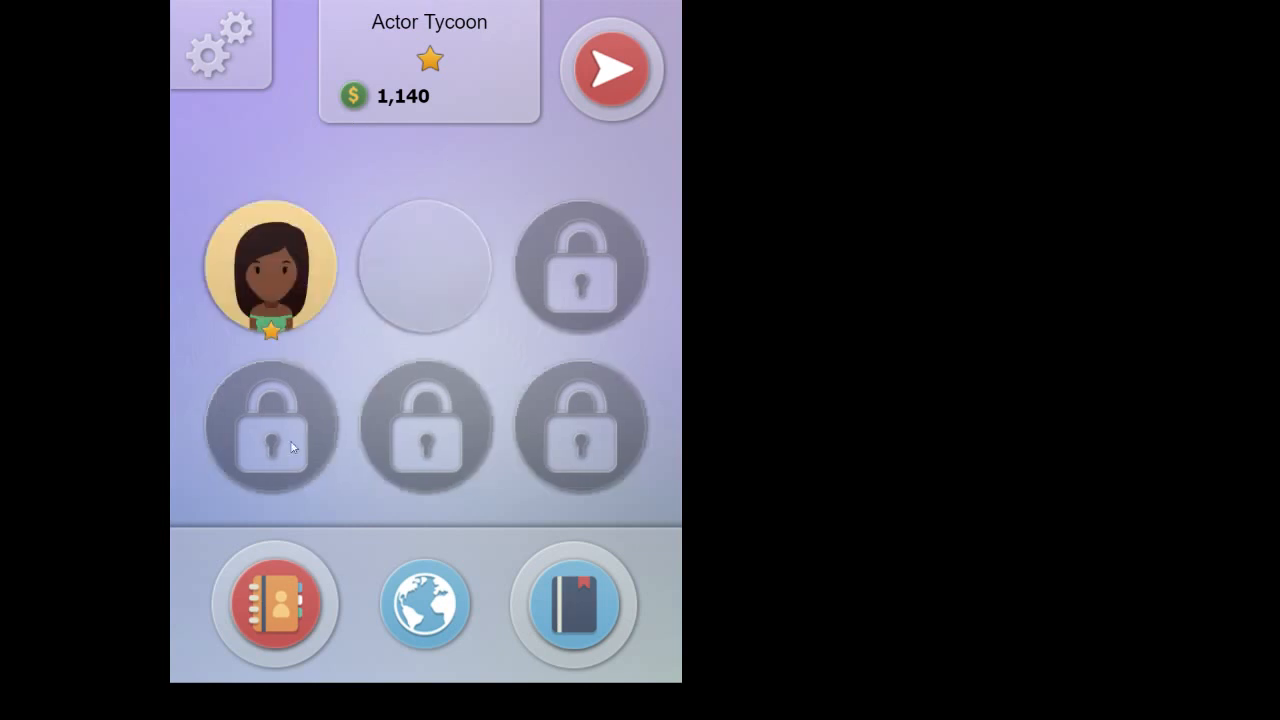
click(270, 267)
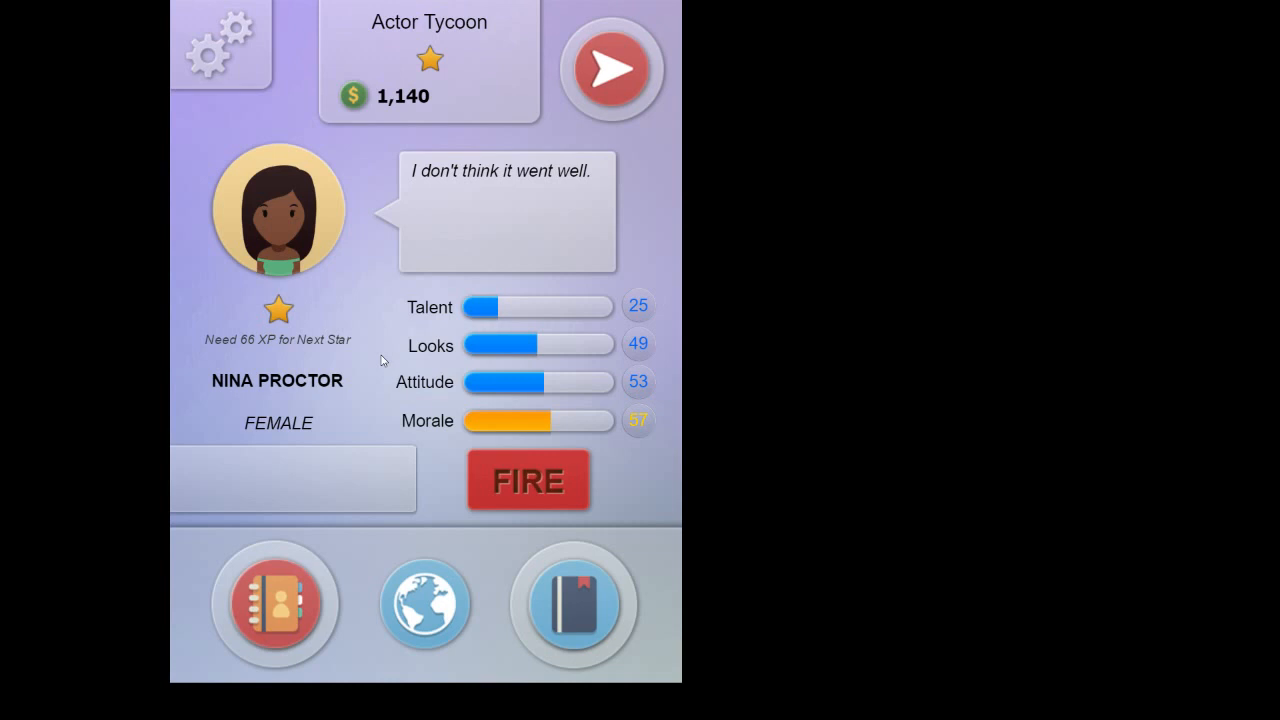
mouse_move(421, 613)
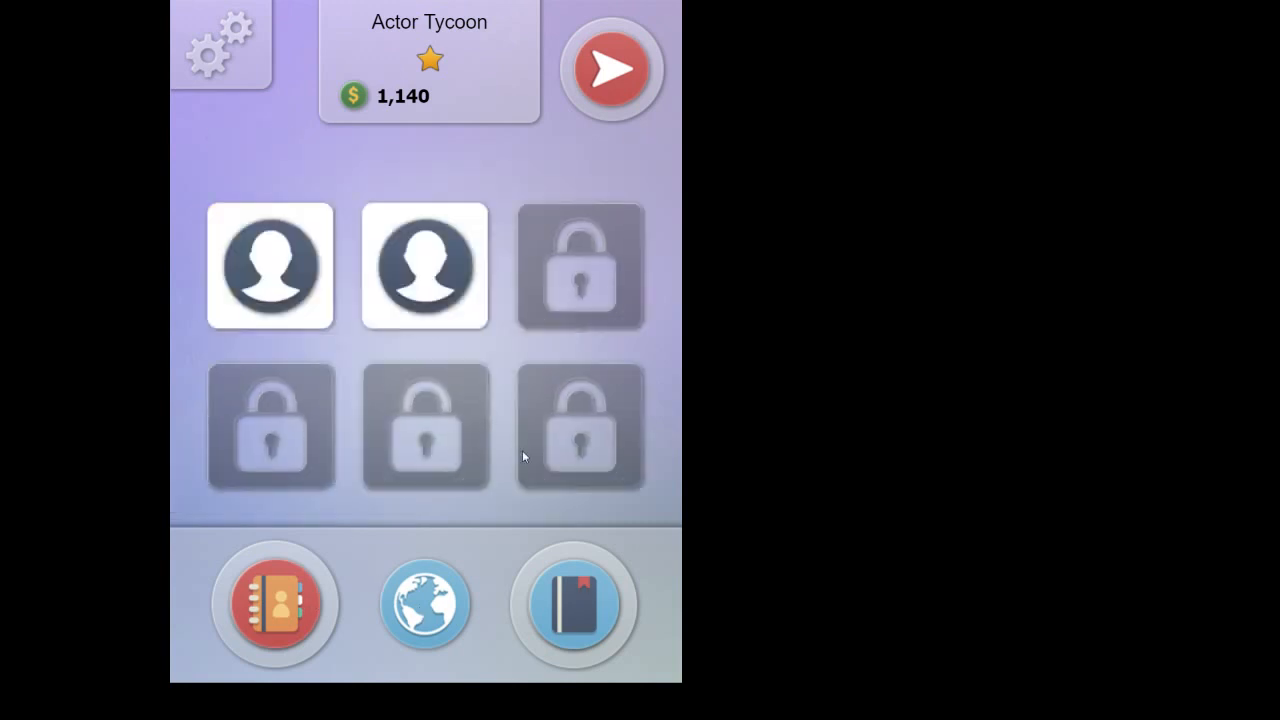
mouse_move(452, 272)
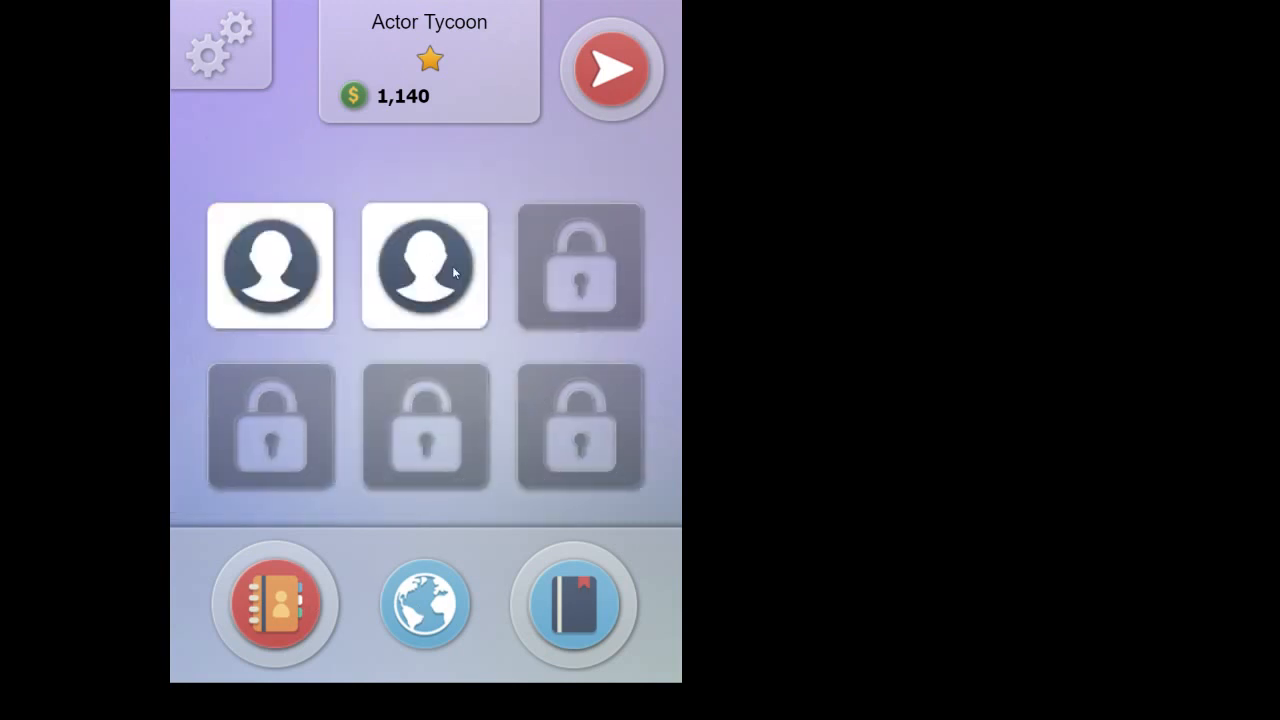
Step: Hire Jamie Bates and advance to the next week
click(424, 265)
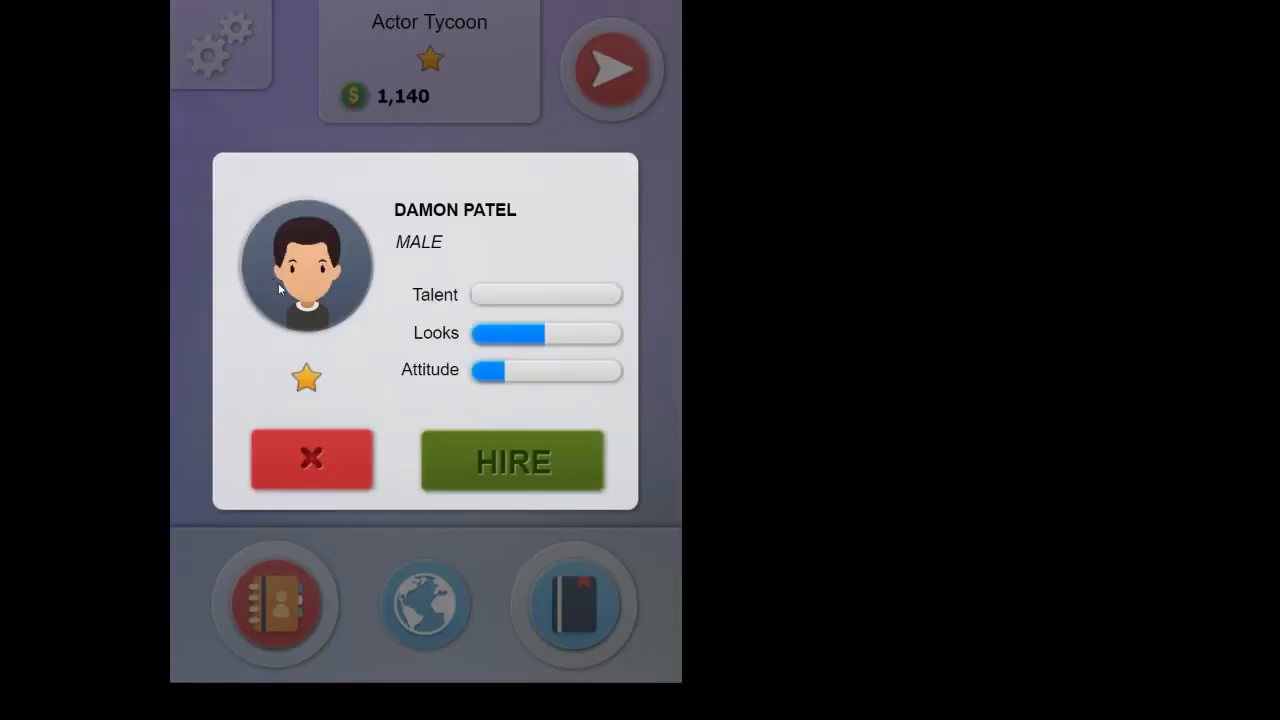
click(311, 459)
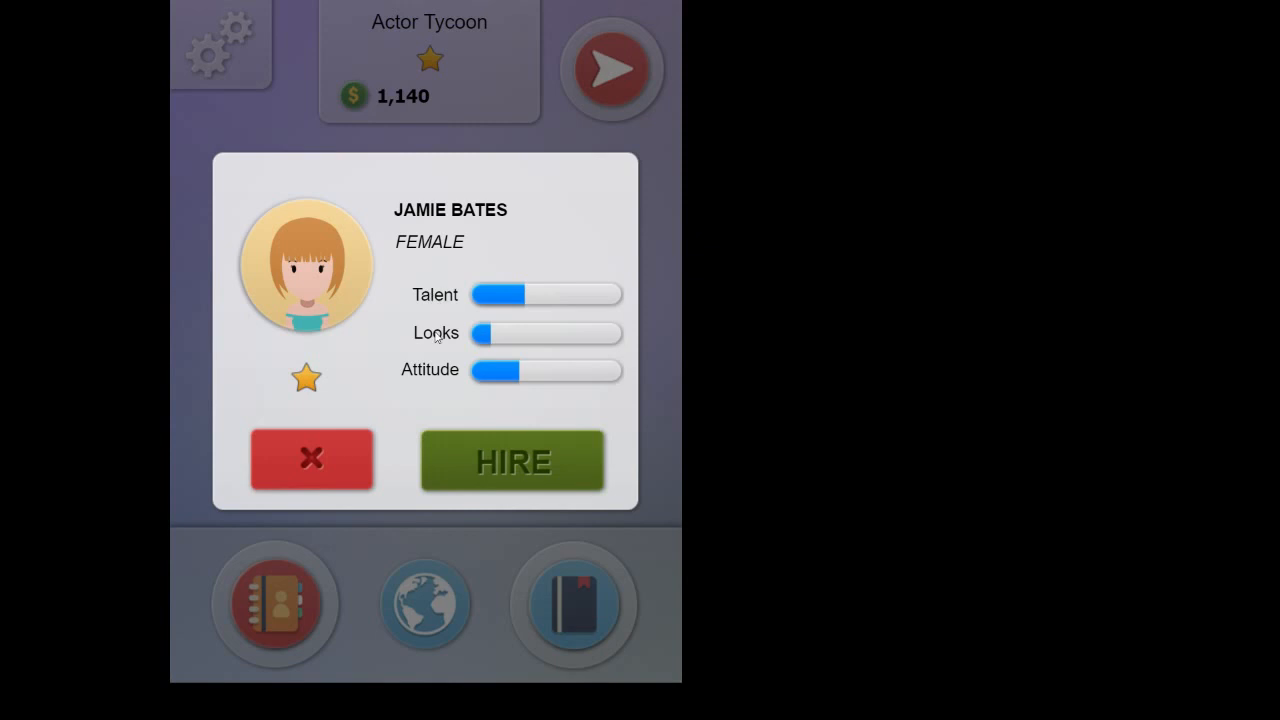
mouse_move(571, 451)
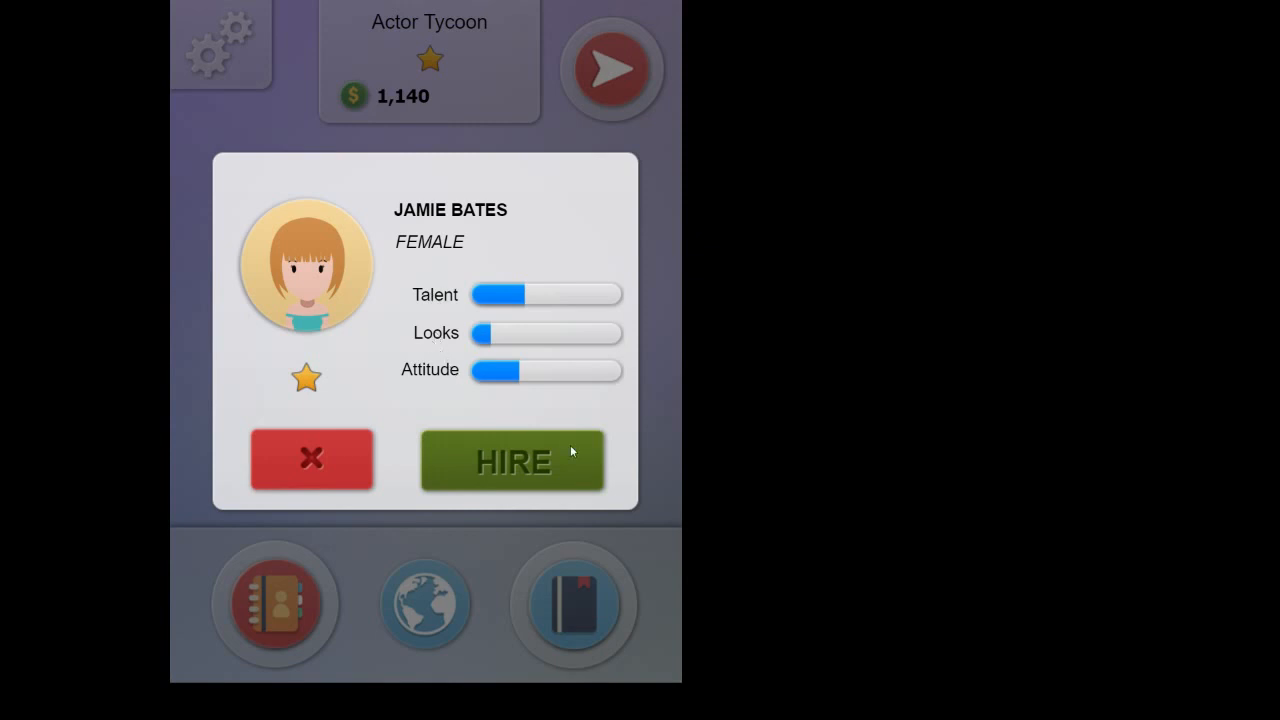
click(512, 461)
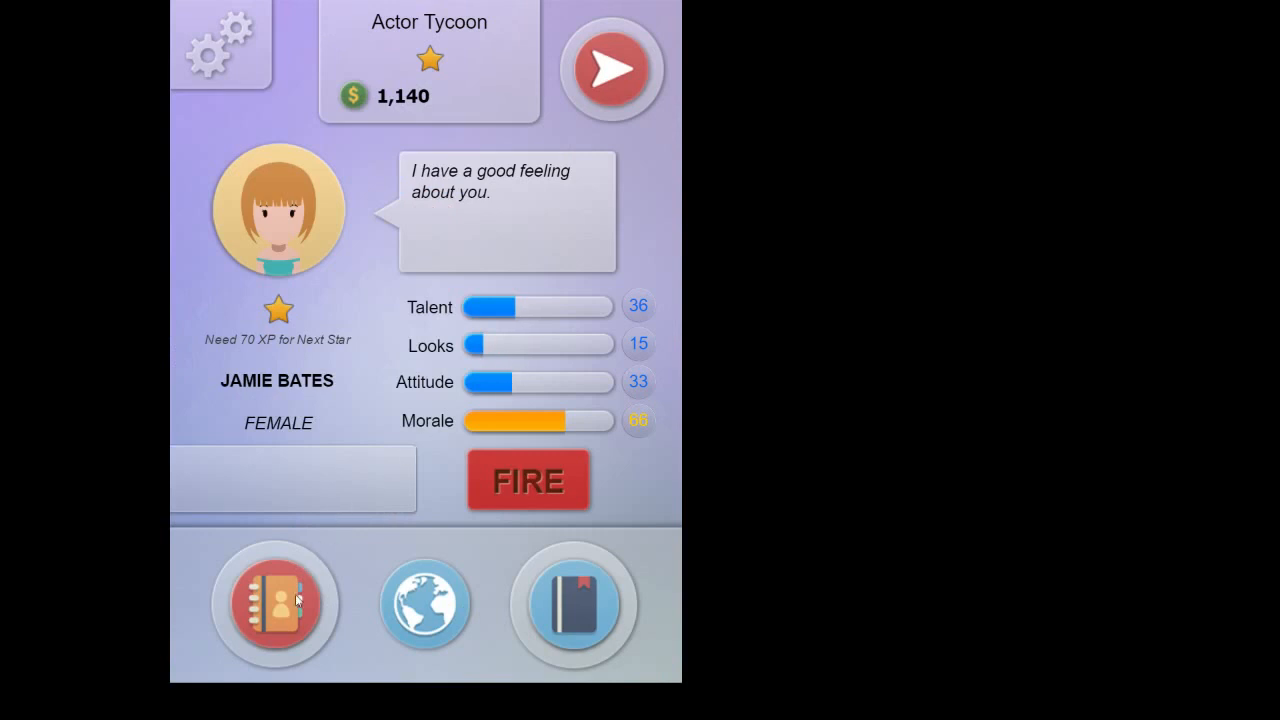
click(528, 480)
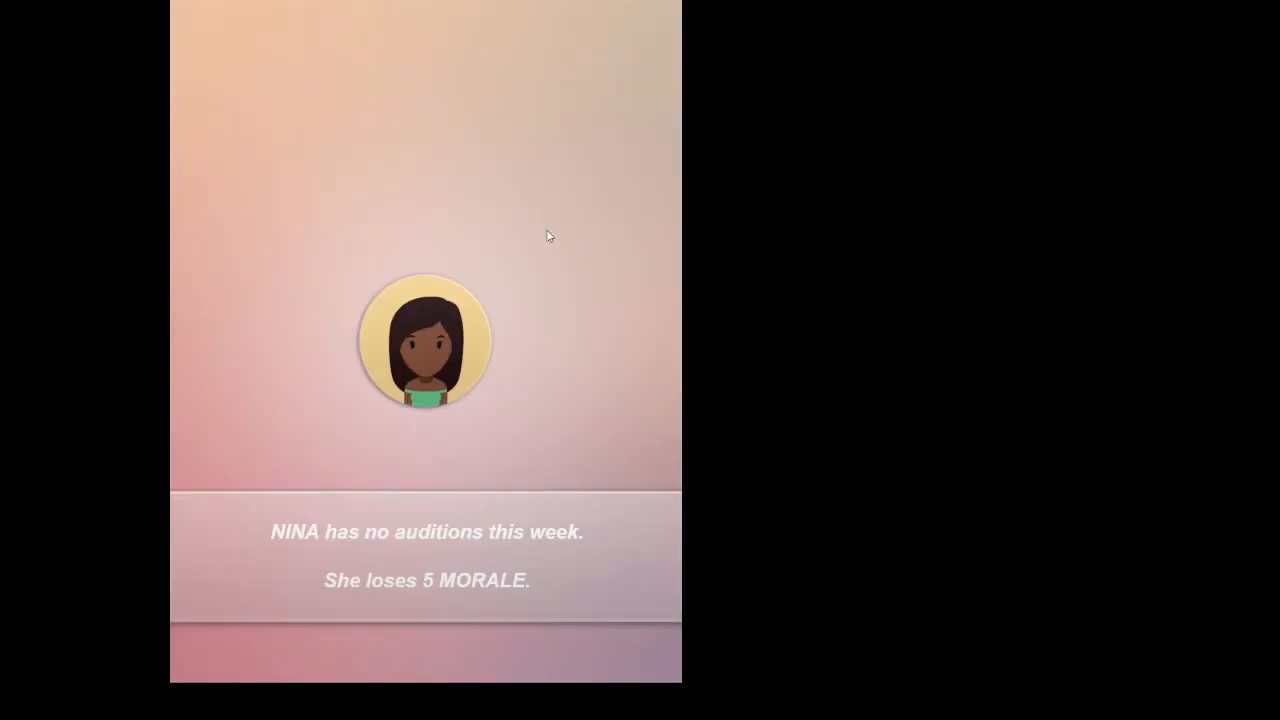
mouse_move(518, 351)
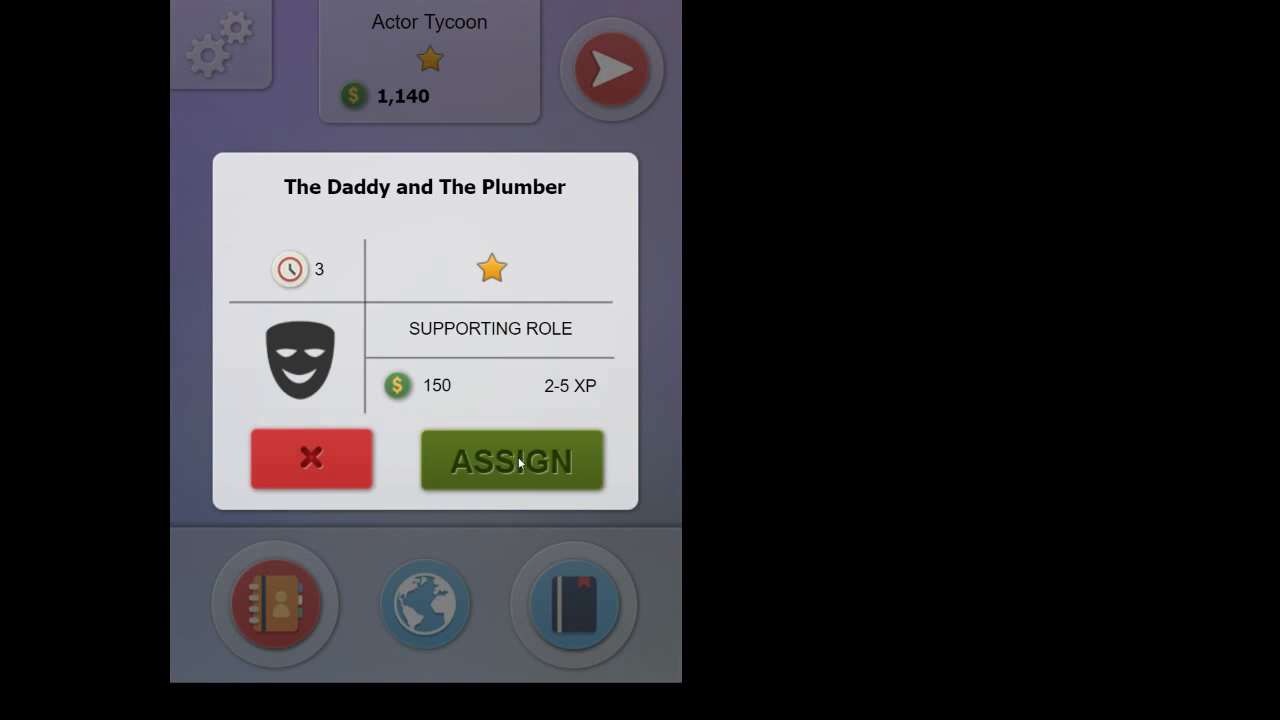
Step: Compare actors' chances, assign Jamie Bates to the supporting role, and dismiss Robyn Henderson
click(511, 460)
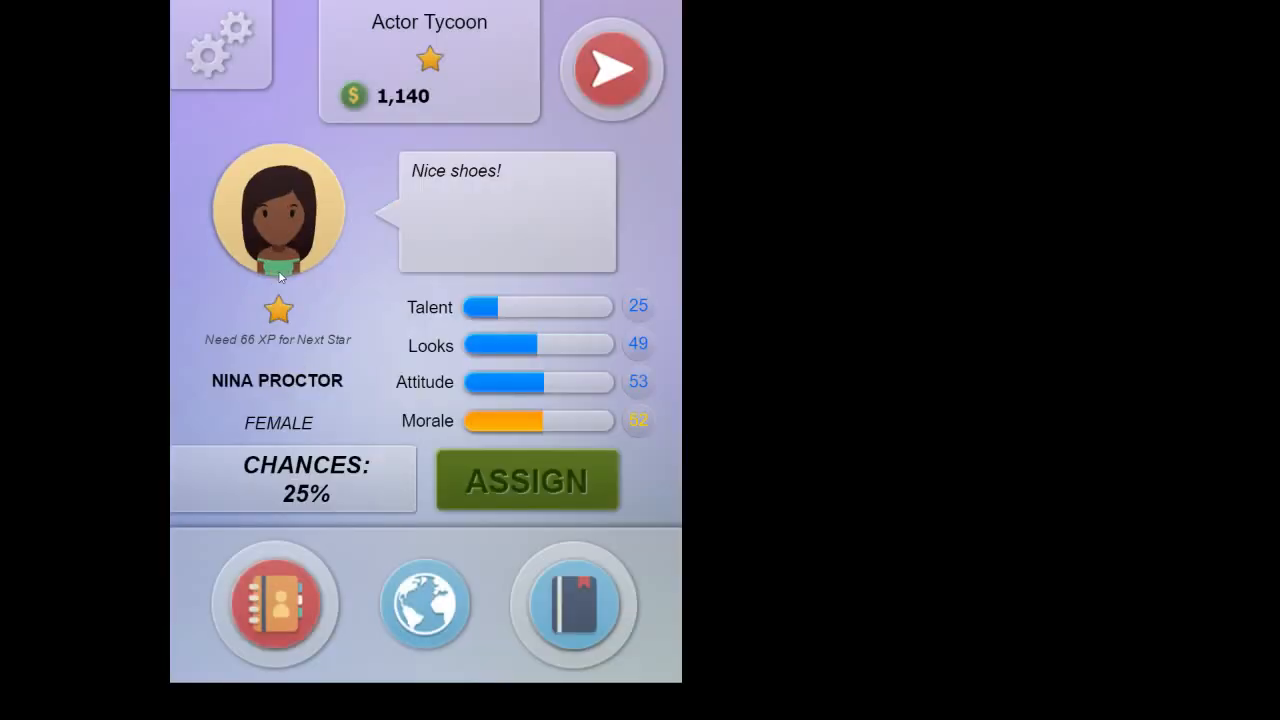
mouse_move(270, 598)
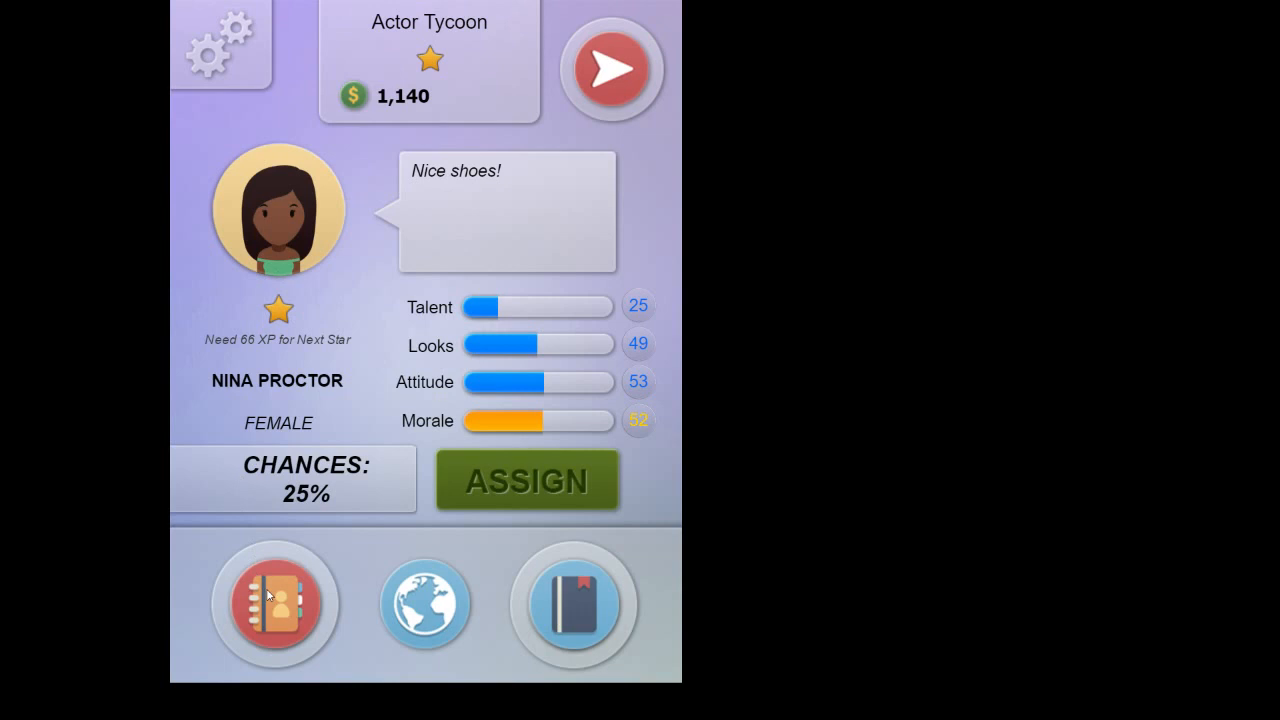
click(275, 603)
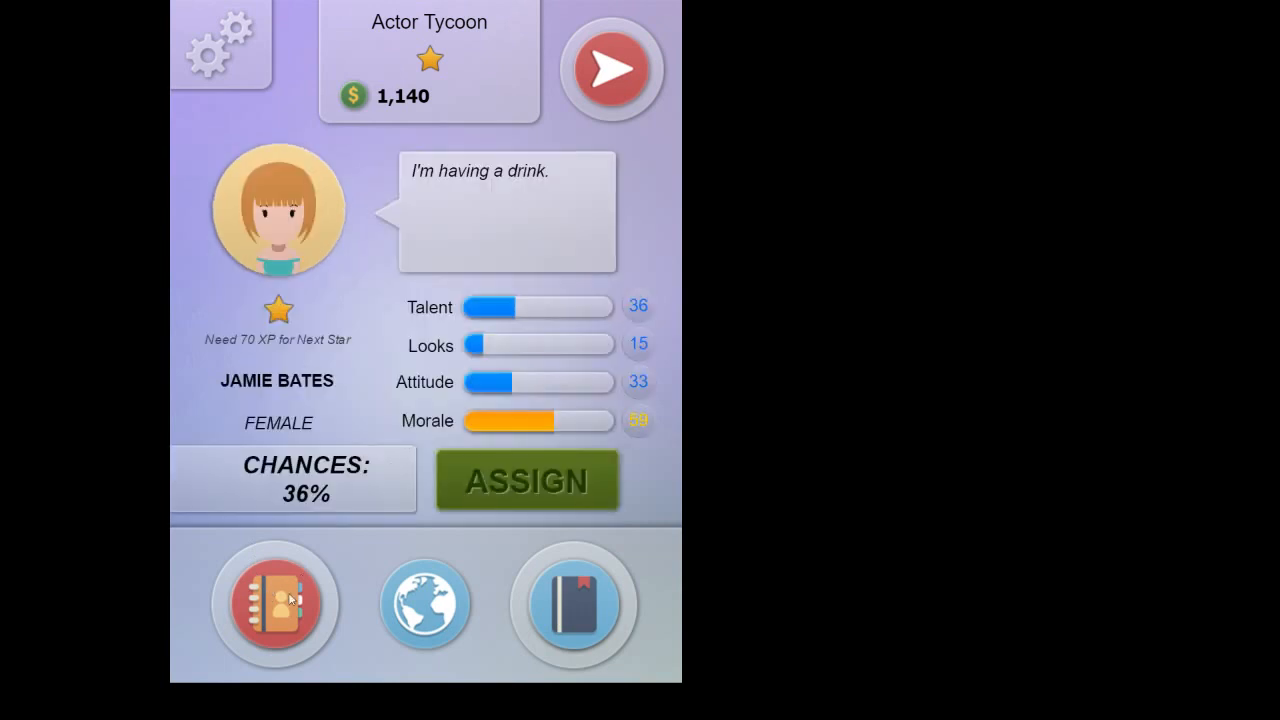
mouse_move(292, 610)
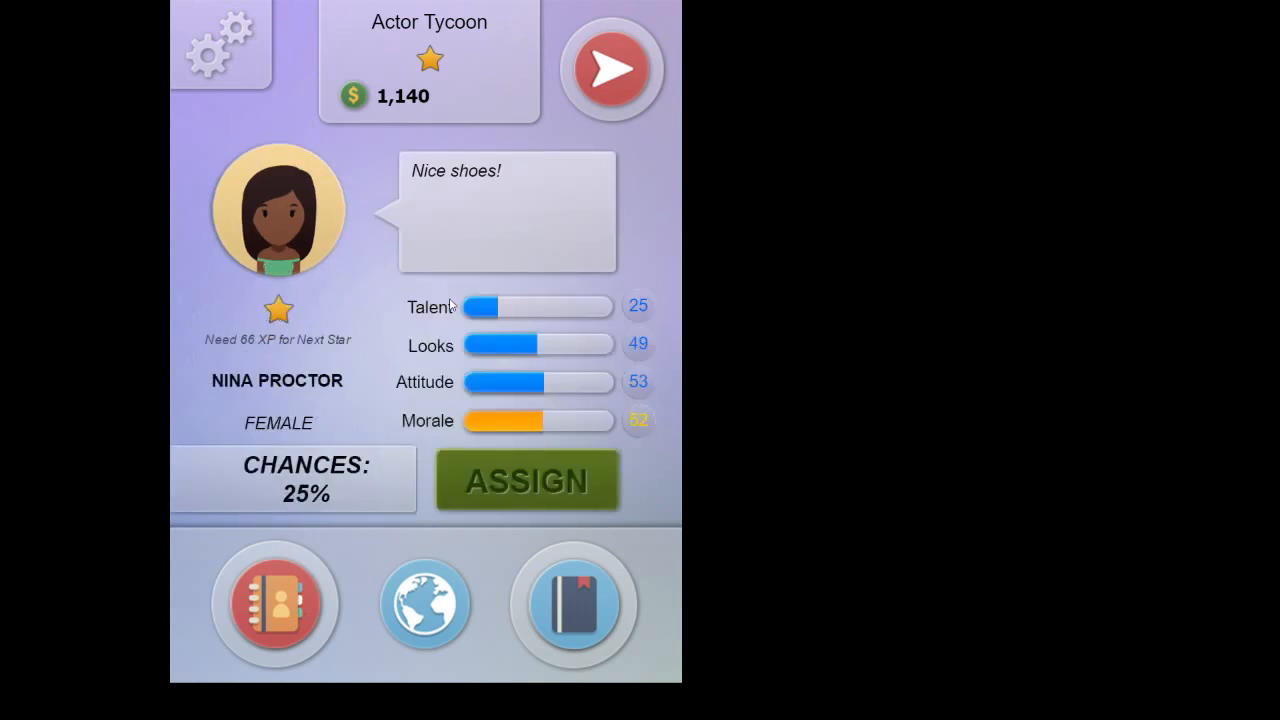
click(527, 480)
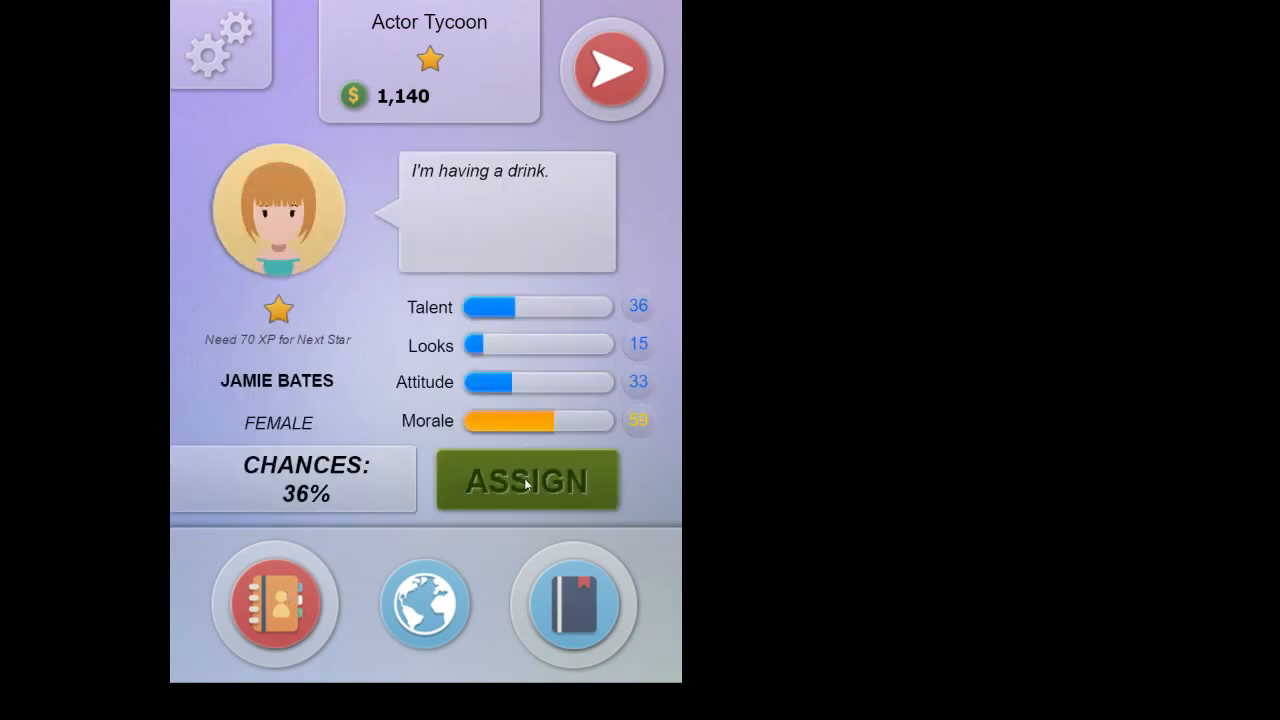
click(527, 480)
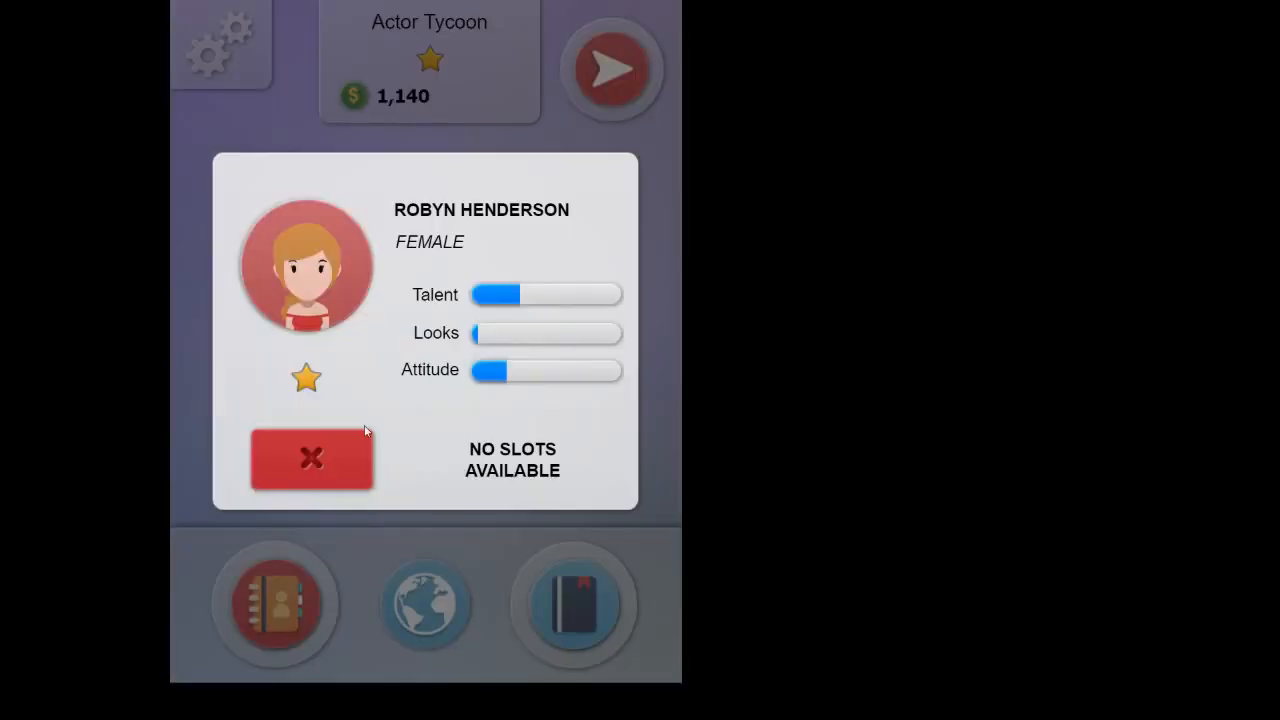
click(311, 458)
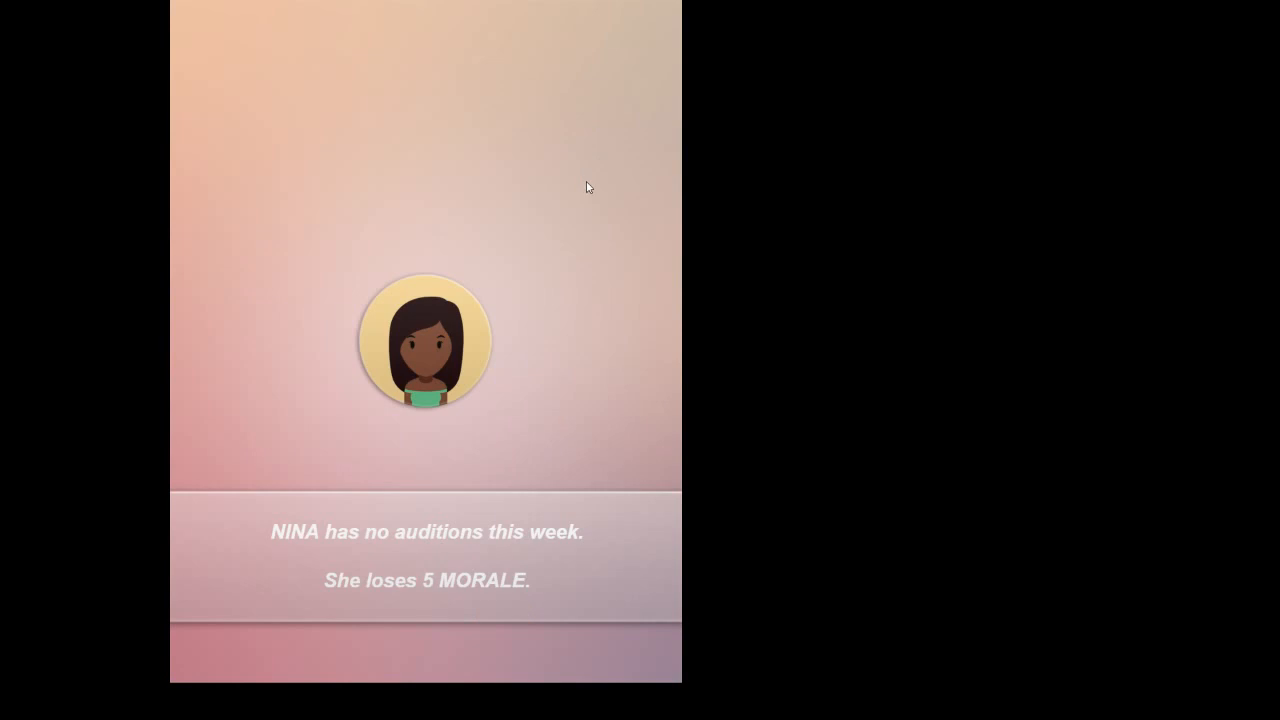
mouse_move(583, 197)
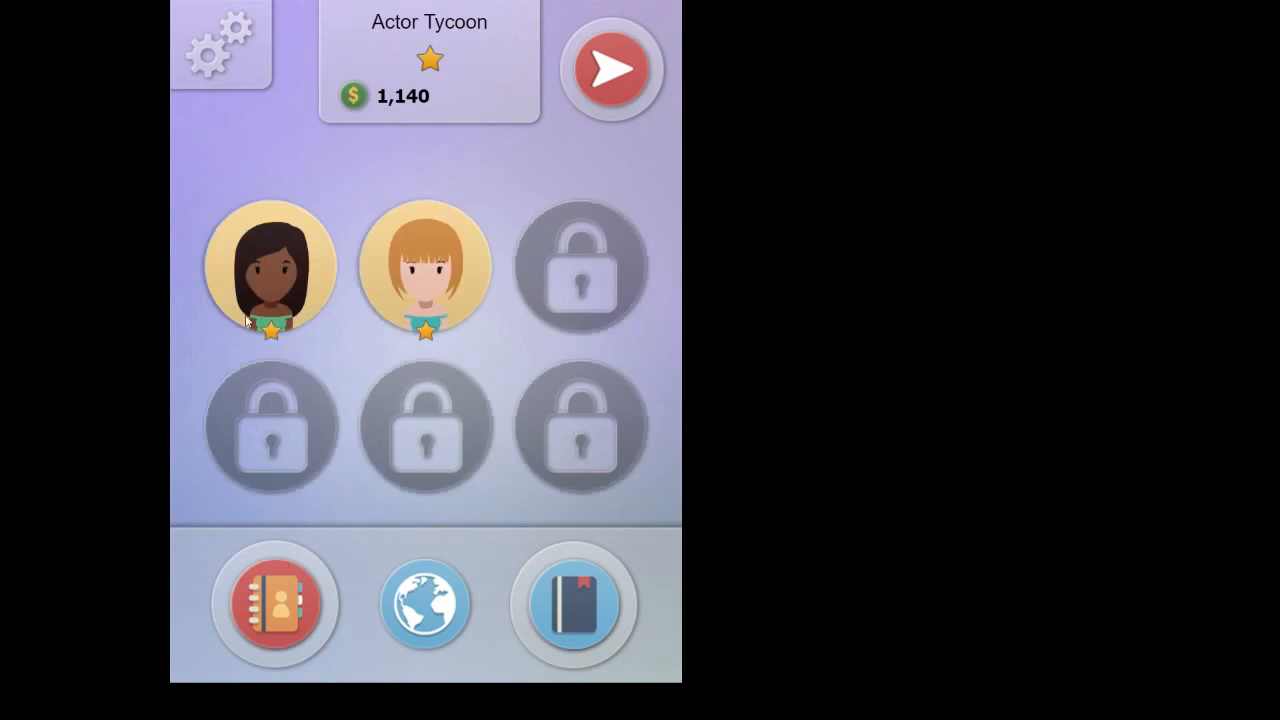
Step: Check Nina Proctor's stats, showing her morale down to 47
click(270, 267)
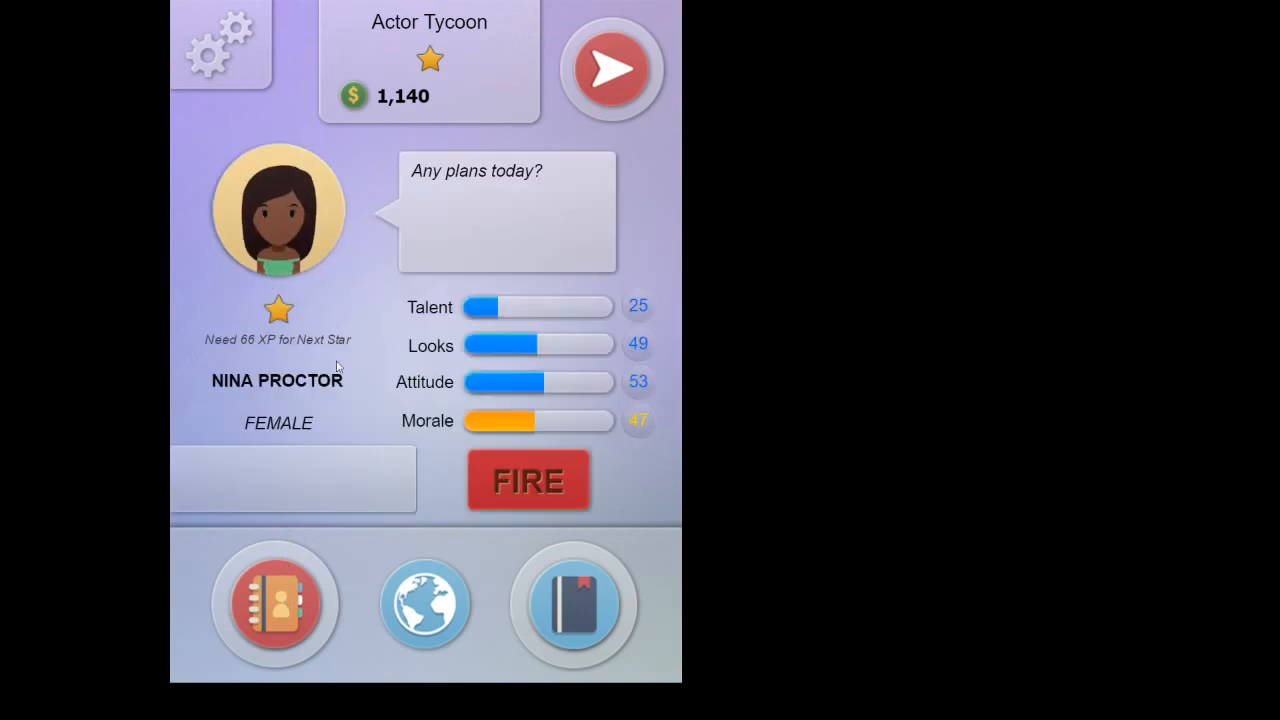
mouse_move(294, 618)
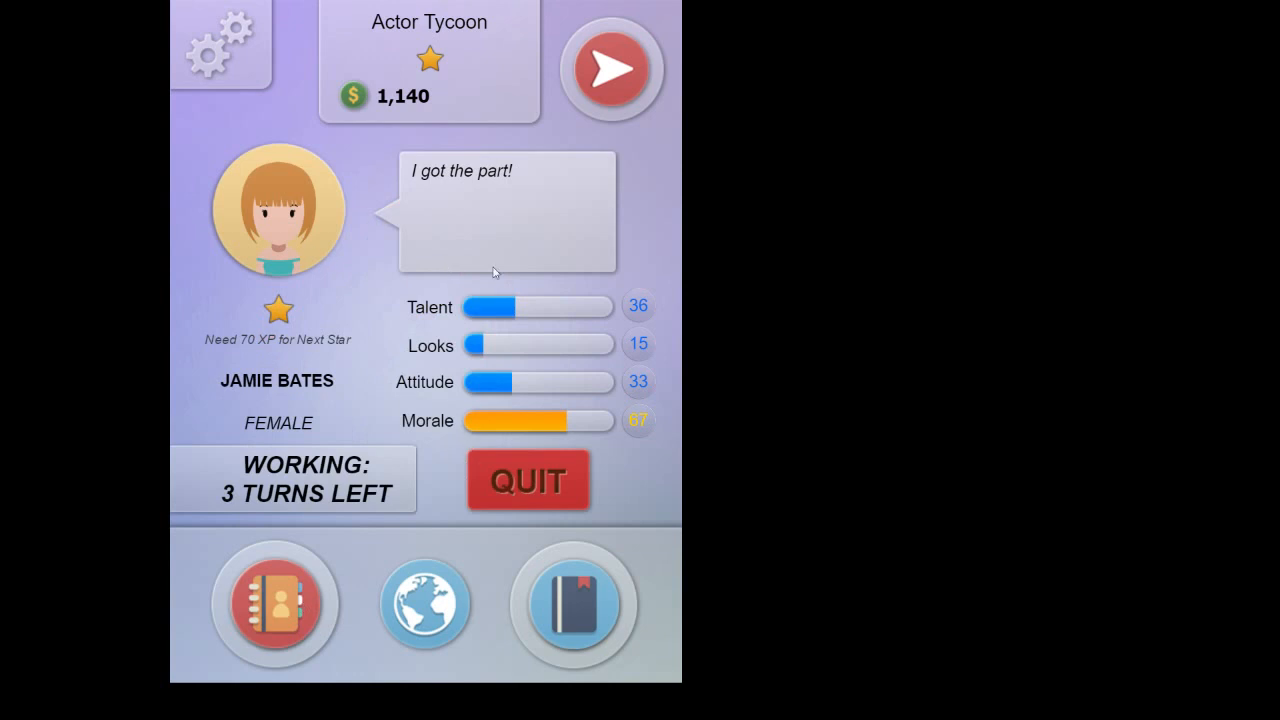
mouse_move(325, 509)
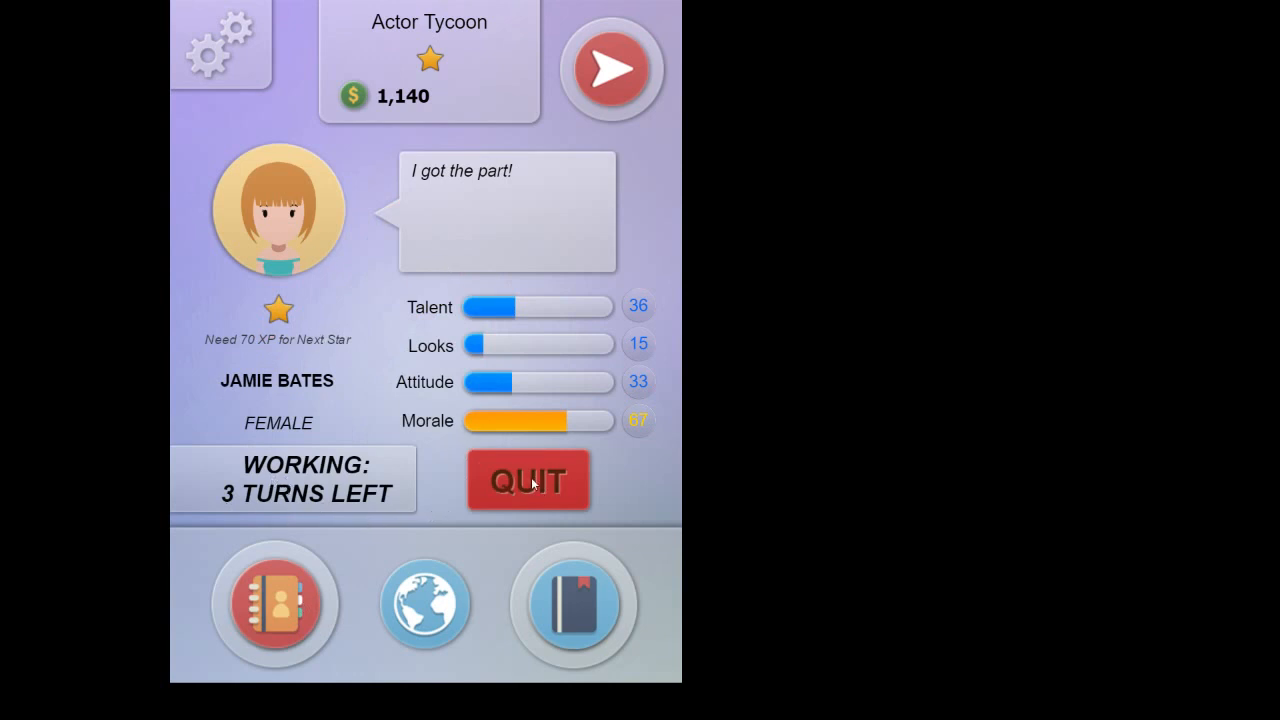
mouse_move(308, 243)
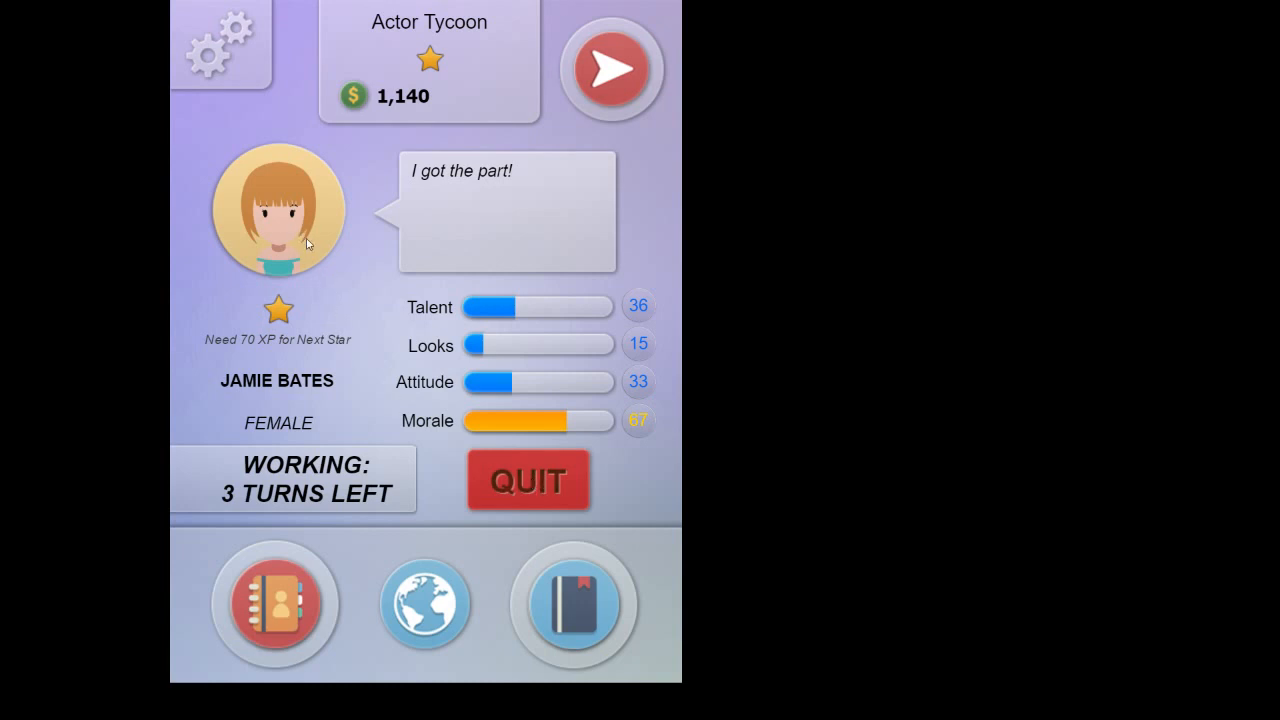
mouse_move(528, 483)
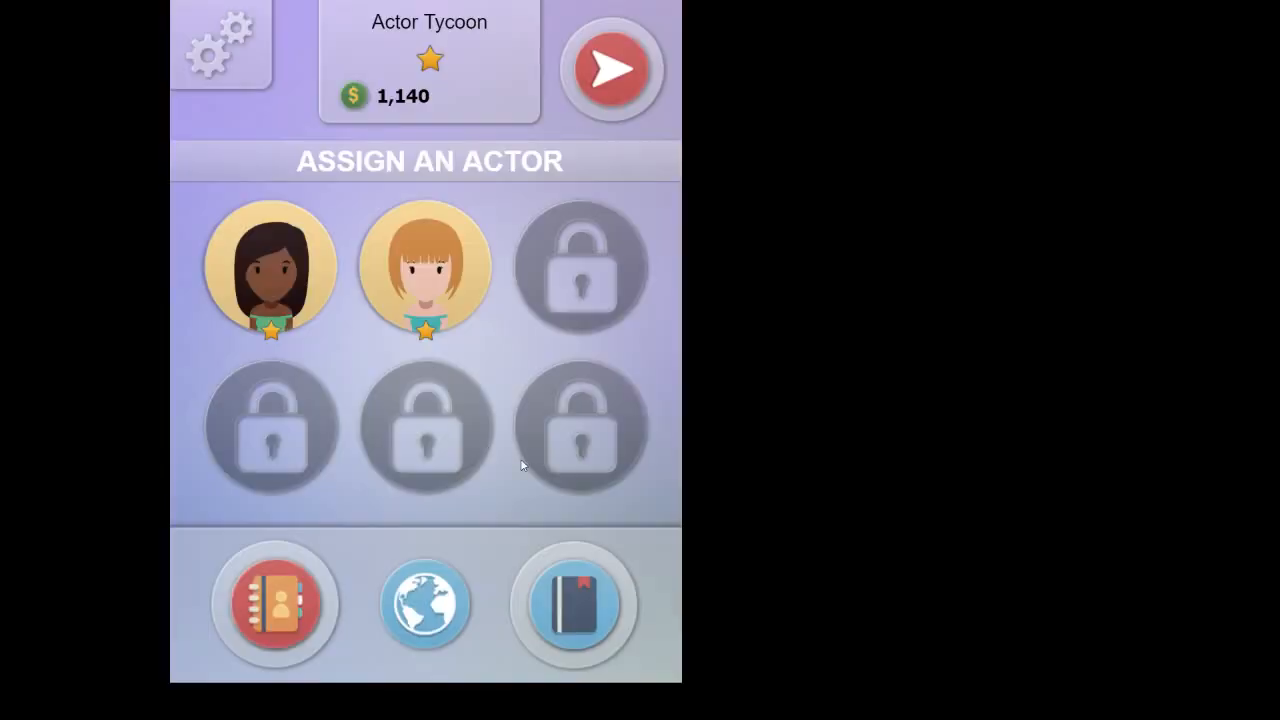
Step: Dismiss candidate Olivia Dalton and reject the lead role and Talking with Follower offers
click(269, 268)
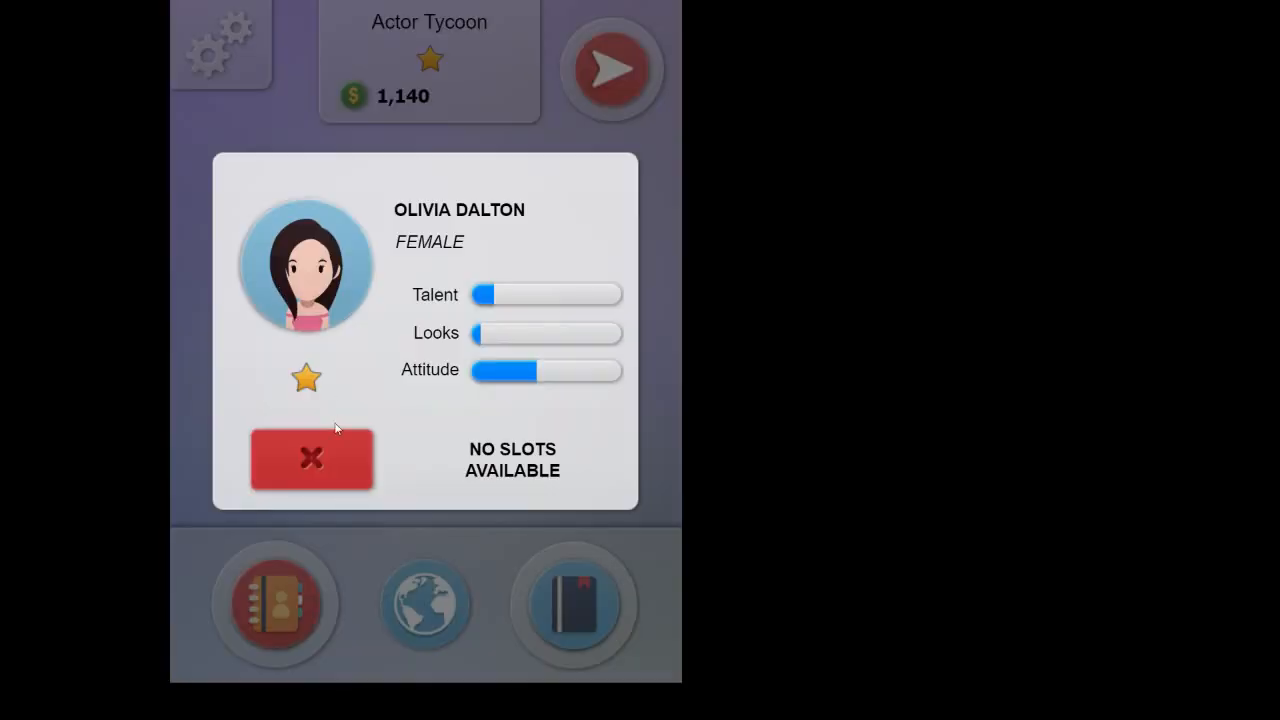
click(311, 458)
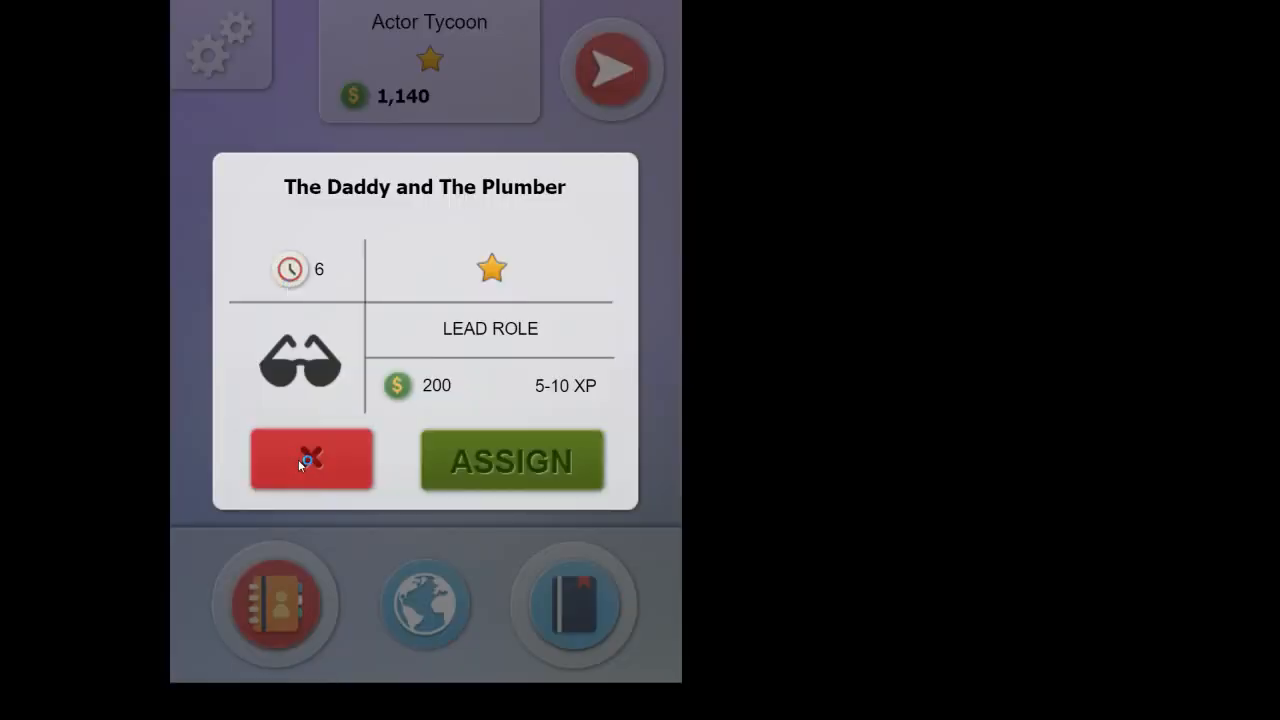
click(311, 460)
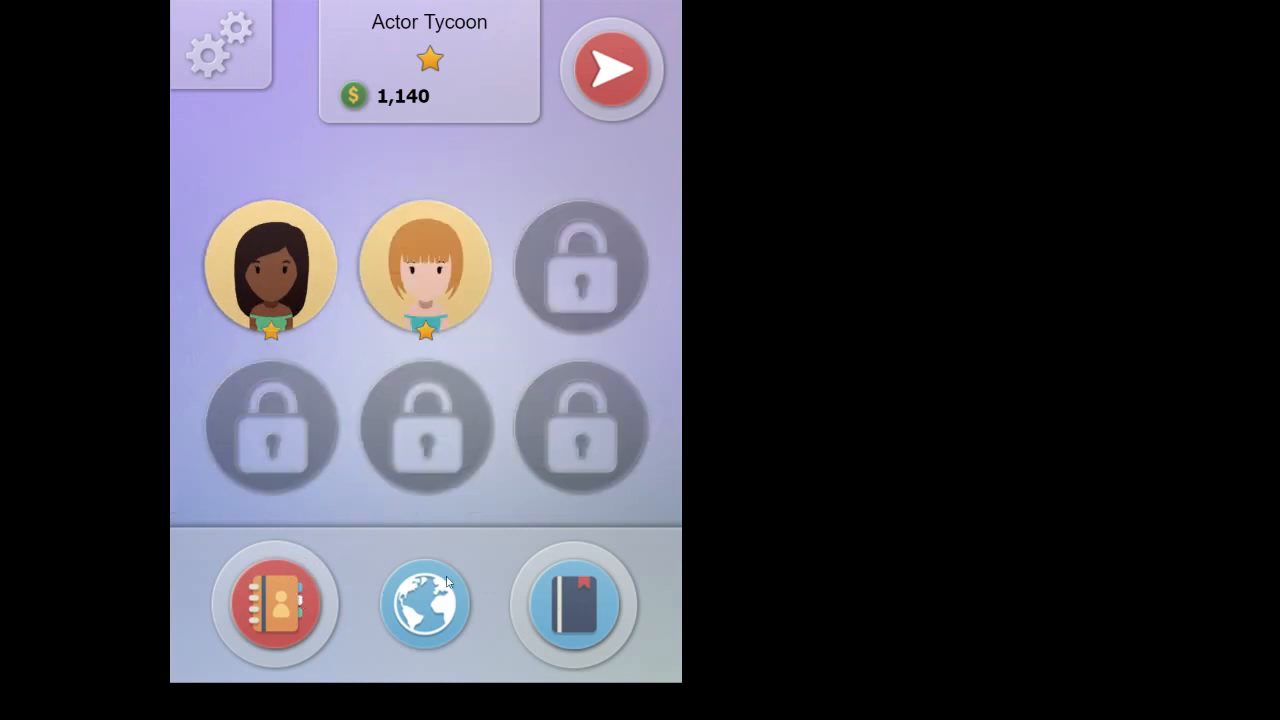
click(424, 268)
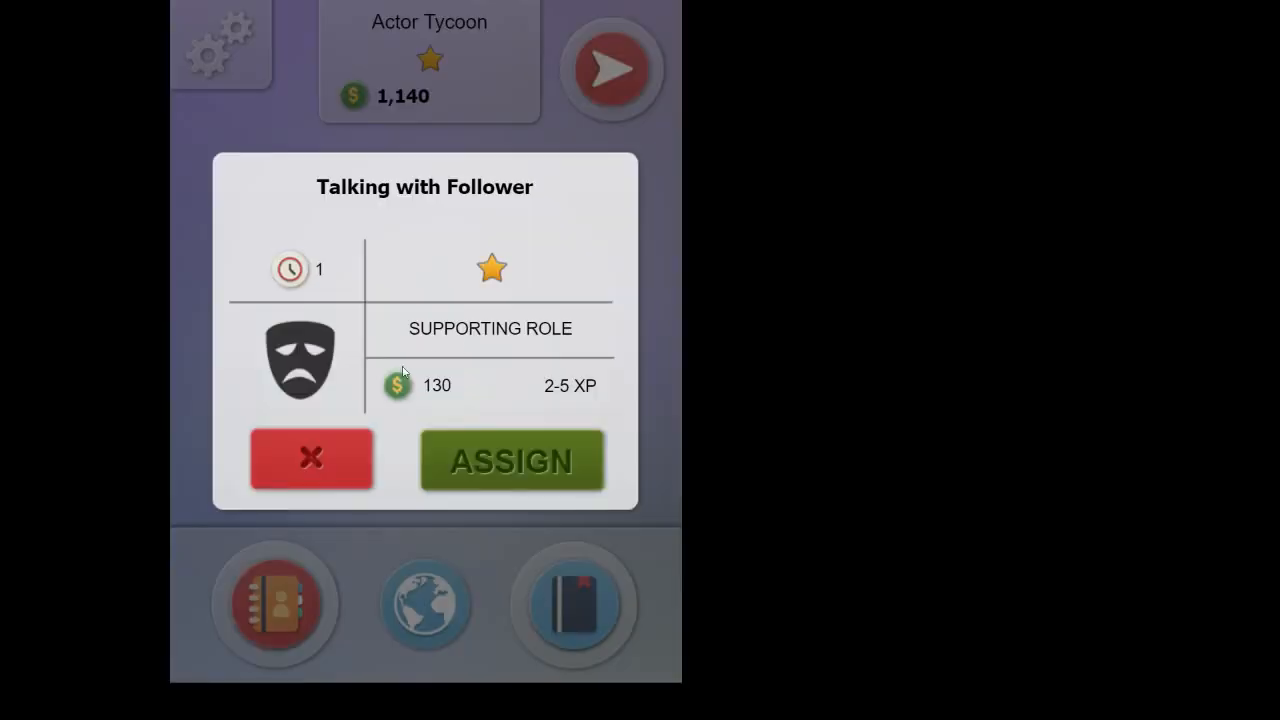
click(311, 458)
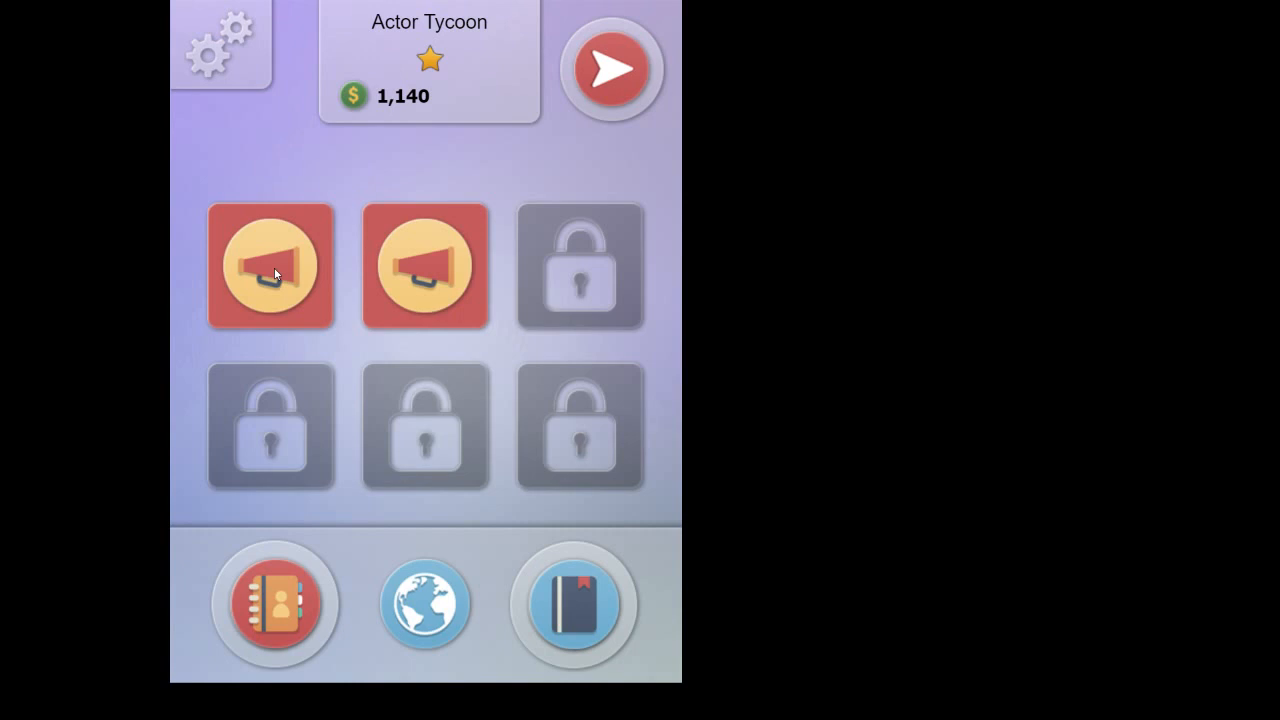
Step: Read and close the news of Jamie Bates greeted by the Dalai Lama
click(272, 603)
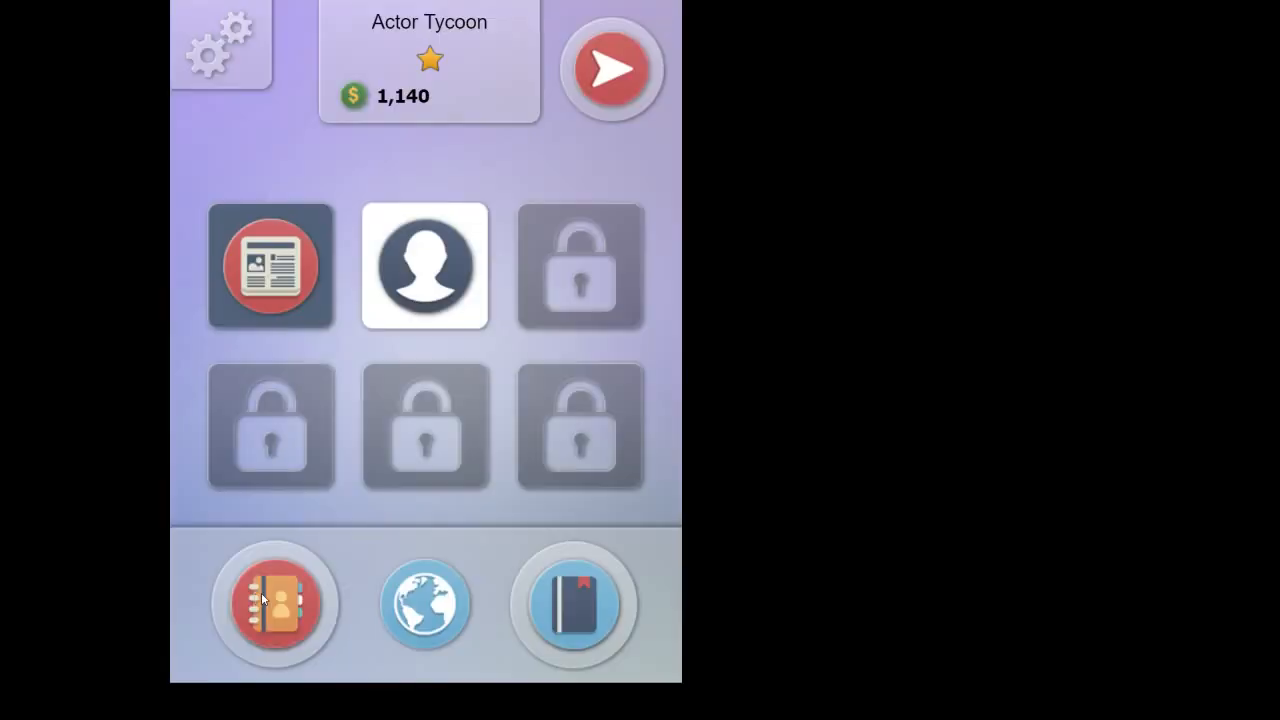
mouse_move(350, 560)
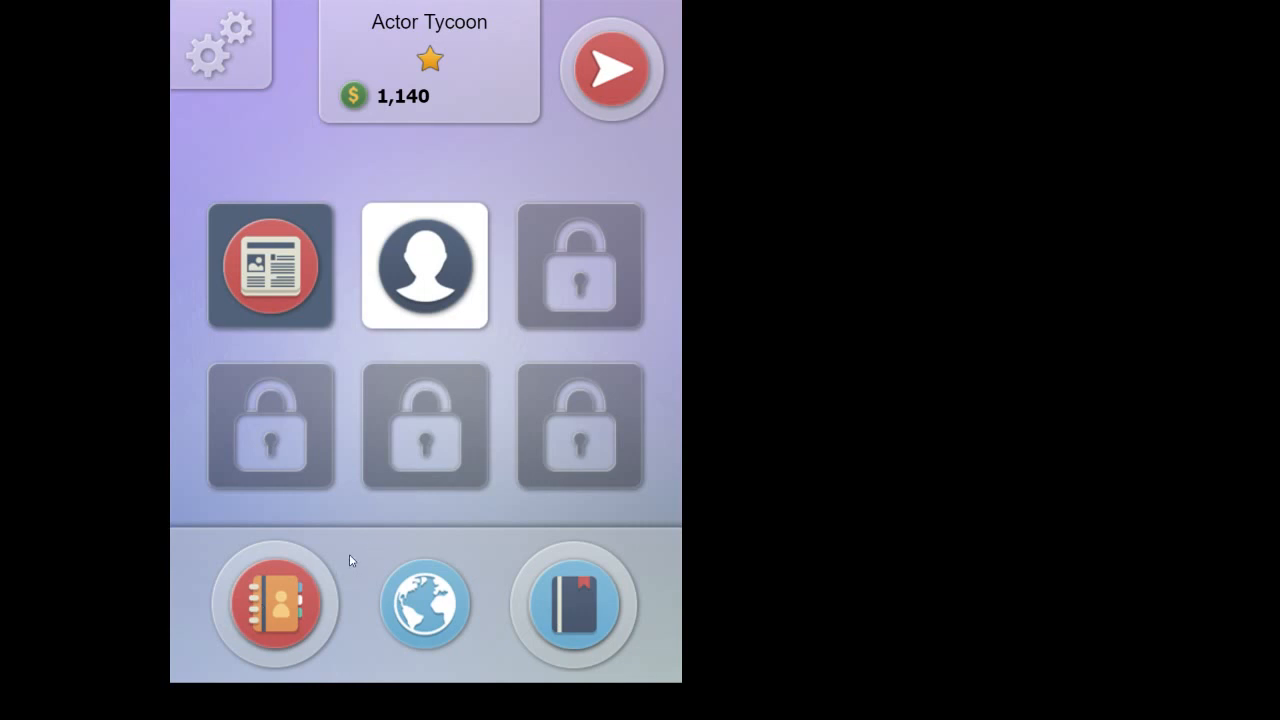
mouse_move(275, 303)
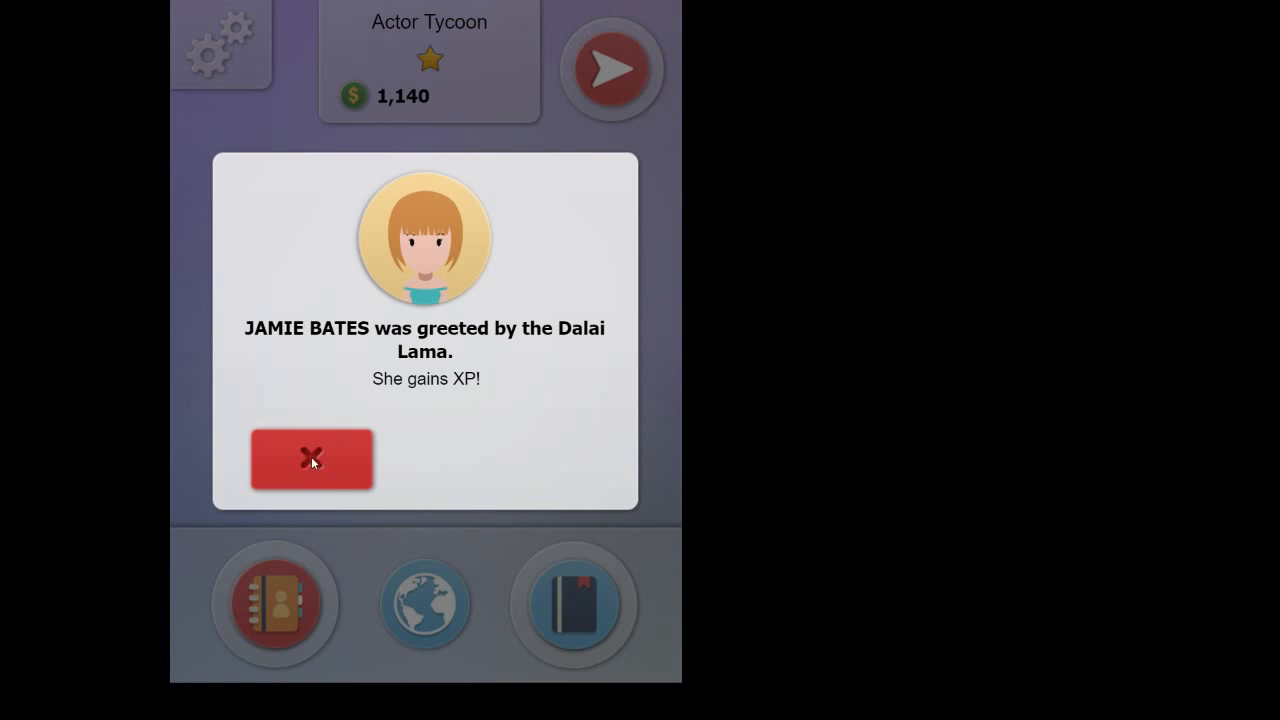
mouse_move(443, 368)
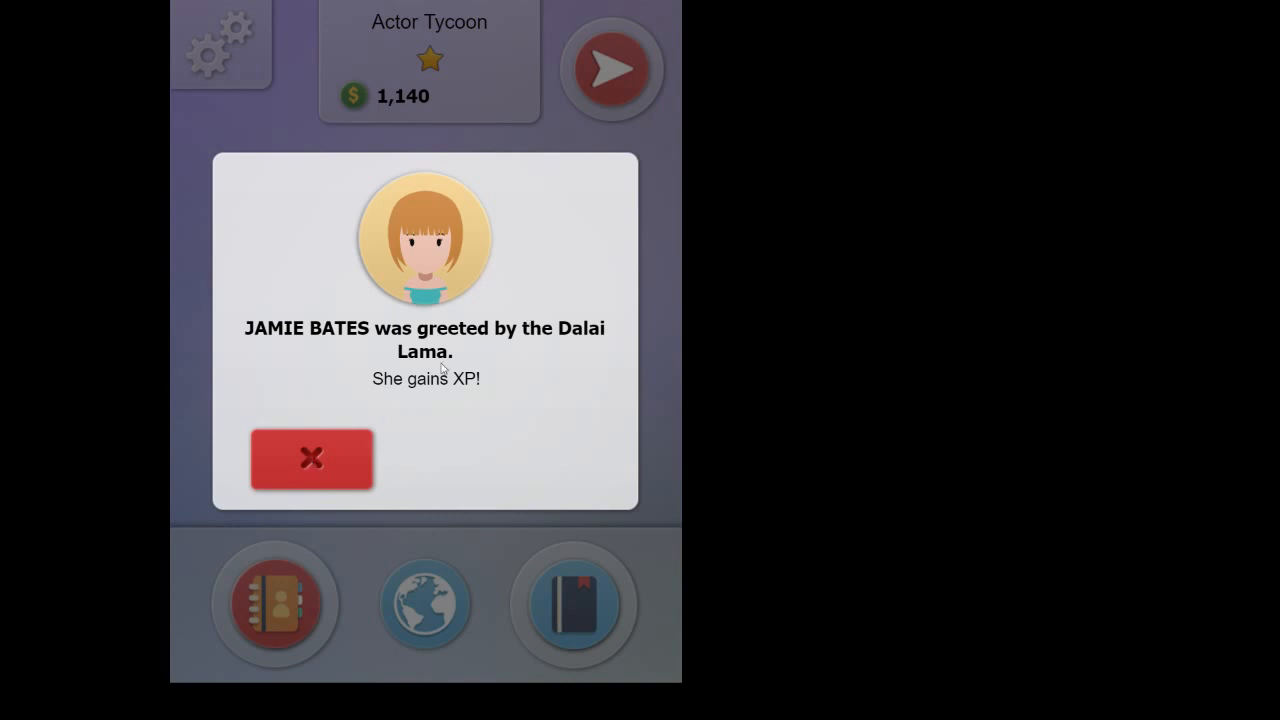
mouse_move(421, 387)
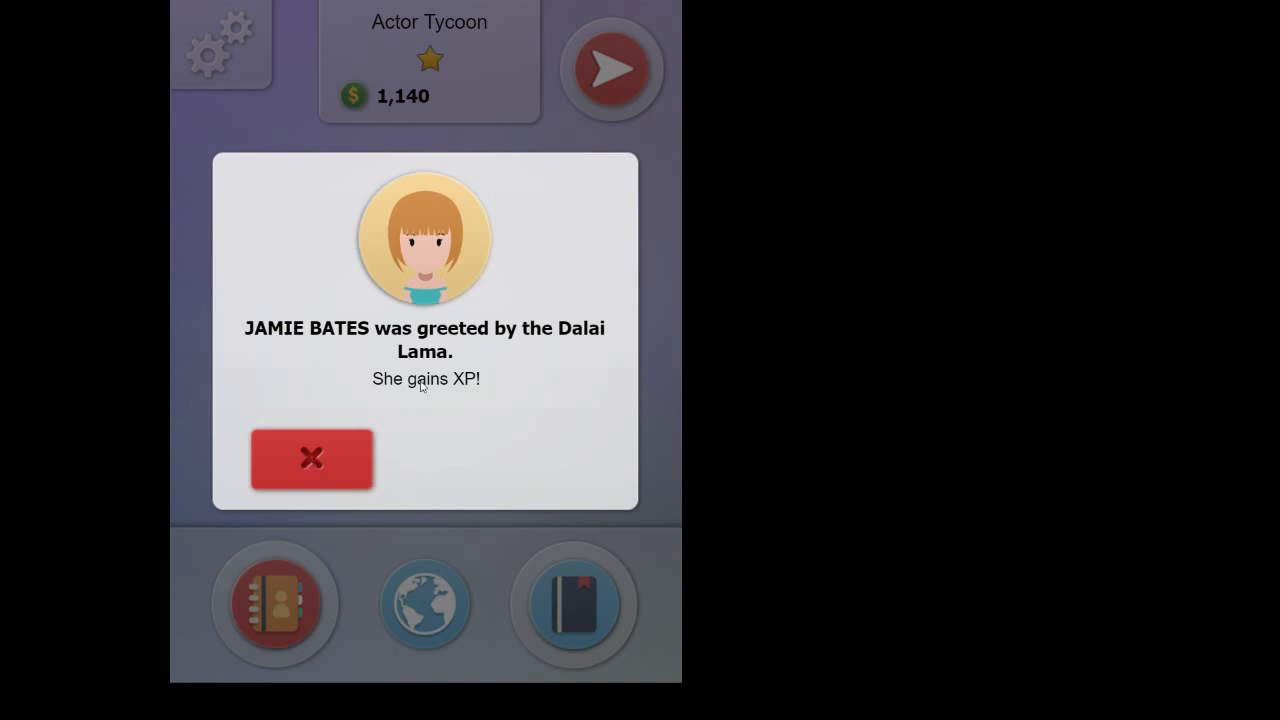
mouse_move(464, 394)
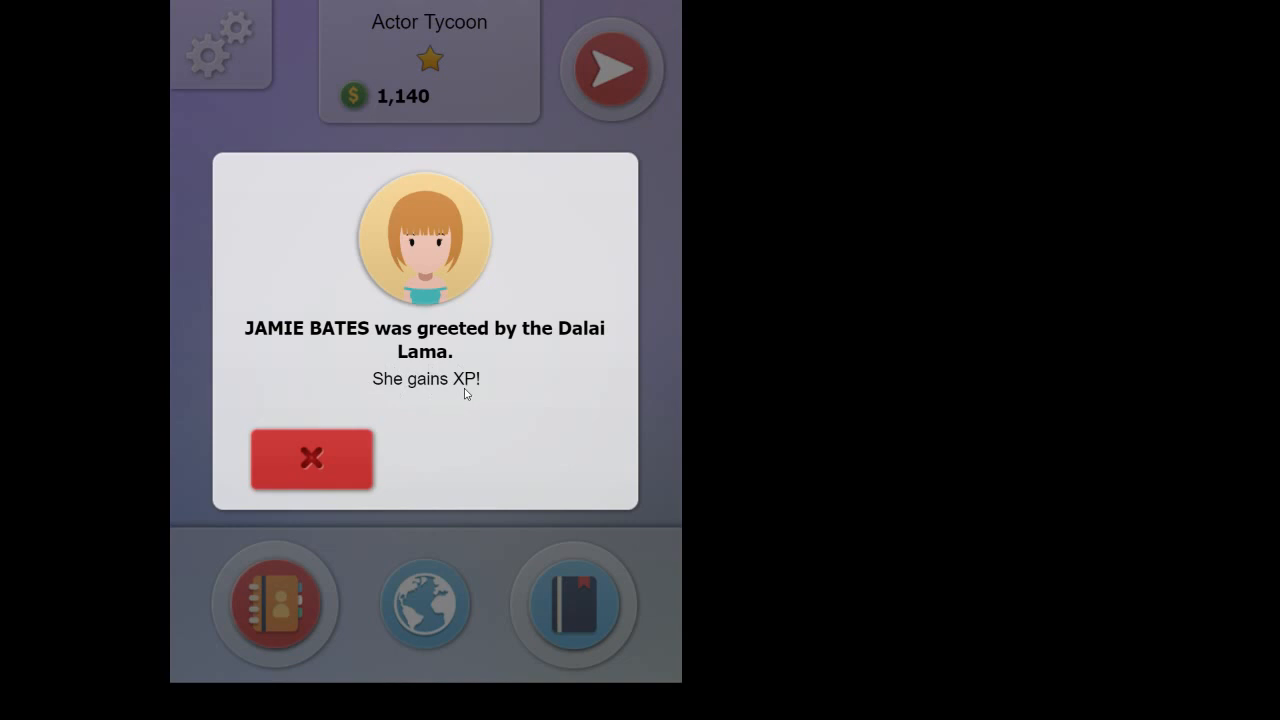
mouse_move(415, 387)
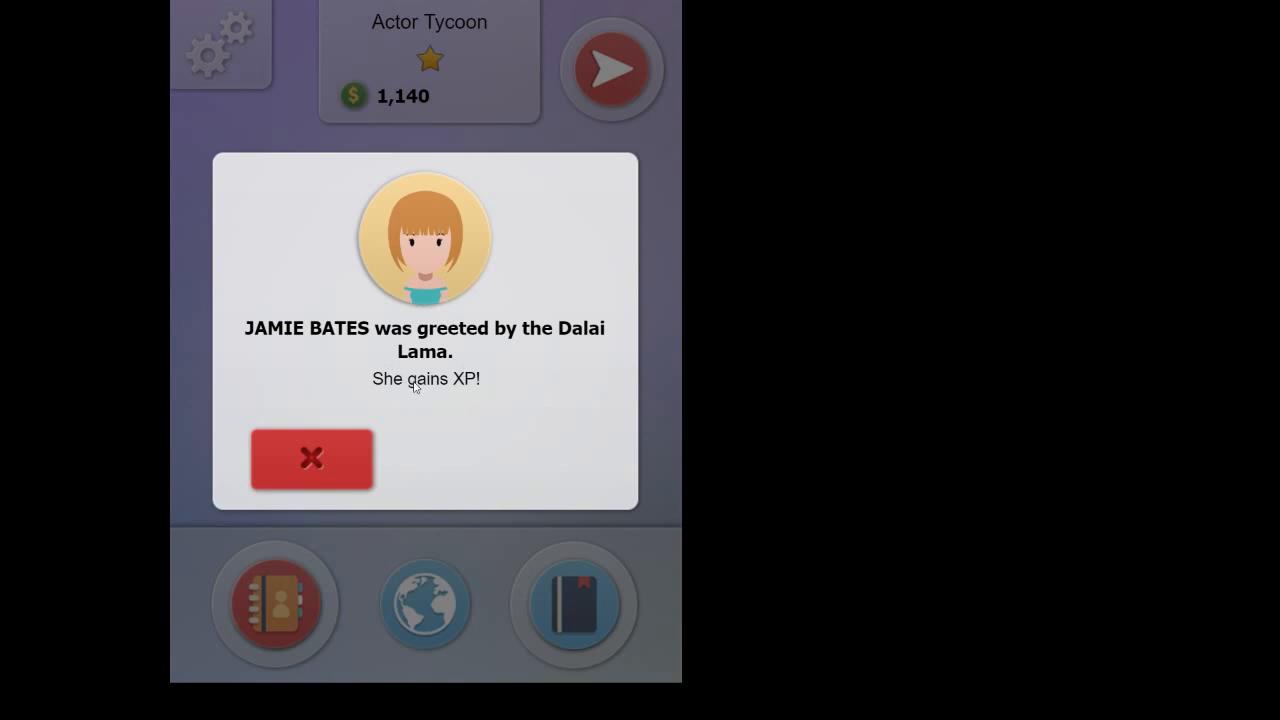
mouse_move(452, 351)
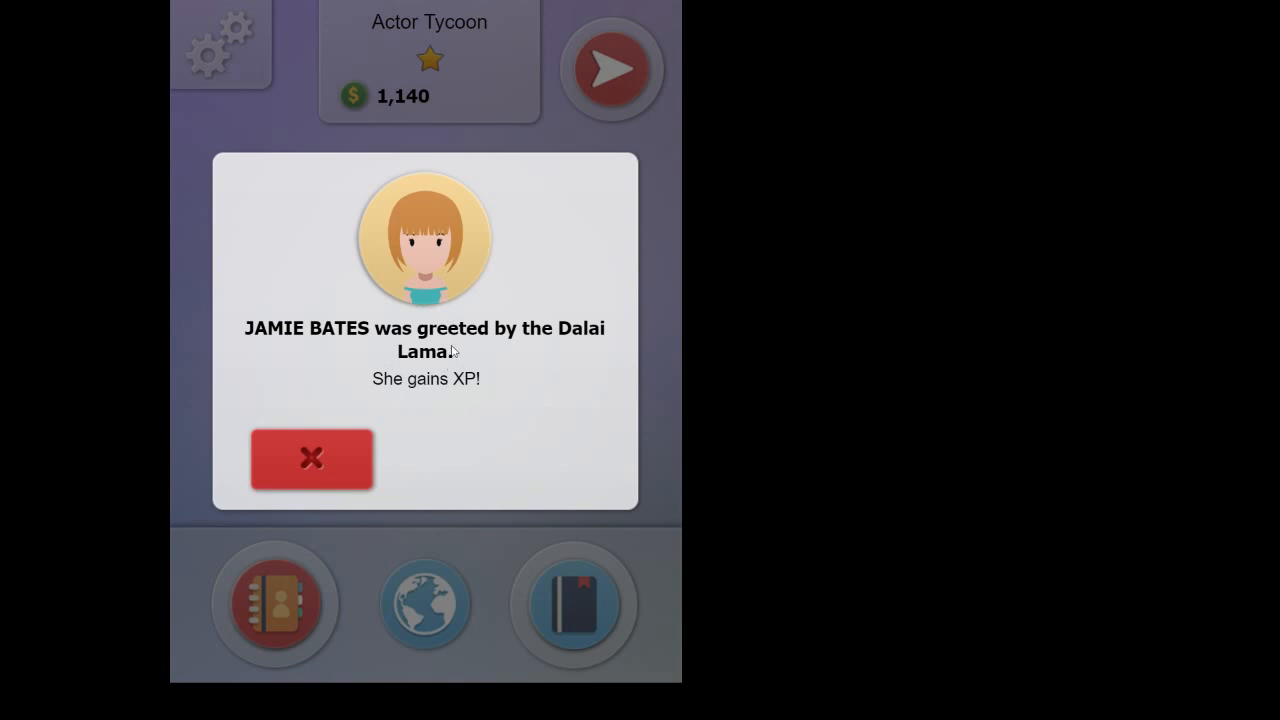
mouse_move(313, 460)
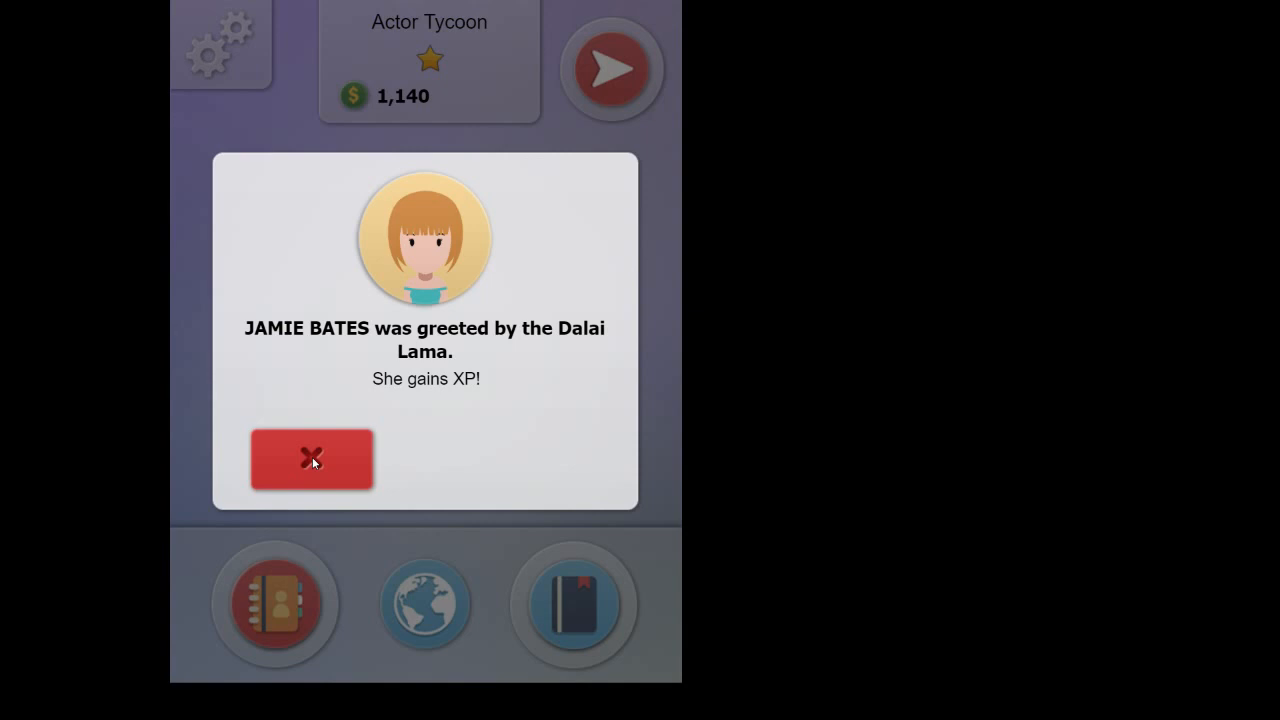
click(311, 459)
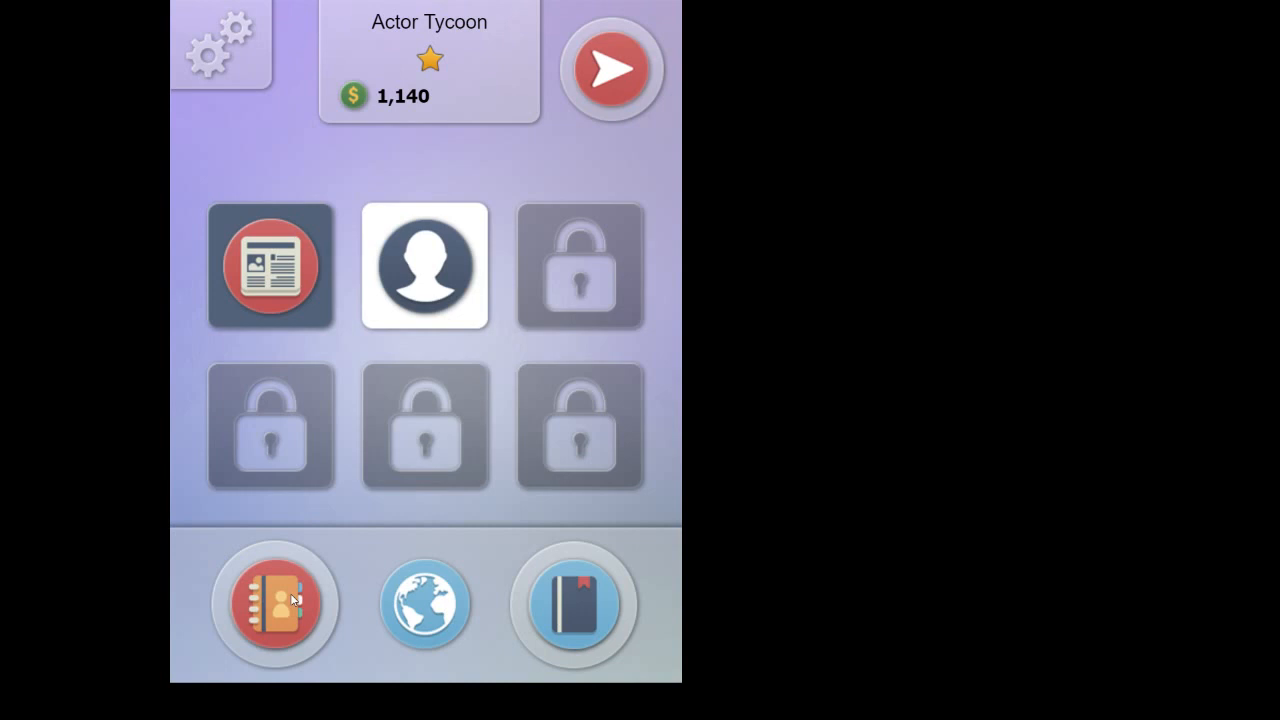
mouse_move(700, 61)
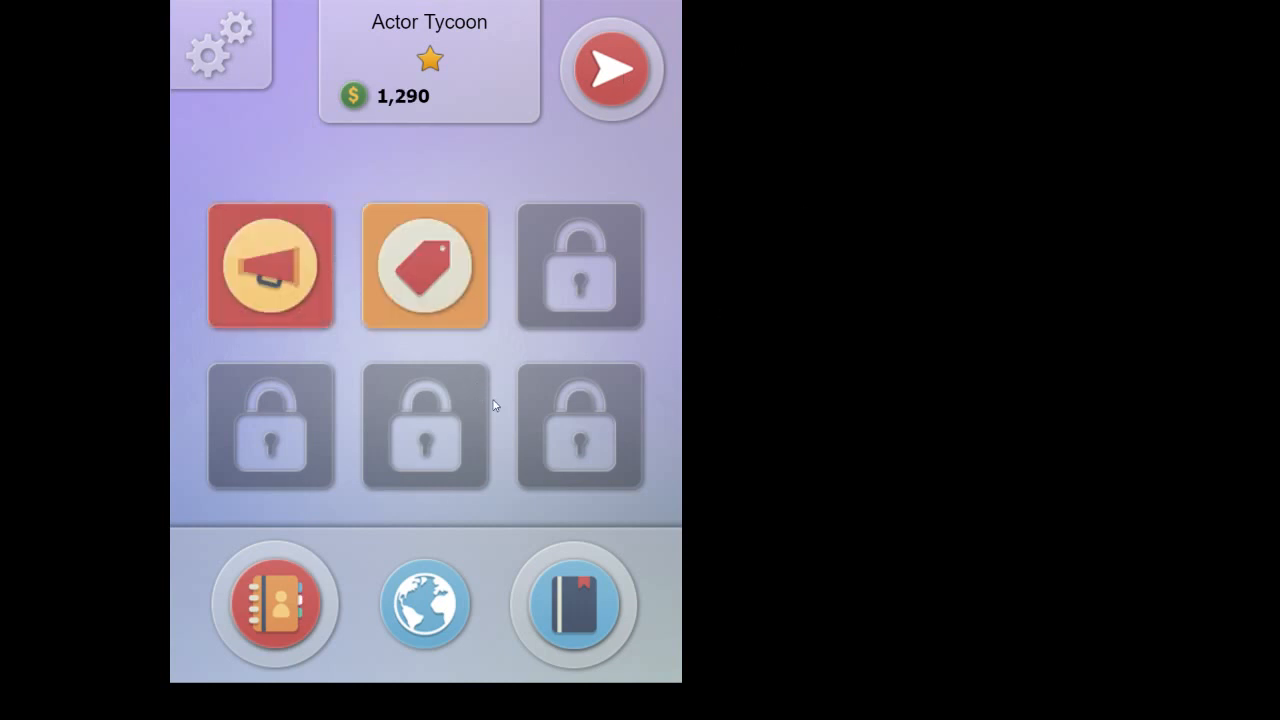
mouse_move(502, 353)
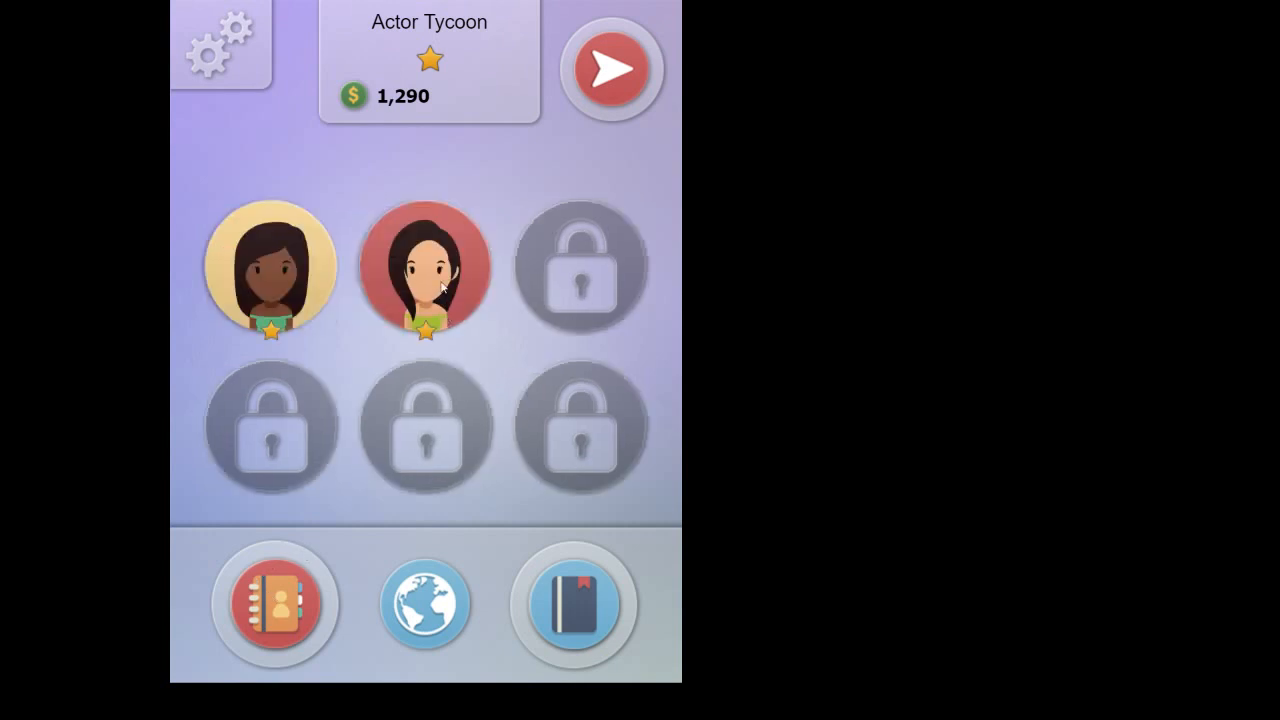
Step: View Brenda Fox's stats, then return to the job and purchase options at 1,290 money
click(424, 267)
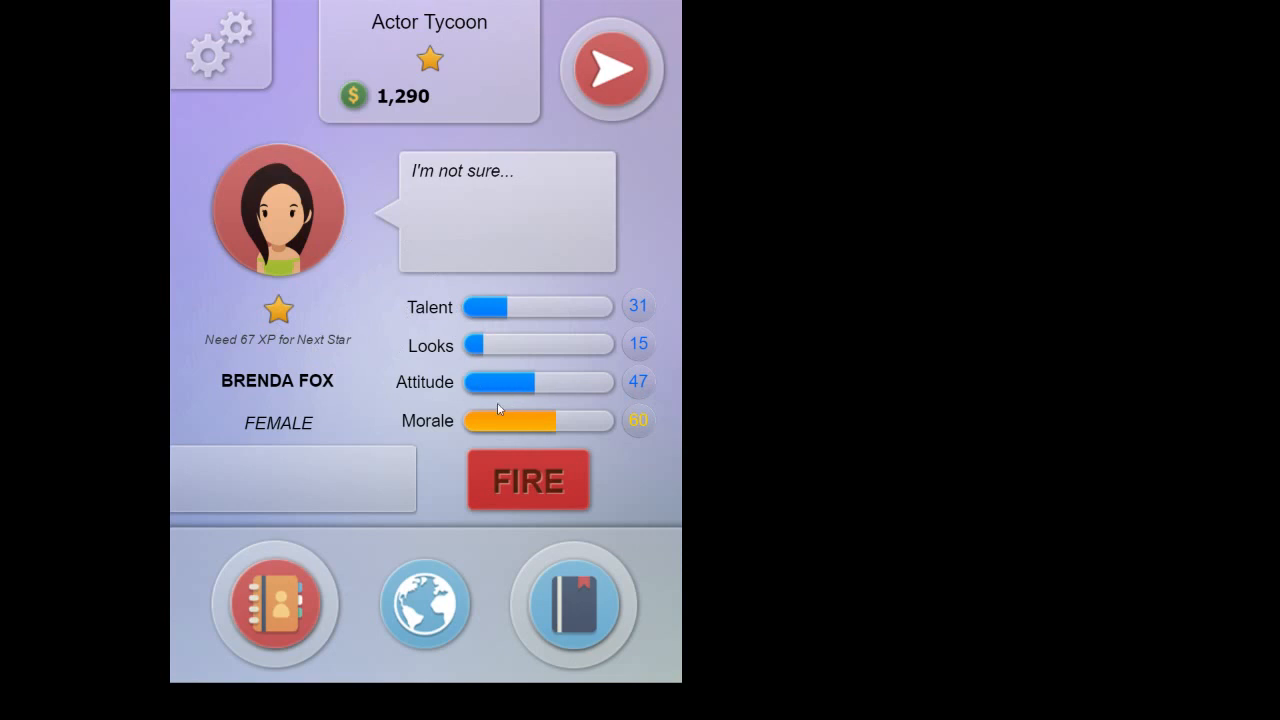
mouse_move(575, 598)
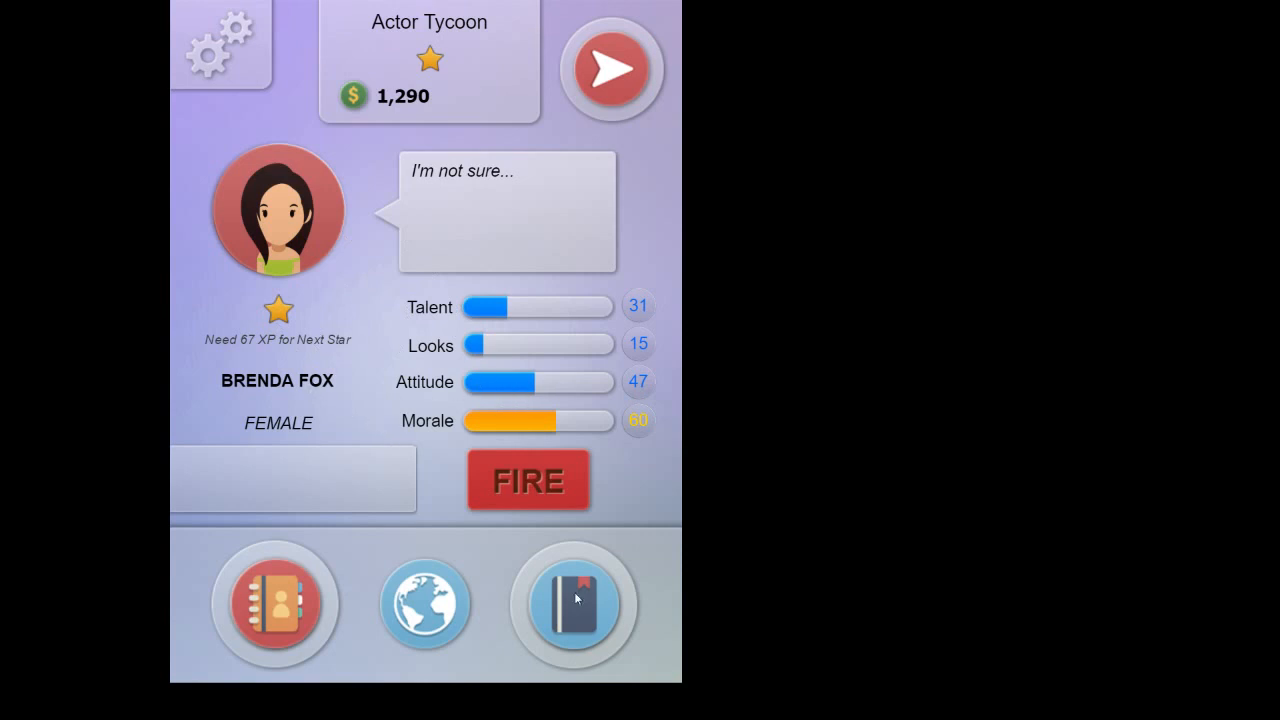
click(573, 603)
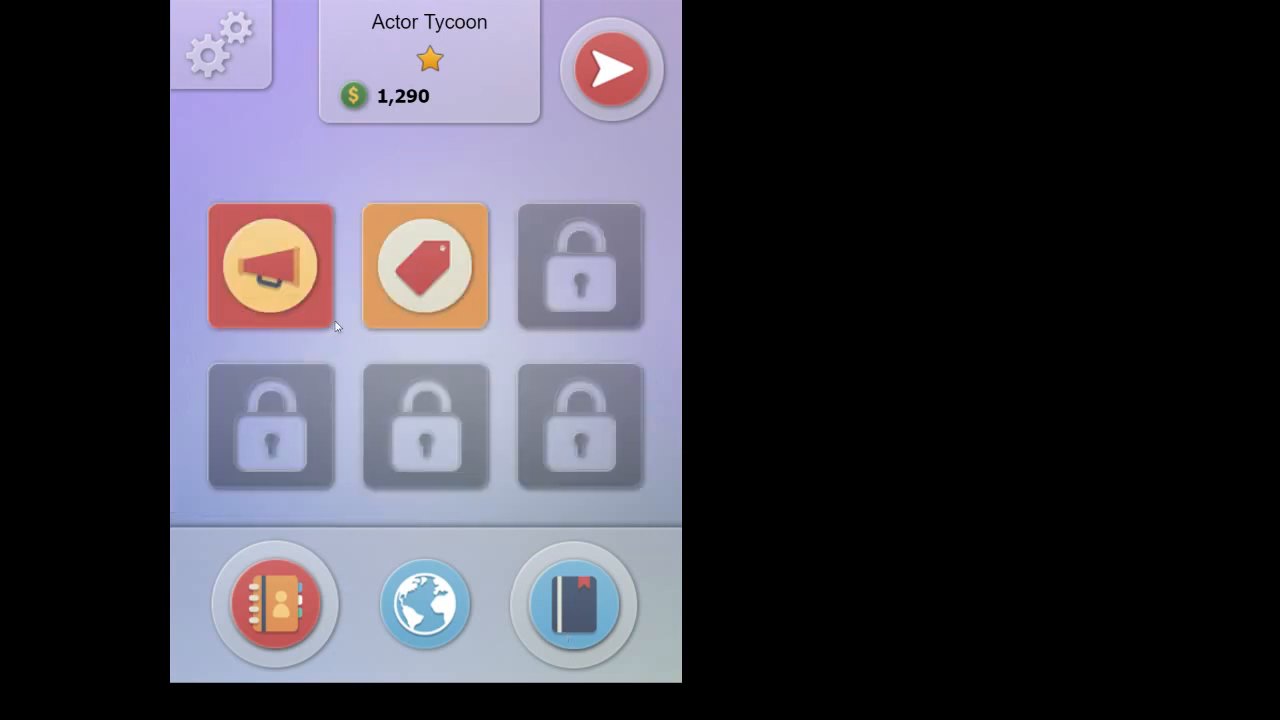
mouse_move(397, 240)
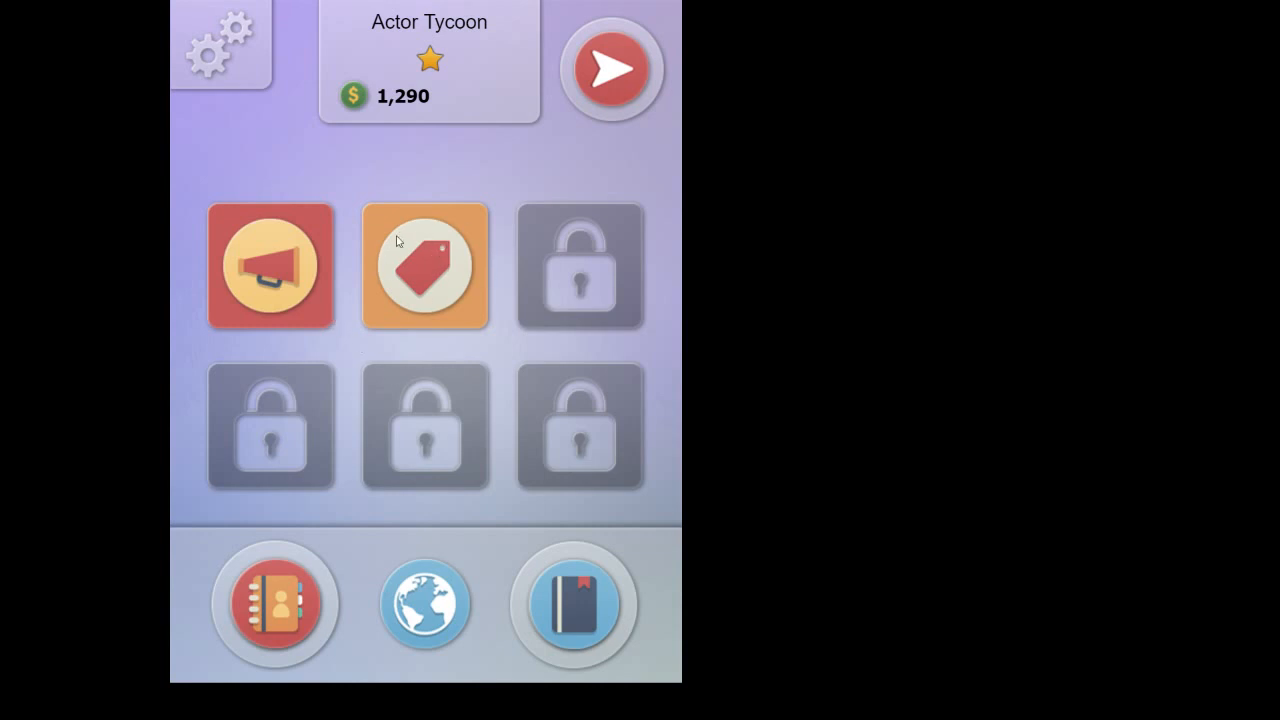
mouse_move(432, 278)
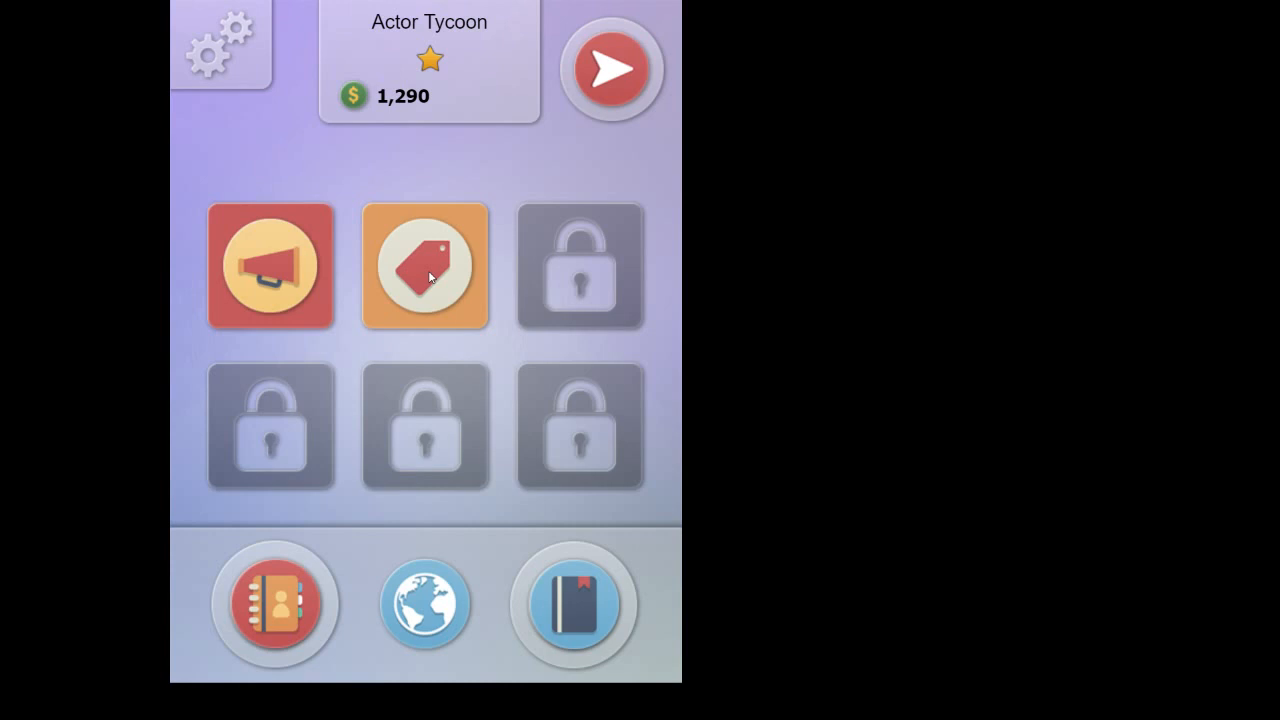
Step: Open the $96 Buy Bath Salts offer that raises an actor's attitude by 1-2
click(424, 265)
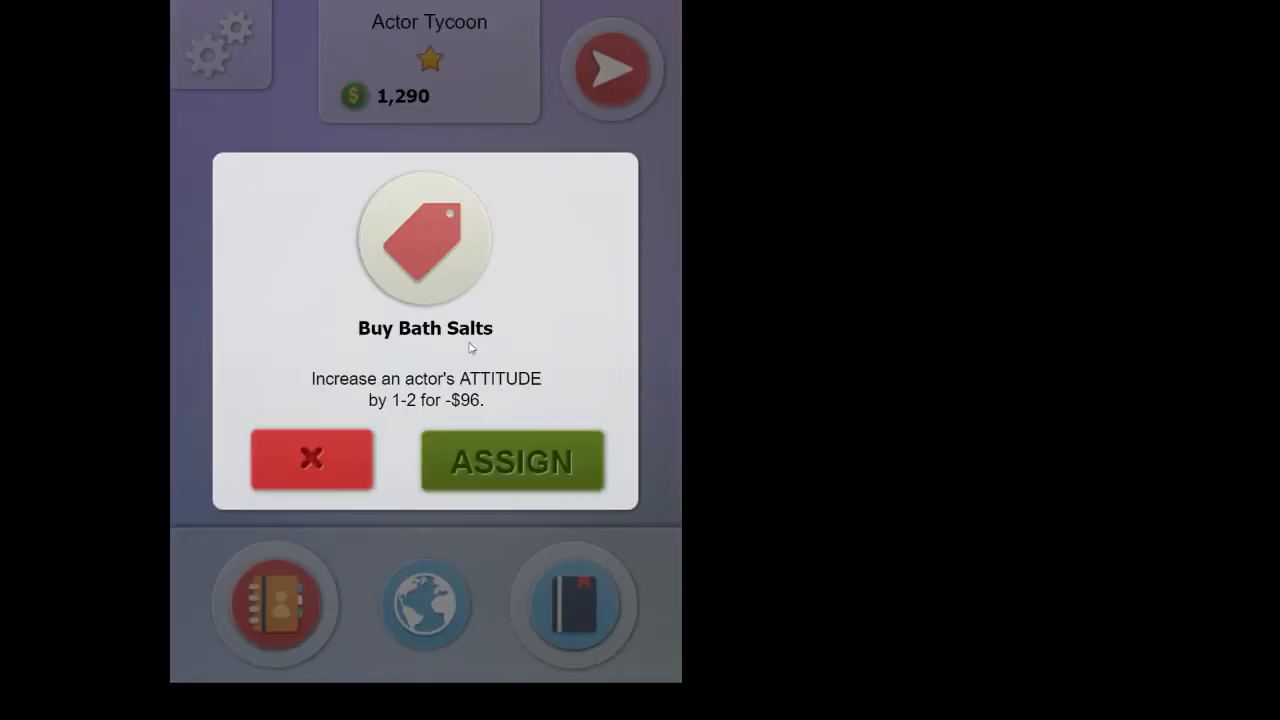
mouse_move(545, 378)
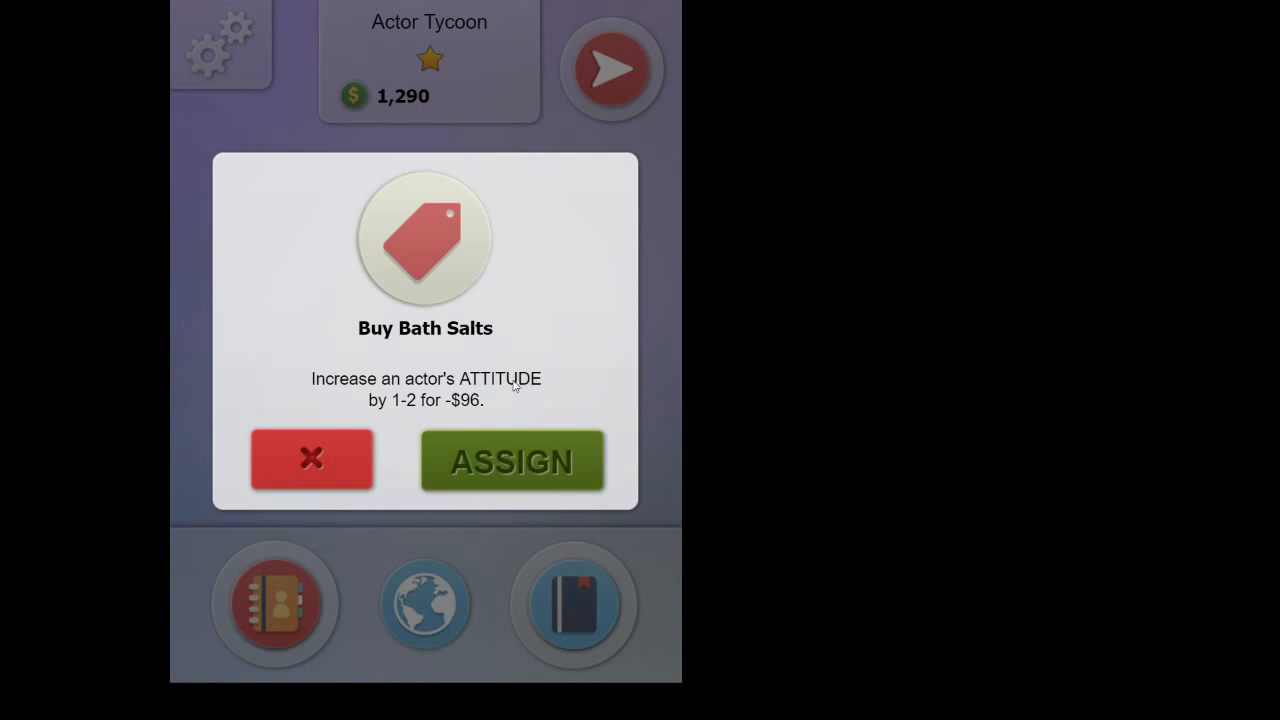
mouse_move(415, 400)
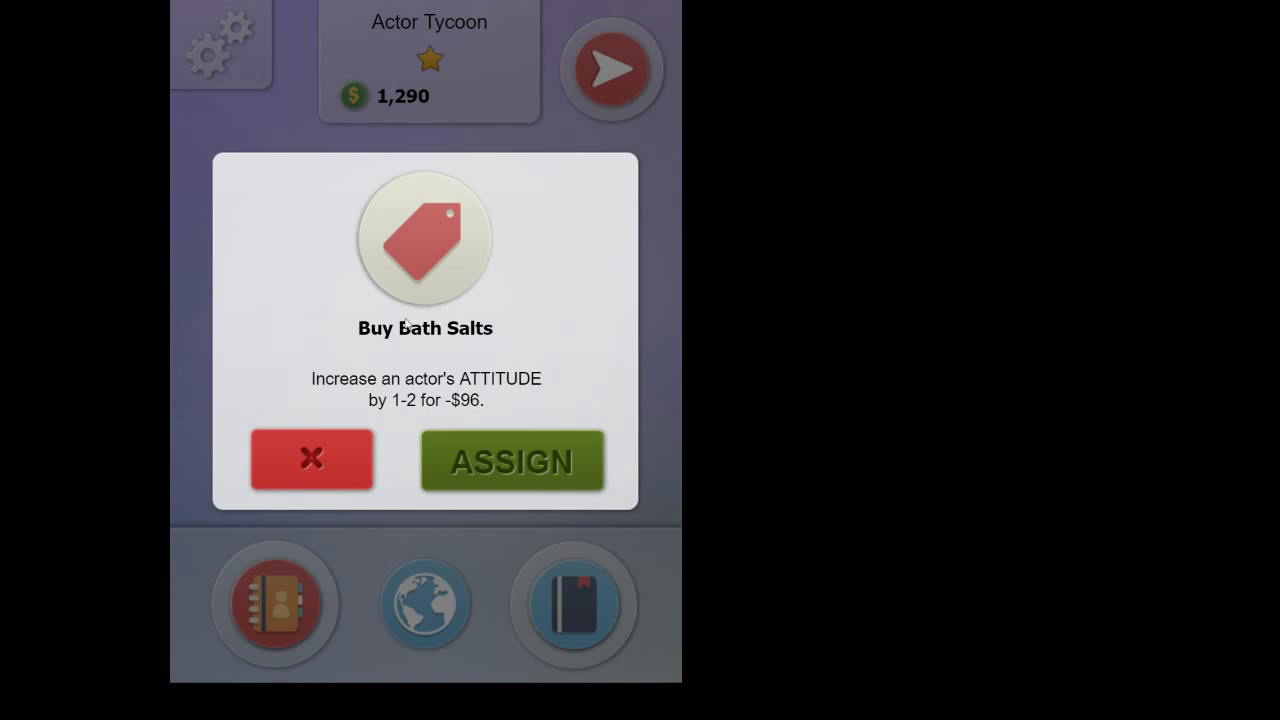
mouse_move(418, 354)
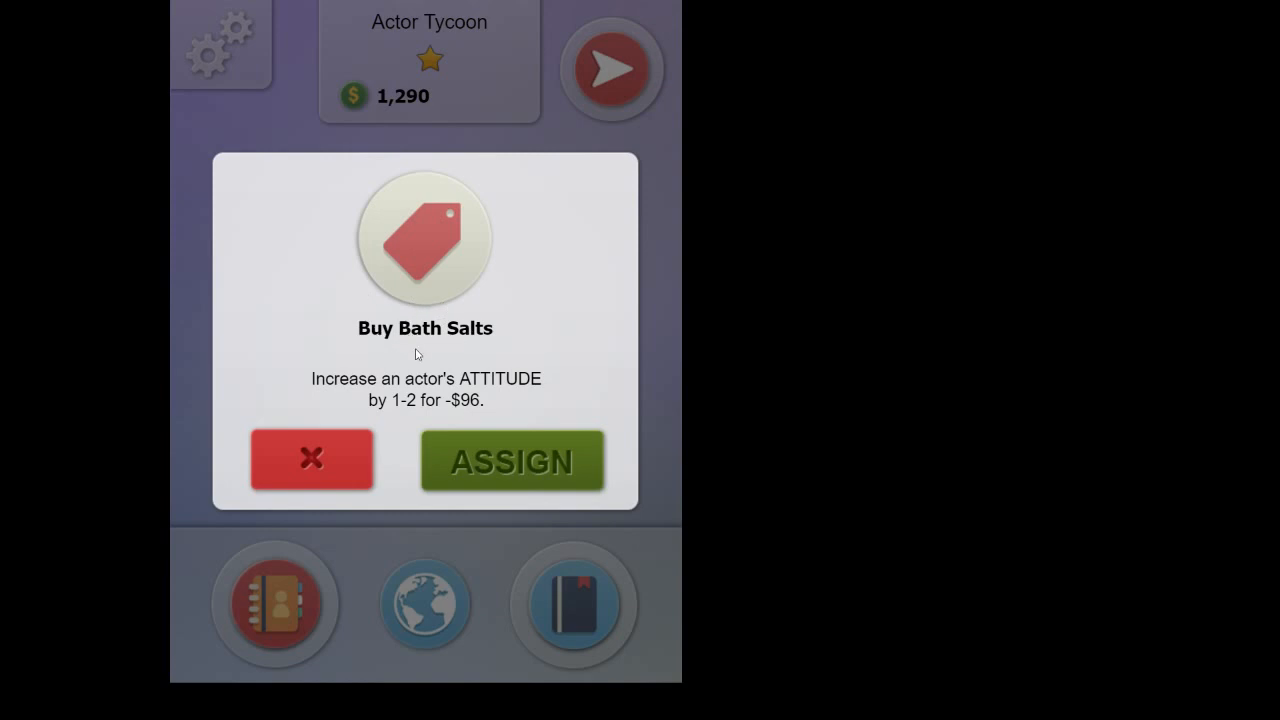
mouse_move(398, 424)
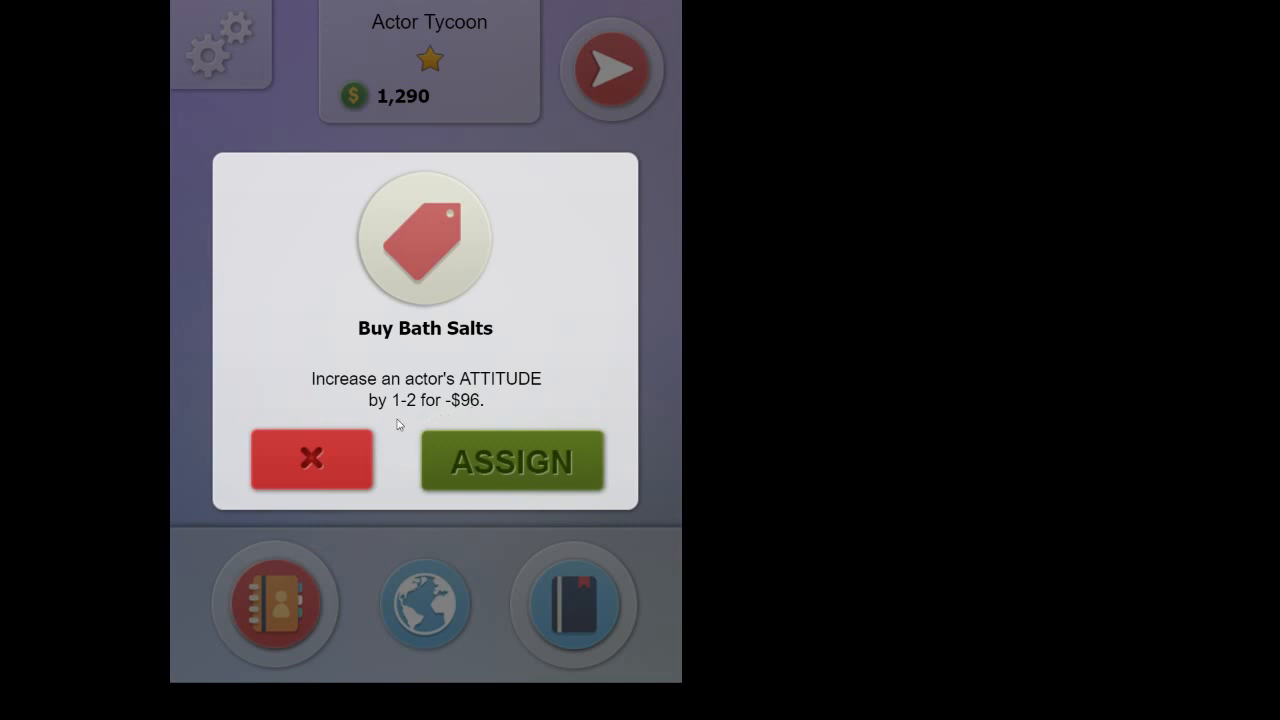
mouse_move(418, 408)
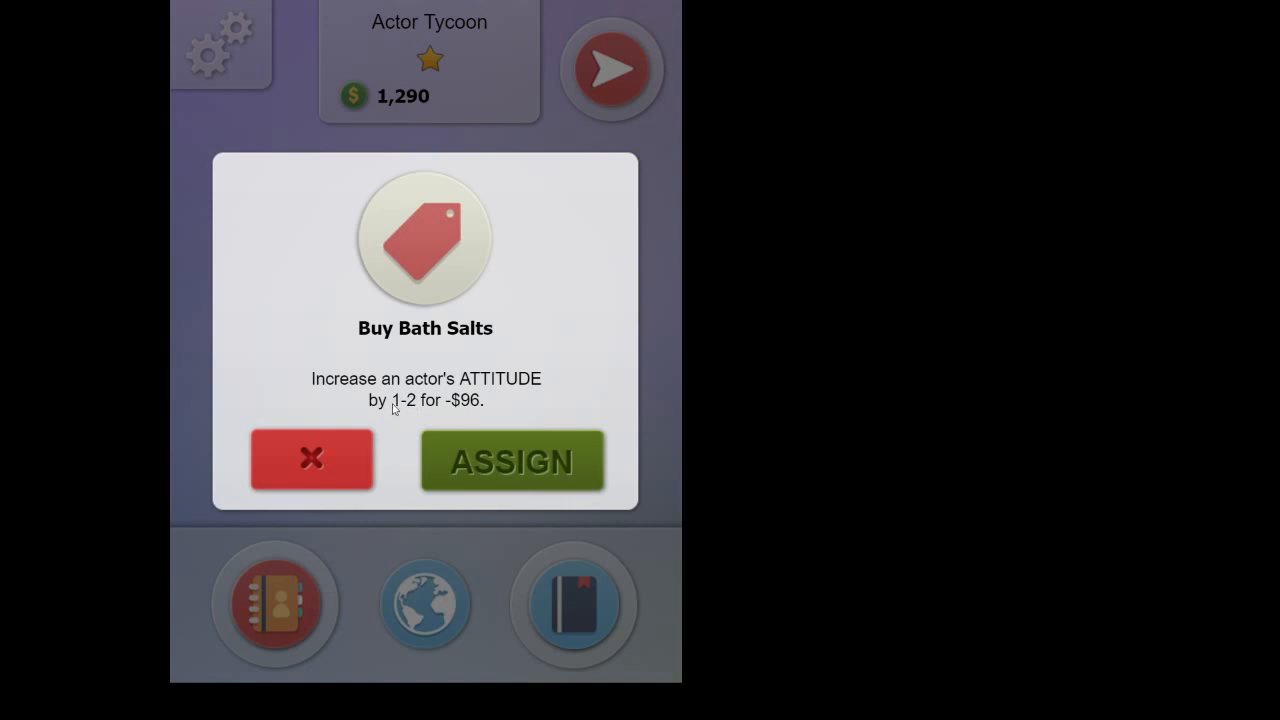
mouse_move(407, 403)
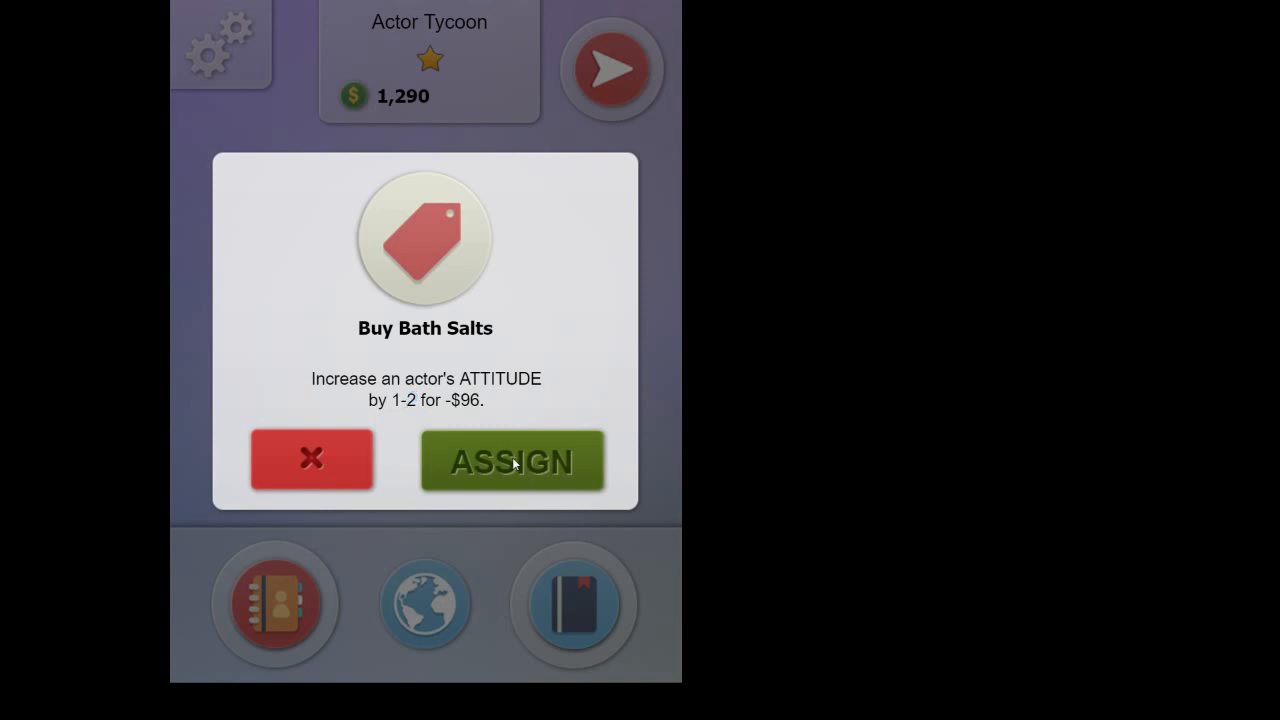
Step: Assign the bath salts to Brenda Fox, bringing money down to 1,194
click(511, 461)
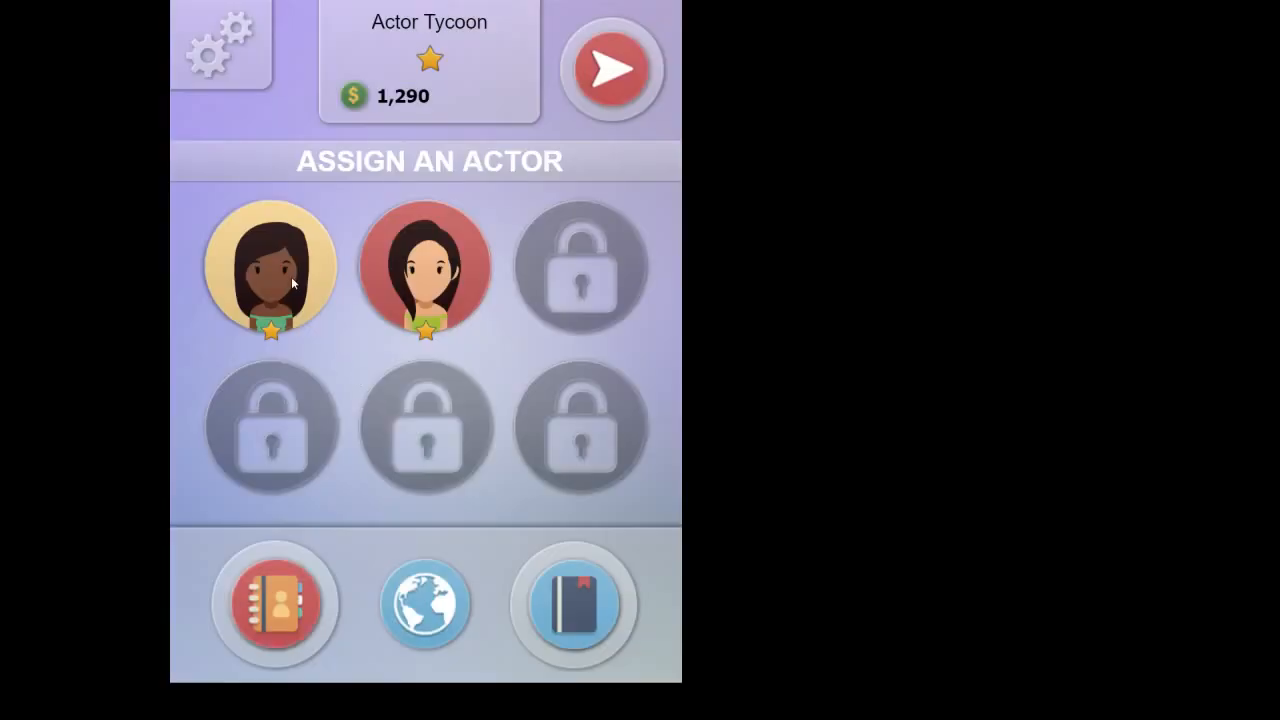
click(270, 268)
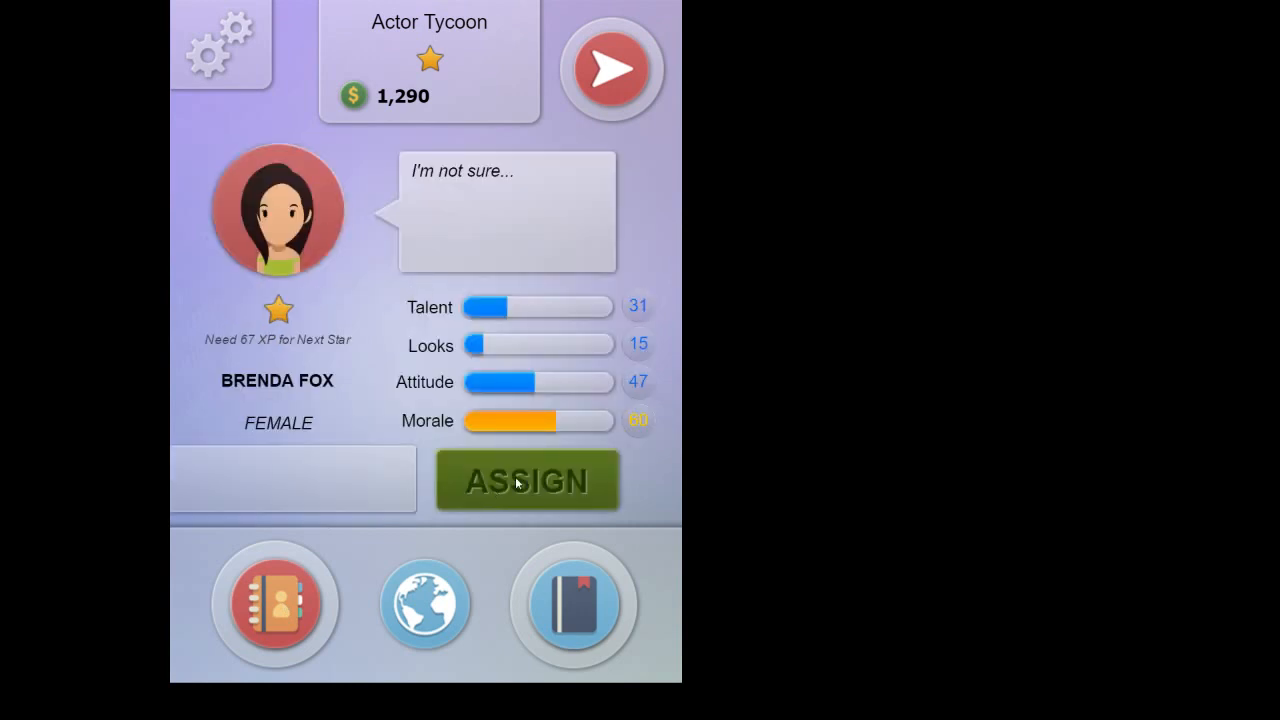
click(527, 480)
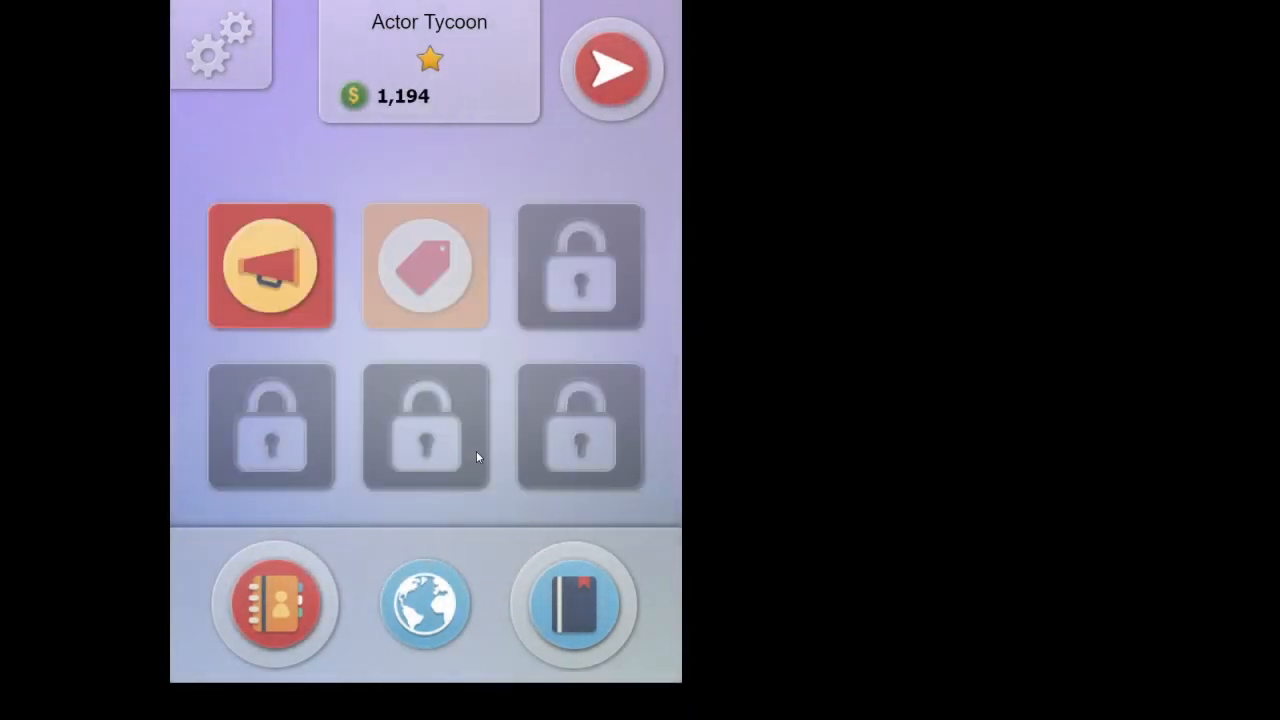
mouse_move(645, 605)
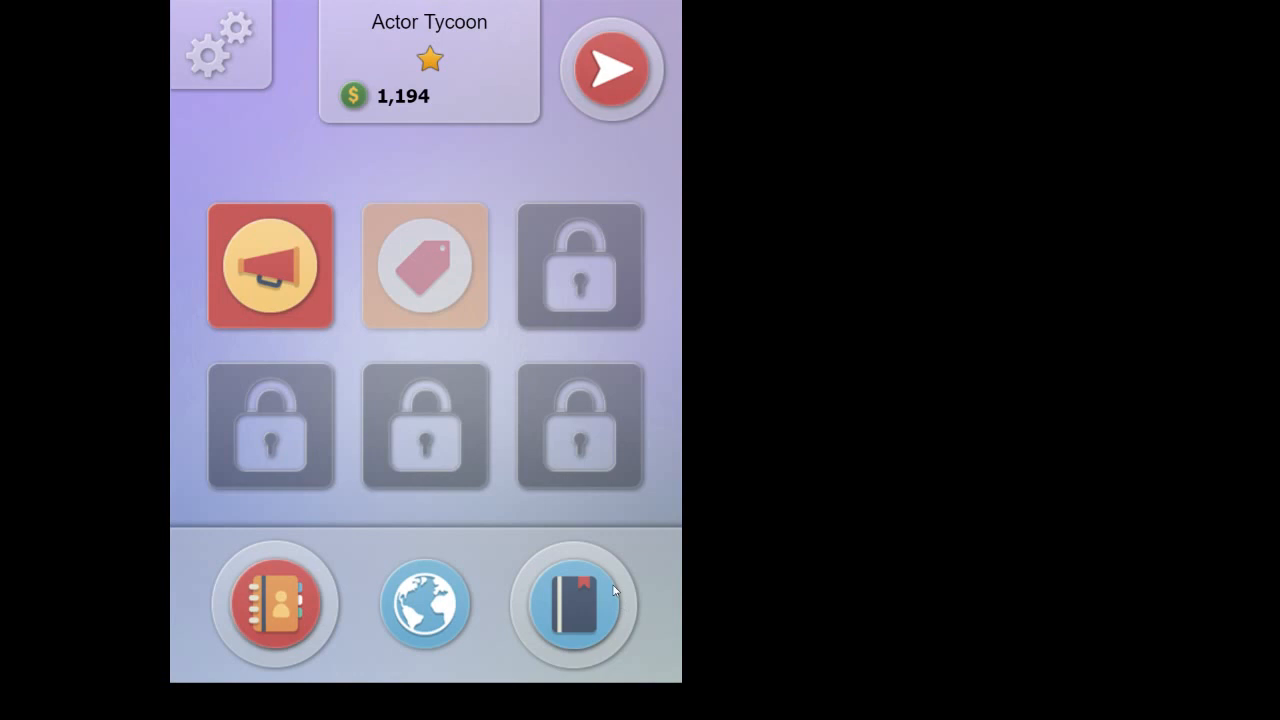
mouse_move(667, 545)
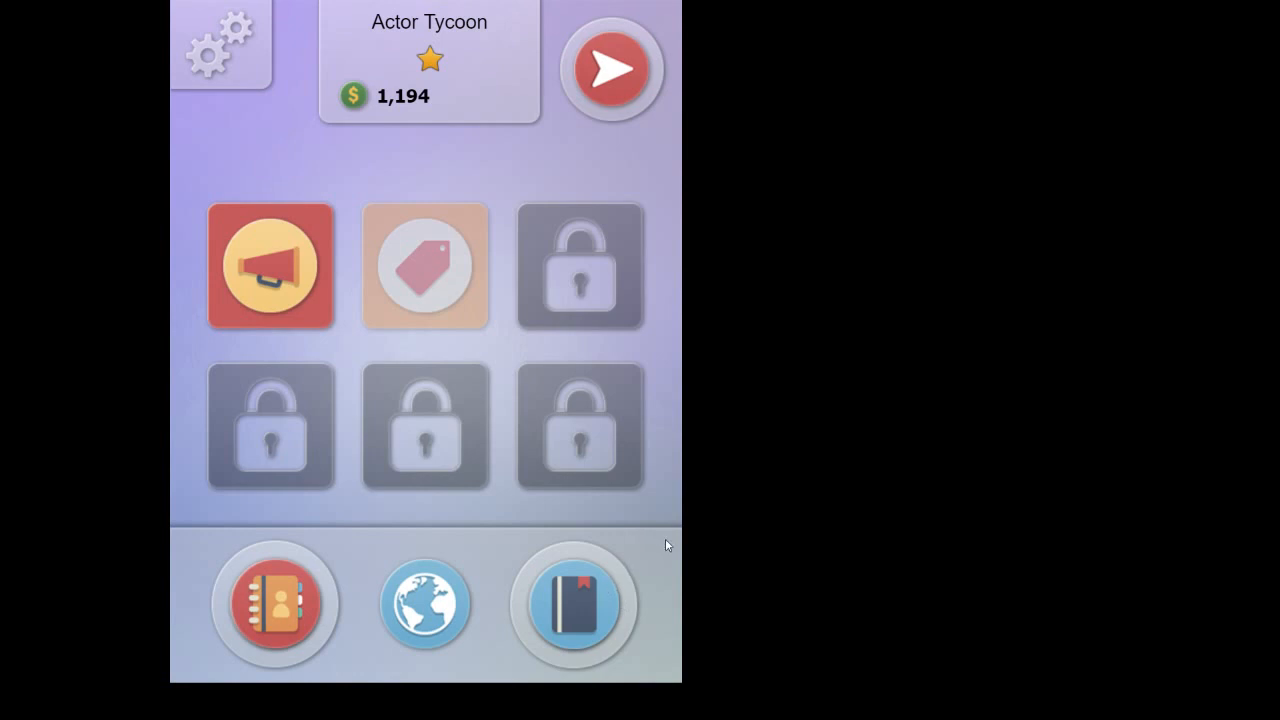